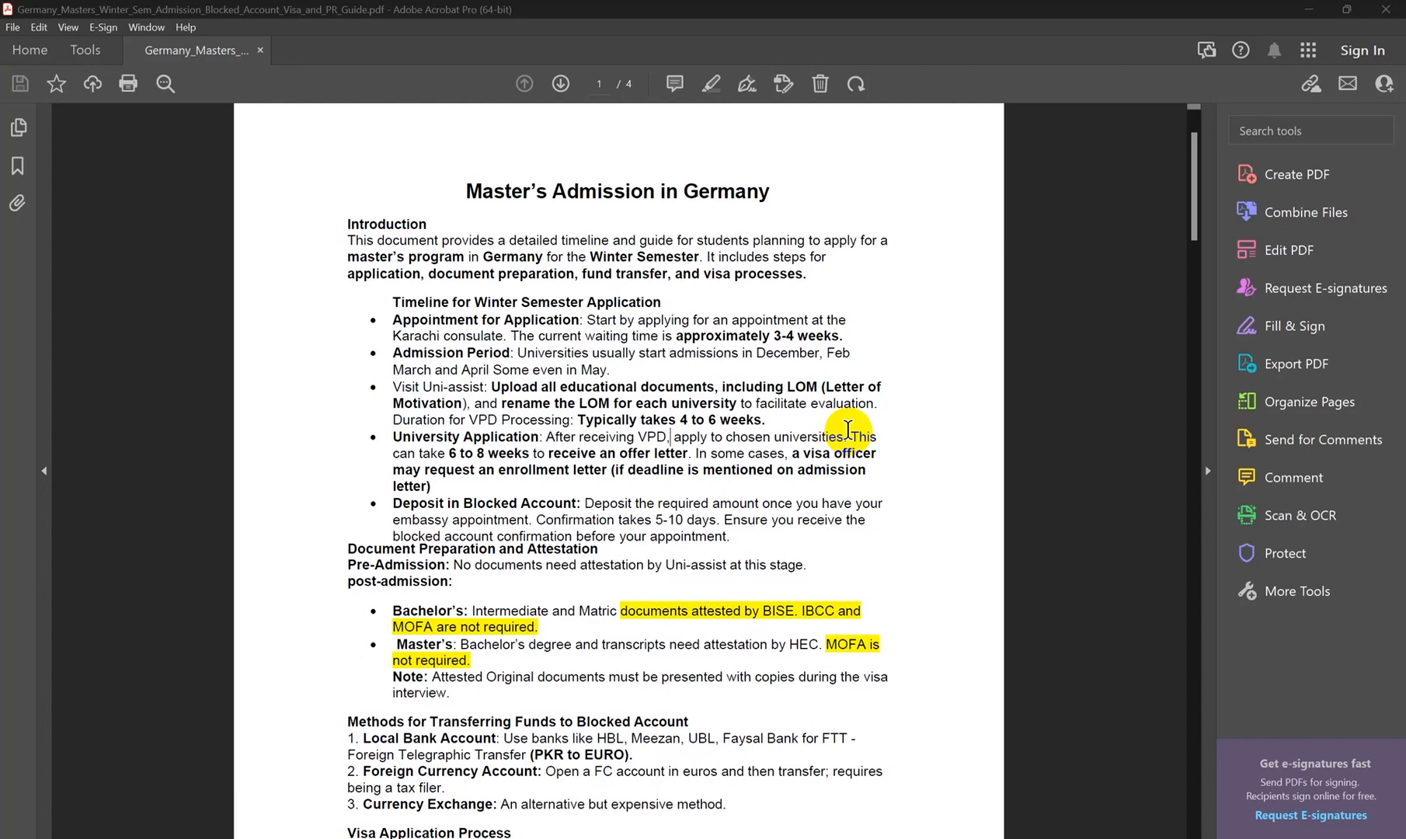
mouse_move(966, 499)
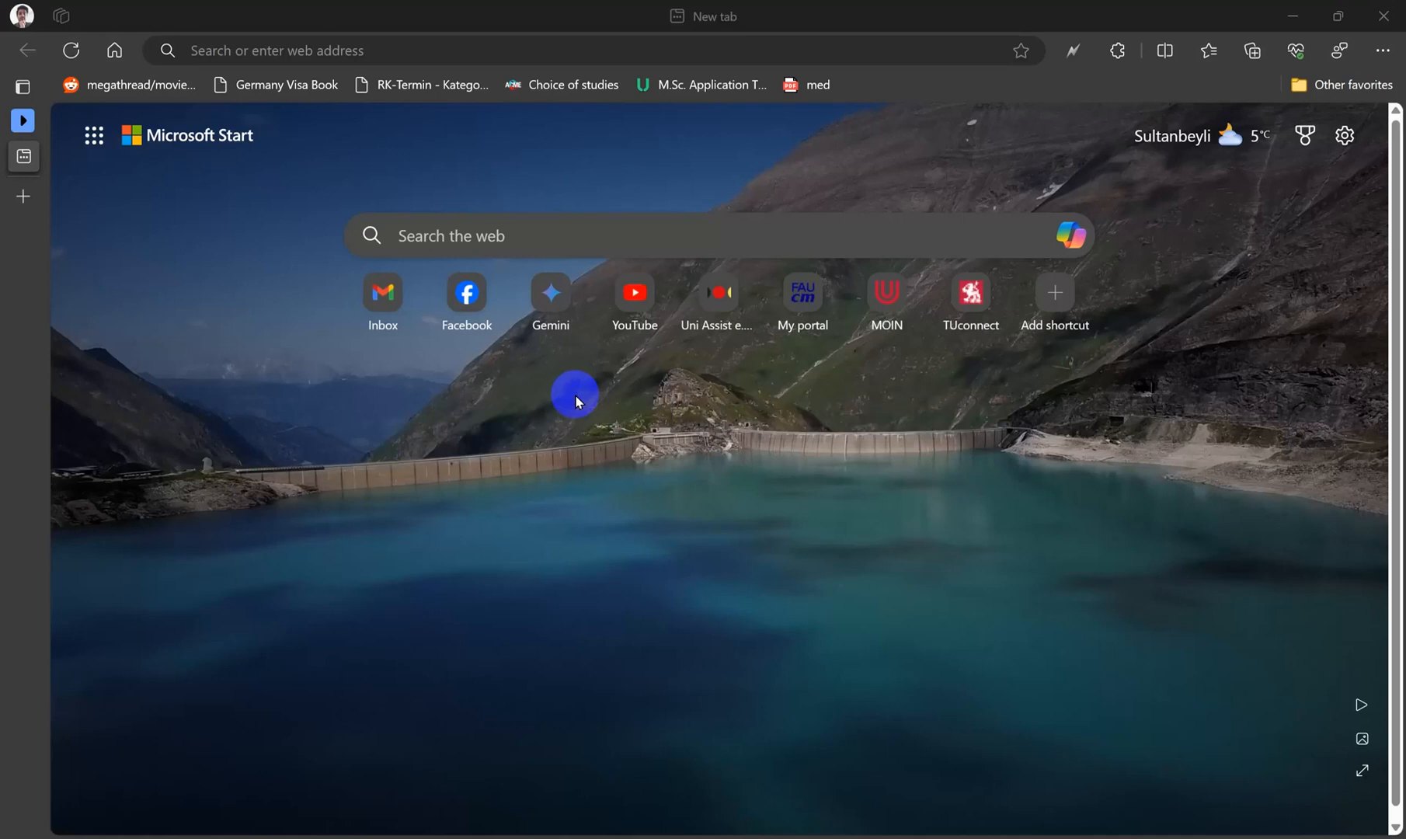
mouse_move(302, 50)
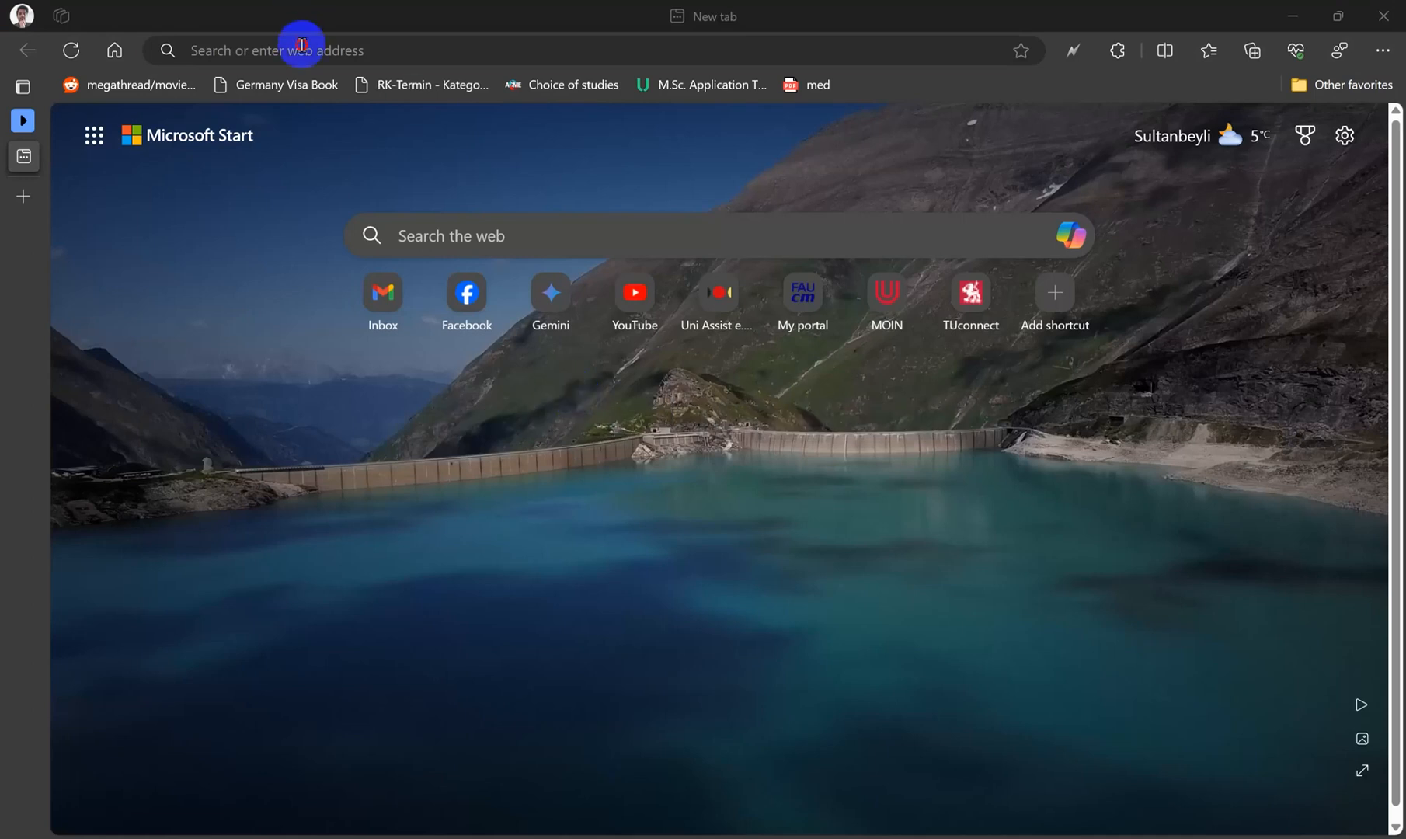
Reach the DAAD English home page via the 'dadd' address-bar suggestion.
type("dadd")
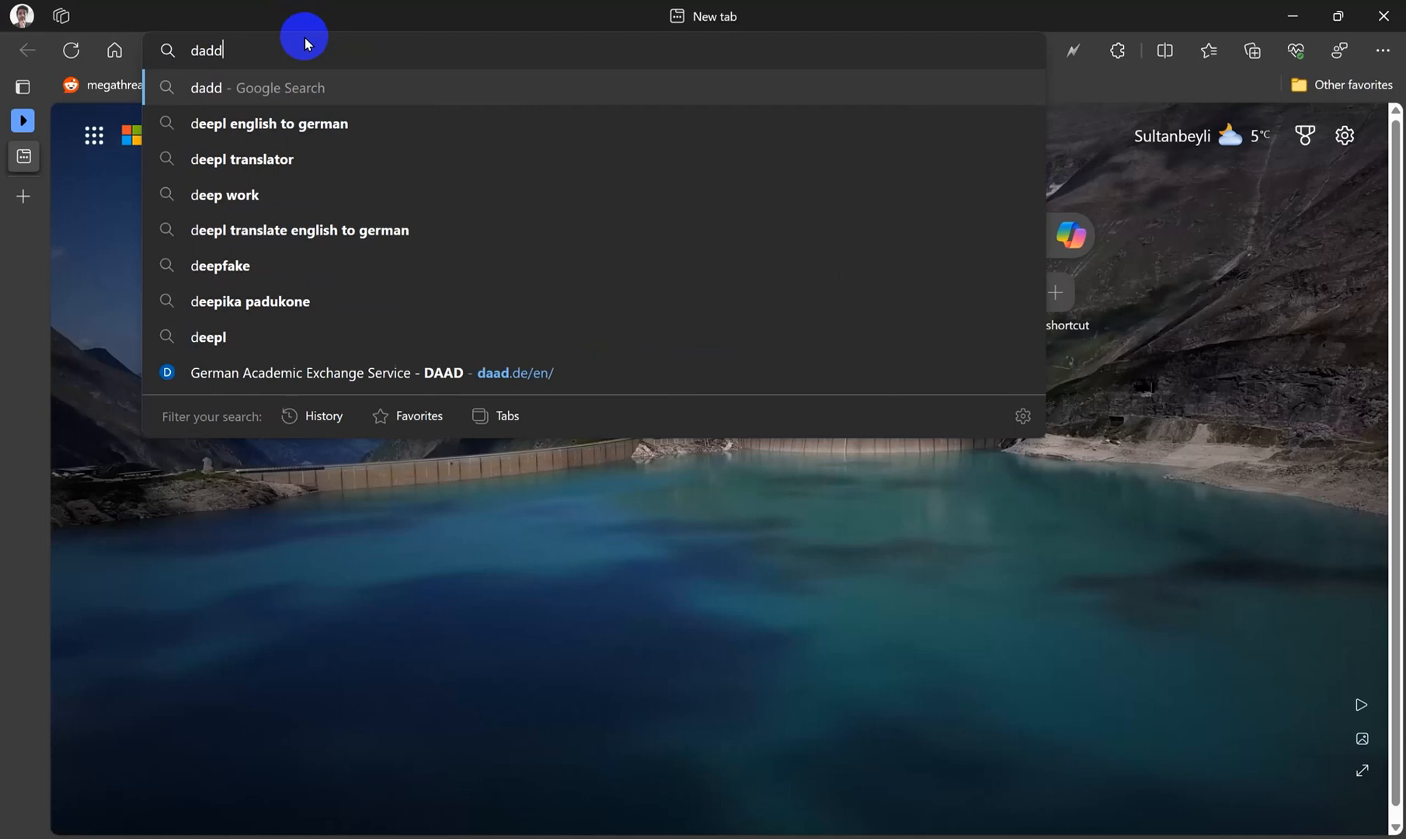
left_click(369, 372)
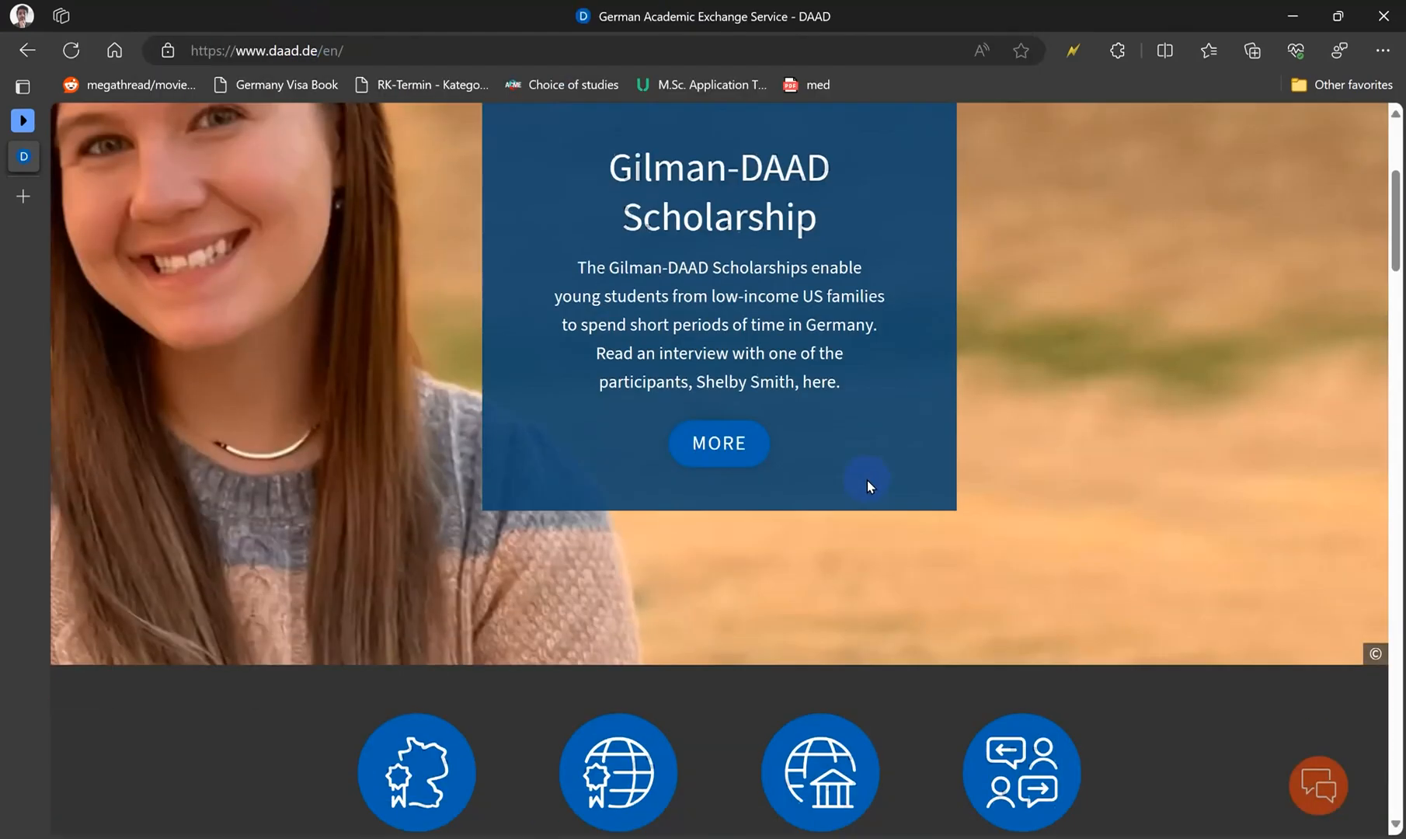
Navigate through Study & research in Germany to the International Programmes 2023/2024 finder.
scroll("down", 3)
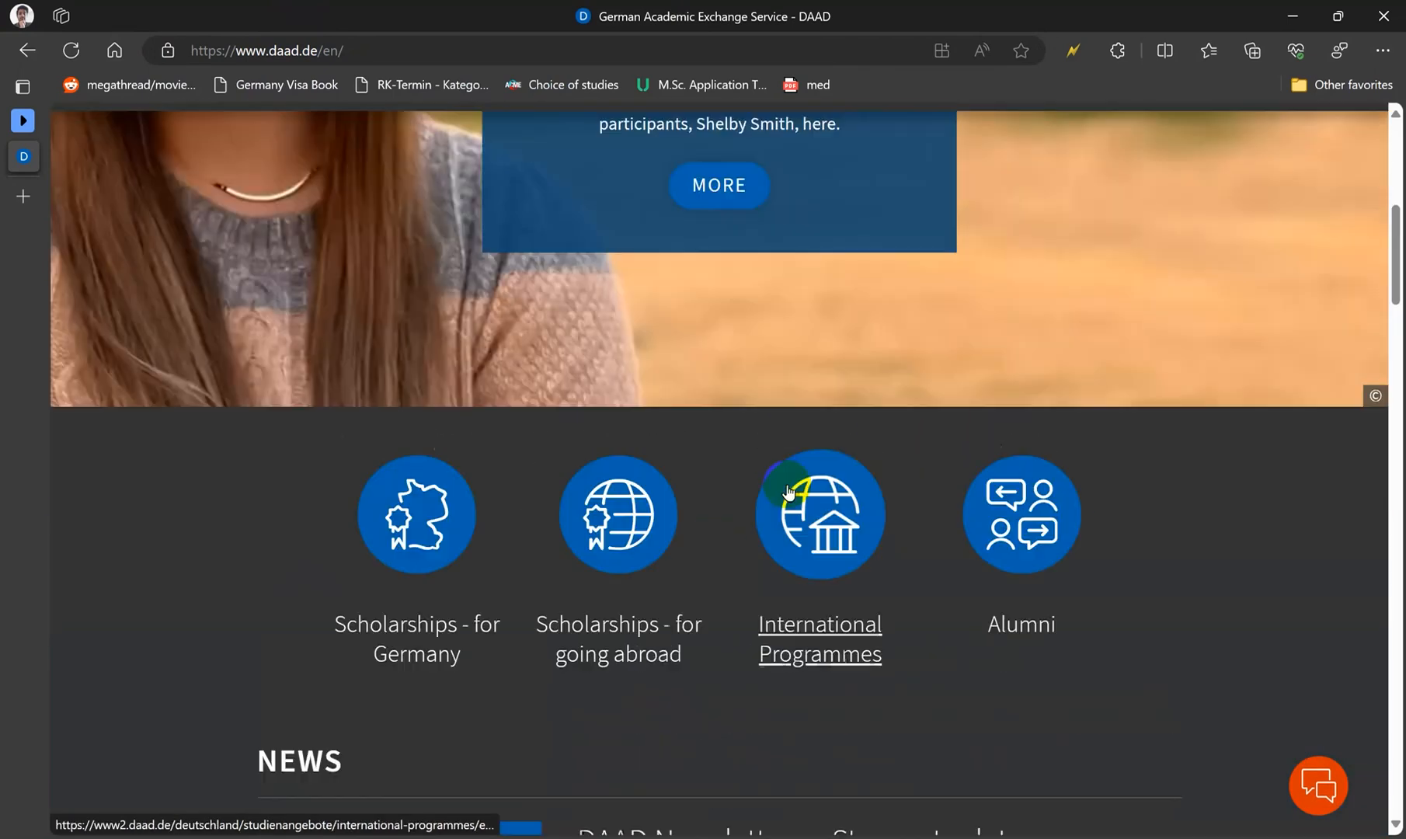
scroll("up", 3)
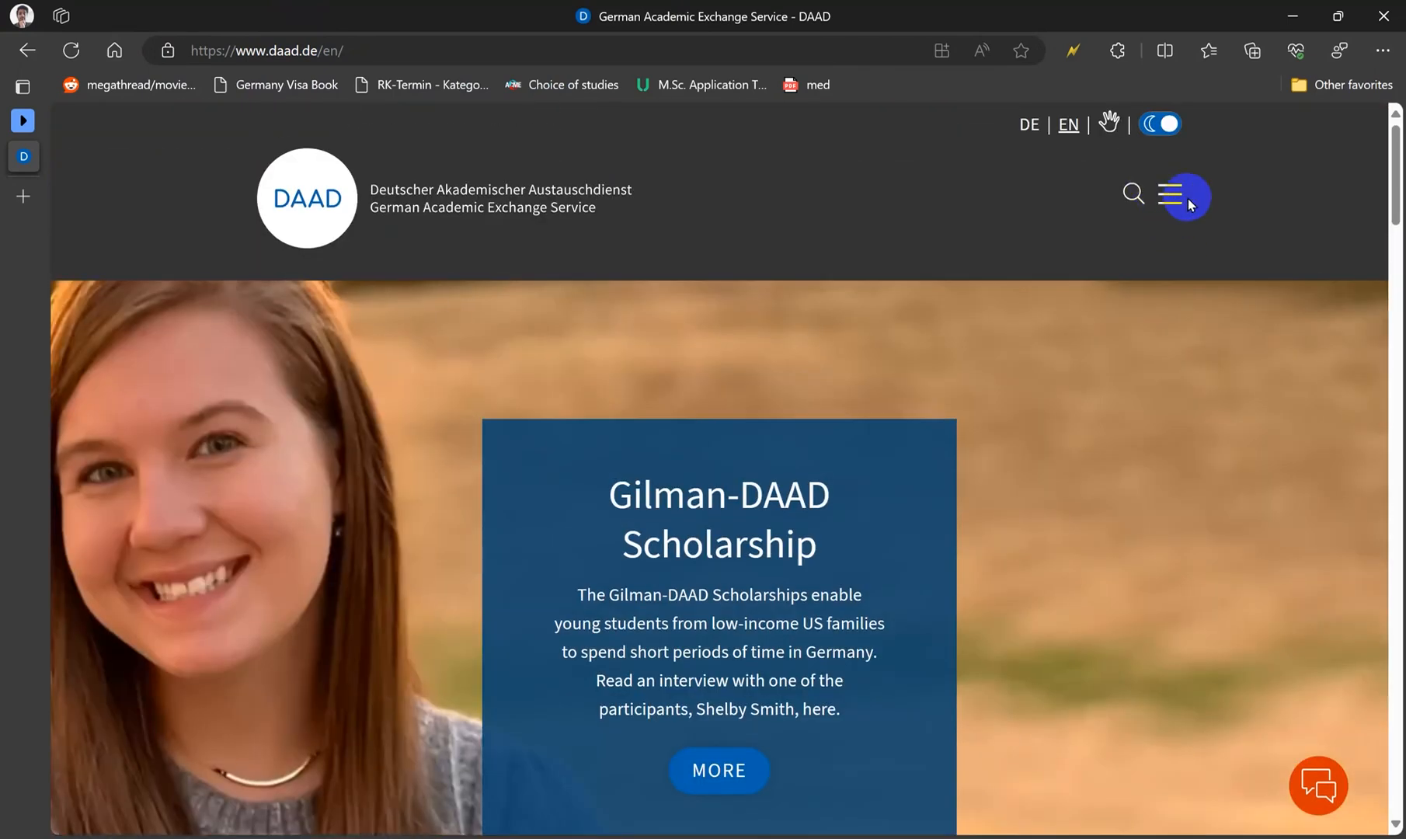
left_click(1182, 196)
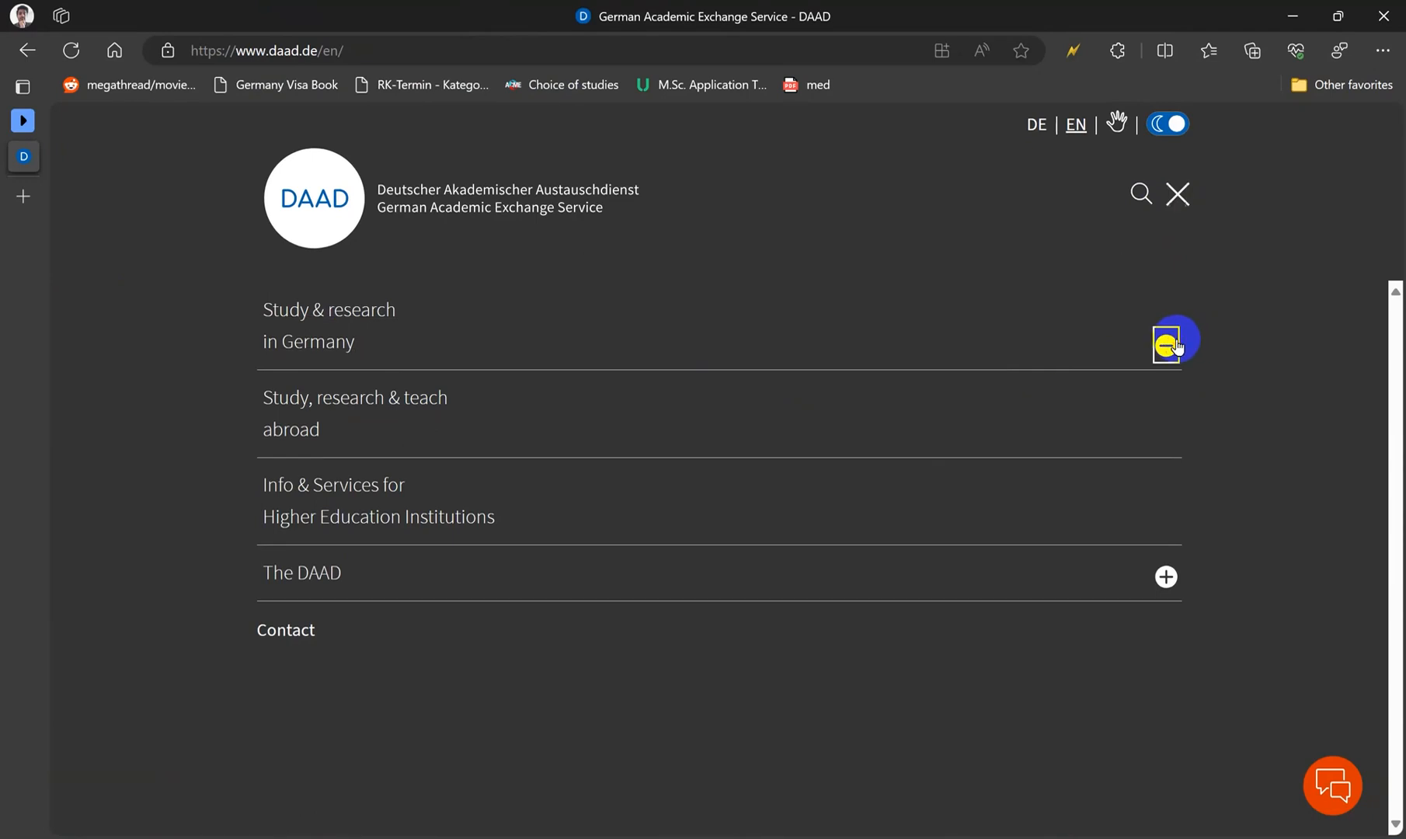
left_click(1165, 345)
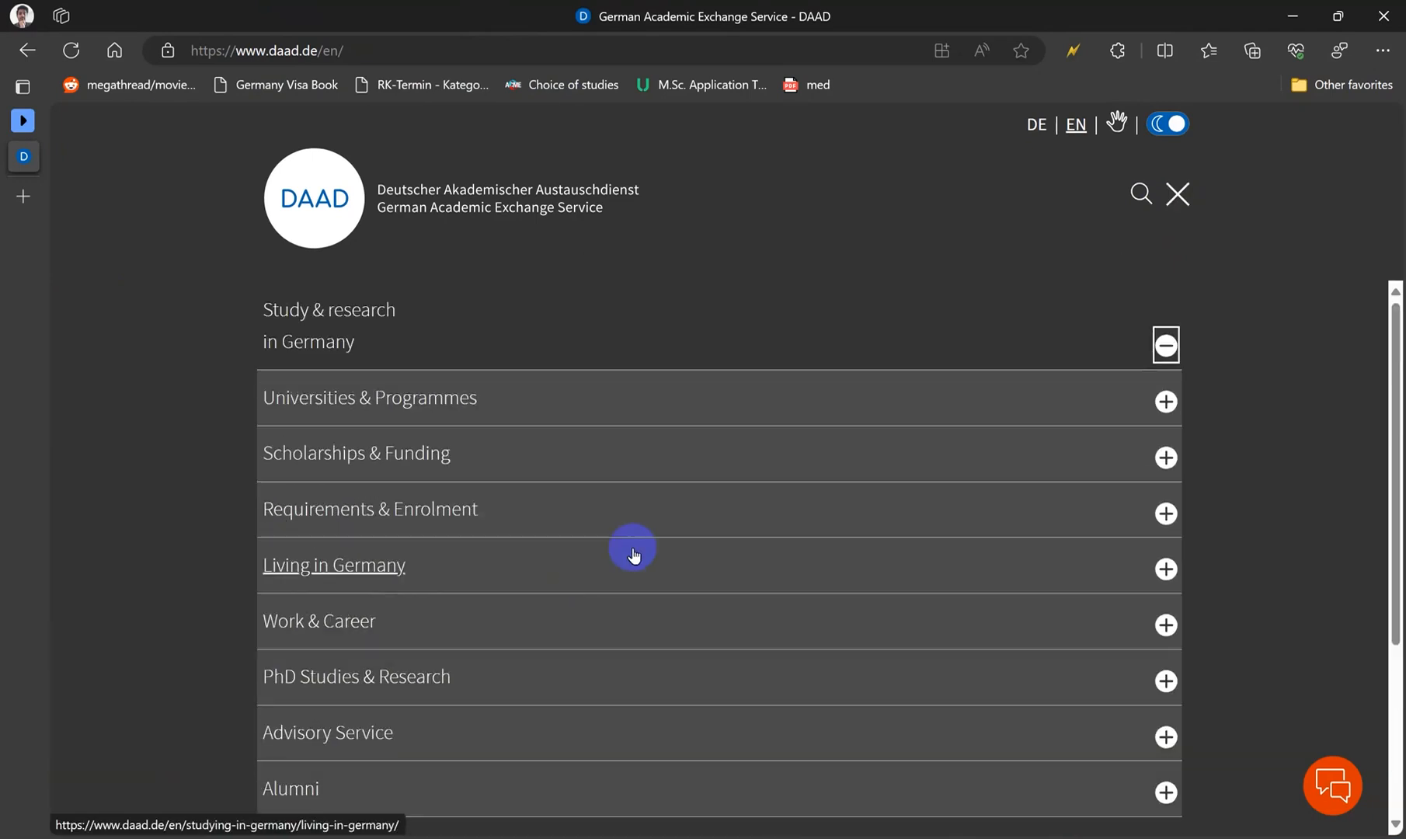
left_click(1163, 401)
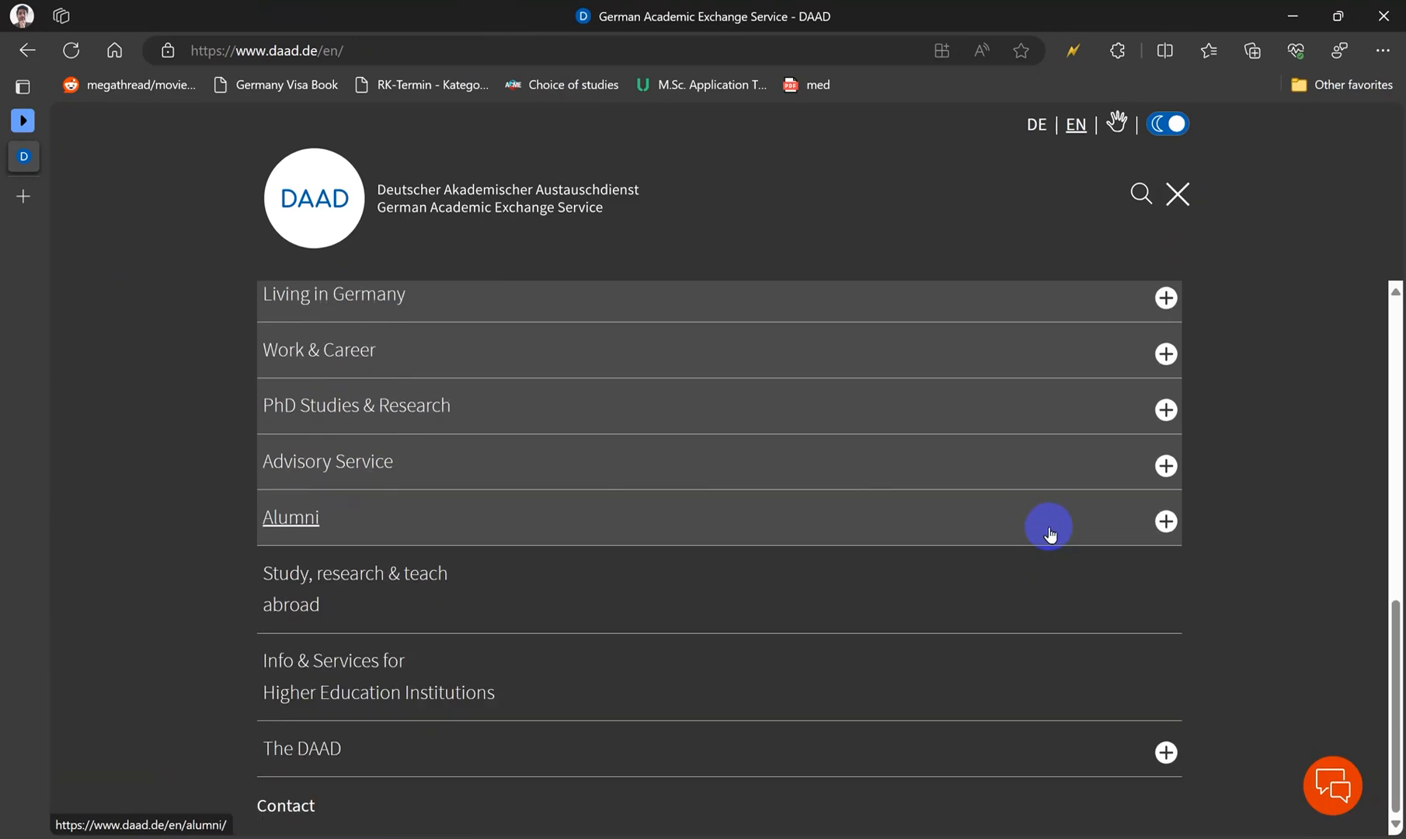
left_click(1177, 194)
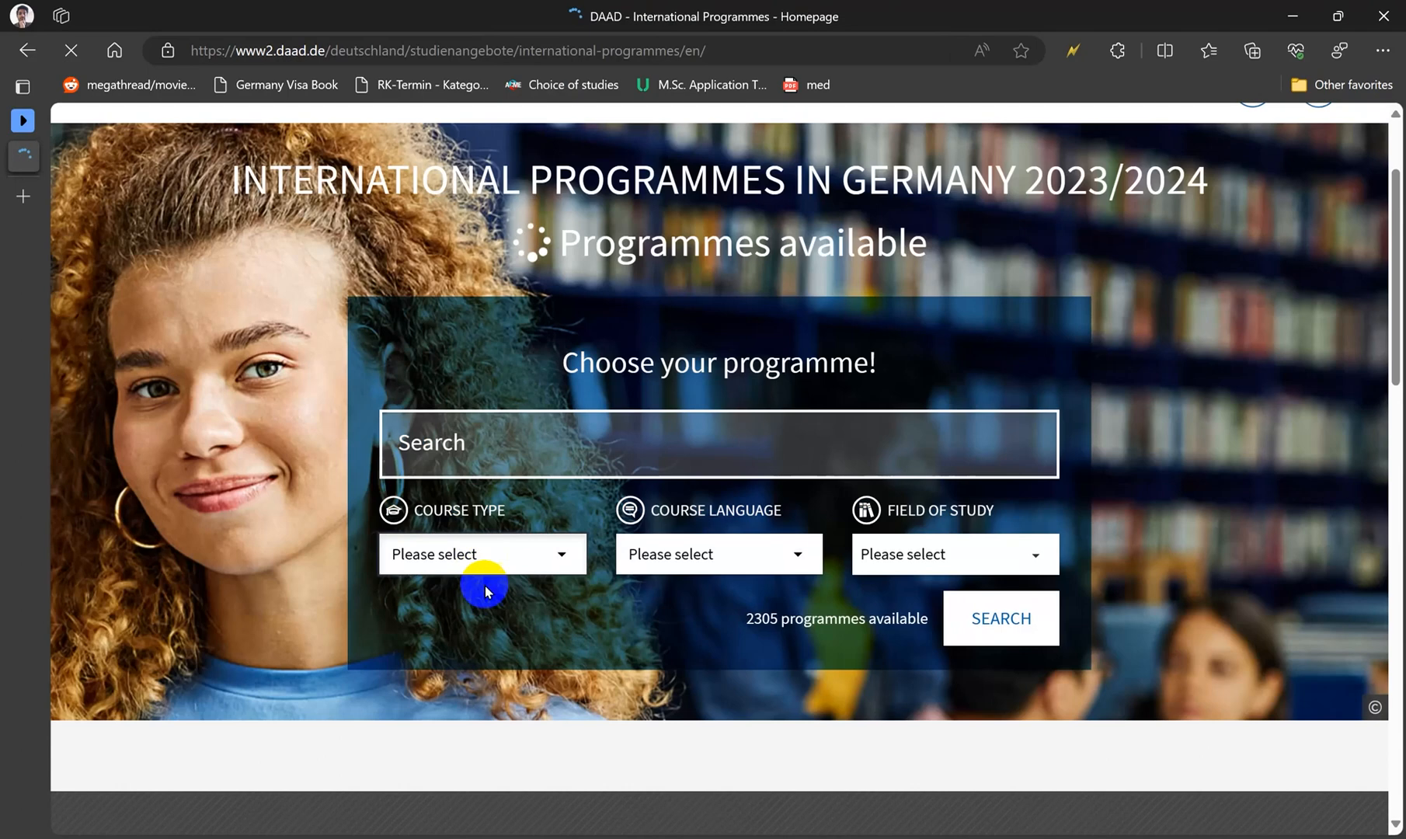
Filter to English-only Master's degrees in Mathematics, Natural Sciences (633 results).
left_click(483, 553)
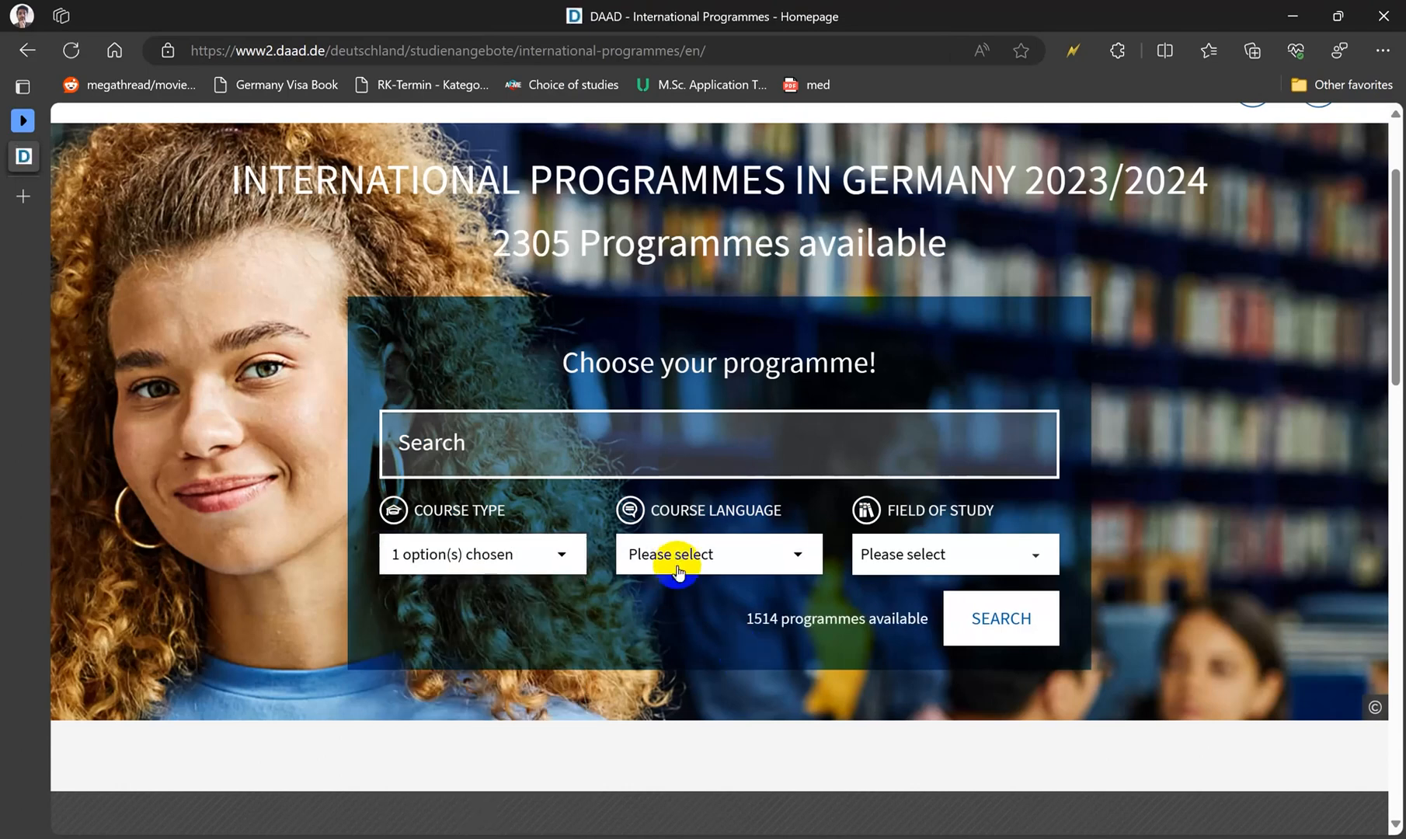
left_click(716, 555)
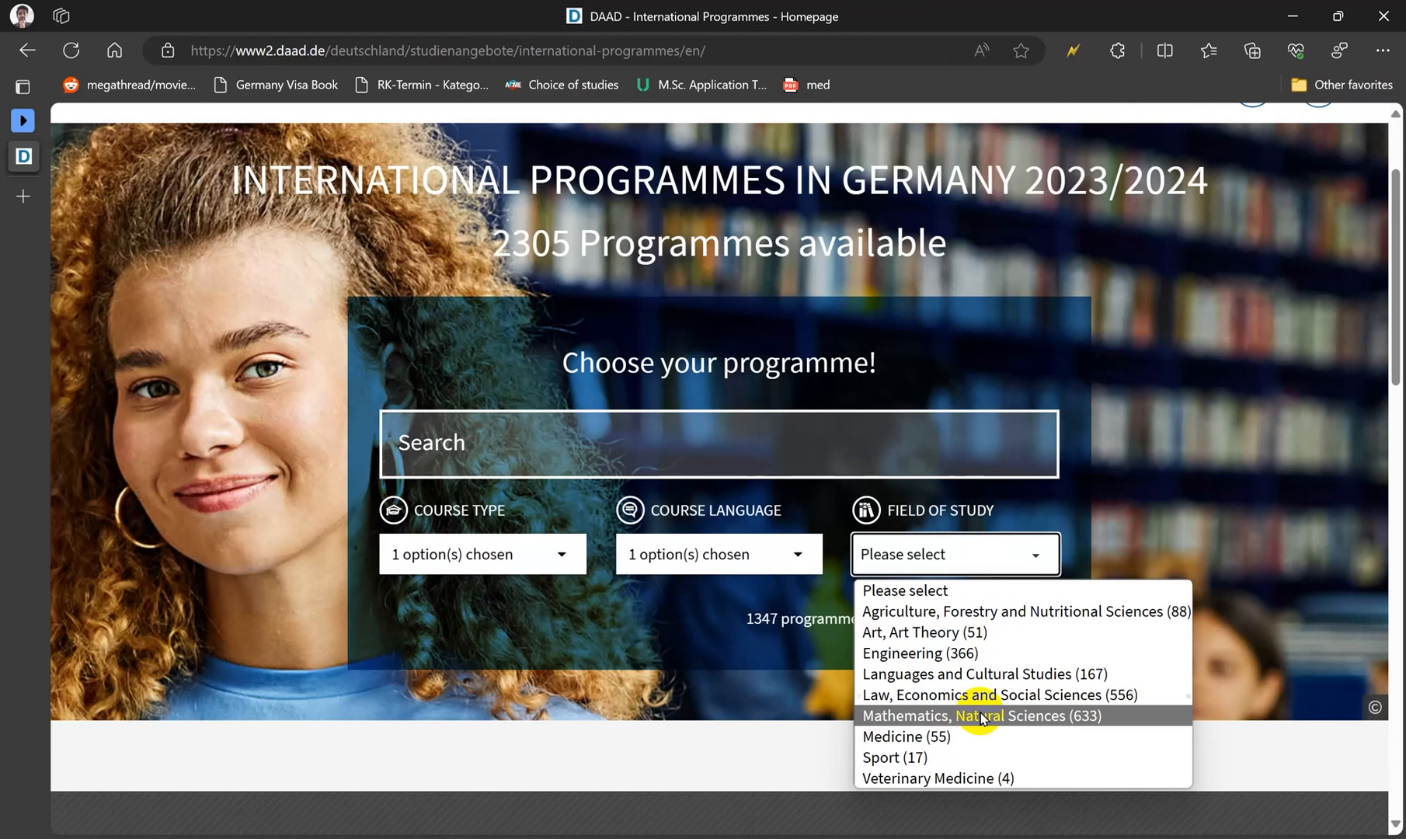
mouse_move(982, 728)
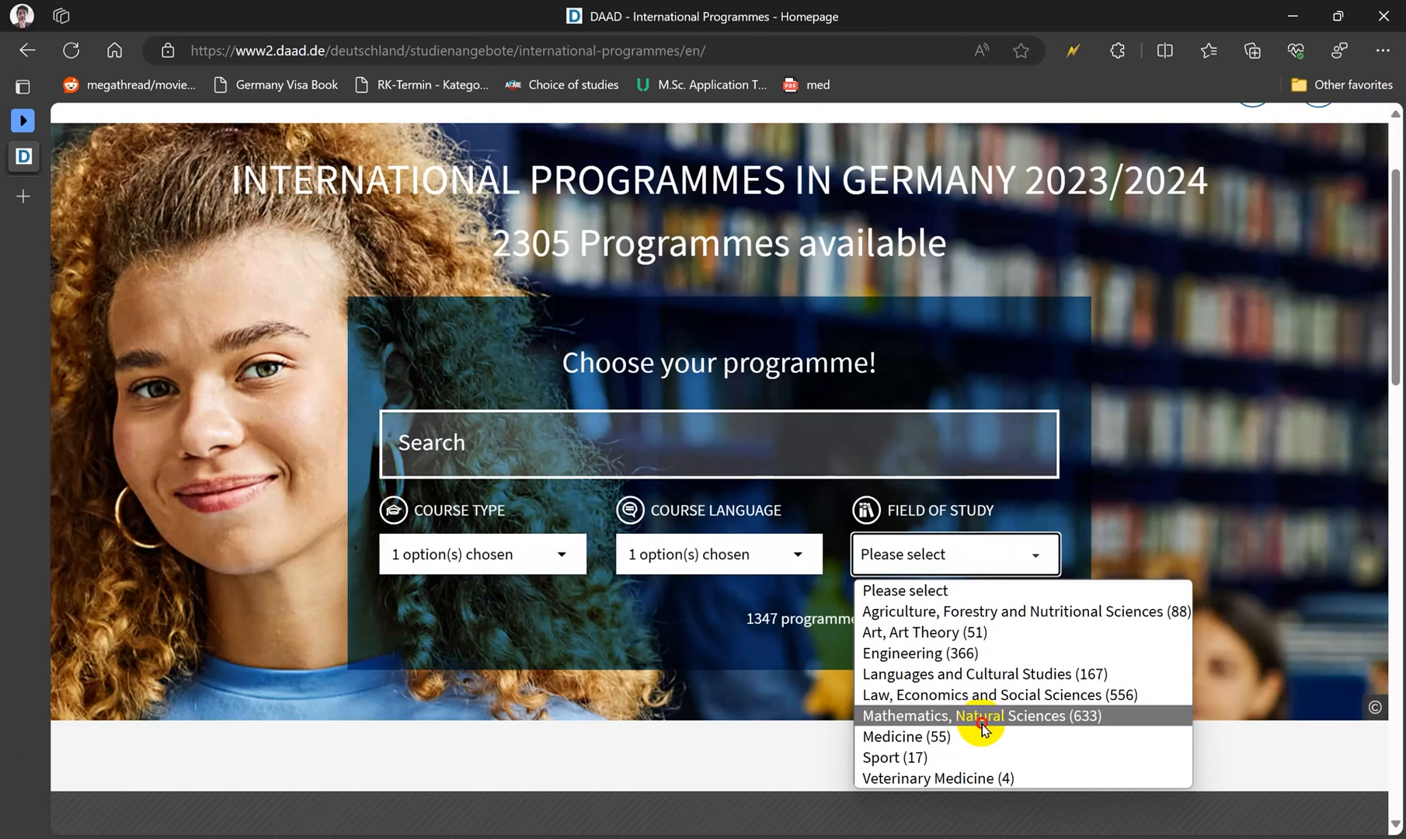
left_click(978, 714)
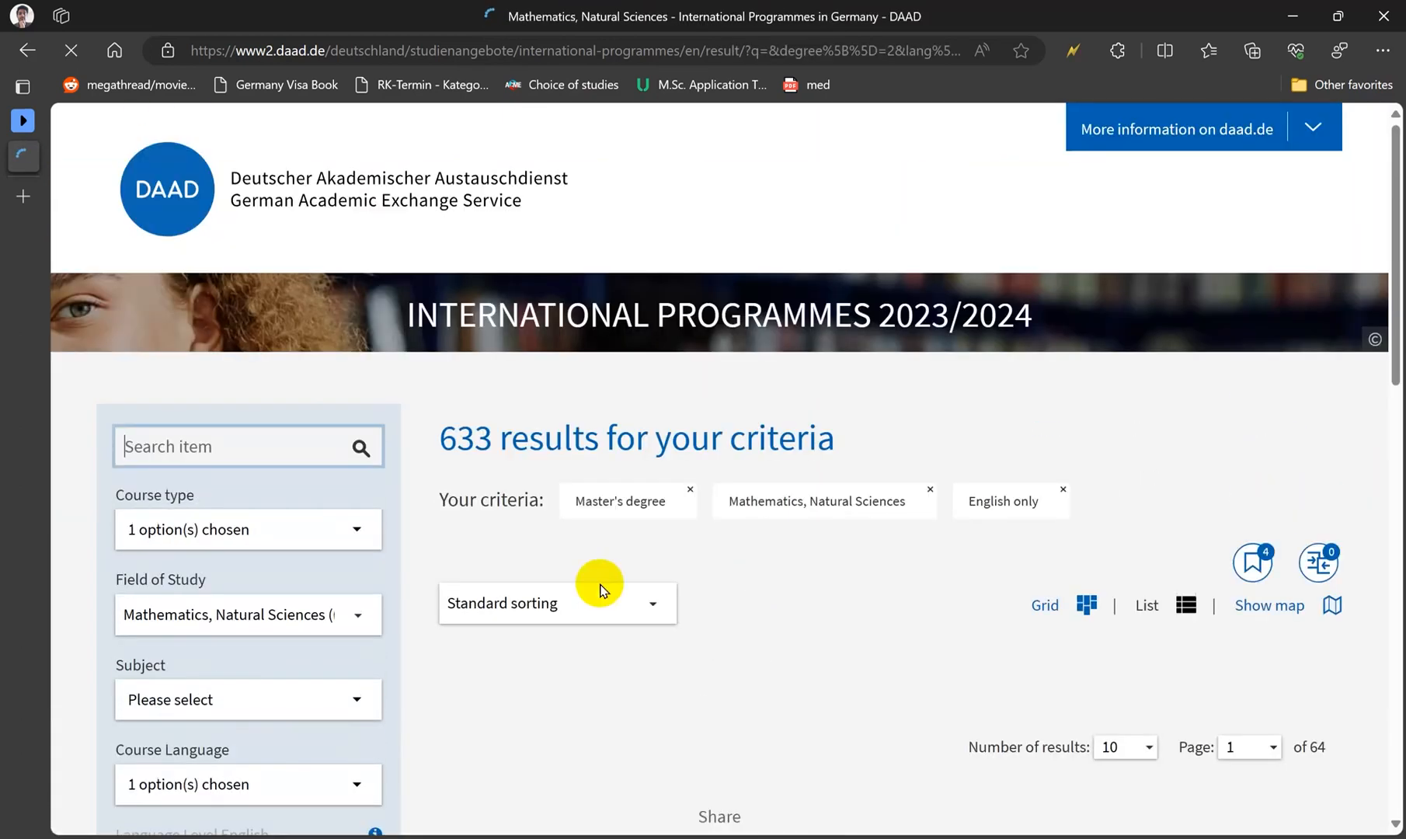
Restrict the results to Computer Science subject and fully on-site mode of study.
scroll("down", 3)
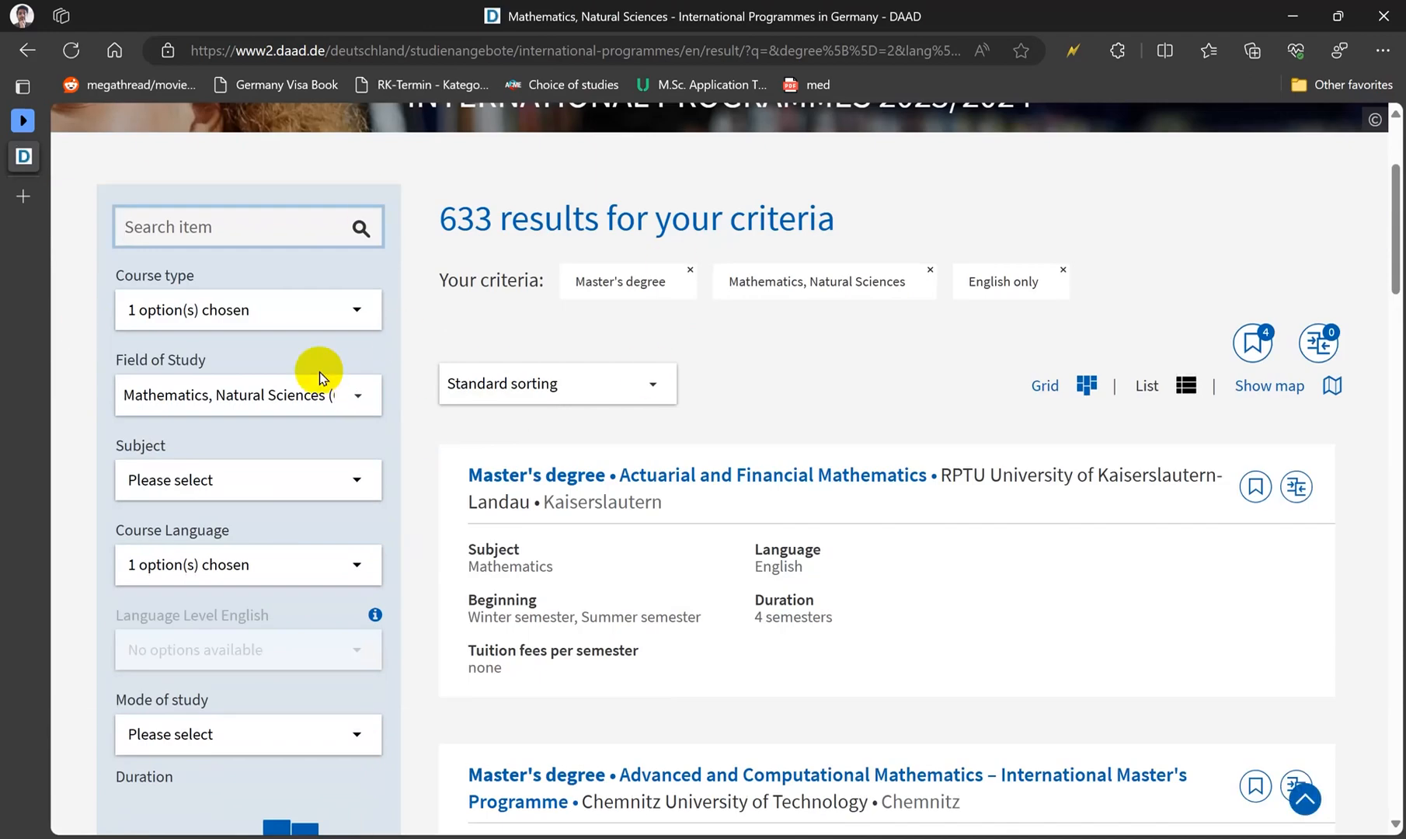
scroll("up", 3)
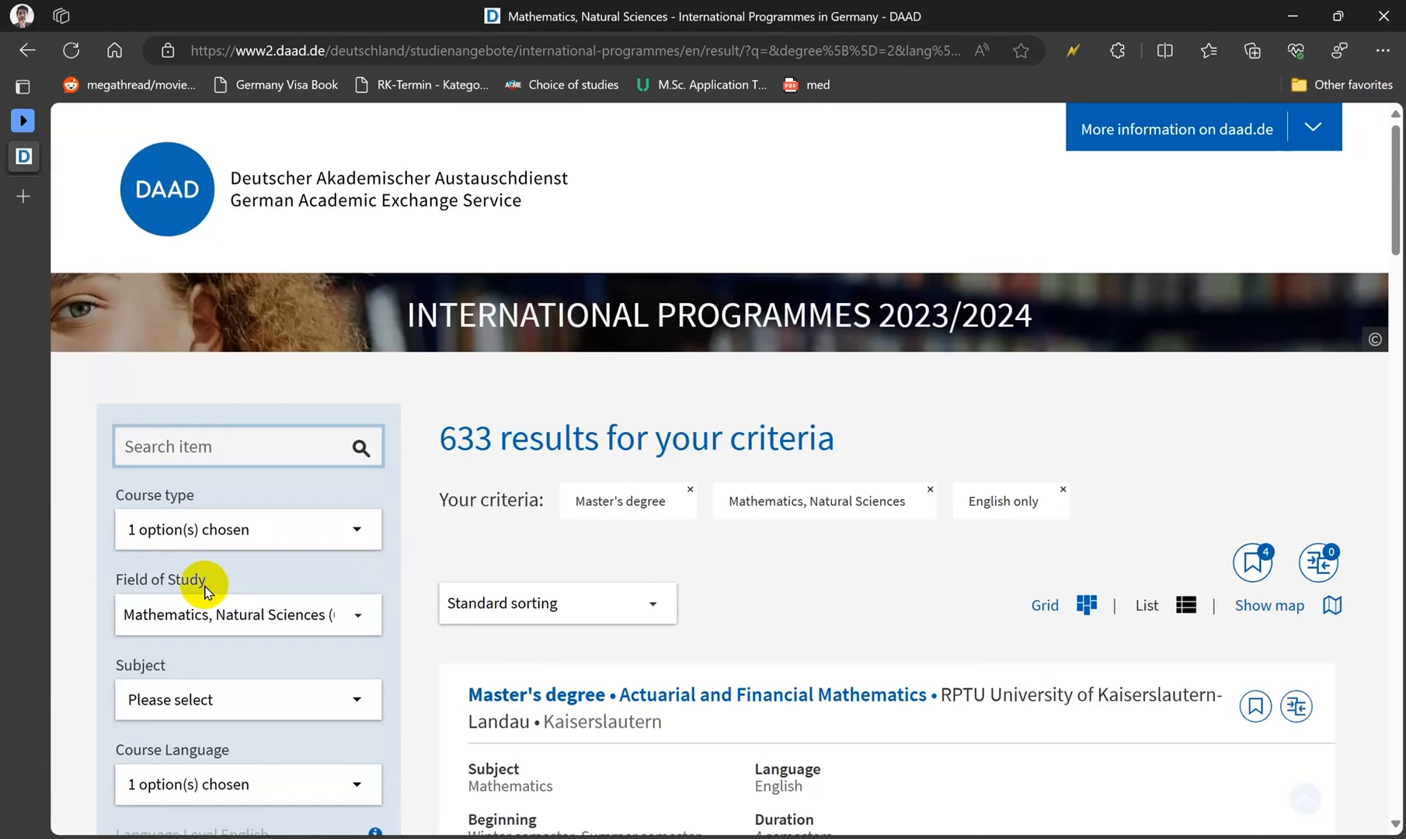
scroll("down", 3)
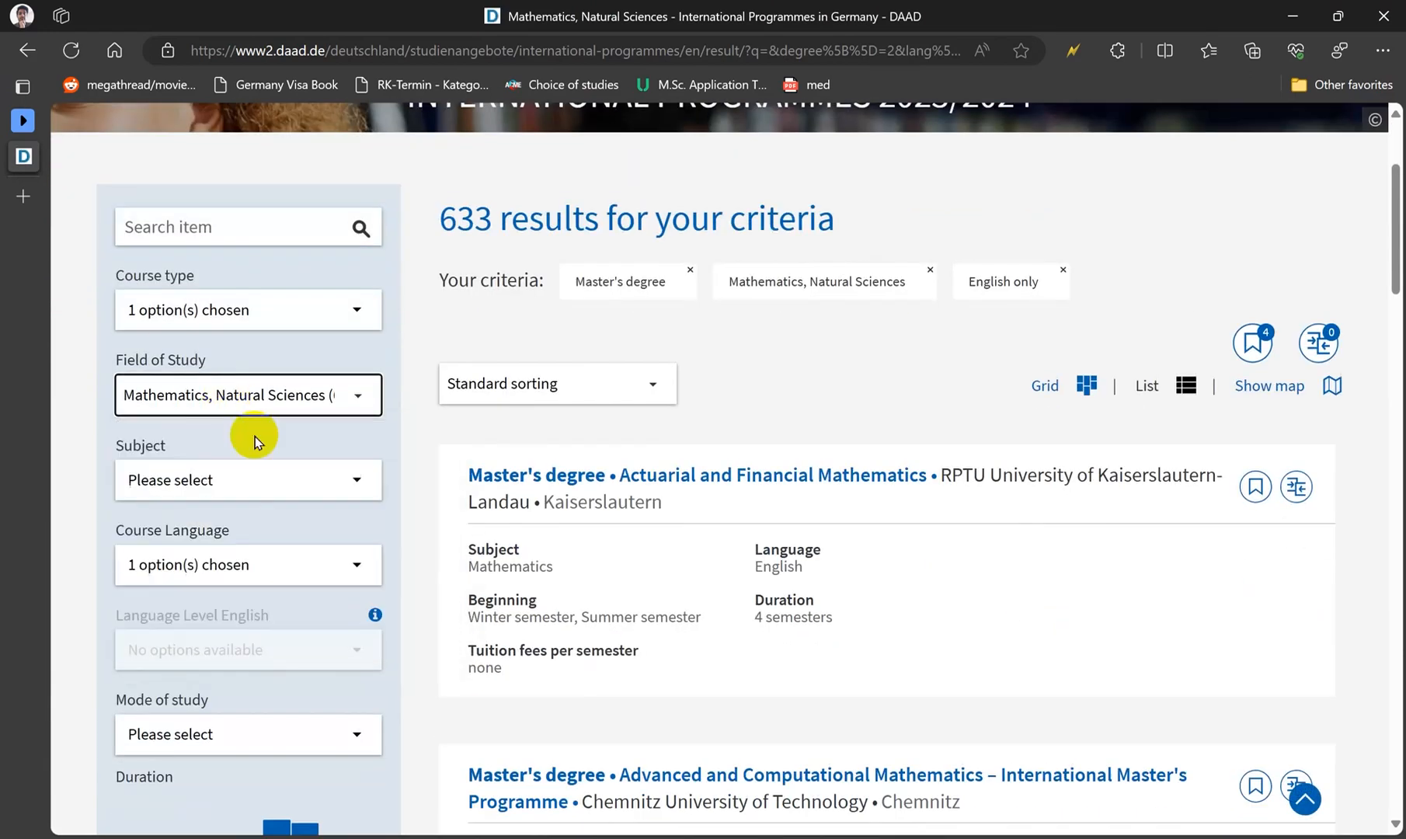
left_click(247, 480)
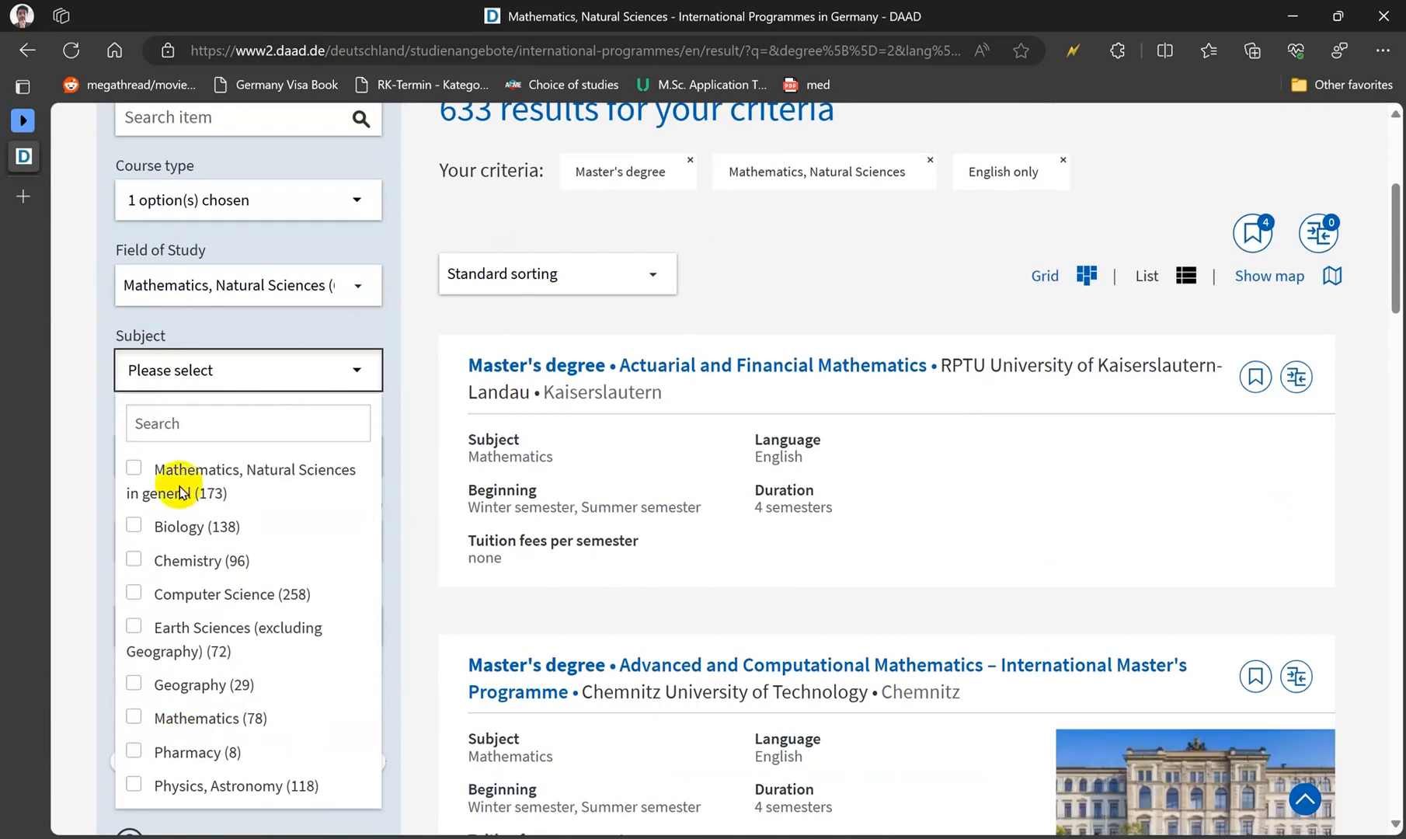
mouse_move(133, 597)
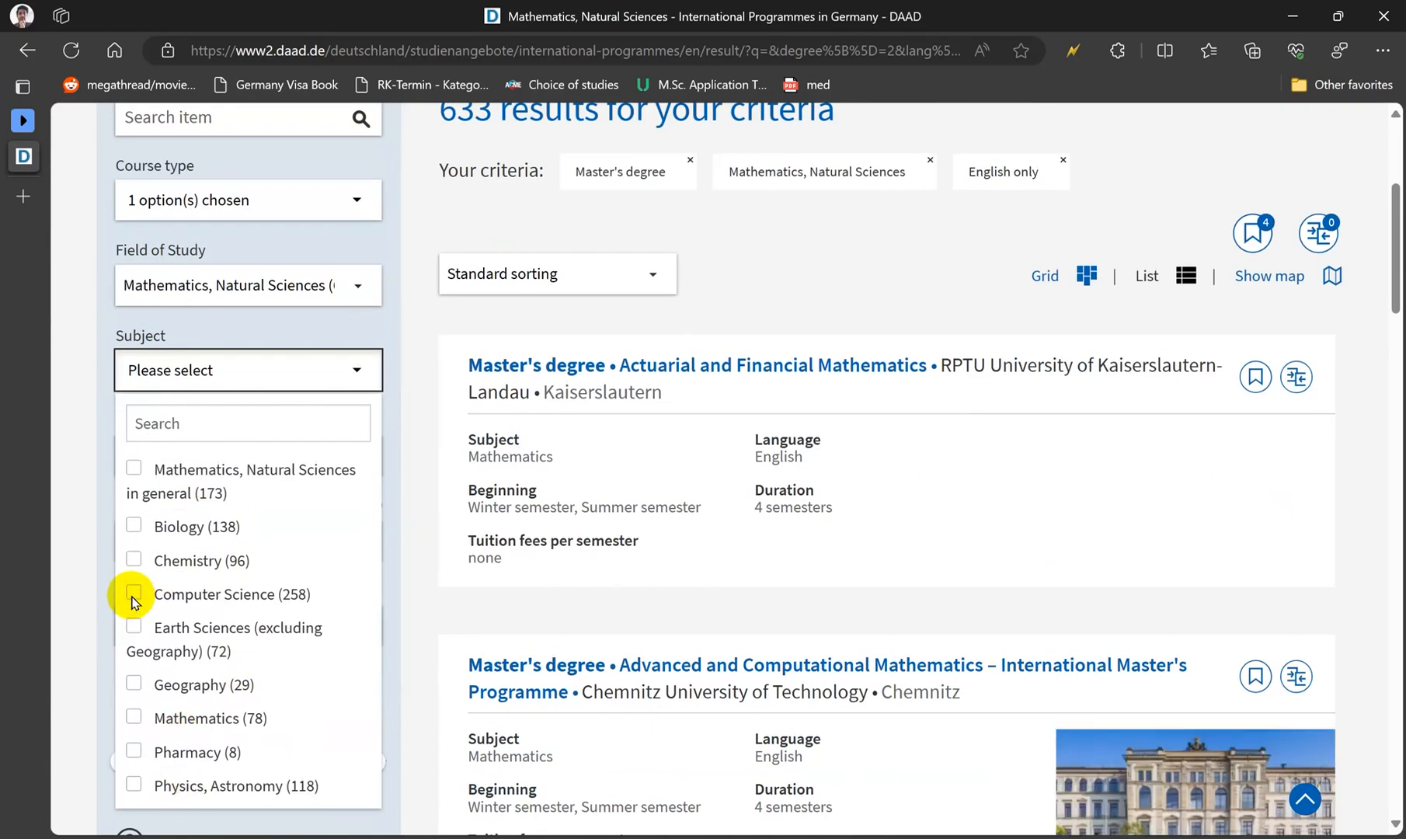
left_click(133, 593)
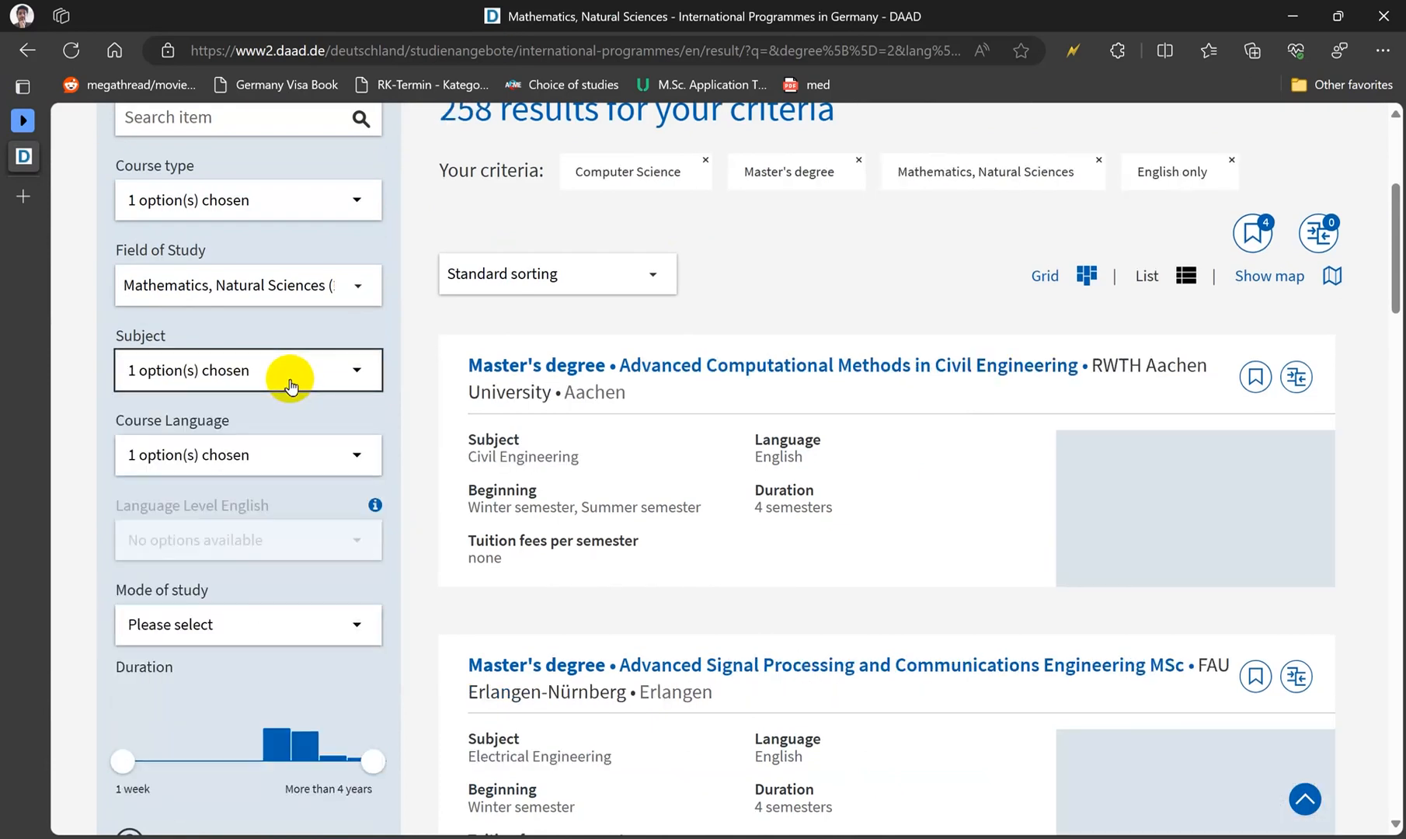
left_click(247, 624)
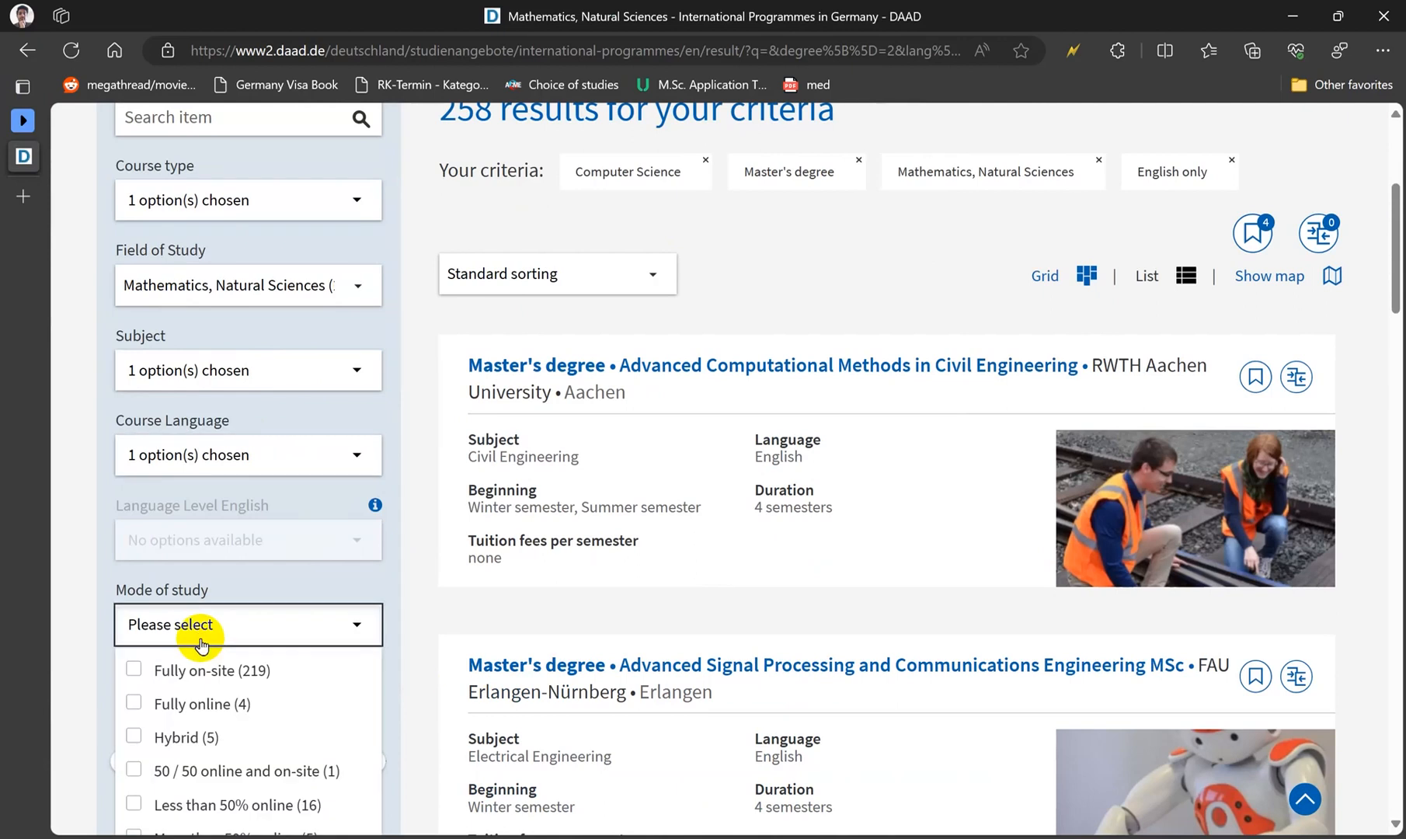
left_click(132, 671)
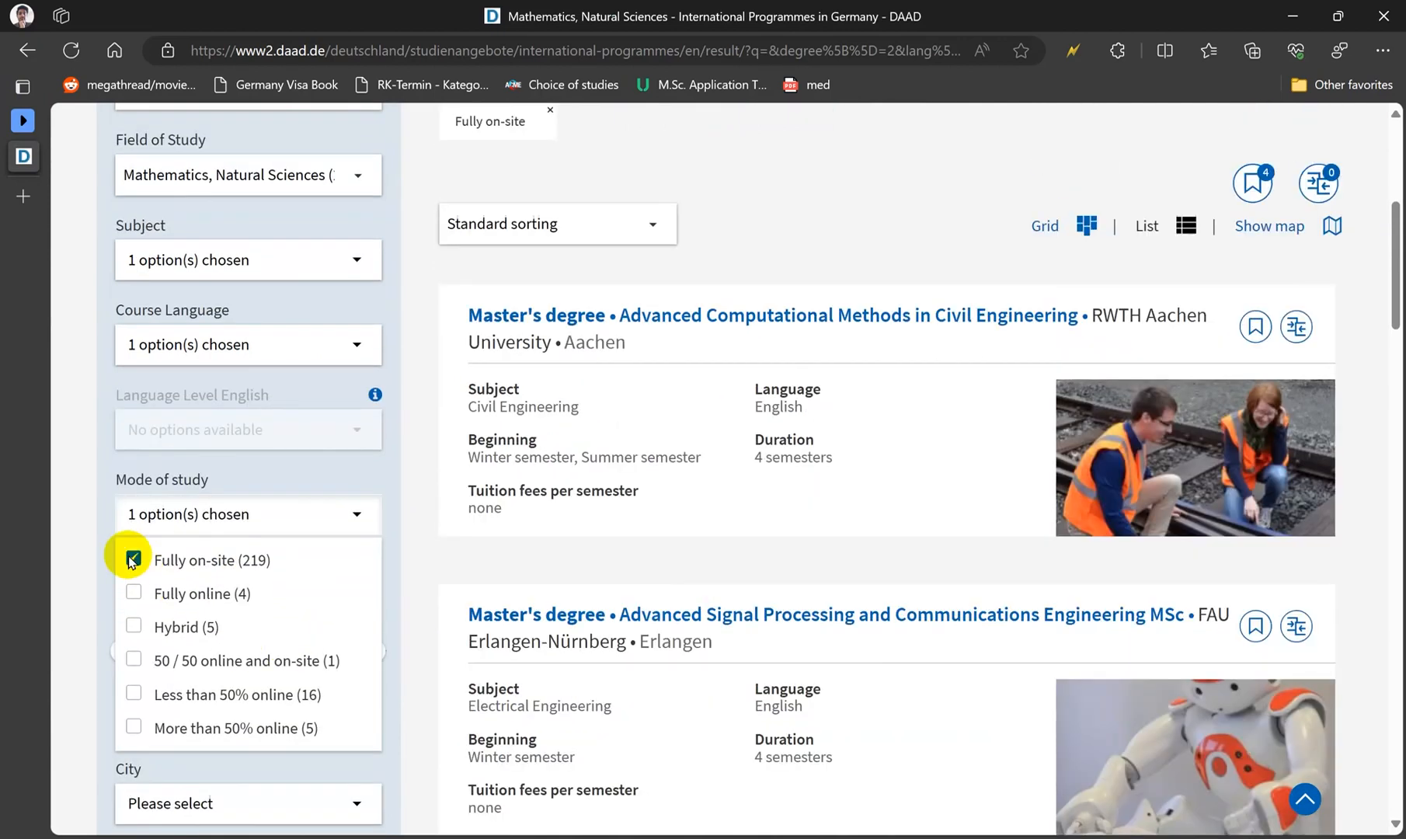
Check the institution types and keep only programmes with no tuition fees.
scroll("down", 3)
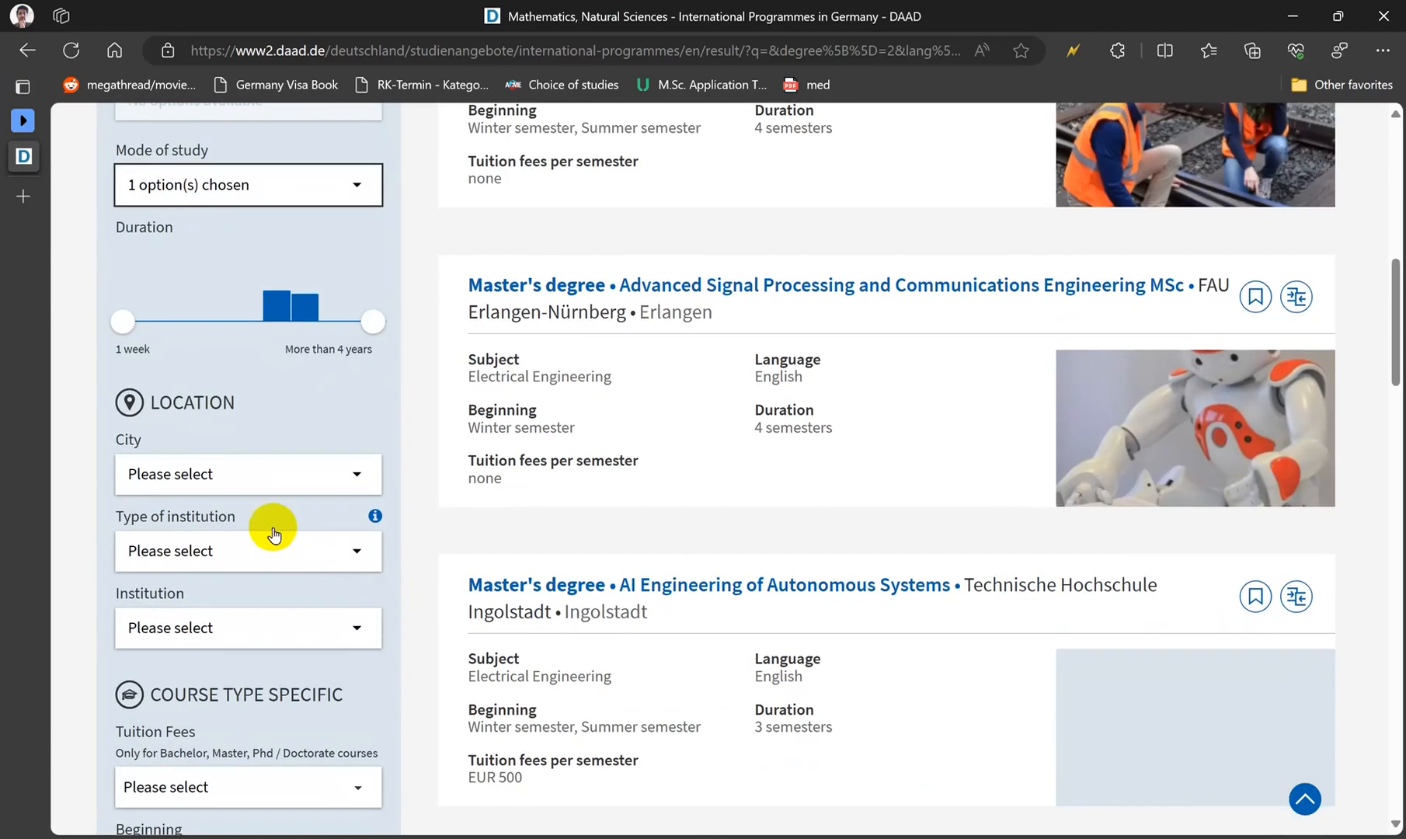
left_click(247, 550)
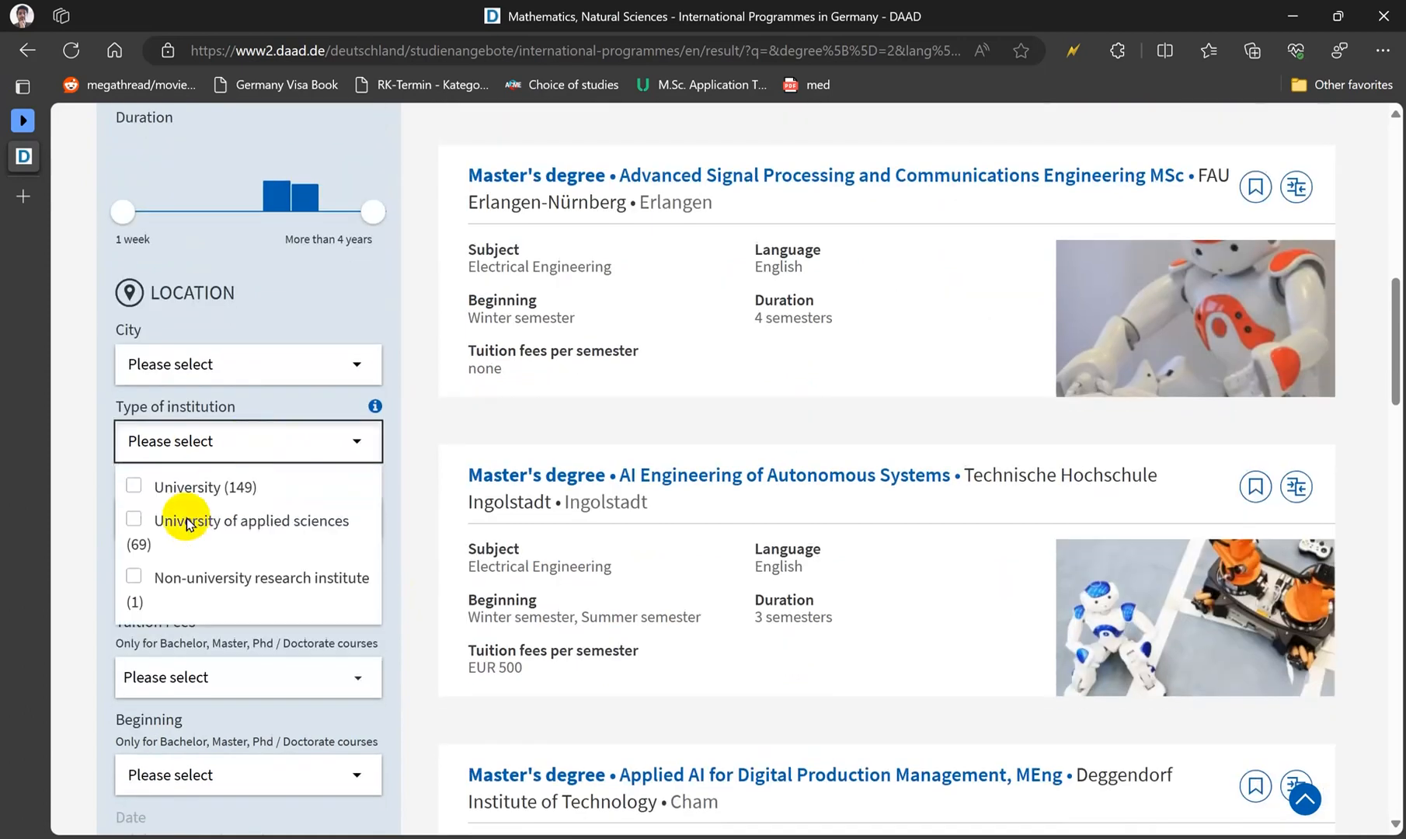
mouse_move(231, 495)
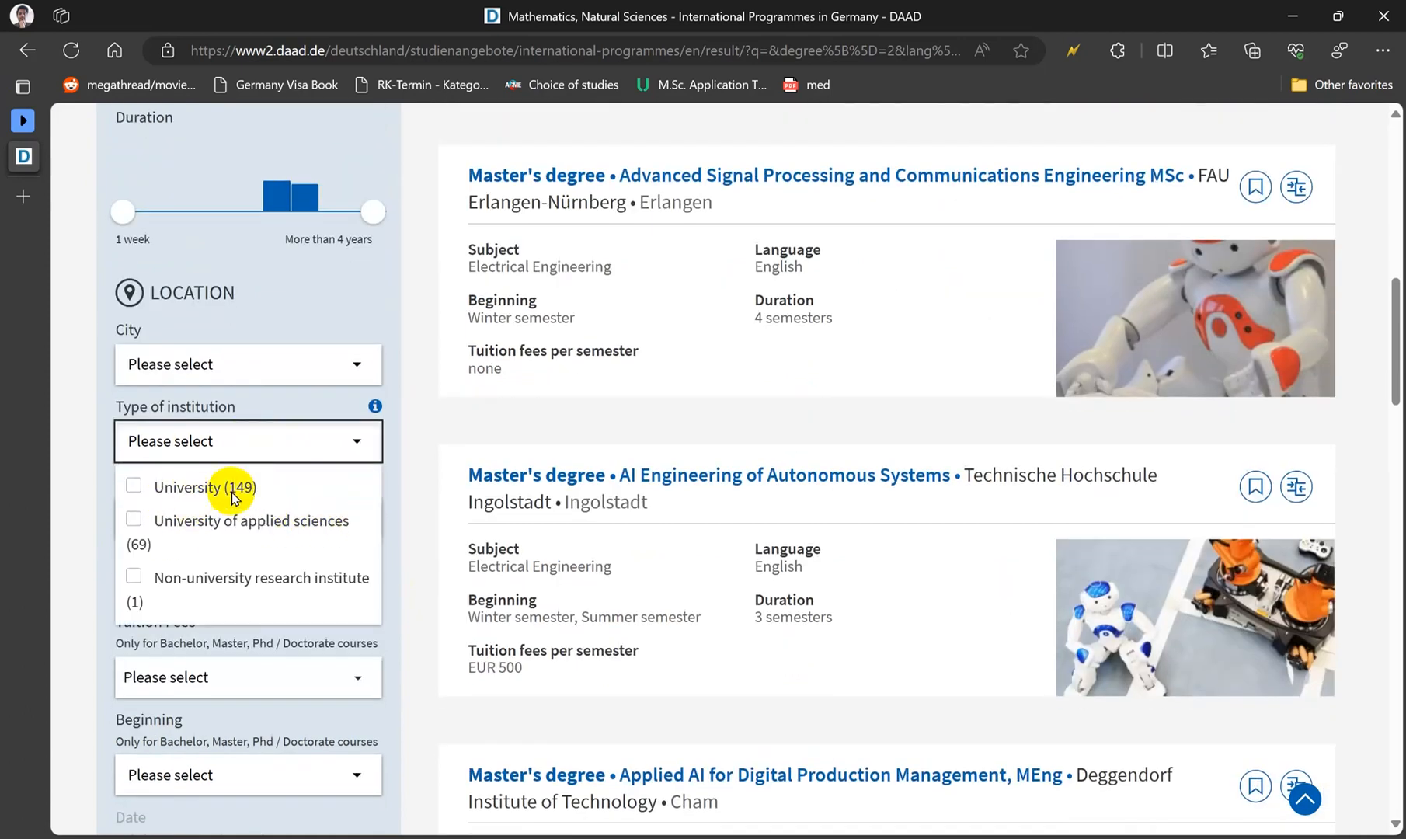
scroll("down", 3)
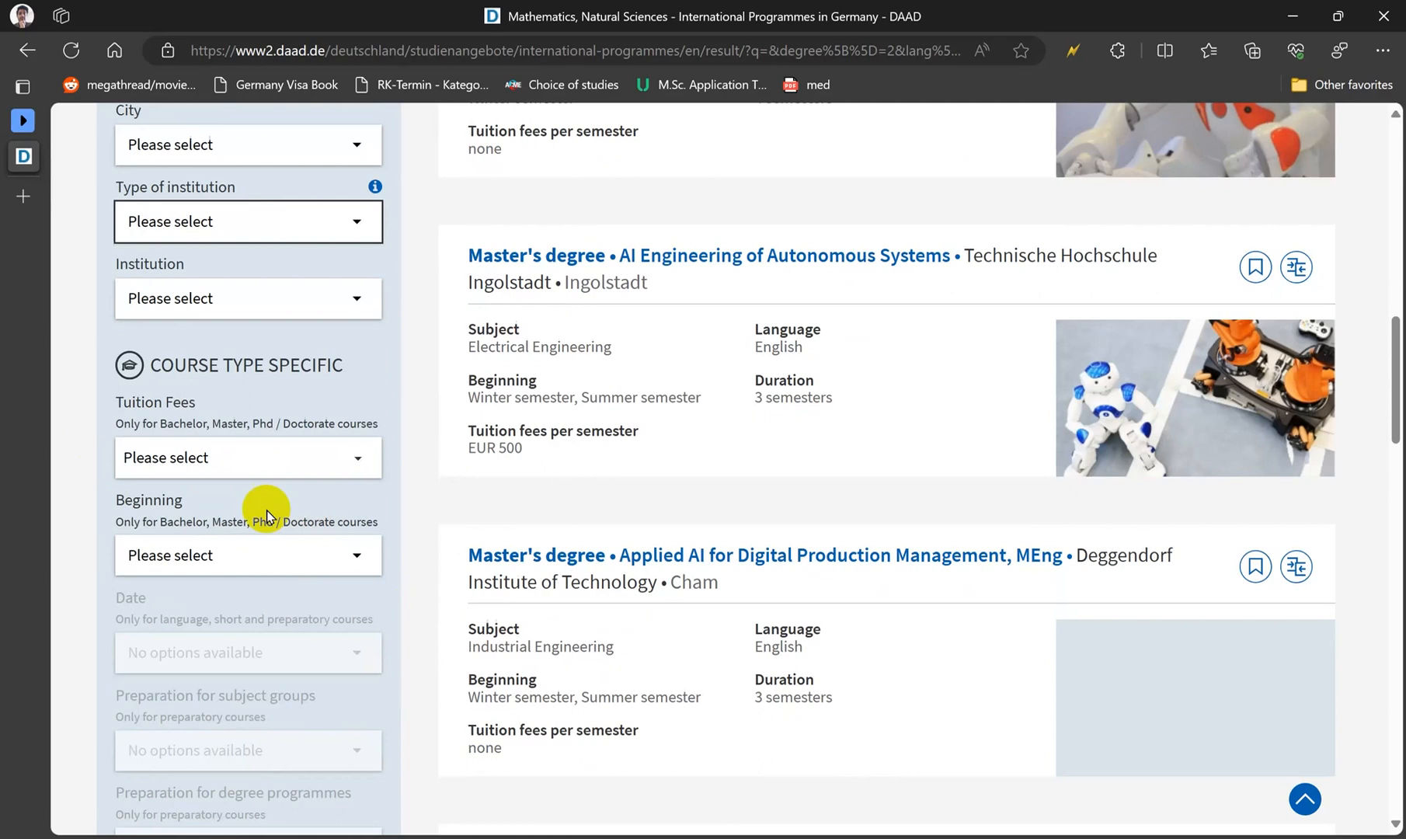
left_click(247, 456)
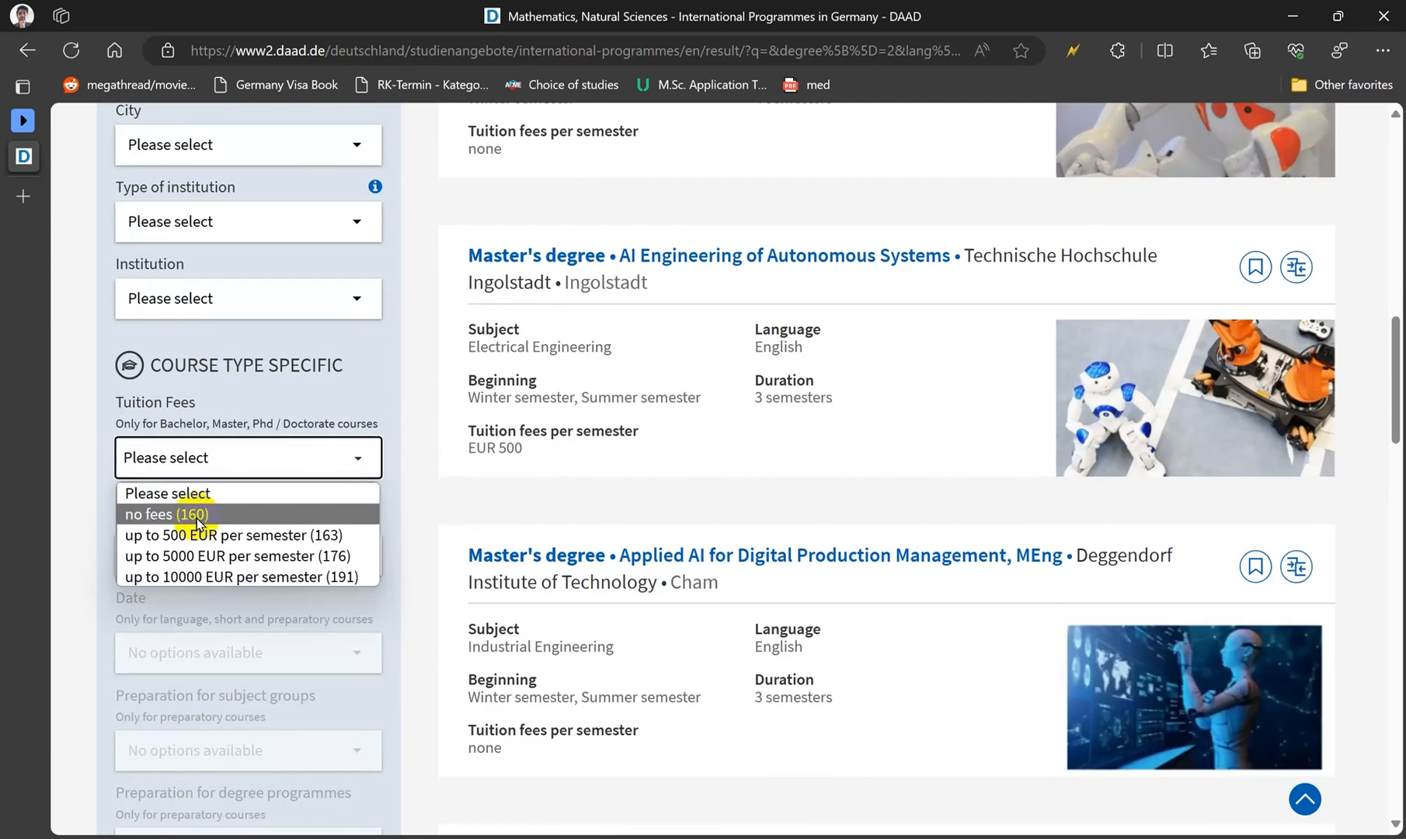
left_click(166, 514)
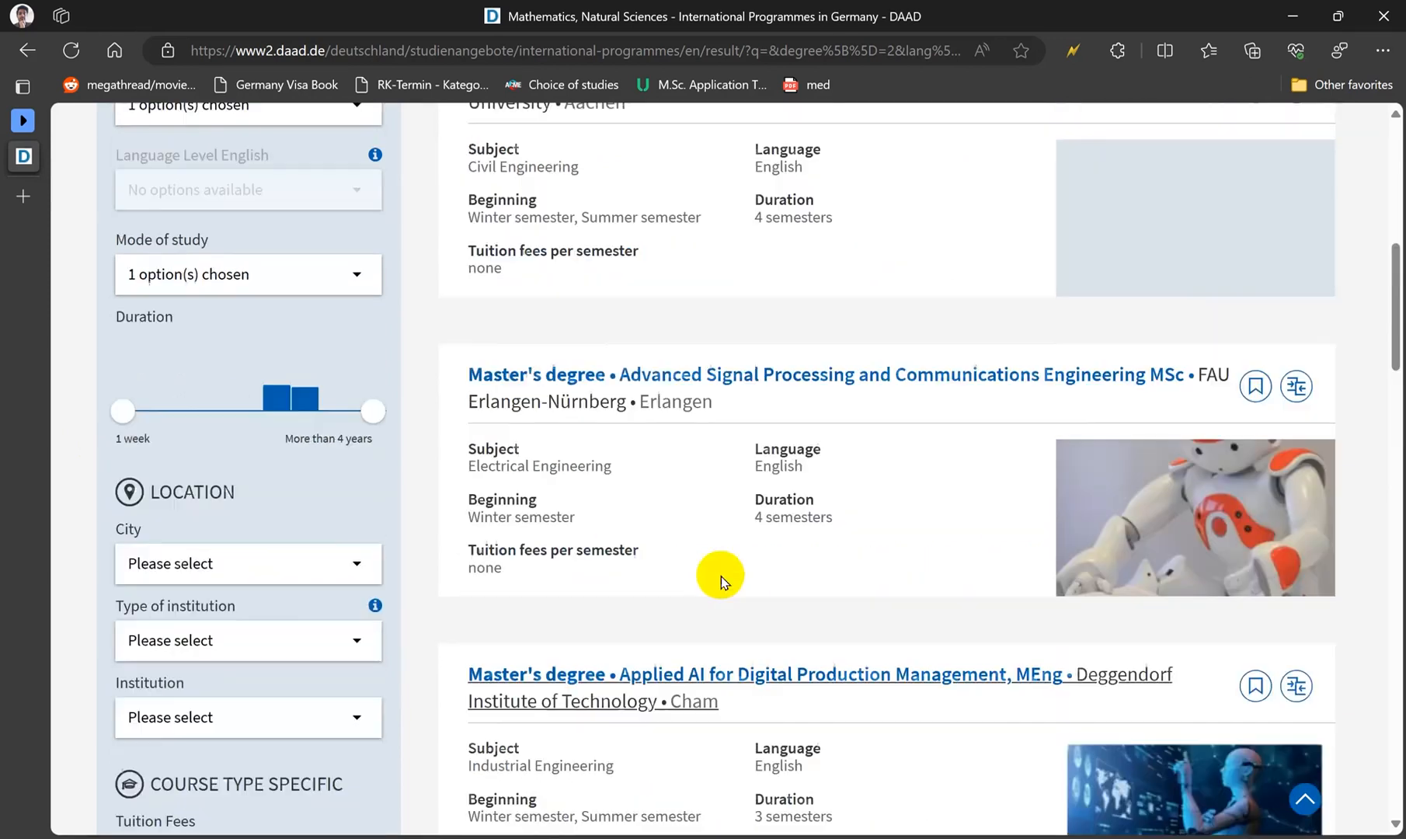
Scroll the 153 results to the BTU Cottbus Artificial Intelligence master's listing.
scroll("up", 3)
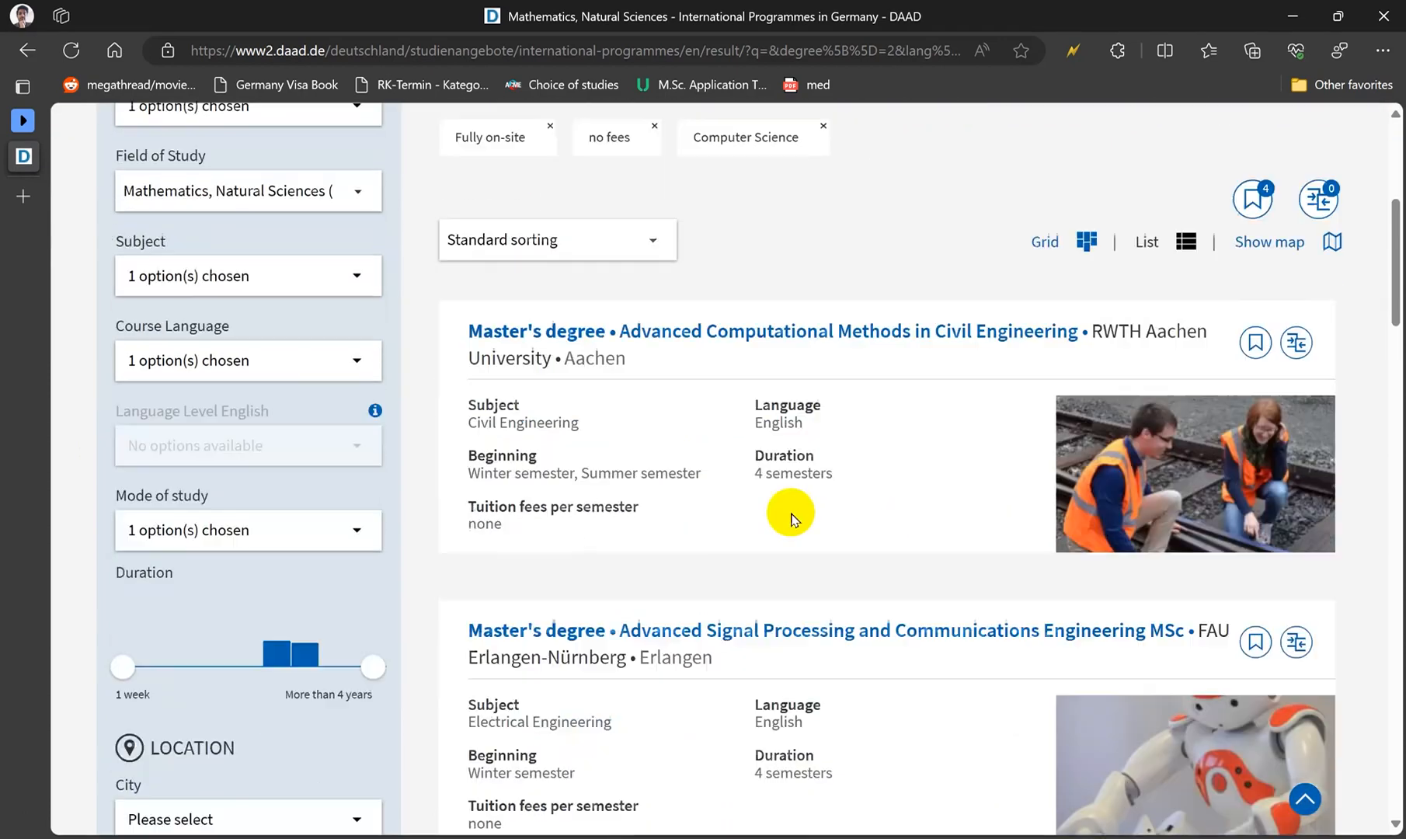
scroll("down", 3)
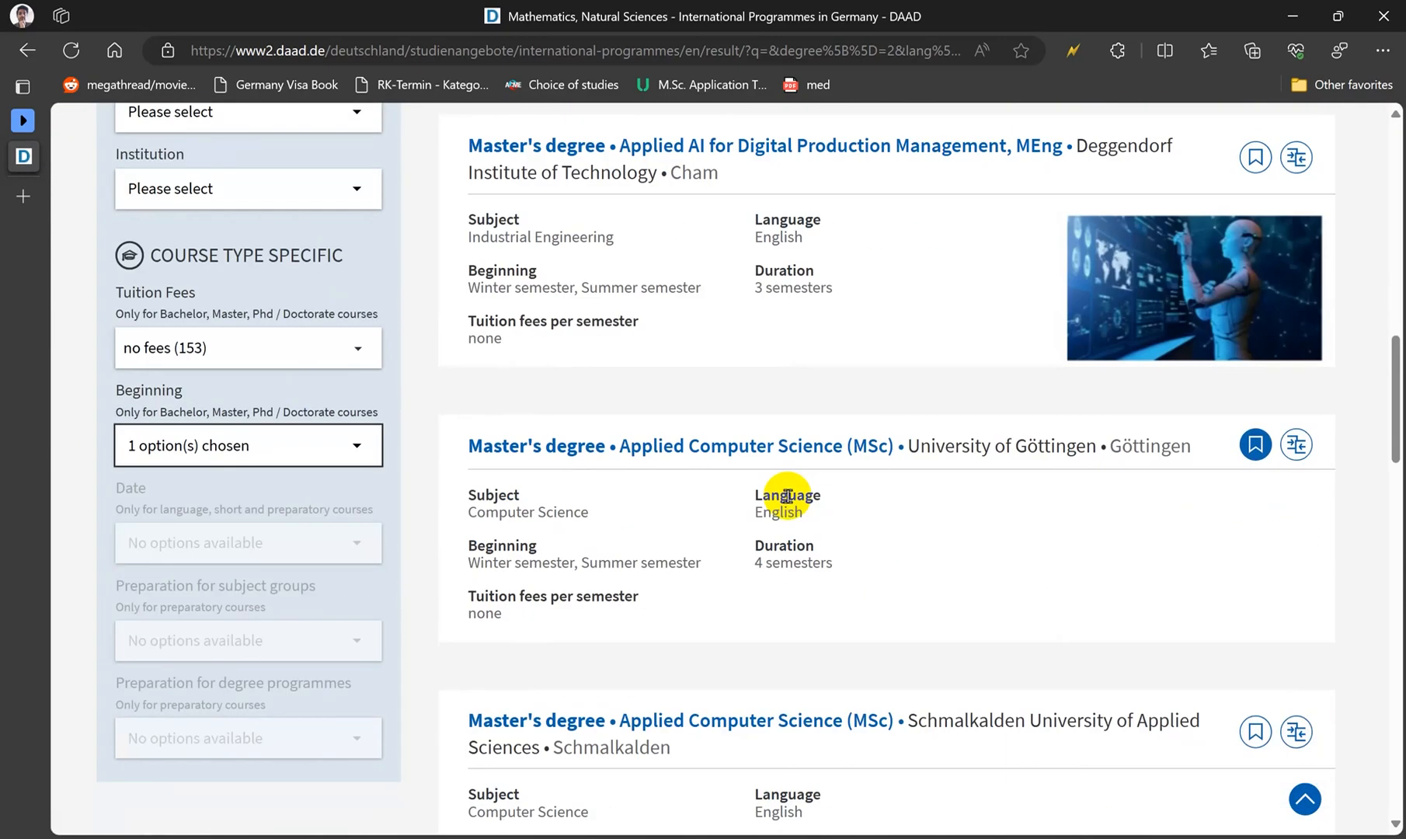
mouse_move(793, 453)
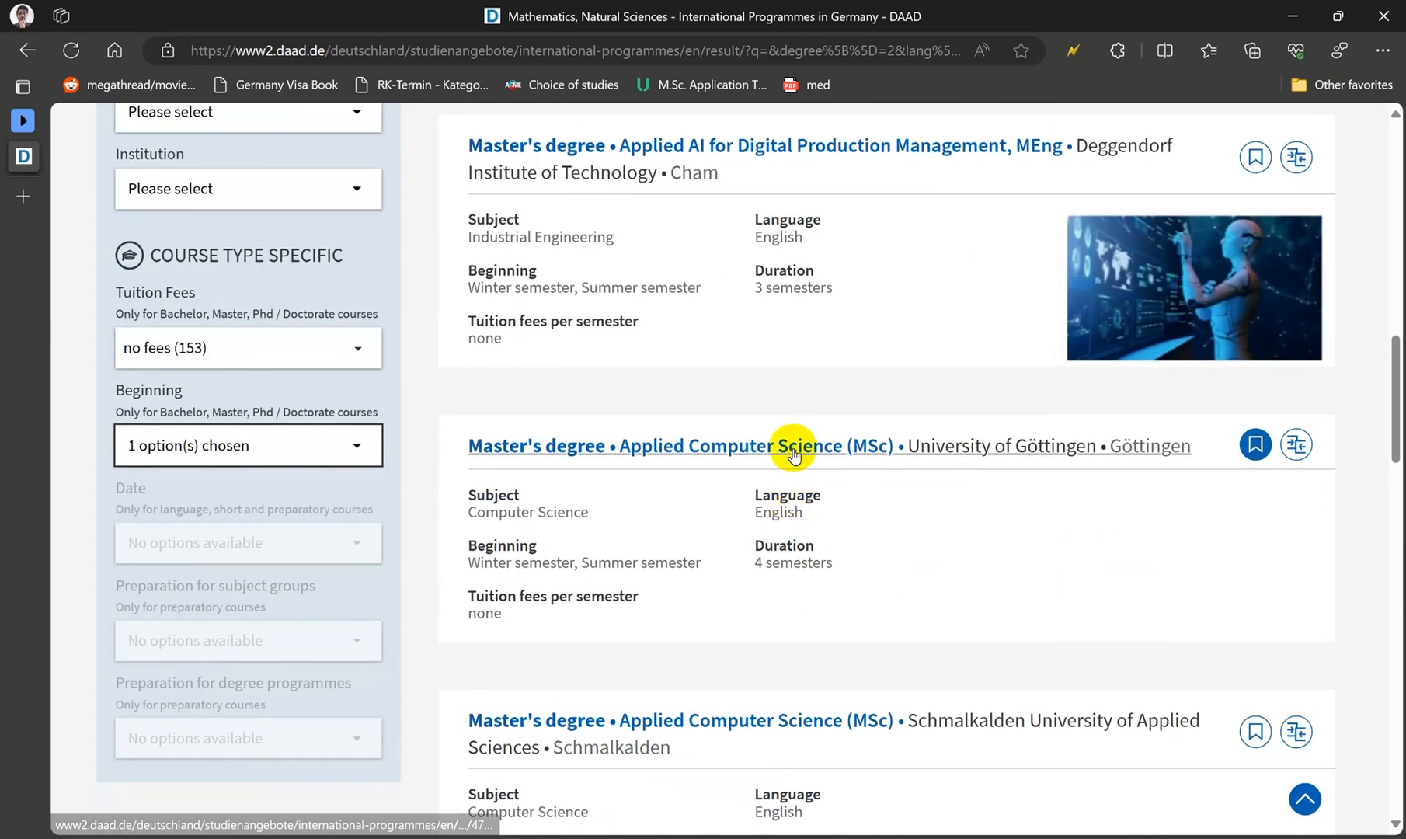
mouse_move(863, 393)
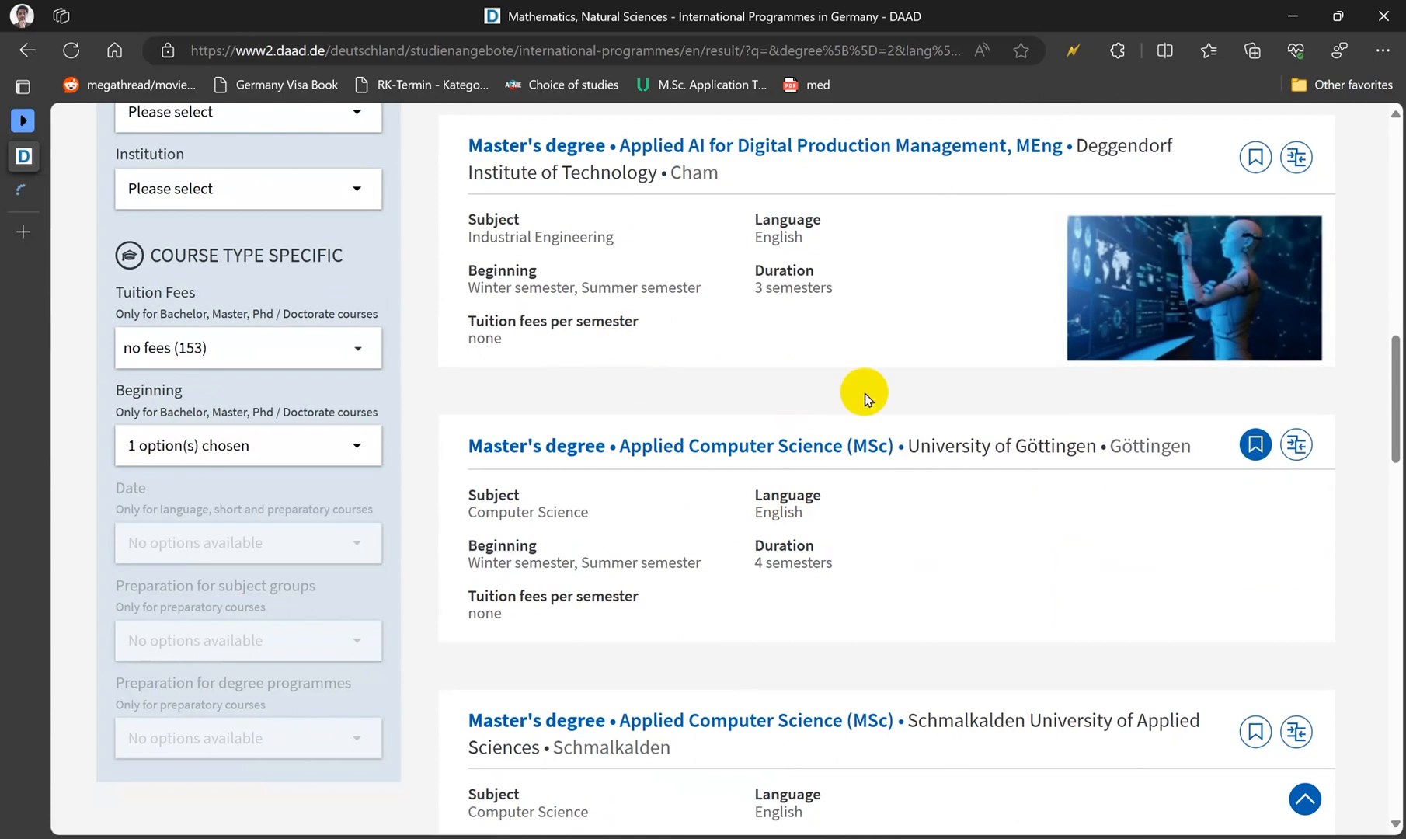
scroll("down", 3)
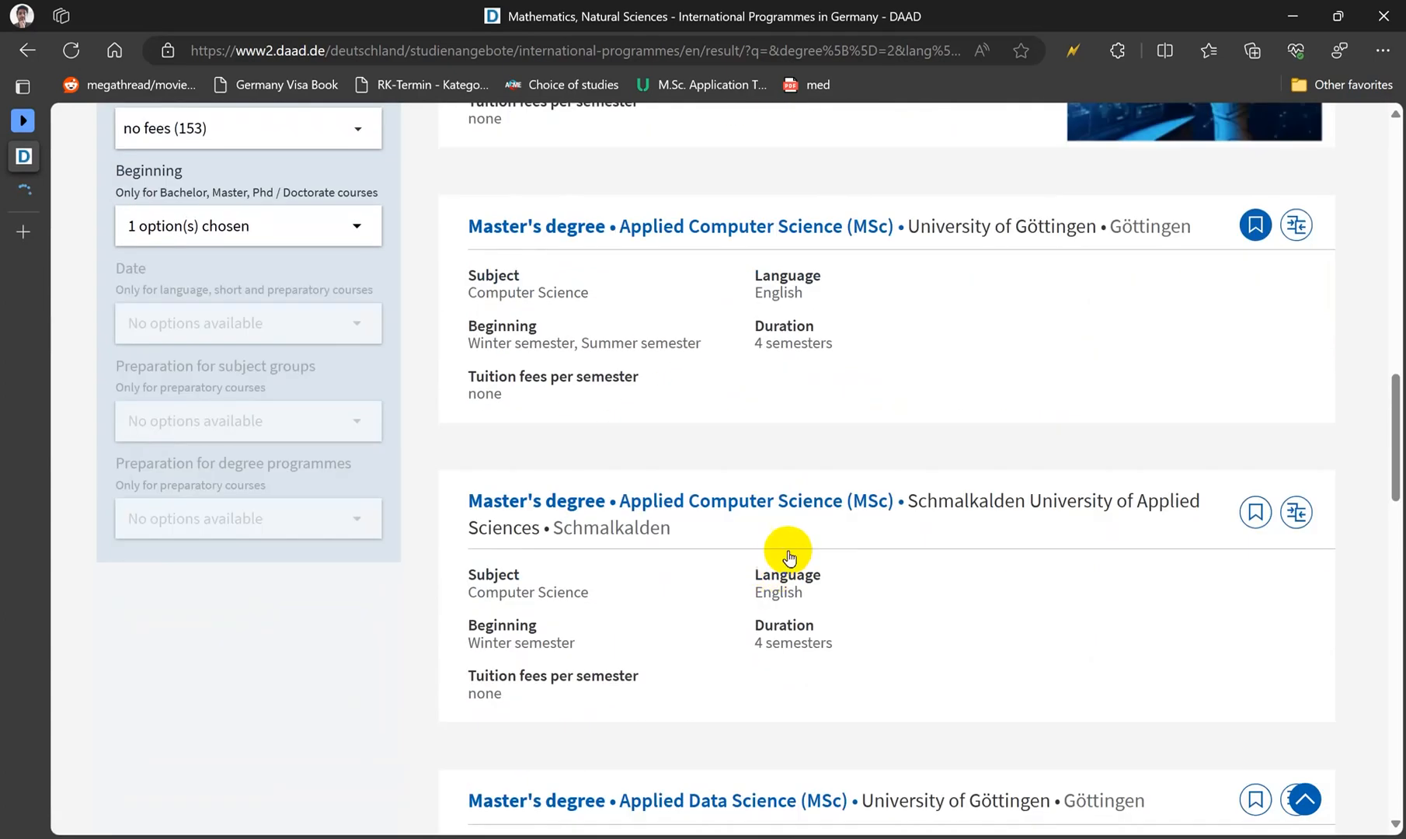
scroll("down", 3)
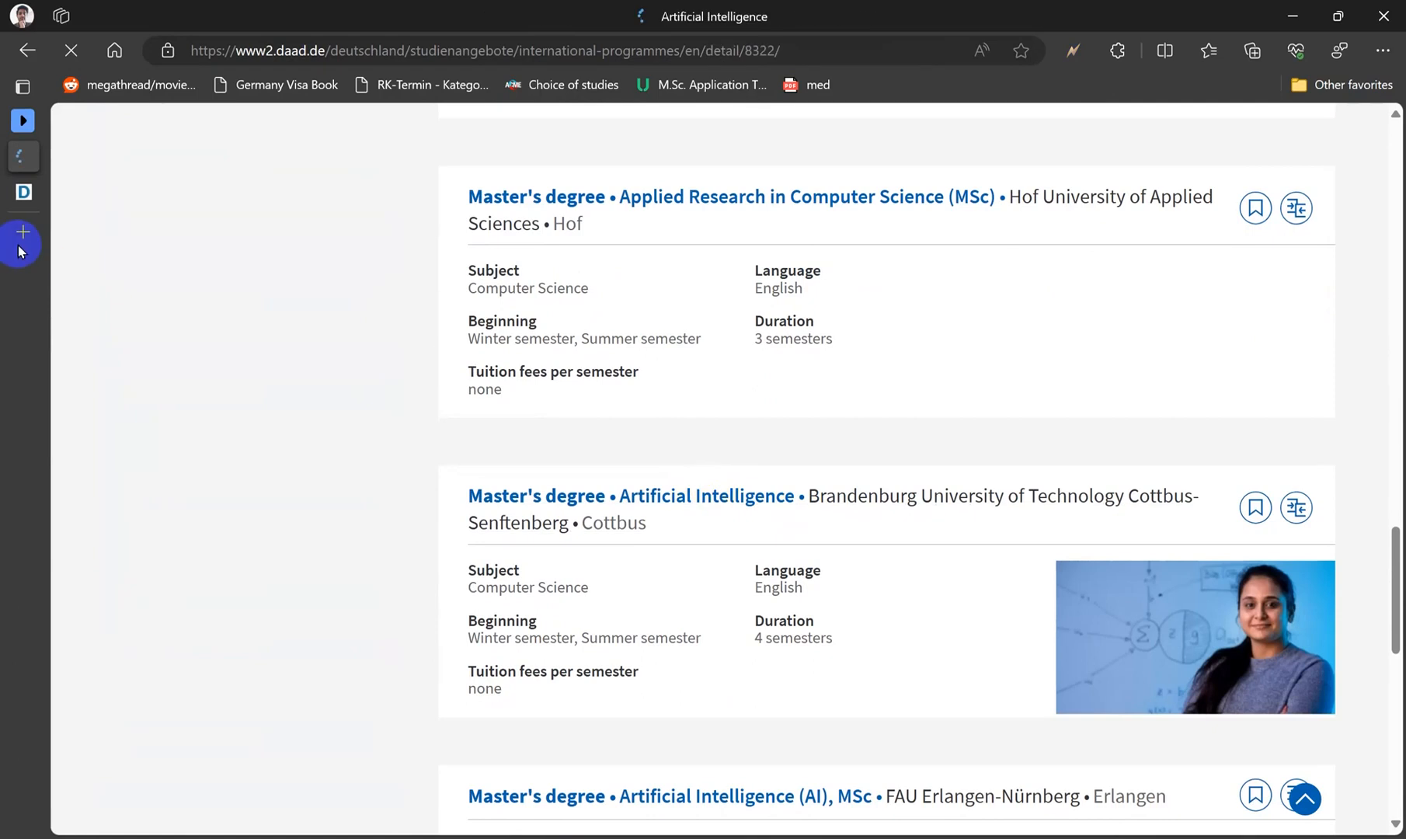
Review the BTU Artificial Intelligence overview, noting the October winter semester start.
left_click(705, 495)
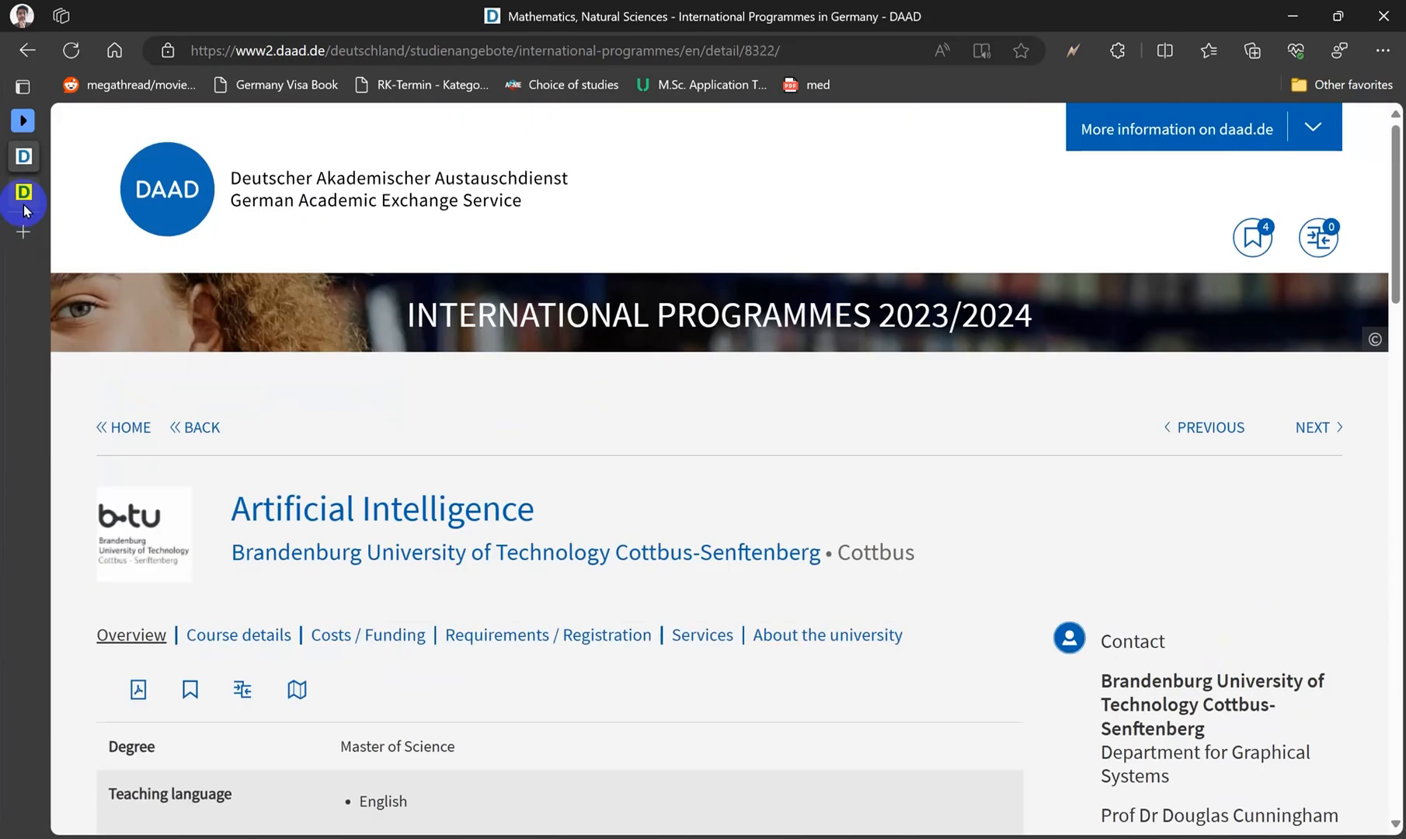
scroll("down", 3)
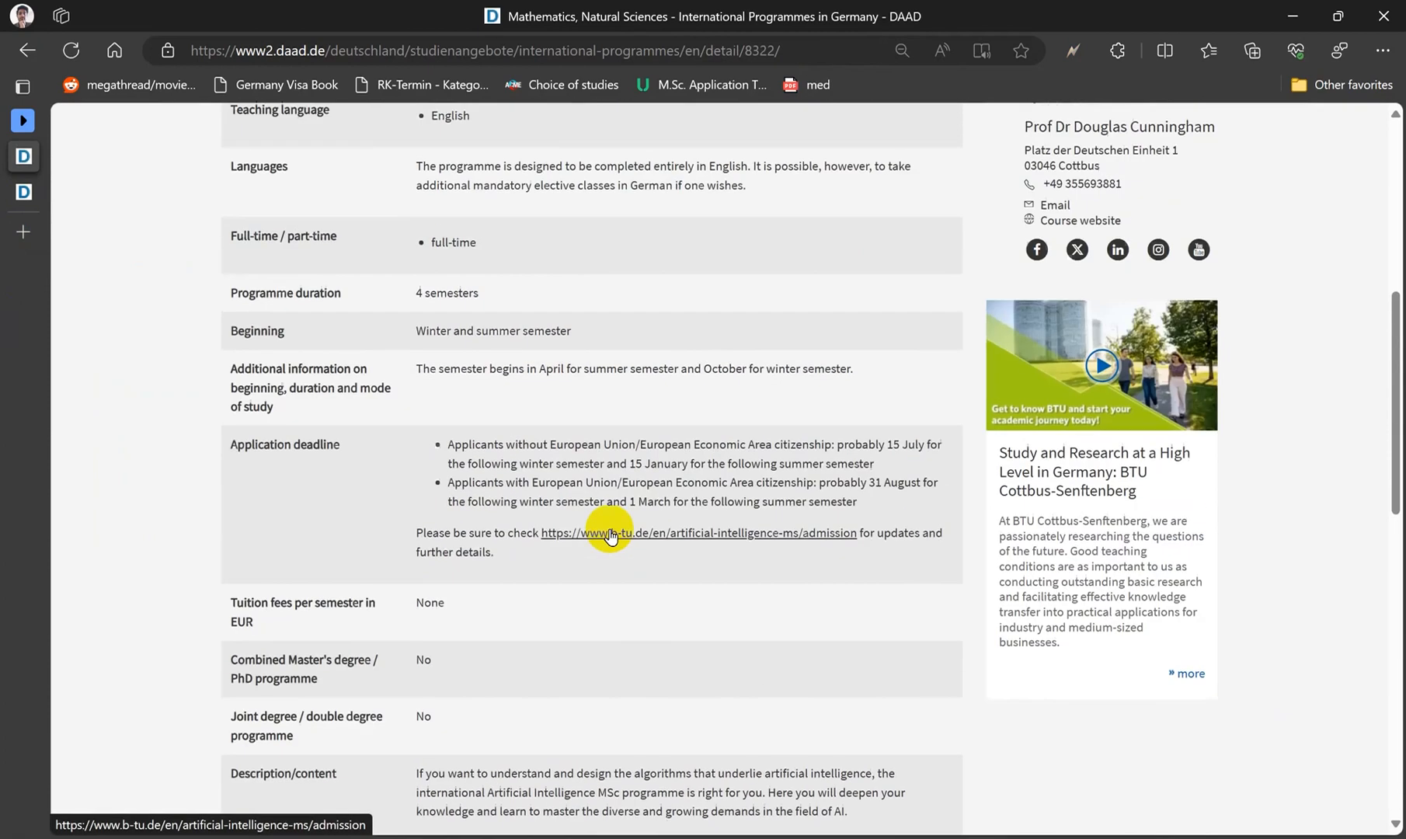
scroll("up", 3)
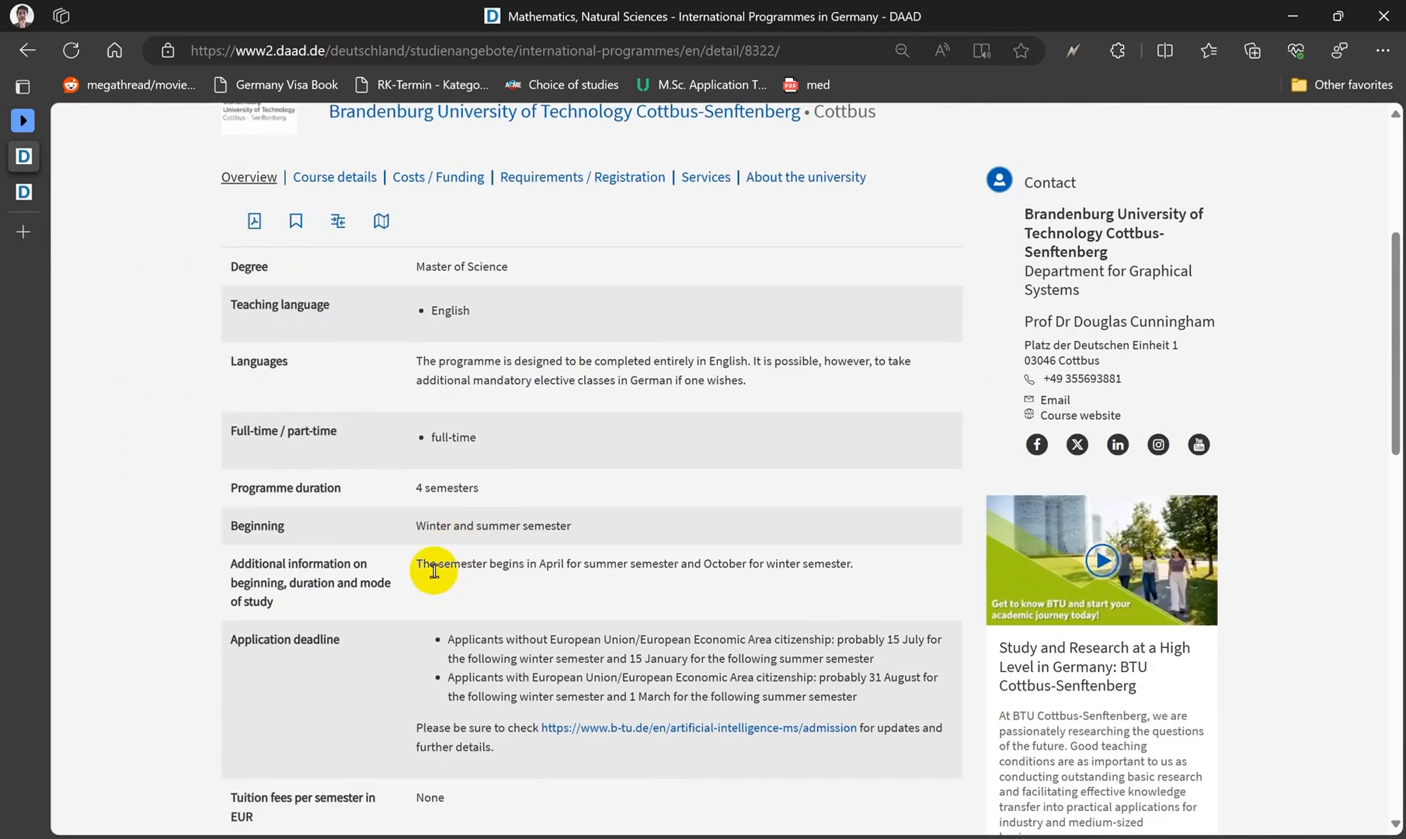
double_click(727, 562)
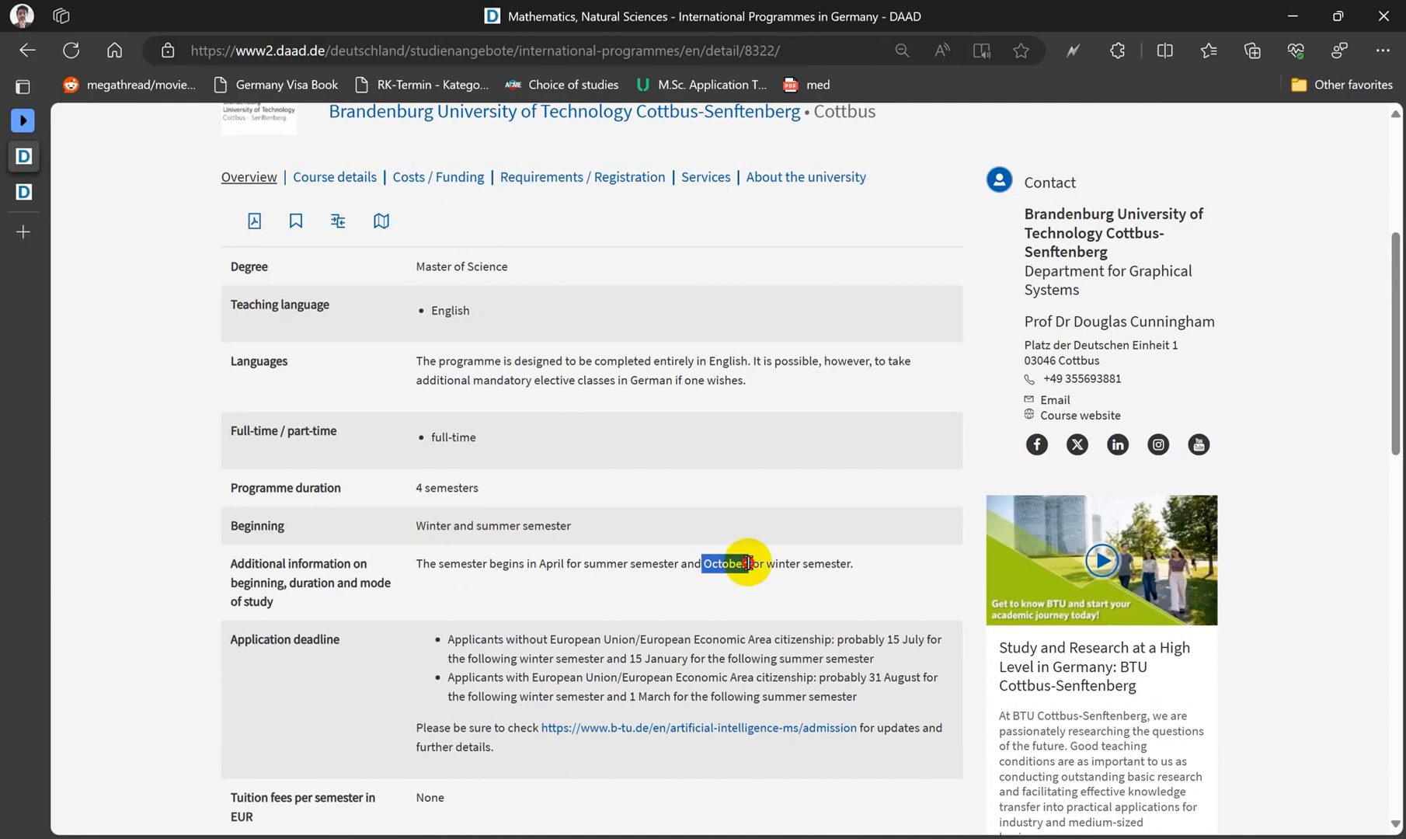
scroll("down", 3)
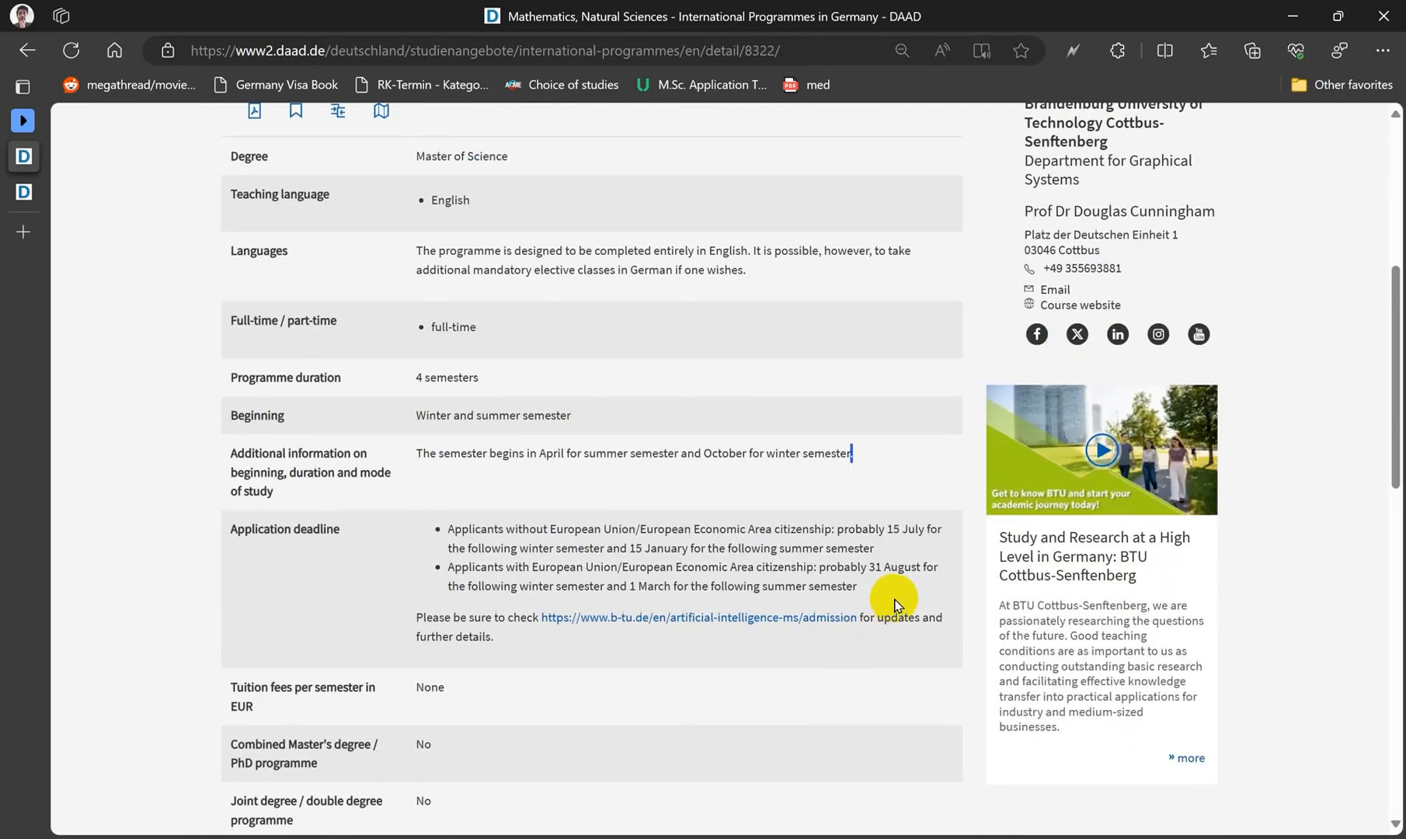
mouse_move(679, 621)
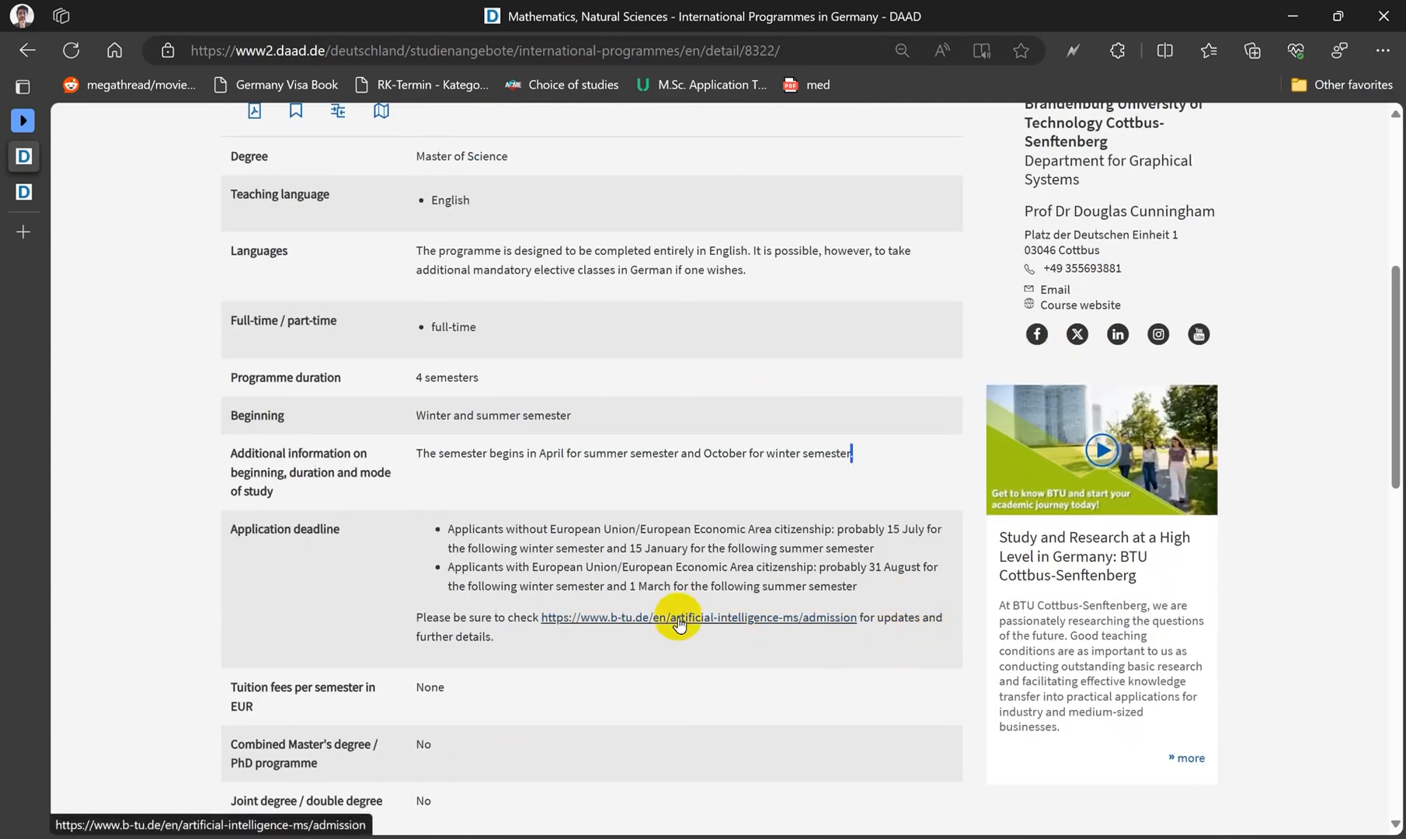
scroll("up", 3)
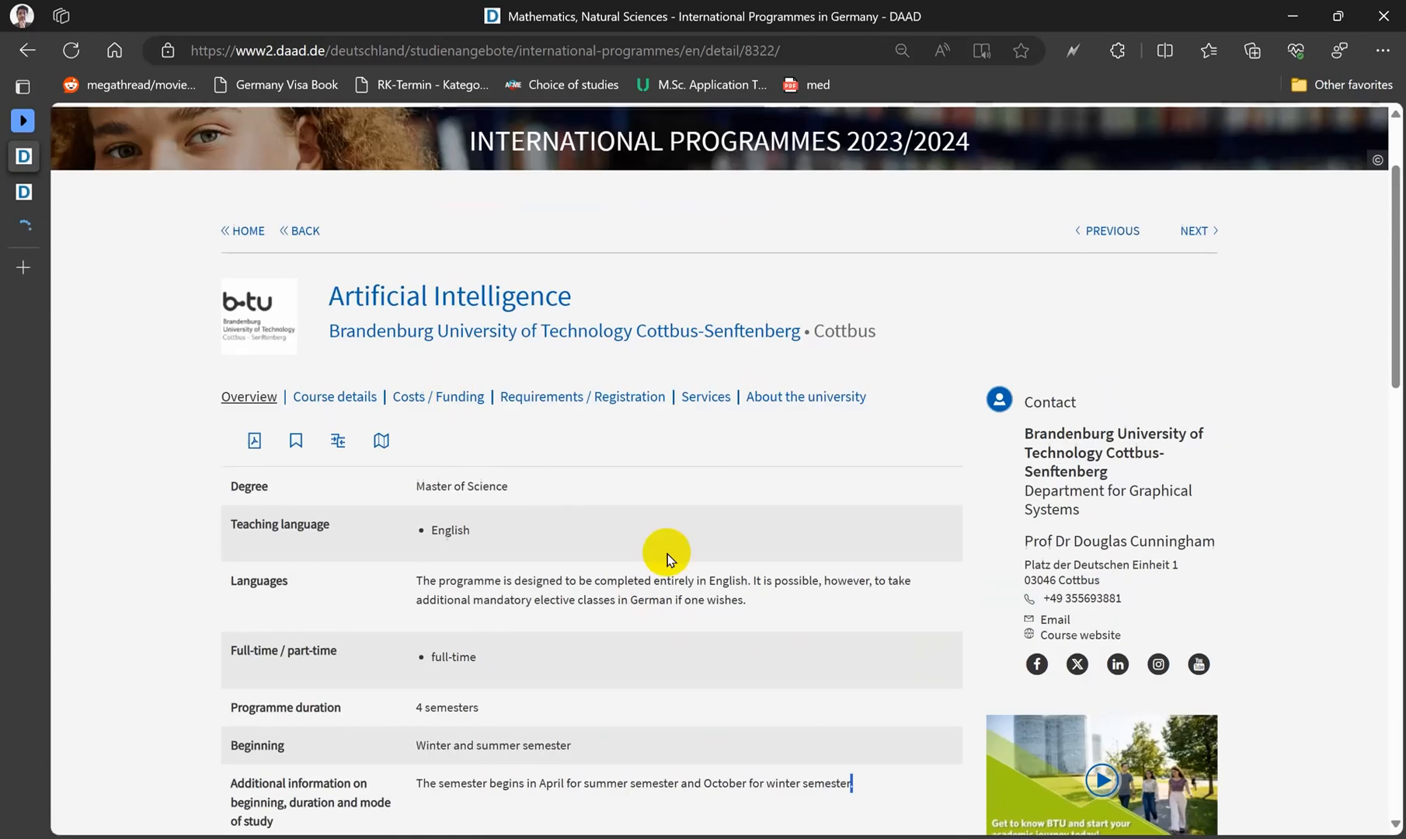
mouse_move(430, 365)
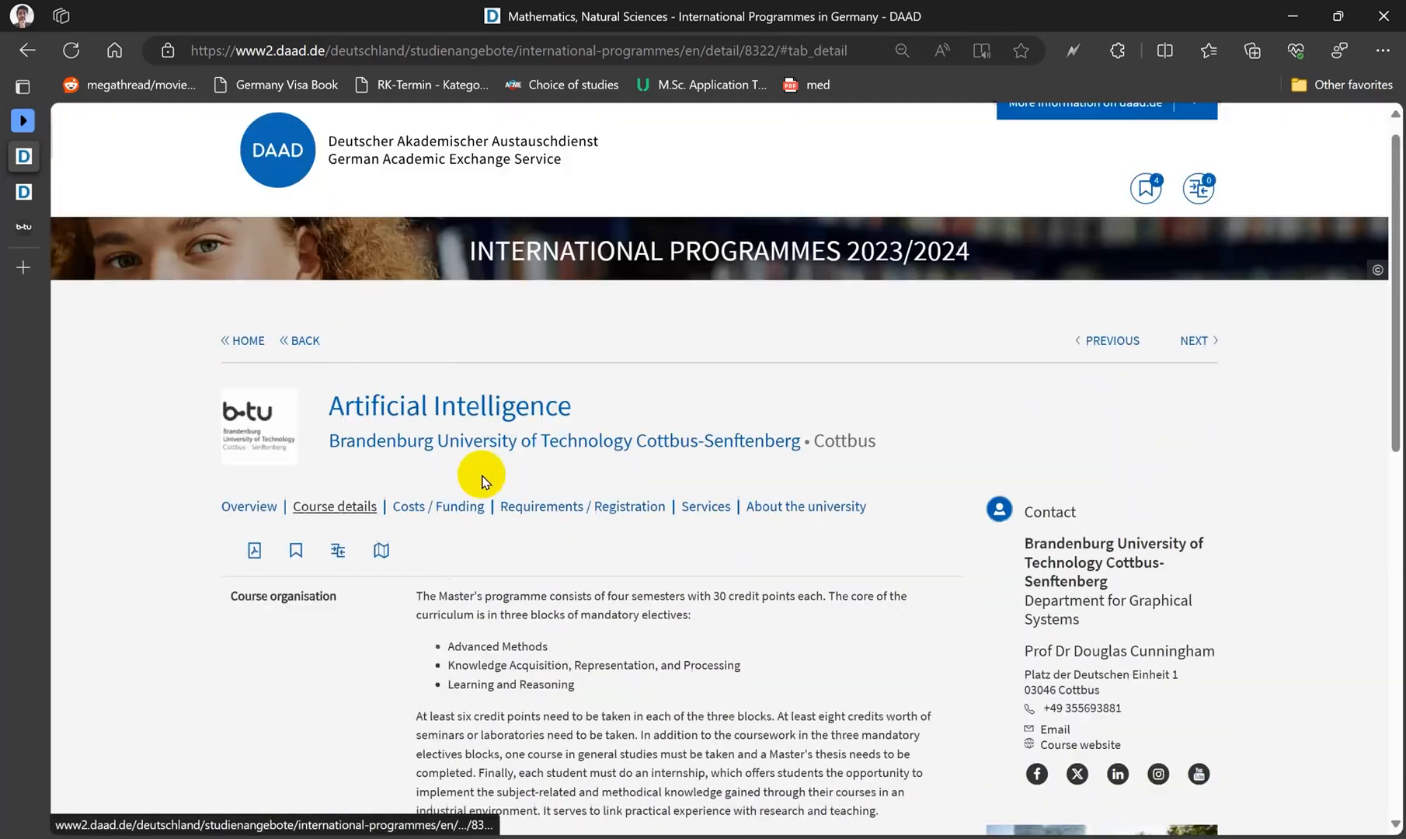
Show Costs / Funding: no tuition, about 130 EUR semester contribution.
left_click(438, 505)
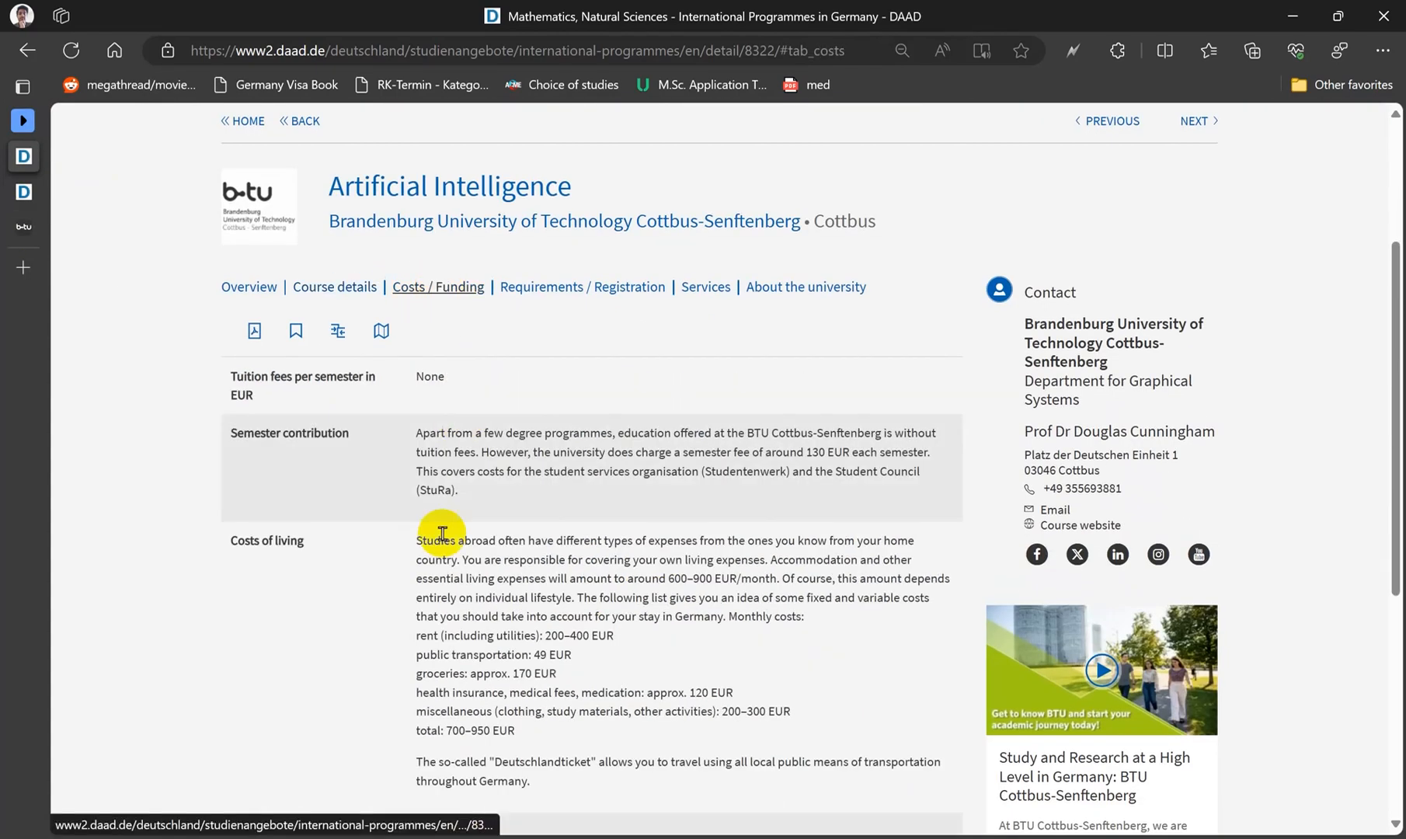
scroll("down", 3)
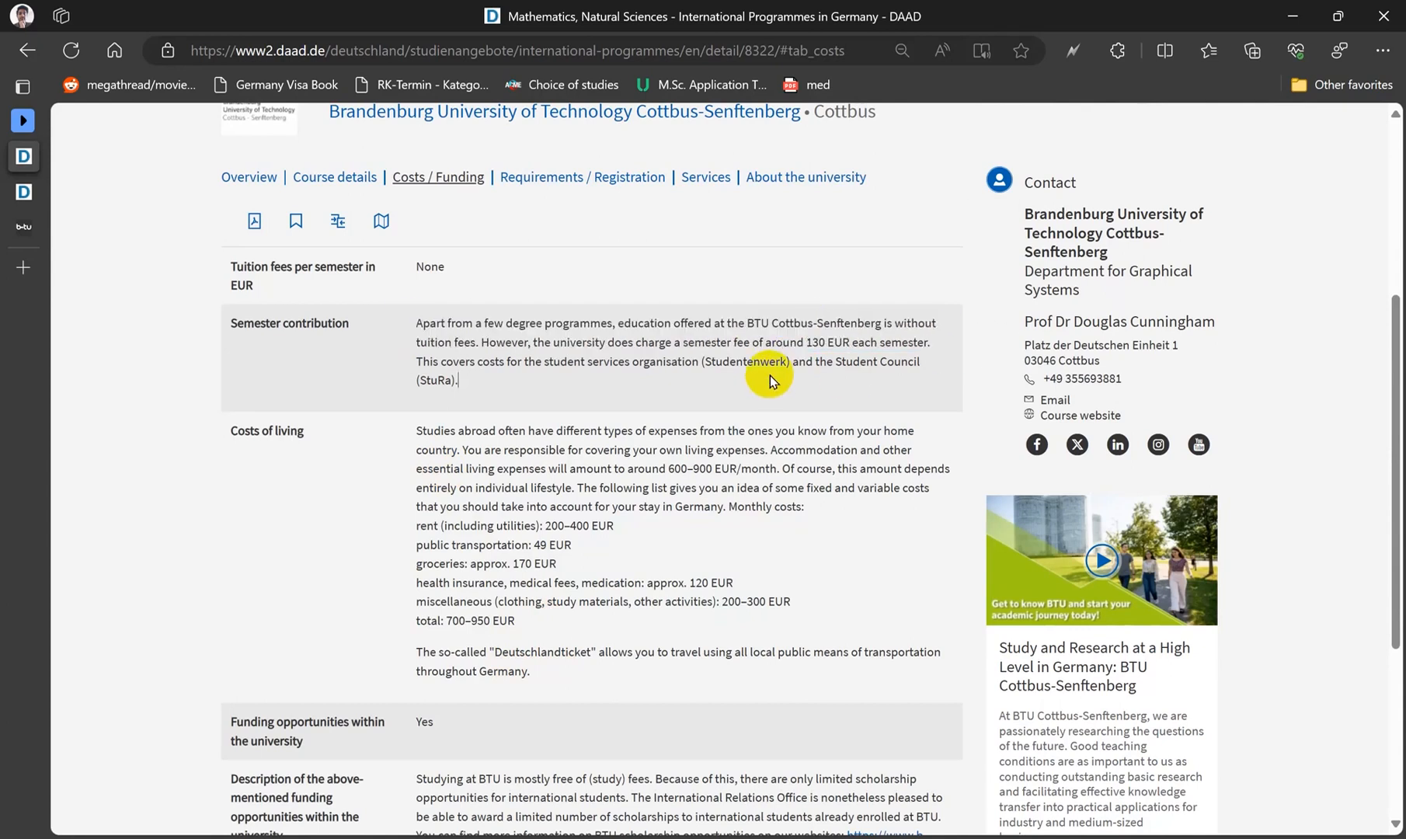
mouse_move(438, 177)
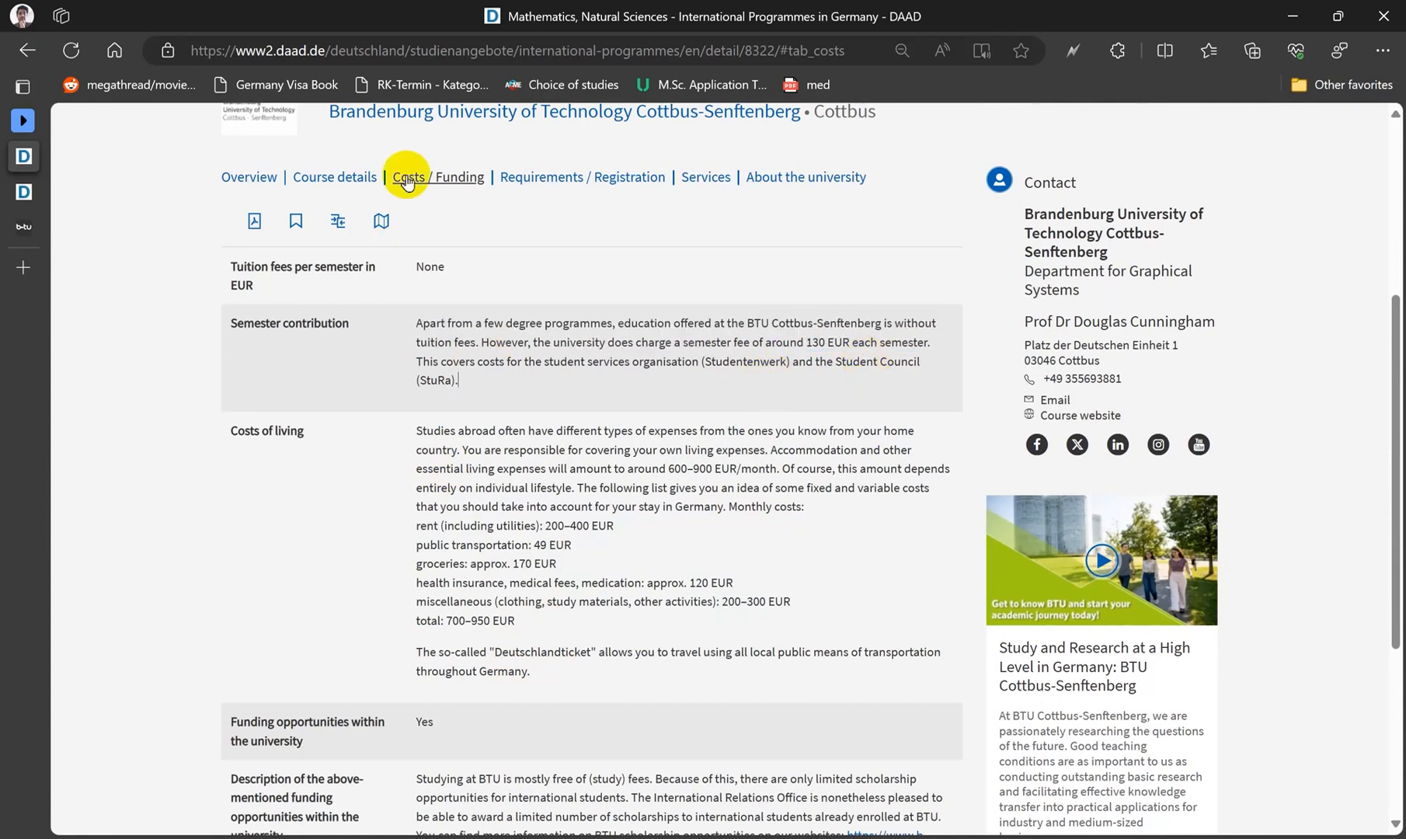
View Requirements / Registration with the academic admission and IELTS language requirements.
left_click(582, 177)
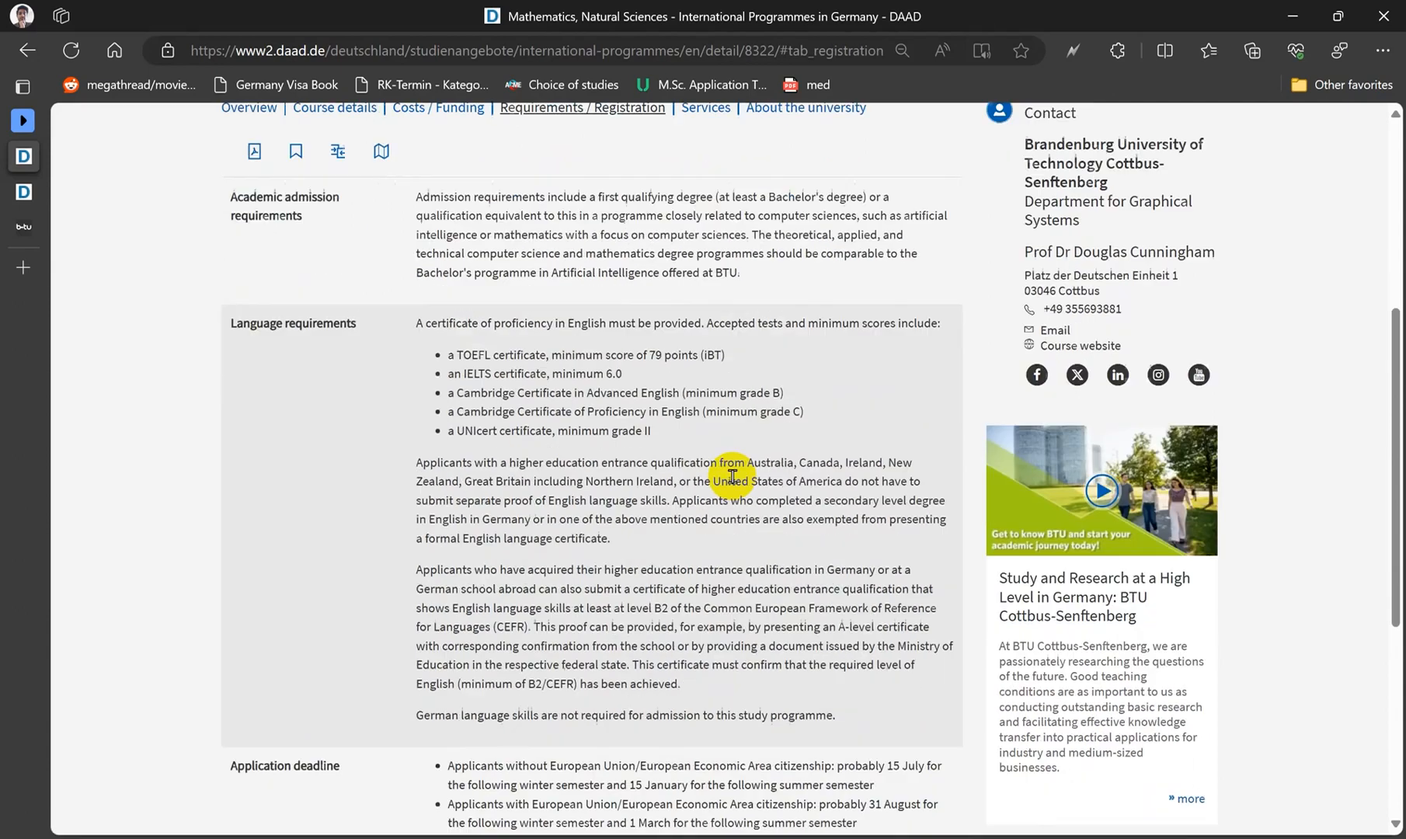
scroll("down", 3)
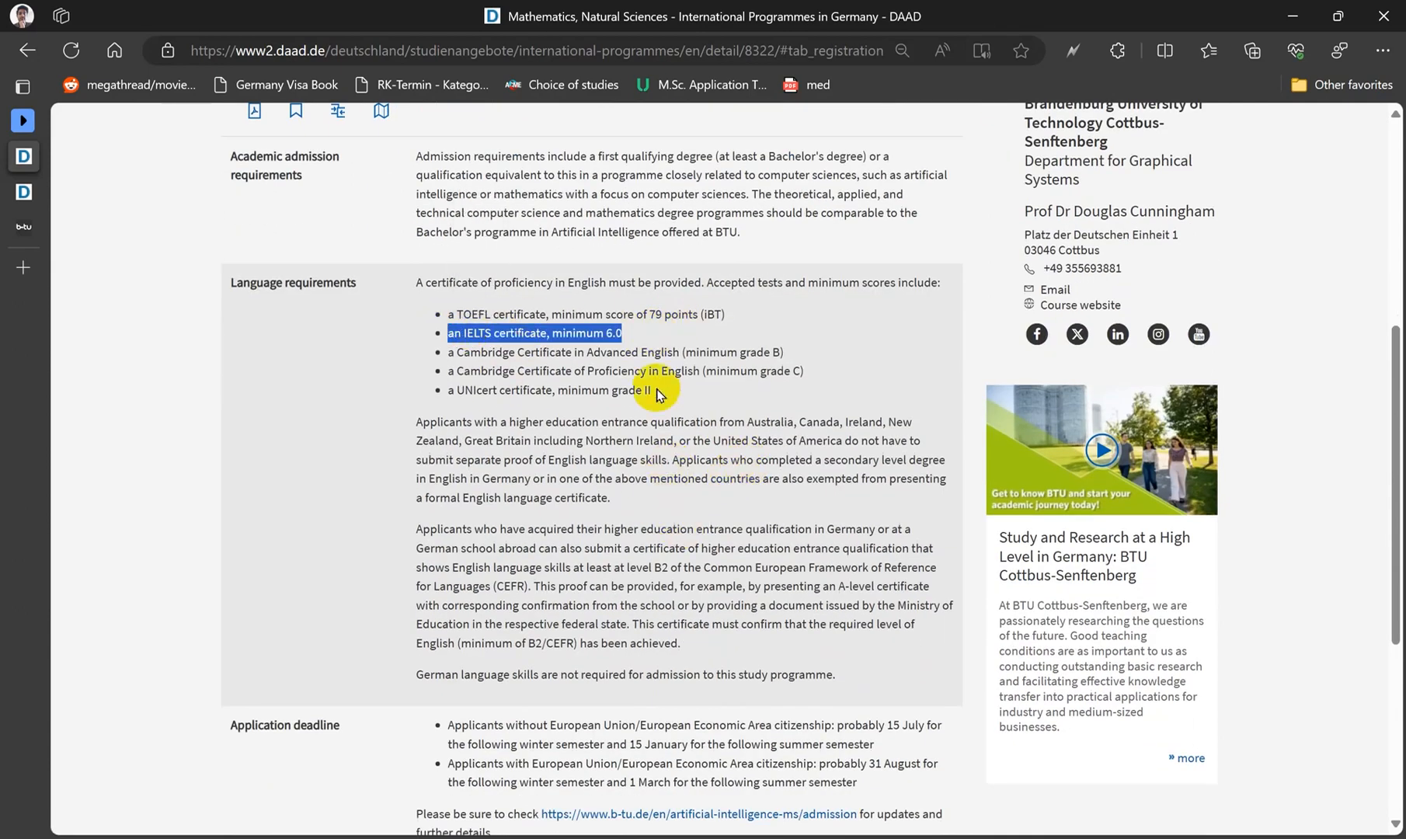
left_click(464, 347)
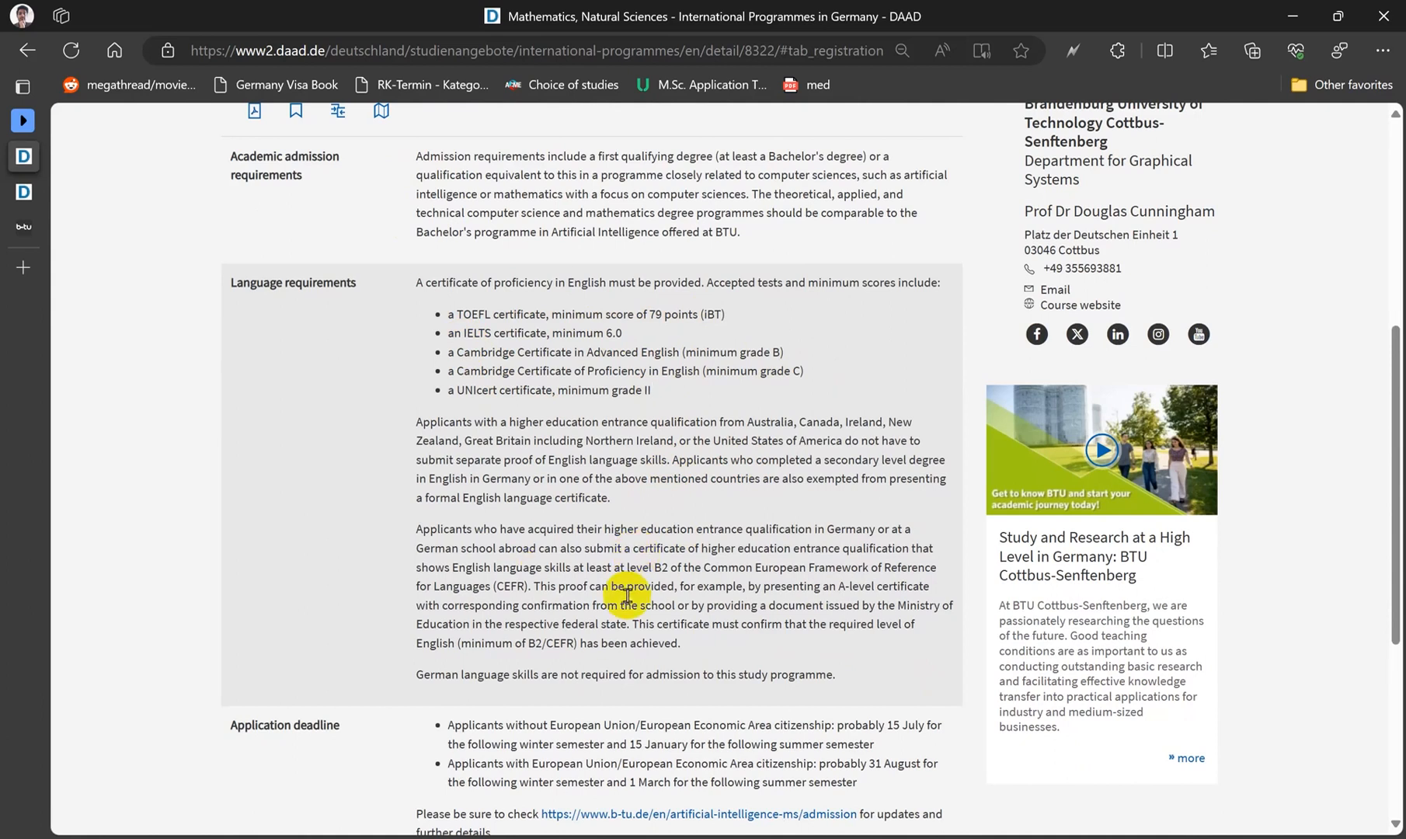
scroll("down", 3)
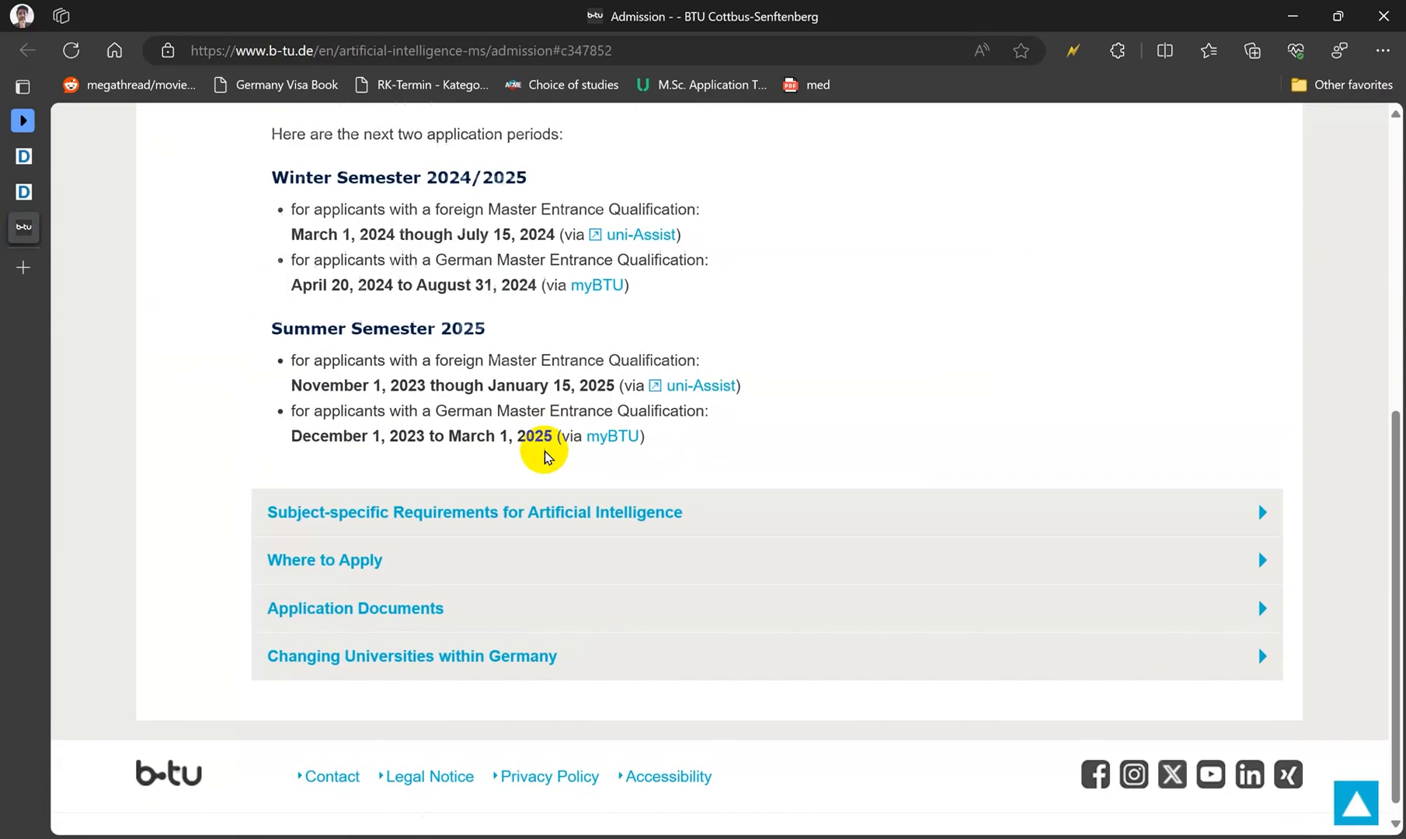
Expand Application Periods and note the July 15, 2024 winter semester deadline.
double_click(520, 435)
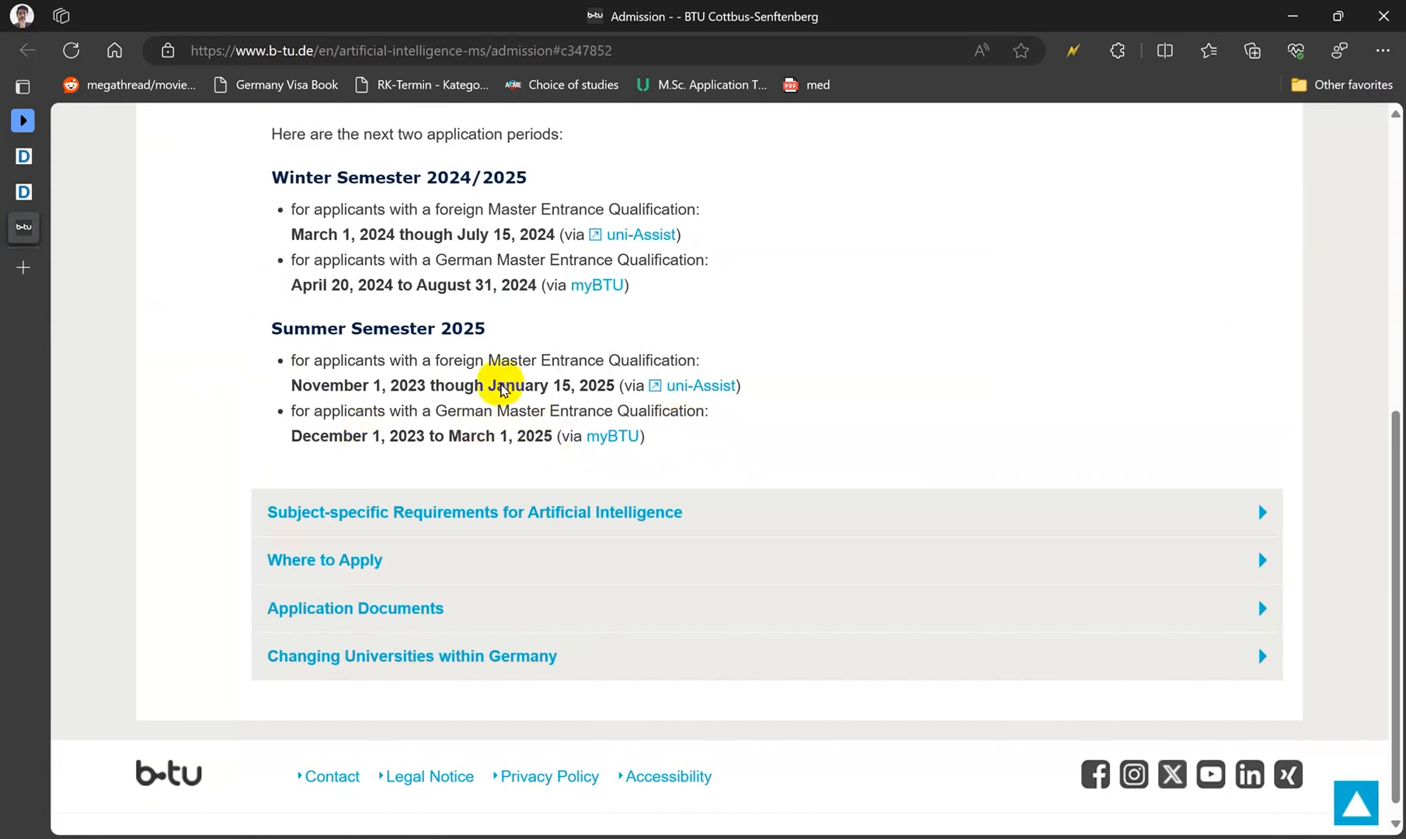
mouse_move(293, 226)
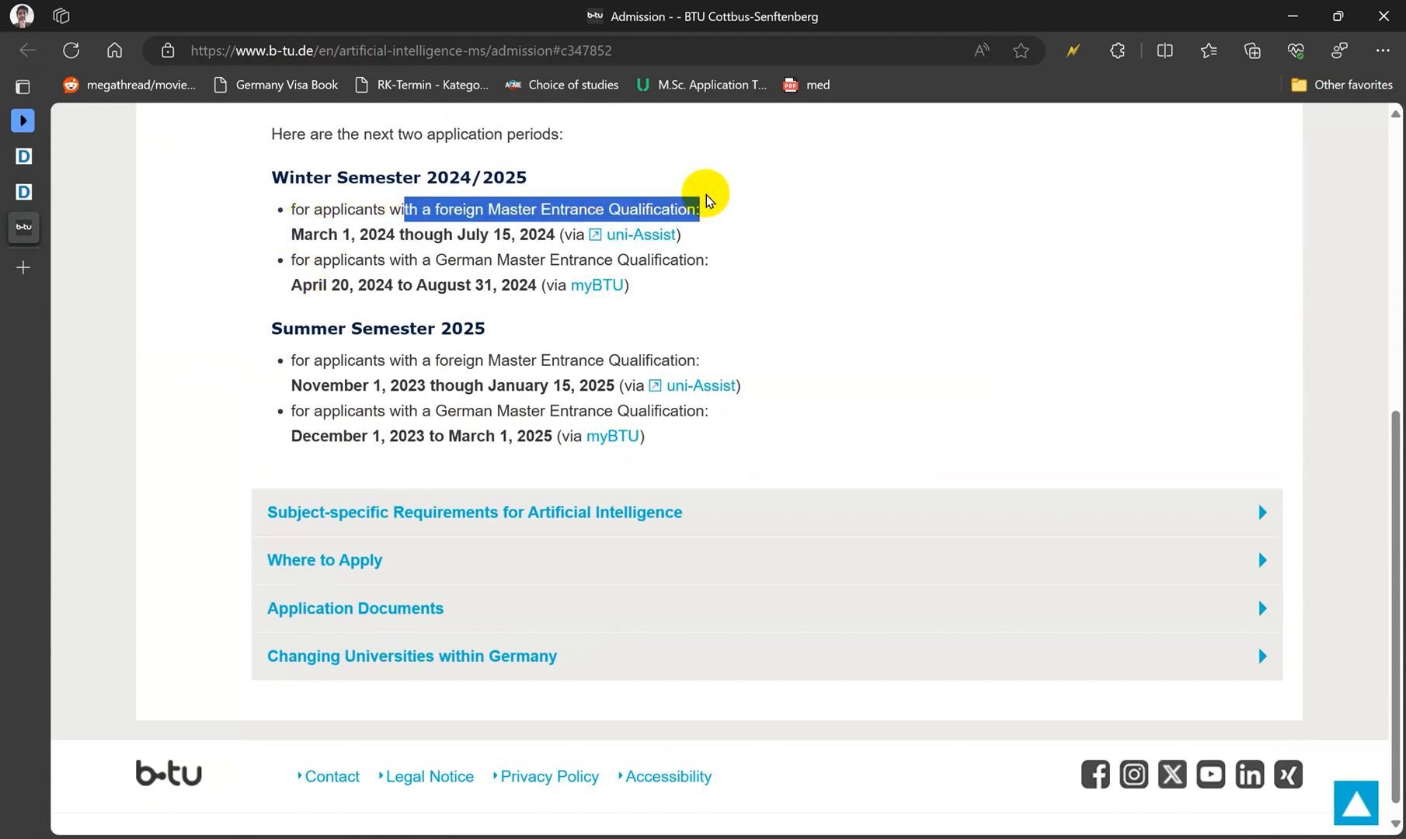
double_click(505, 234)
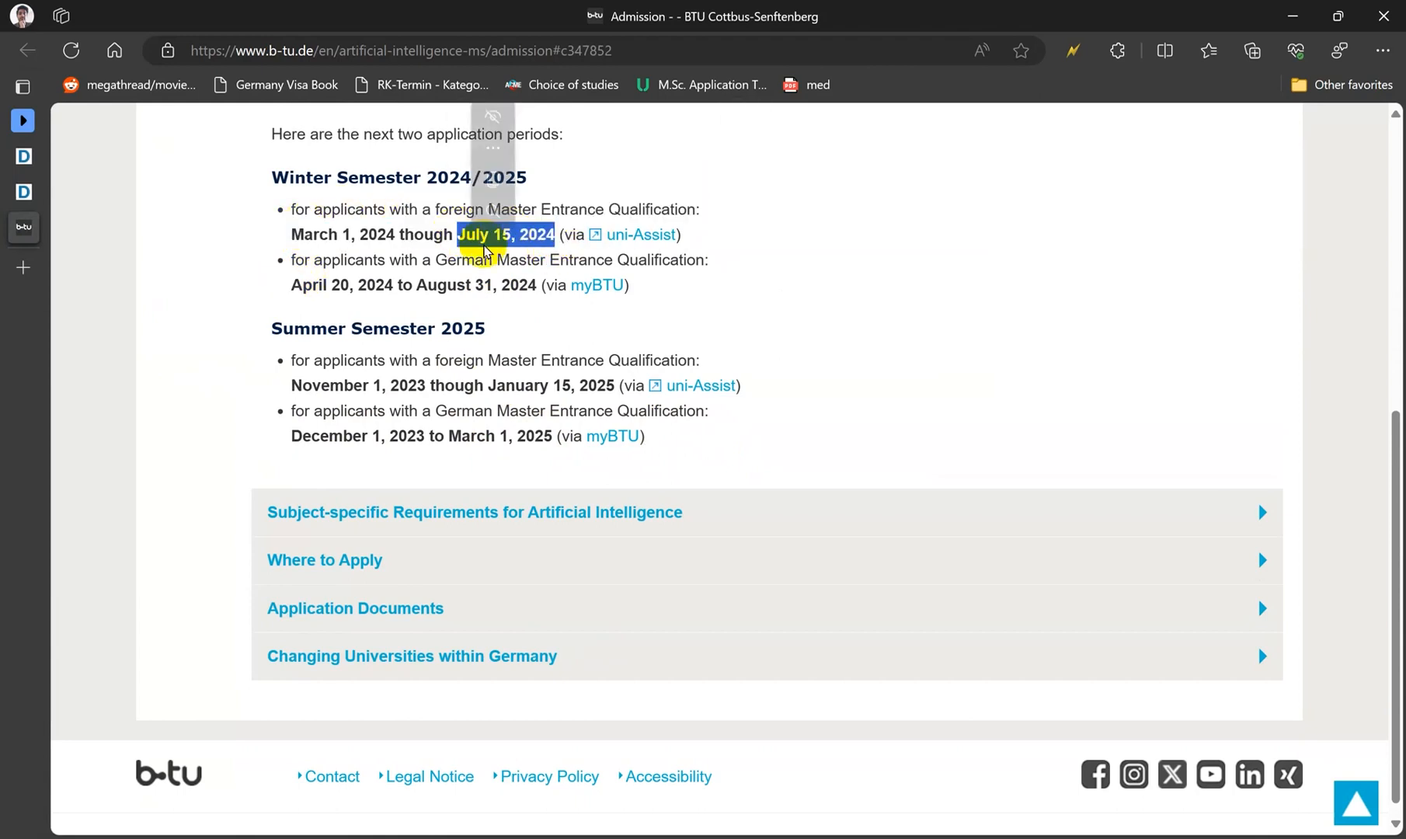
scroll("up", 3)
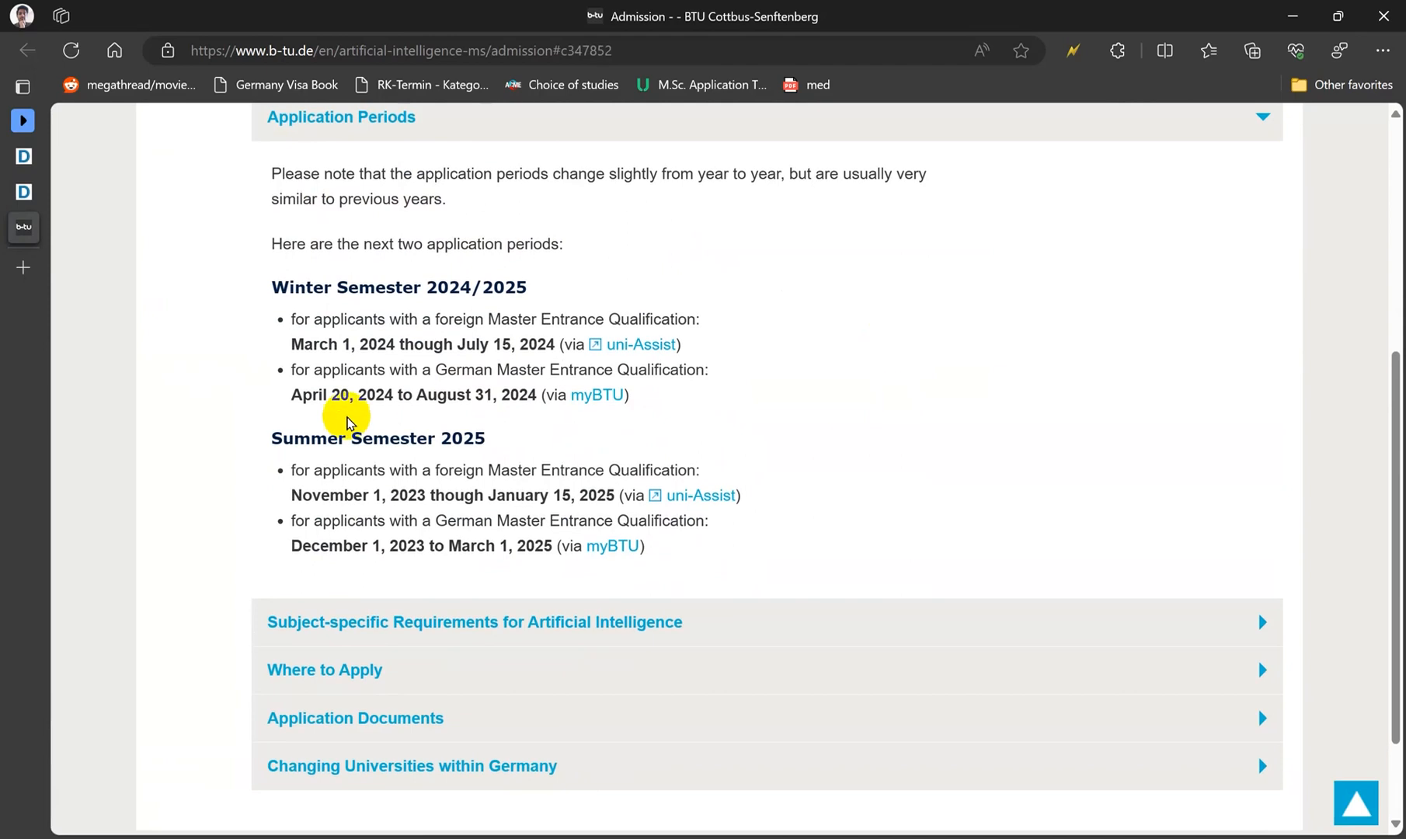
mouse_move(637, 348)
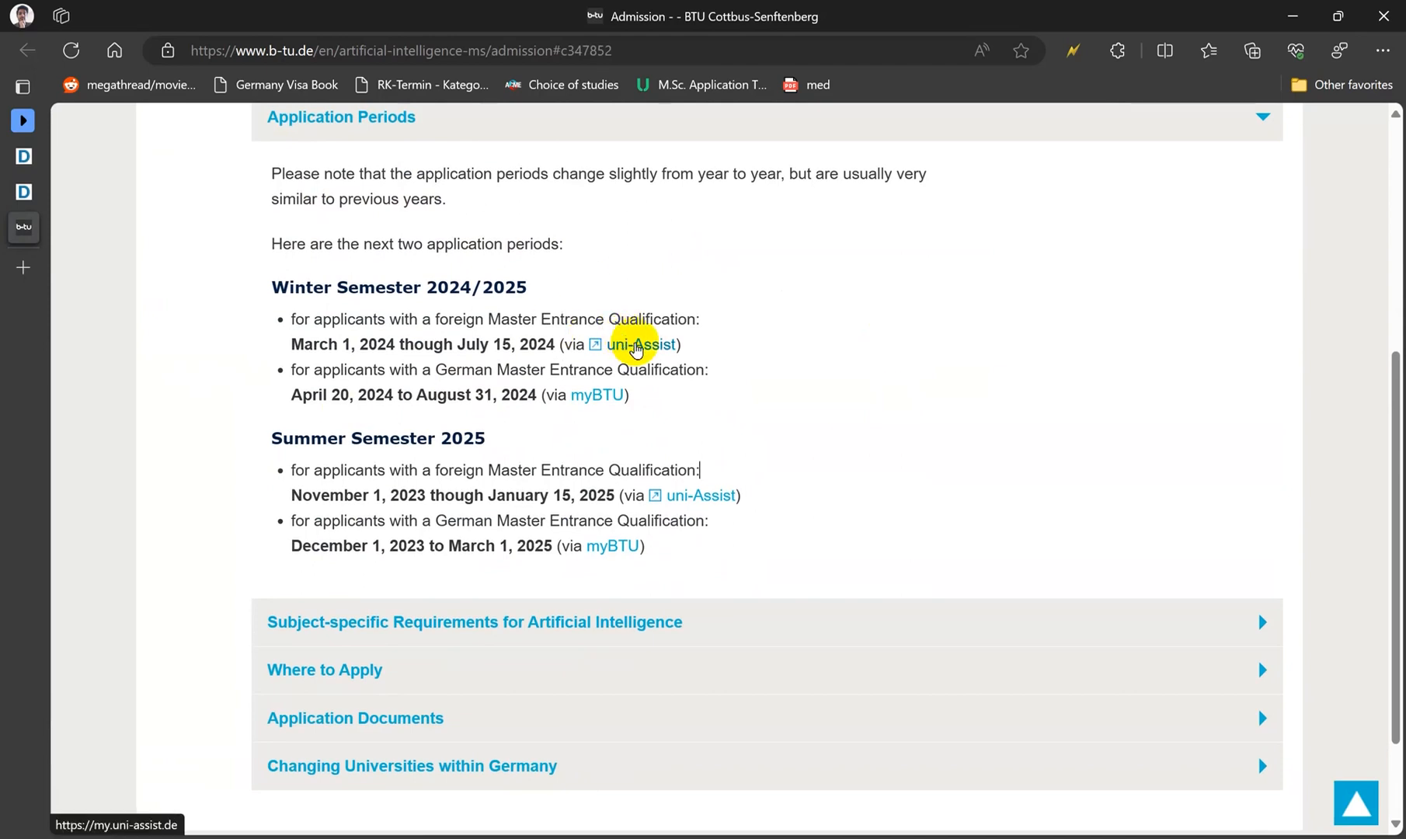
scroll("up", 3)
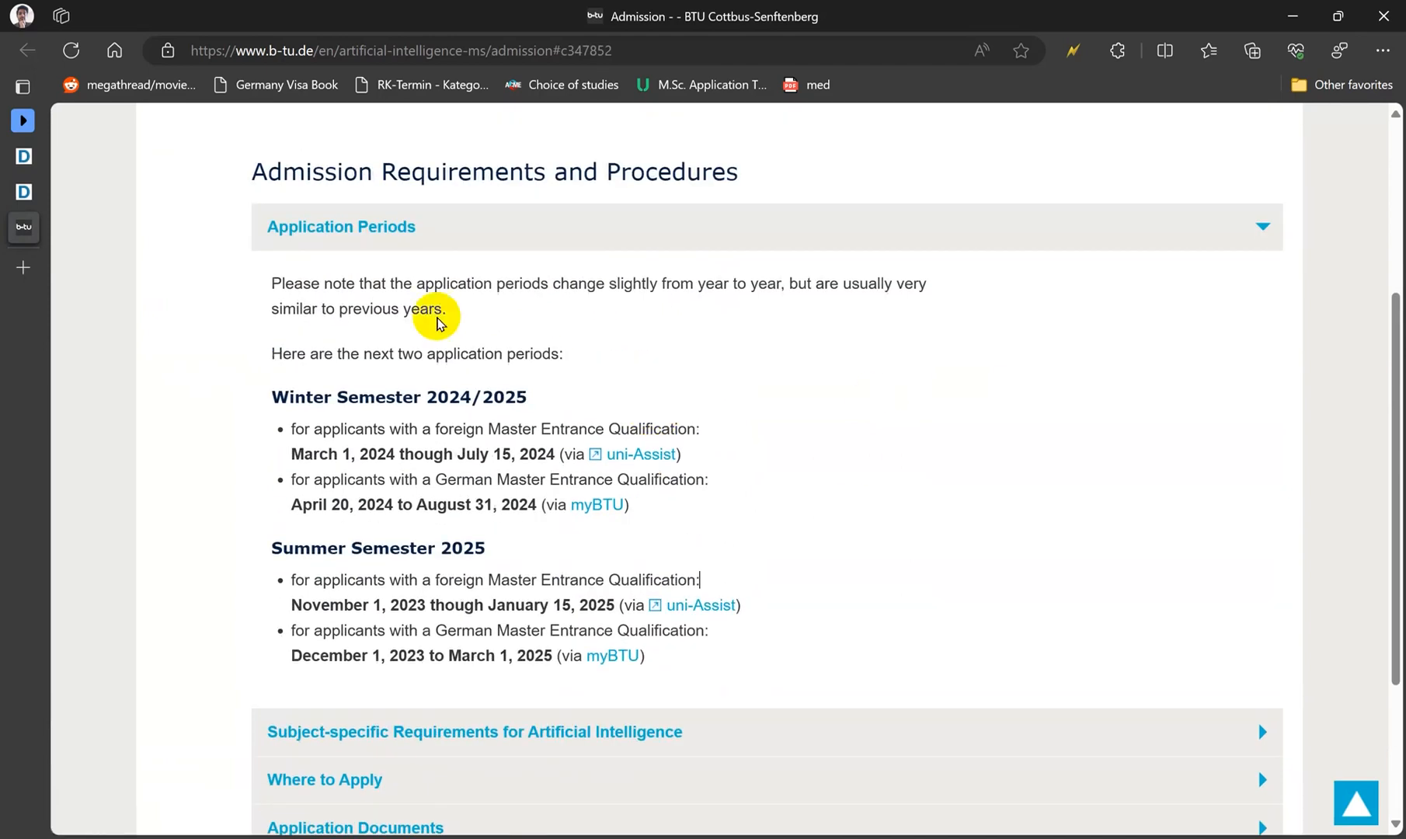
mouse_move(758, 421)
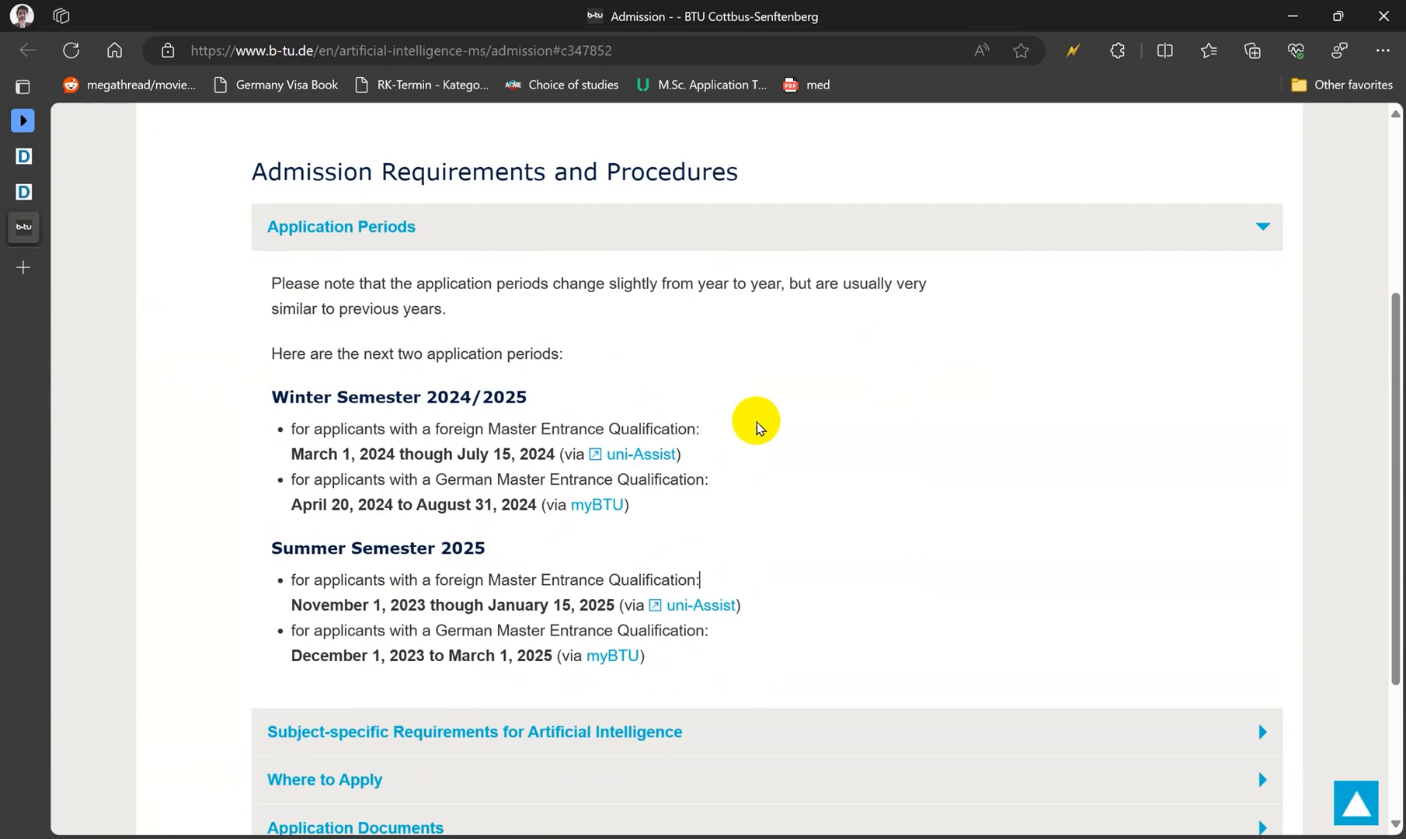
scroll("down", 3)
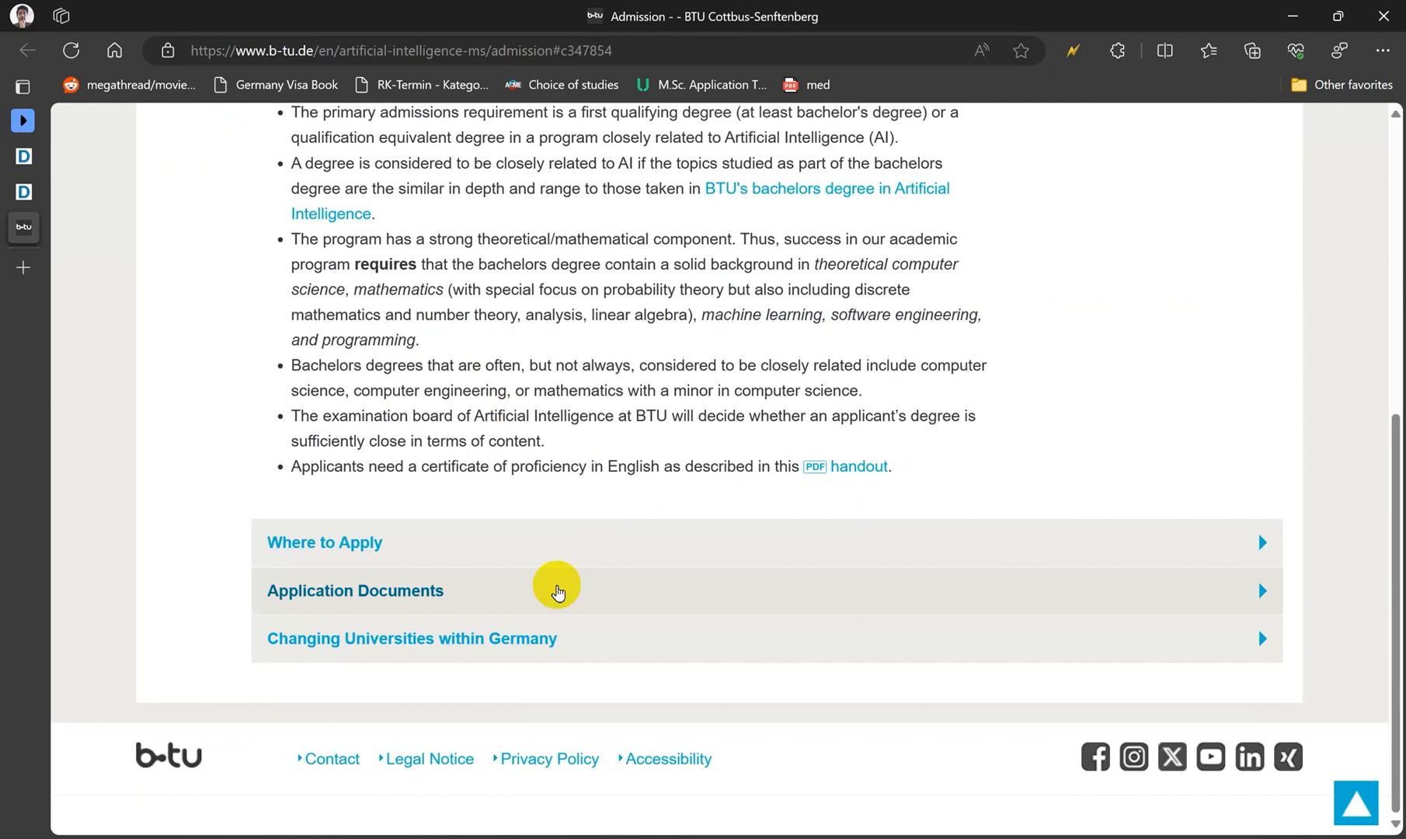
Go over the required Application Documents list and the Changing Universities within Germany section.
scroll("up", 3)
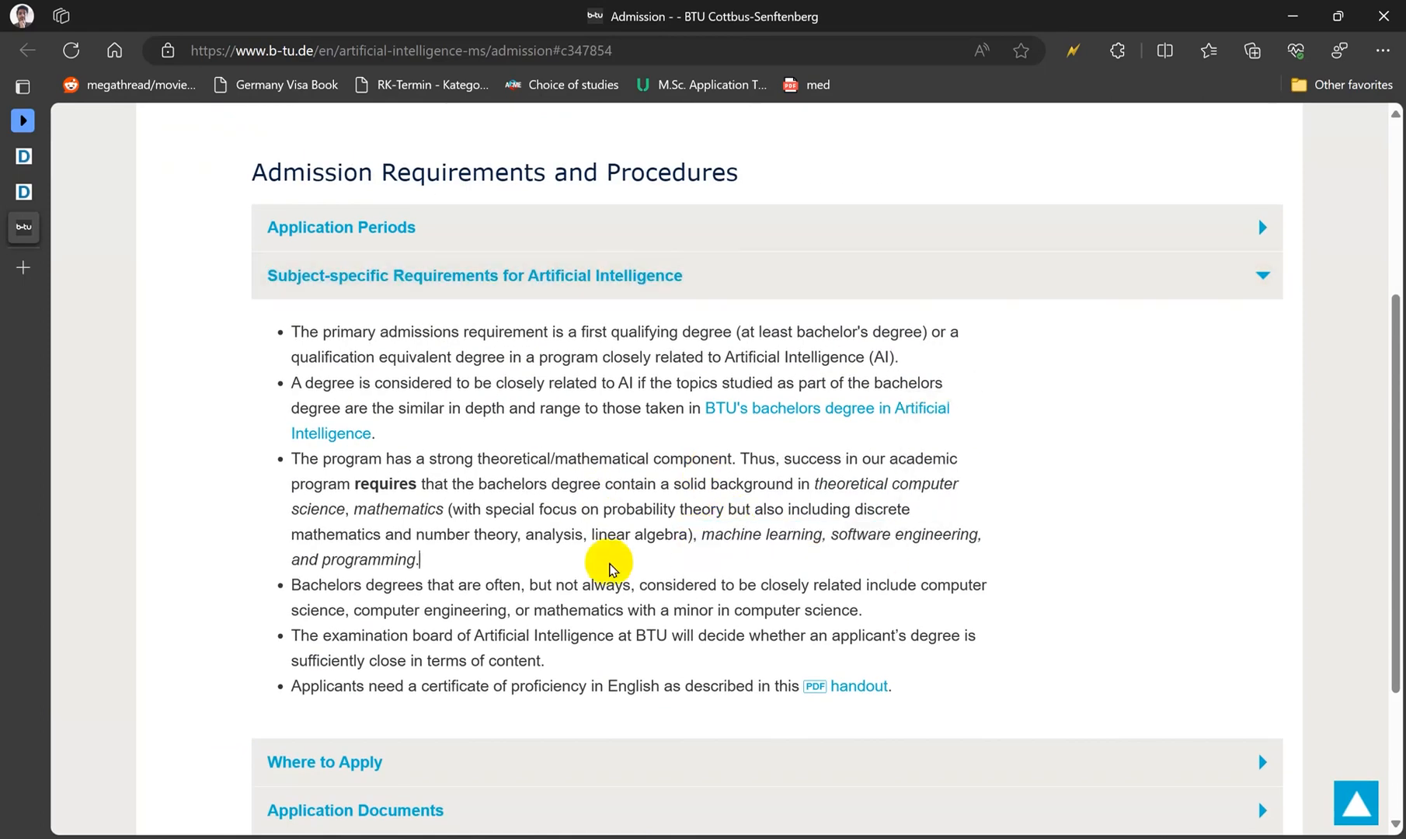
scroll("down", 3)
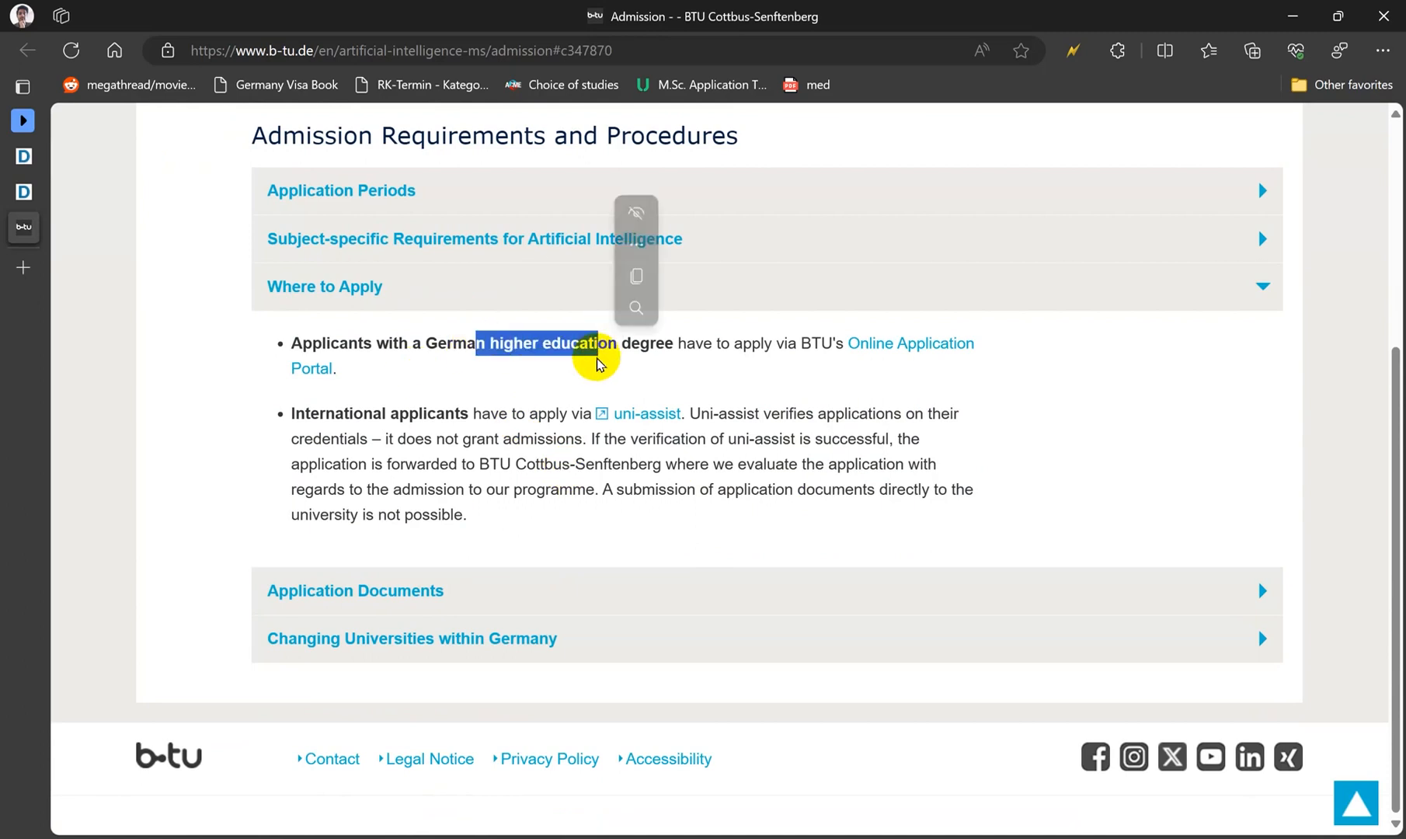
mouse_move(931, 350)
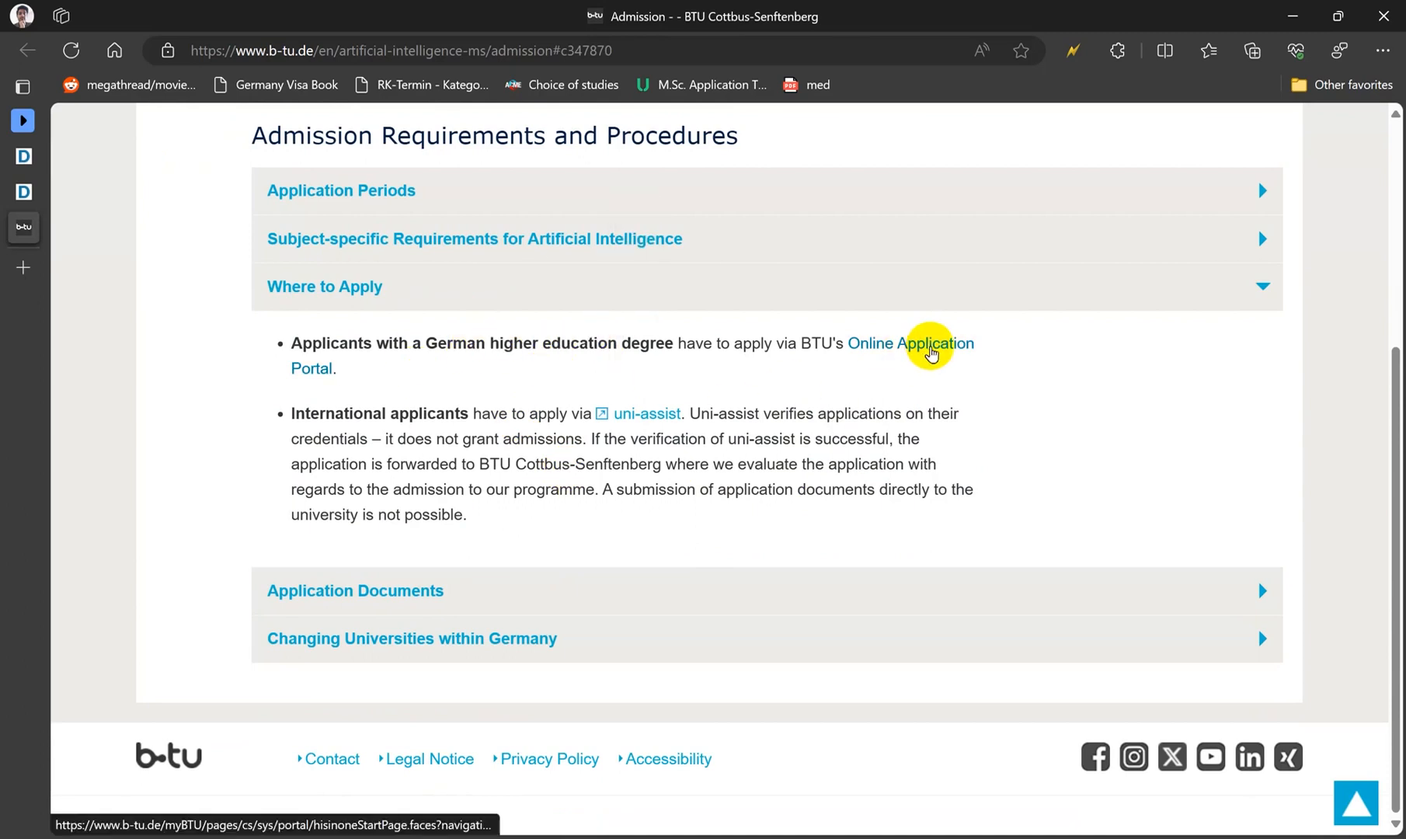
mouse_move(295, 413)
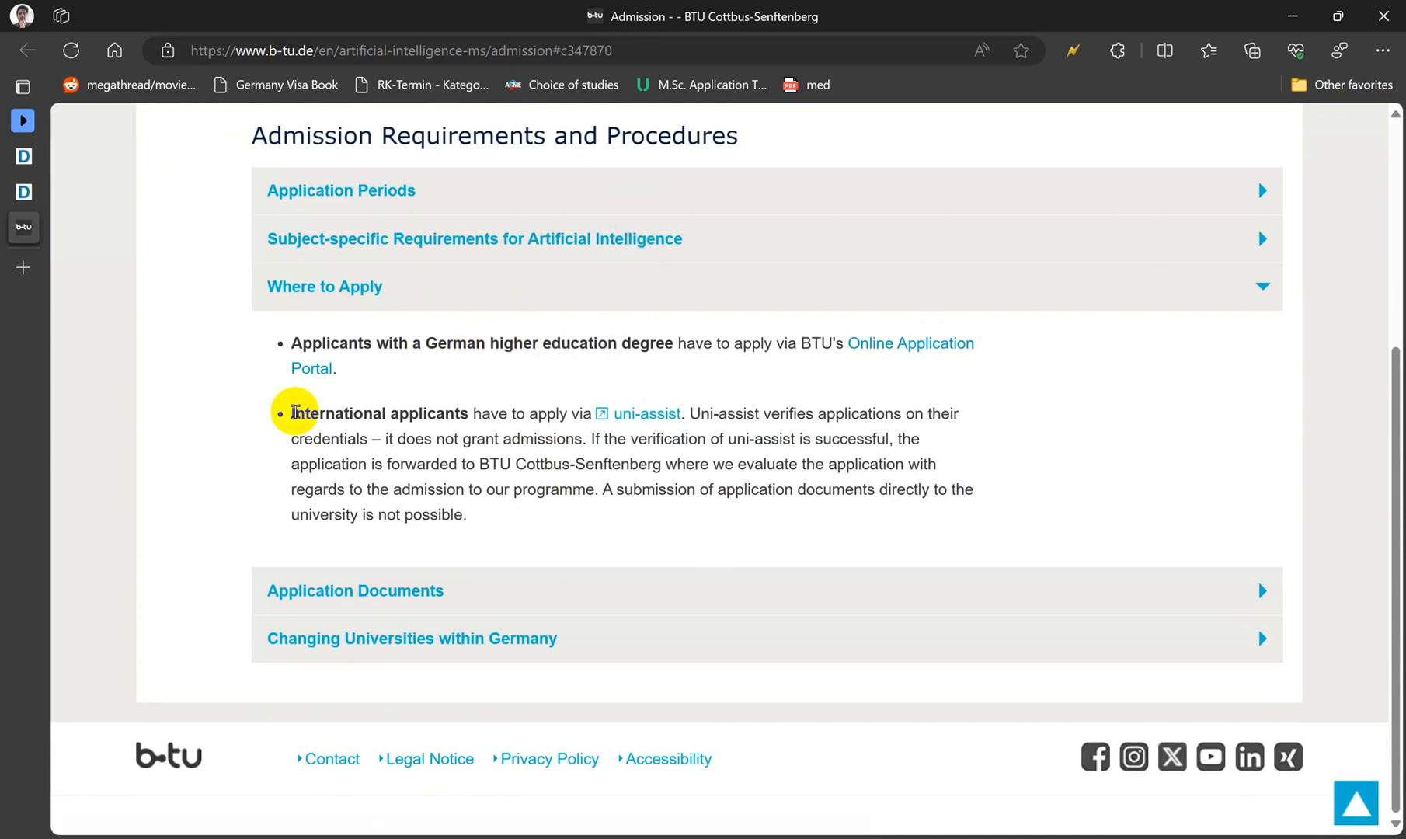
mouse_move(686, 438)
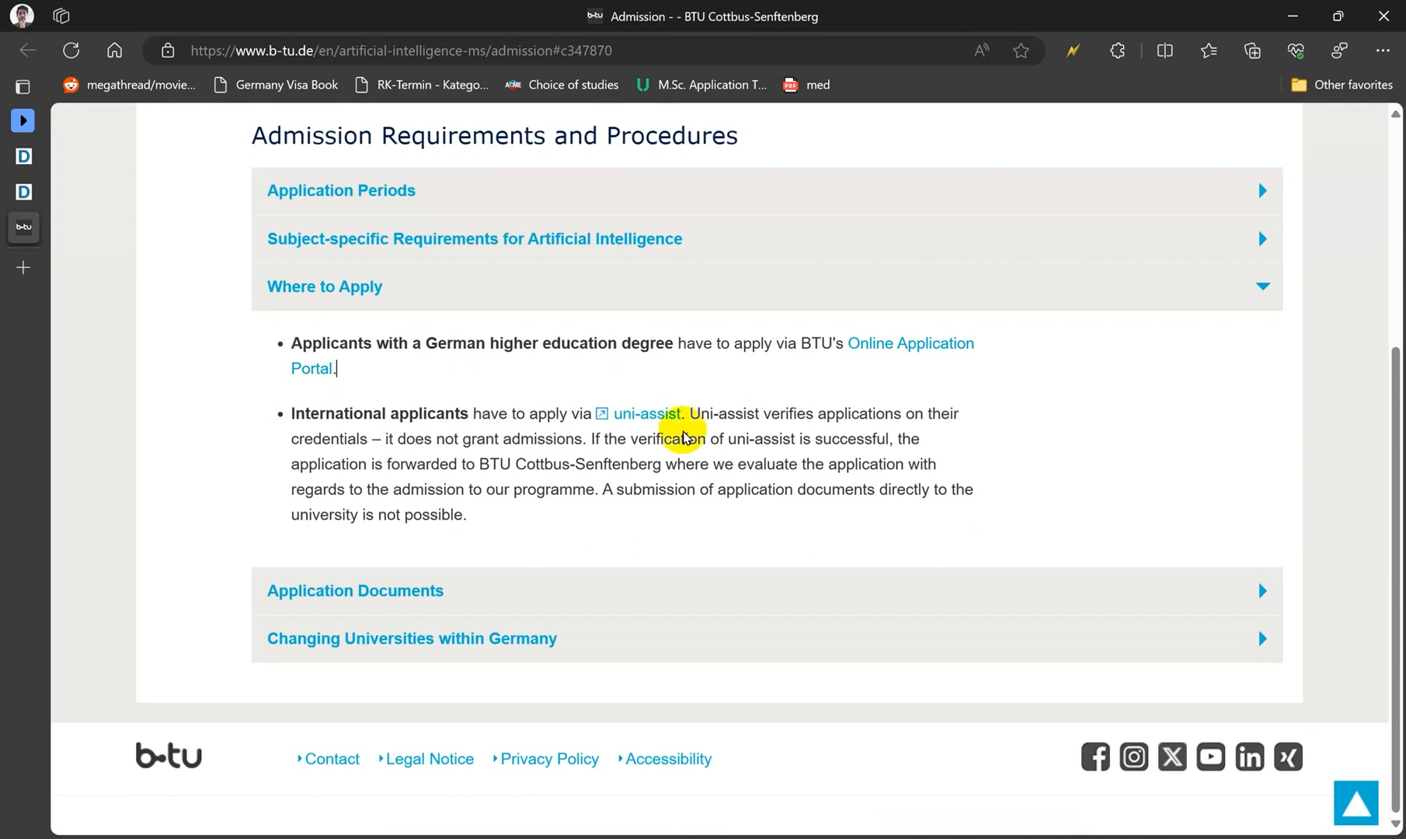
left_click(356, 590)
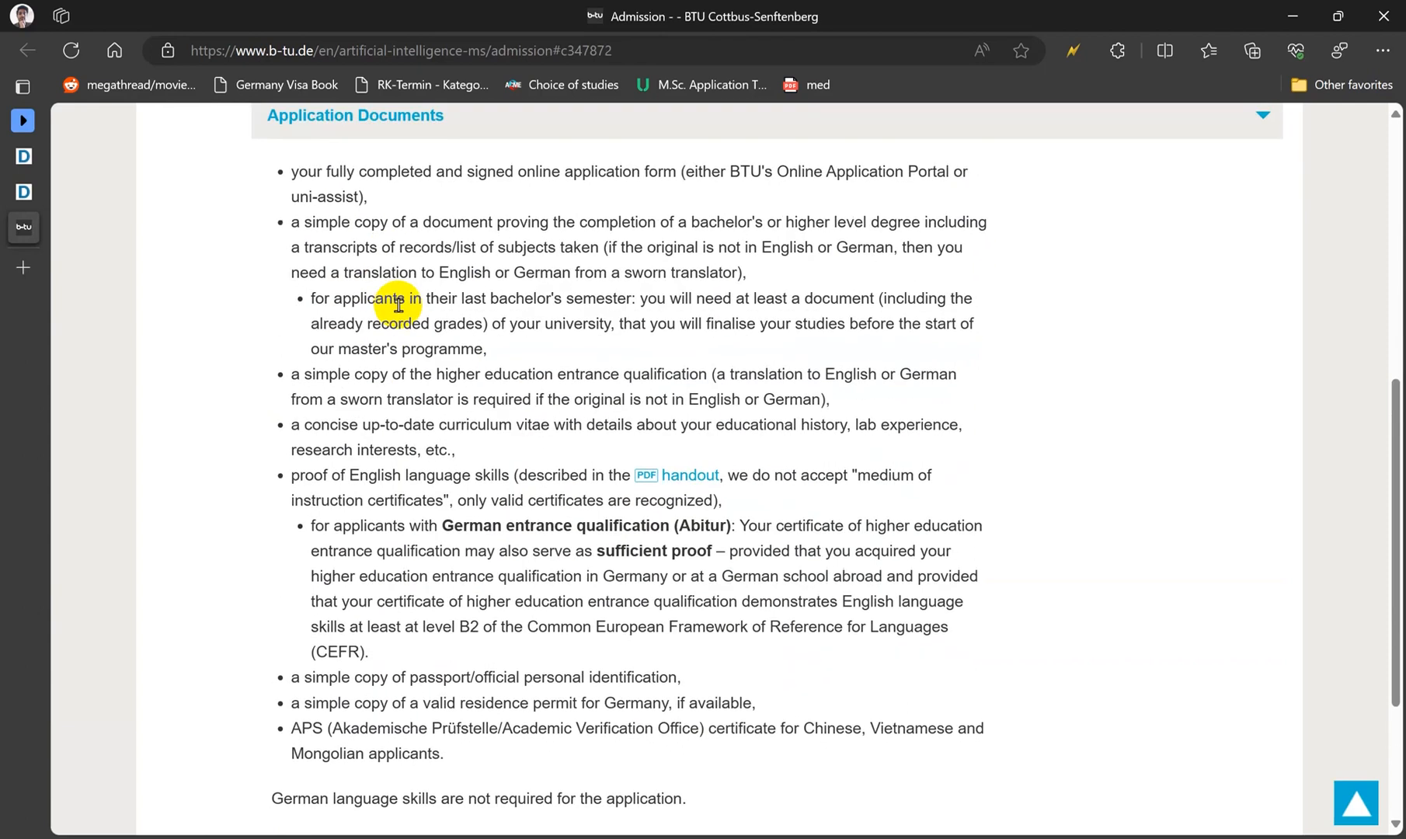
mouse_move(412, 351)
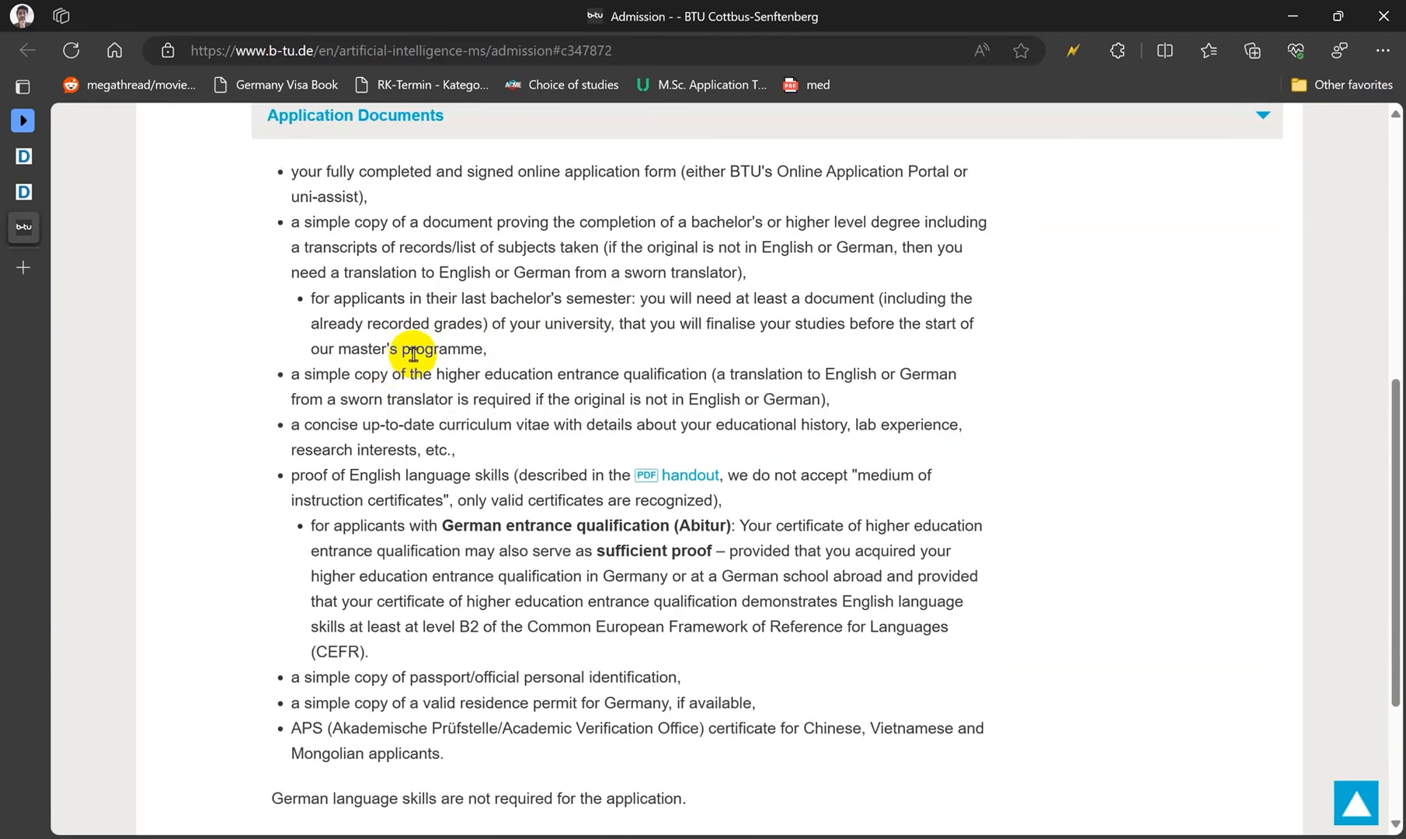
scroll("down", 3)
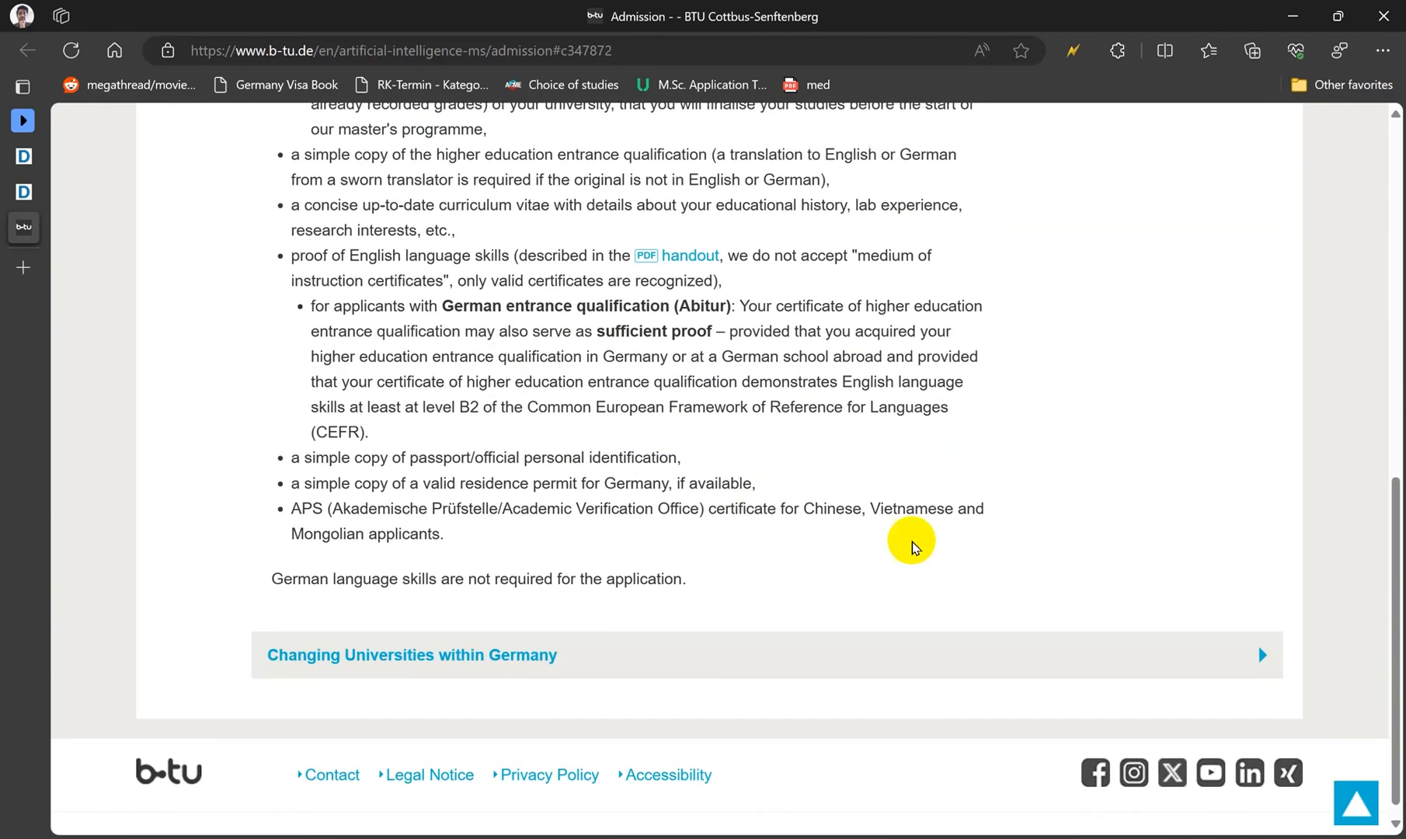
mouse_move(583, 618)
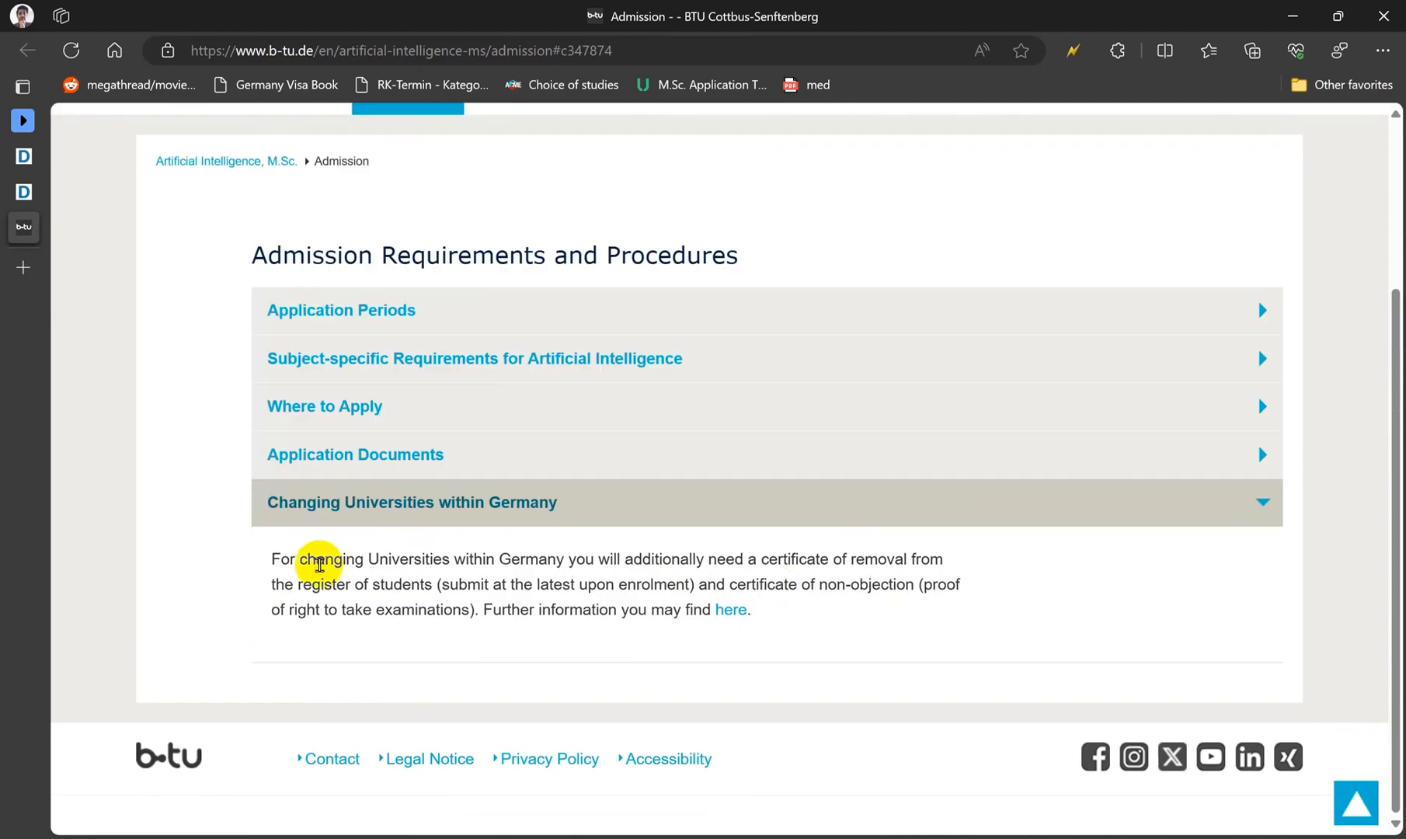
scroll("up", 3)
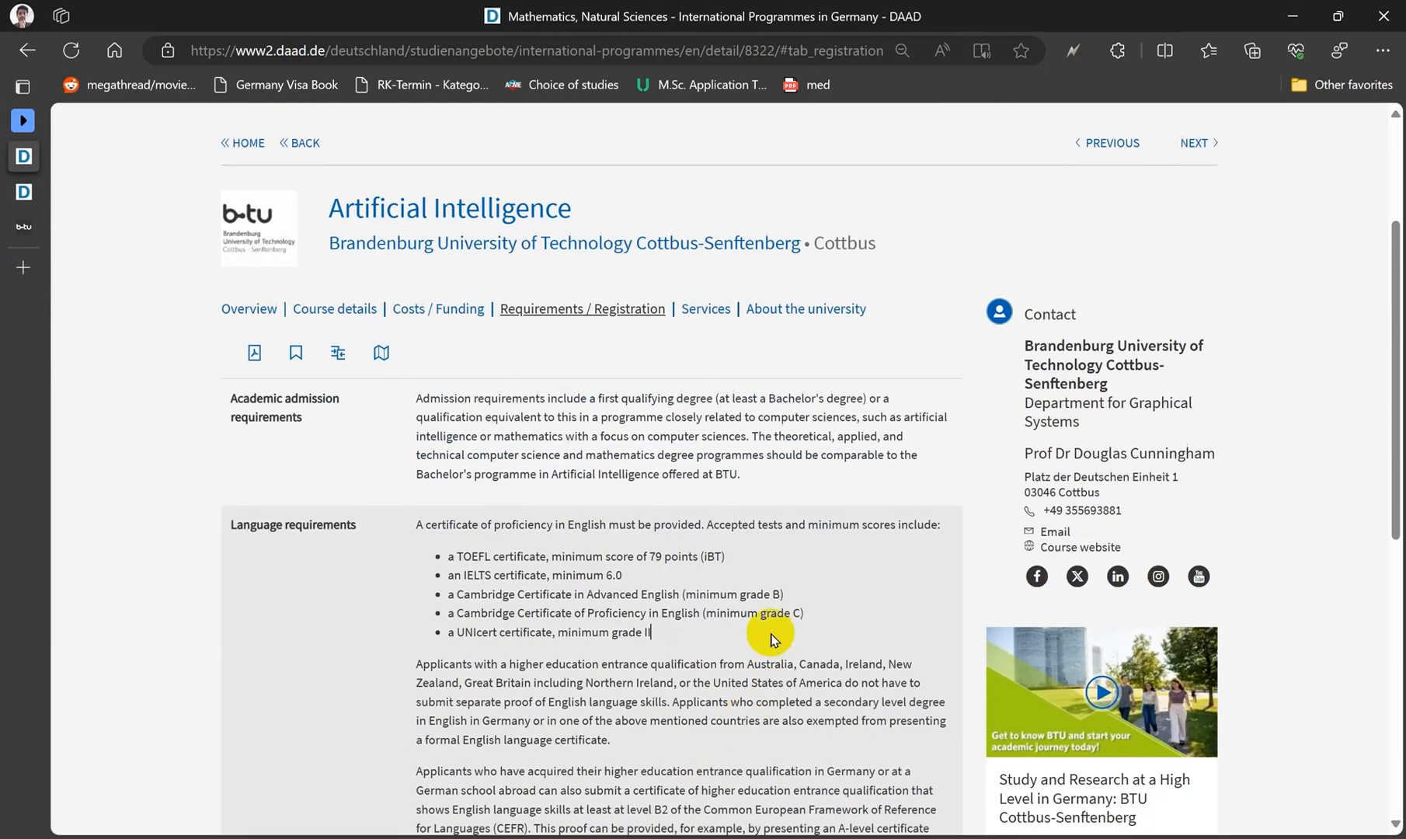
Bookmark the BTU Artificial Intelligence programme and go to the watchlist of five programmes.
scroll("up", 3)
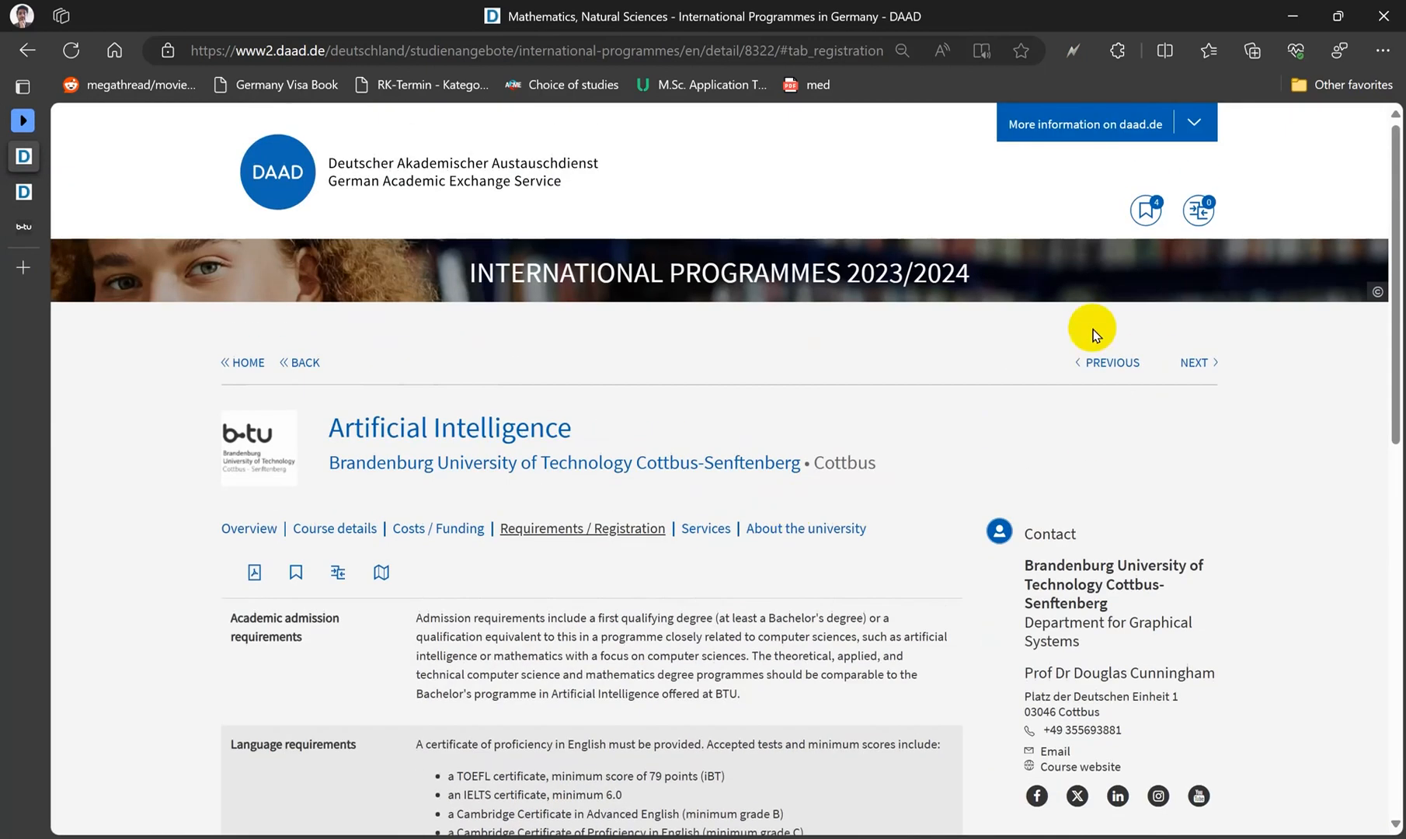
mouse_move(295, 573)
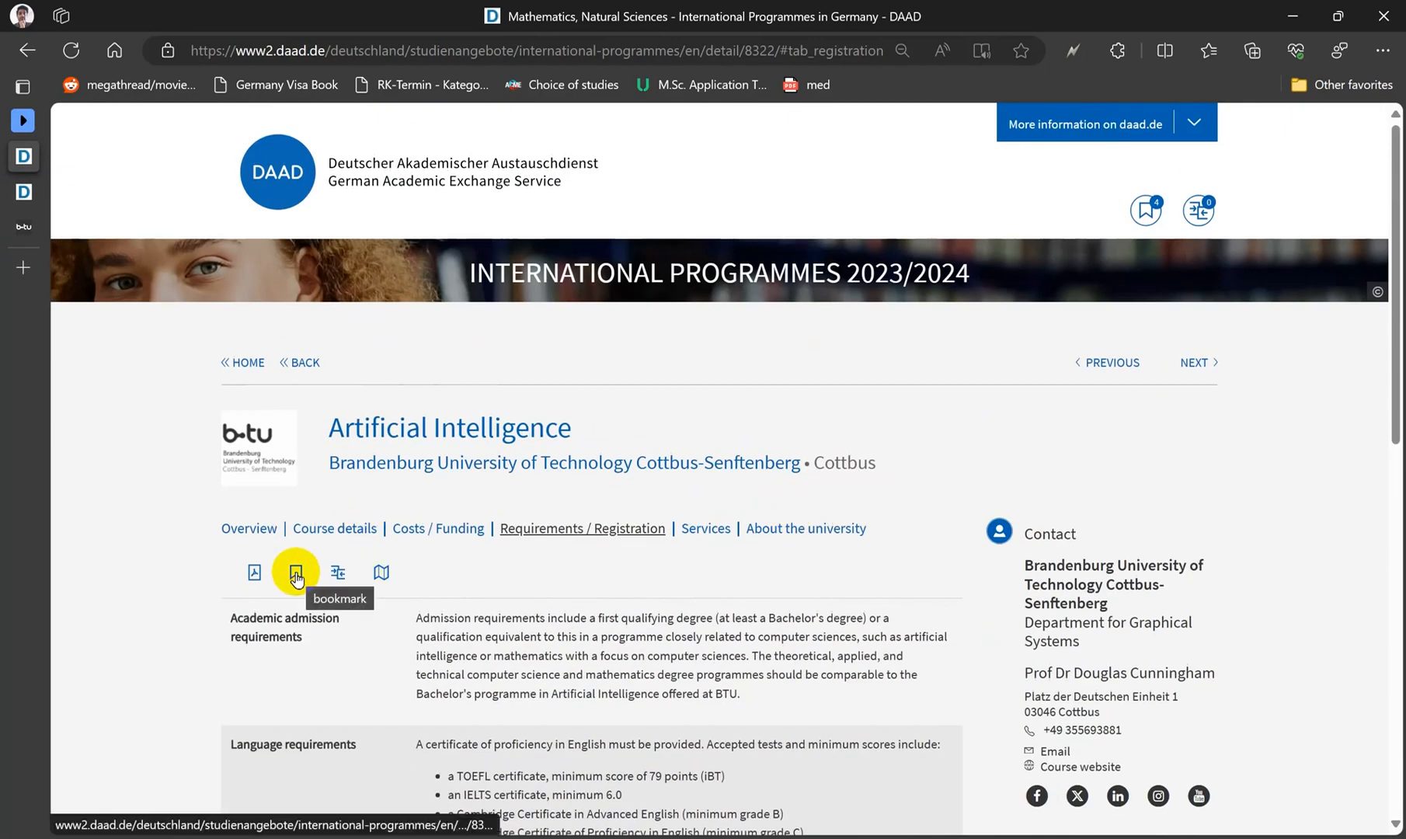
left_click(295, 573)
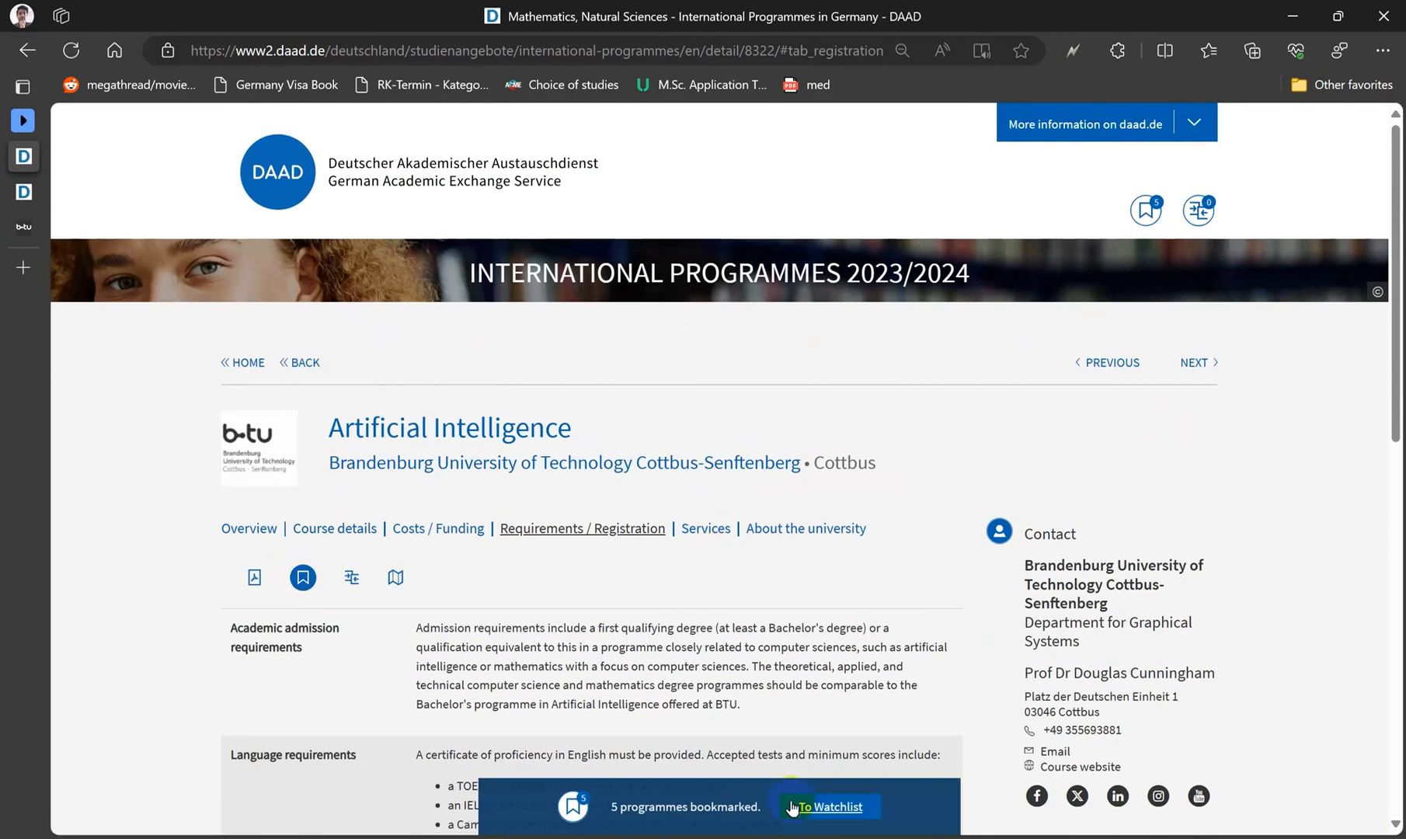
left_click(832, 807)
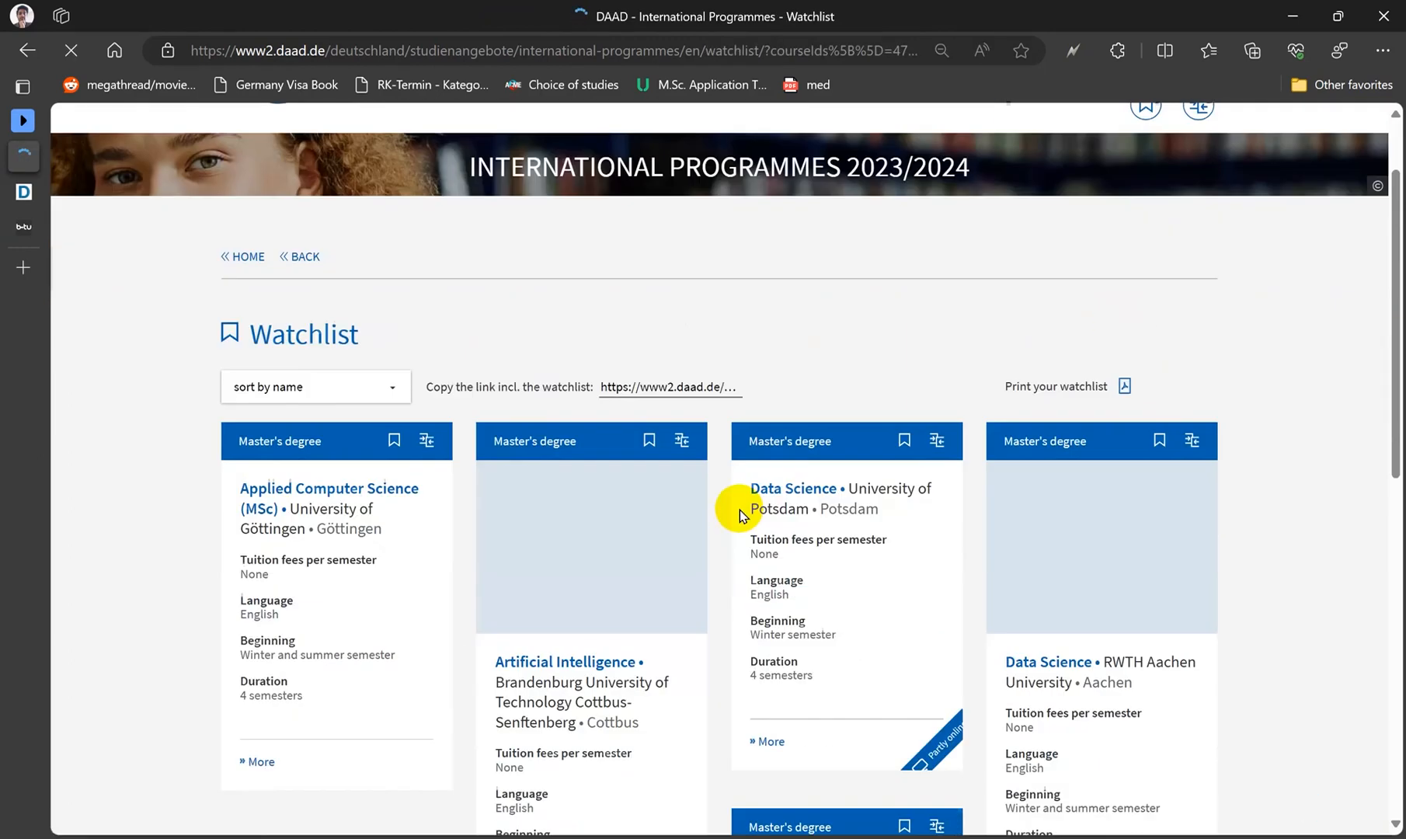
Pick Göttingen's Applied Computer Science (MSc) card from the watchlist.
scroll("down", 3)
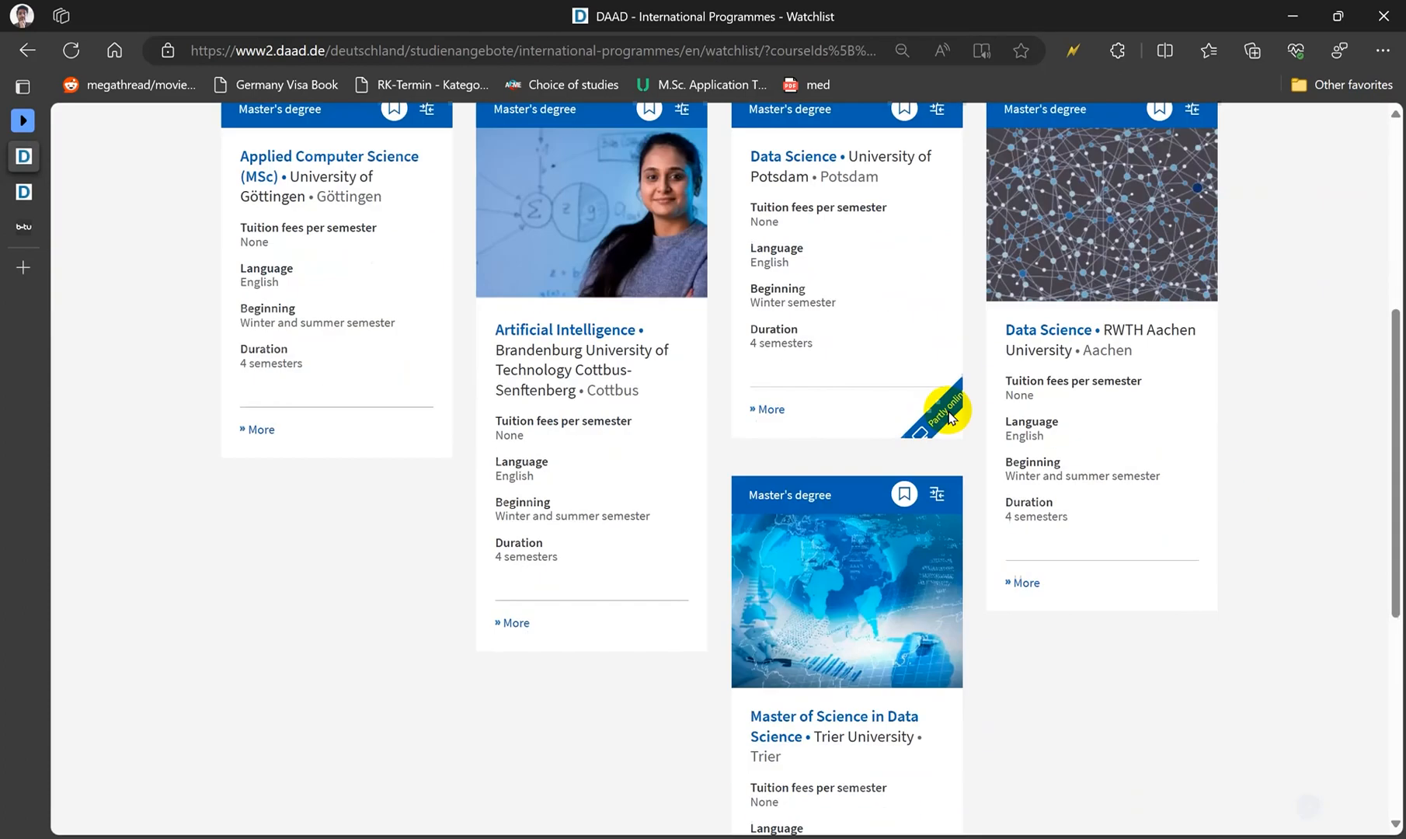
scroll("up", 3)
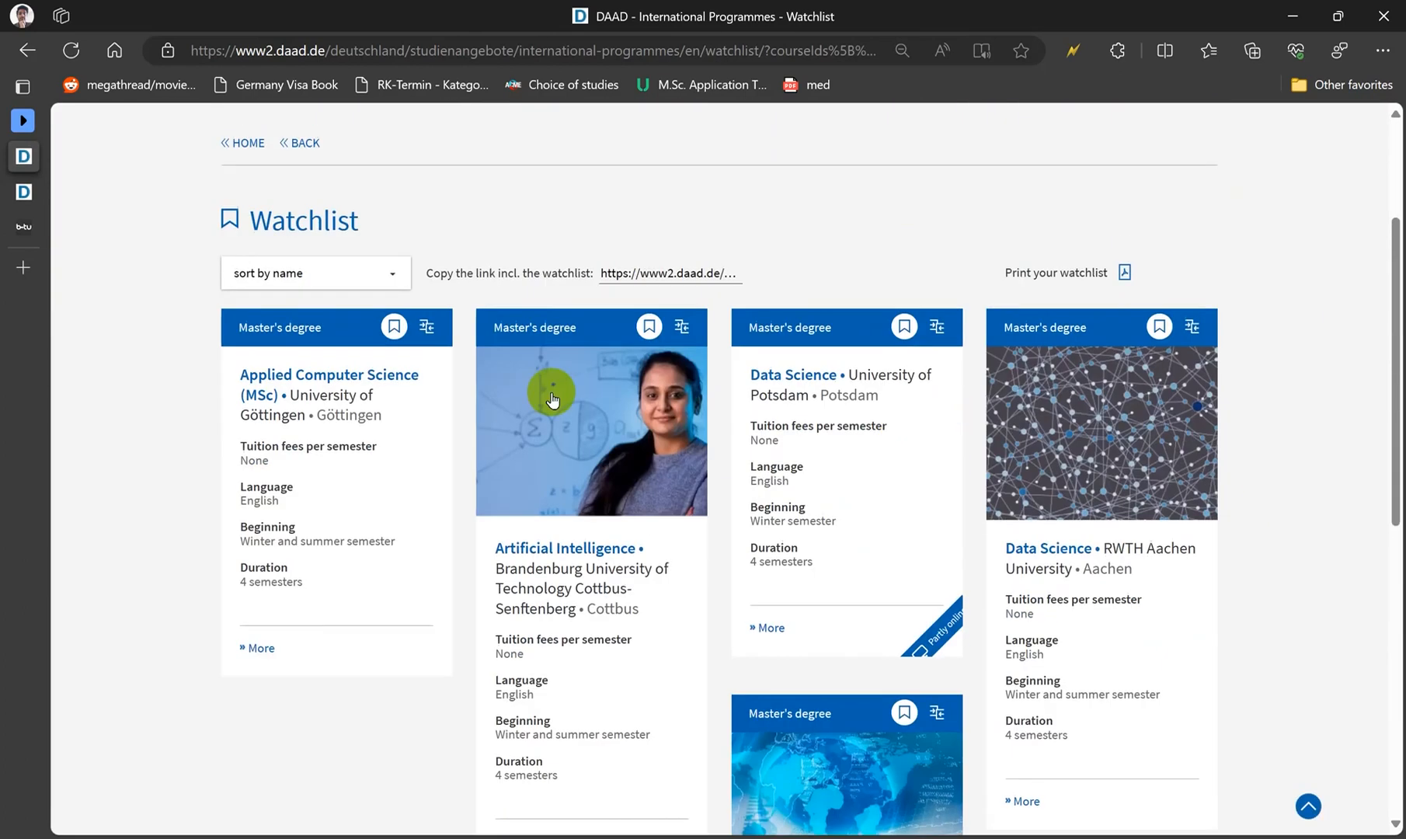
left_click(328, 374)
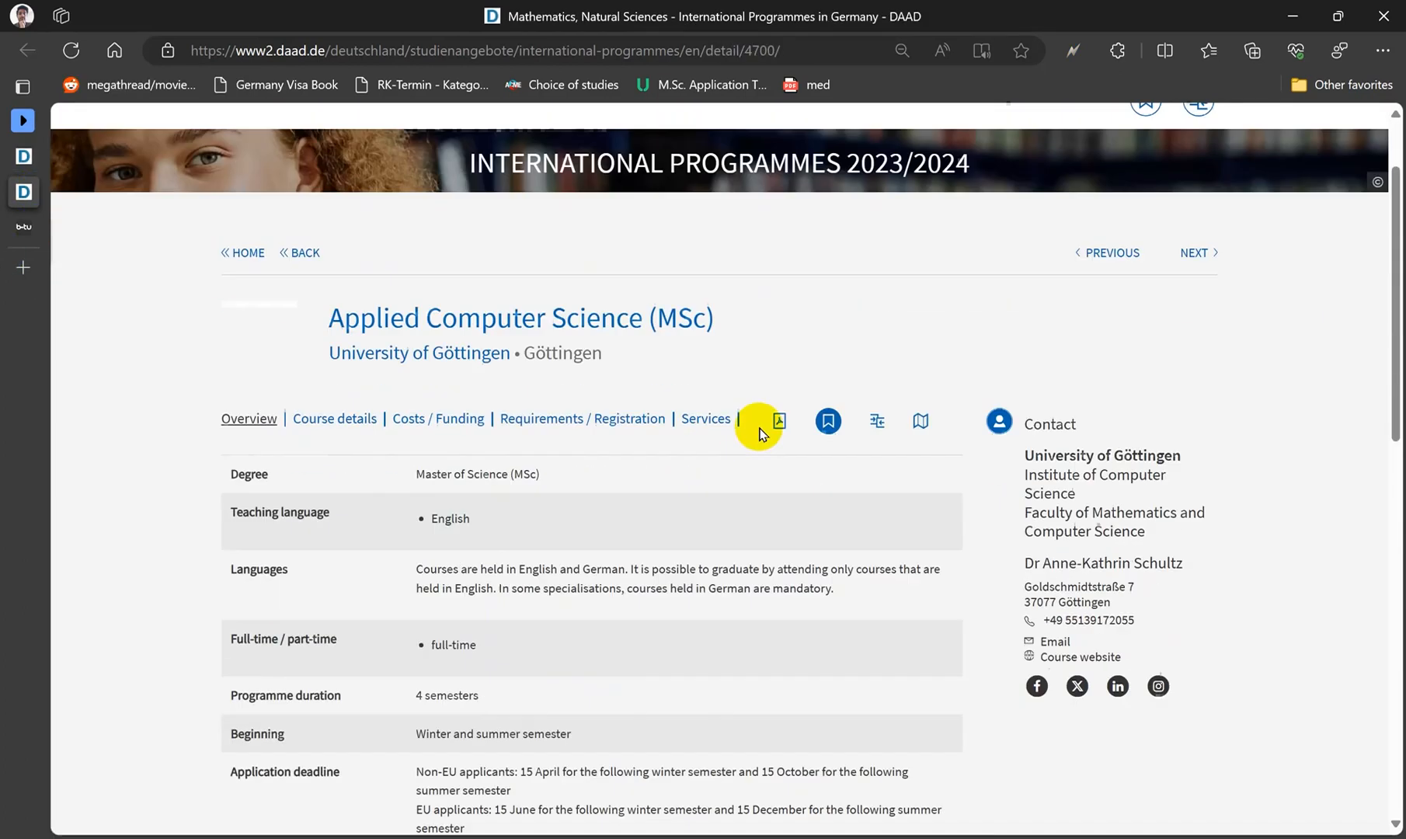
Follow Göttingen's language requirements link, then go to its Applied Computer Science M.Sc. programme page.
scroll("up", 3)
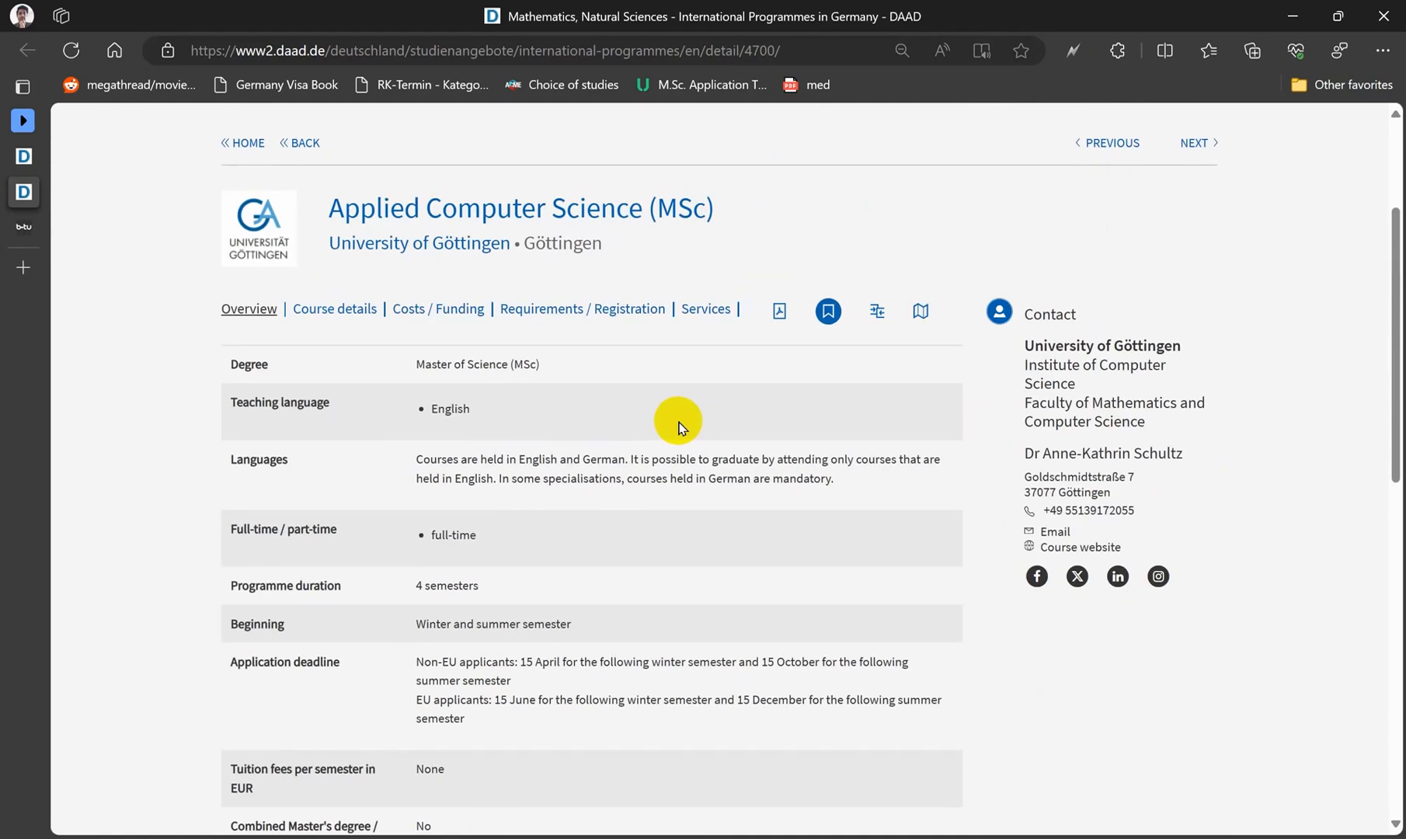
scroll("up", 3)
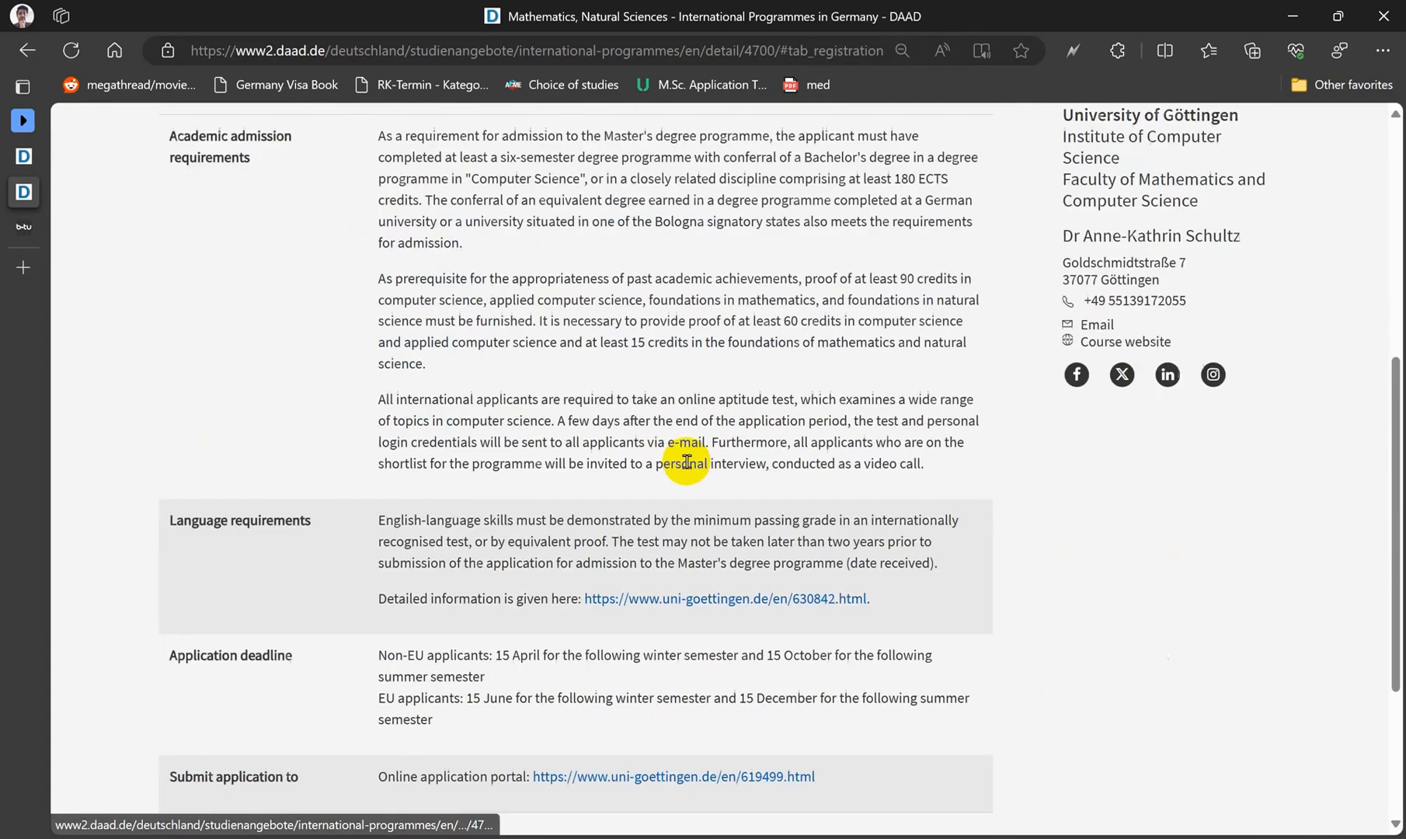
scroll("down", 3)
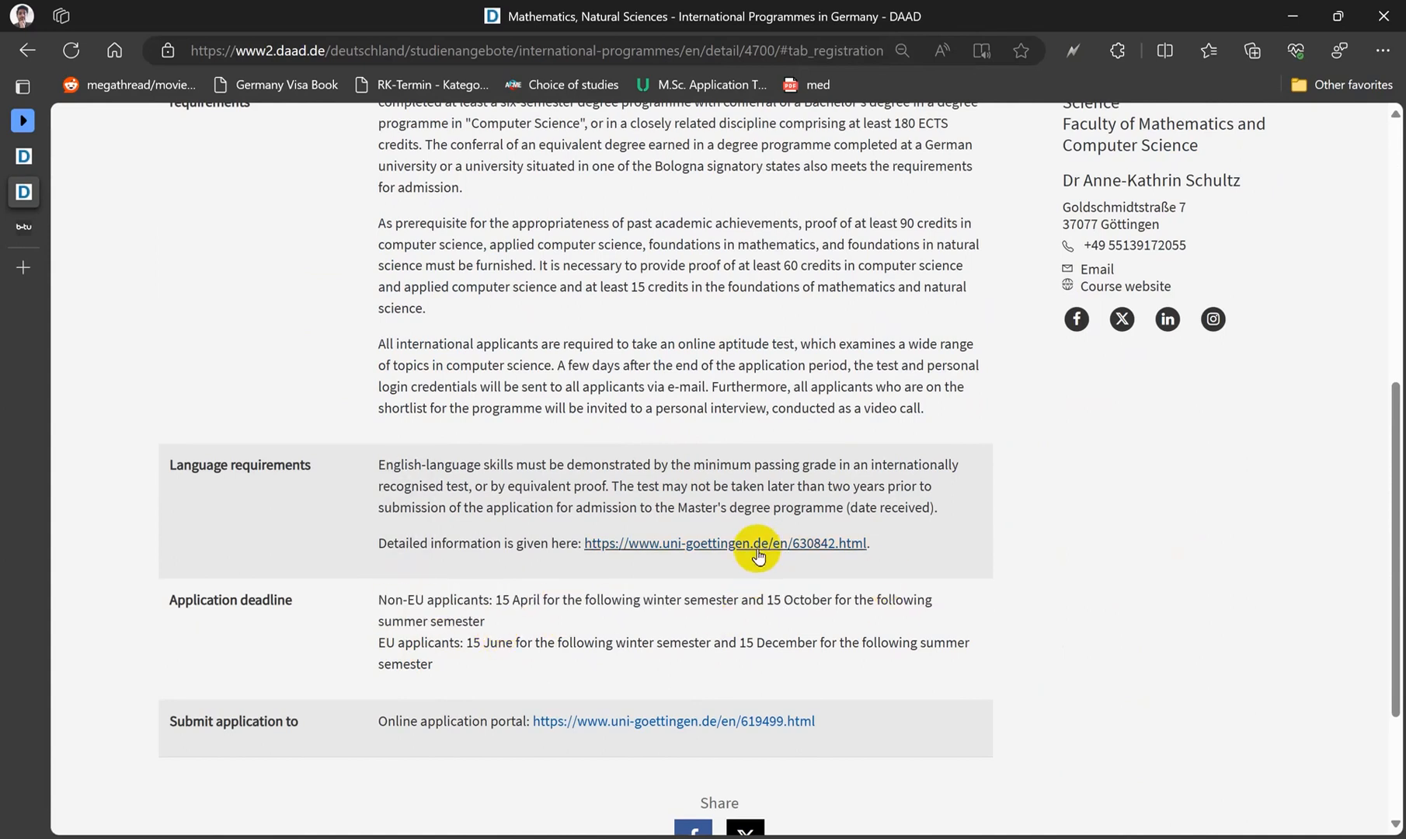
left_click(21, 87)
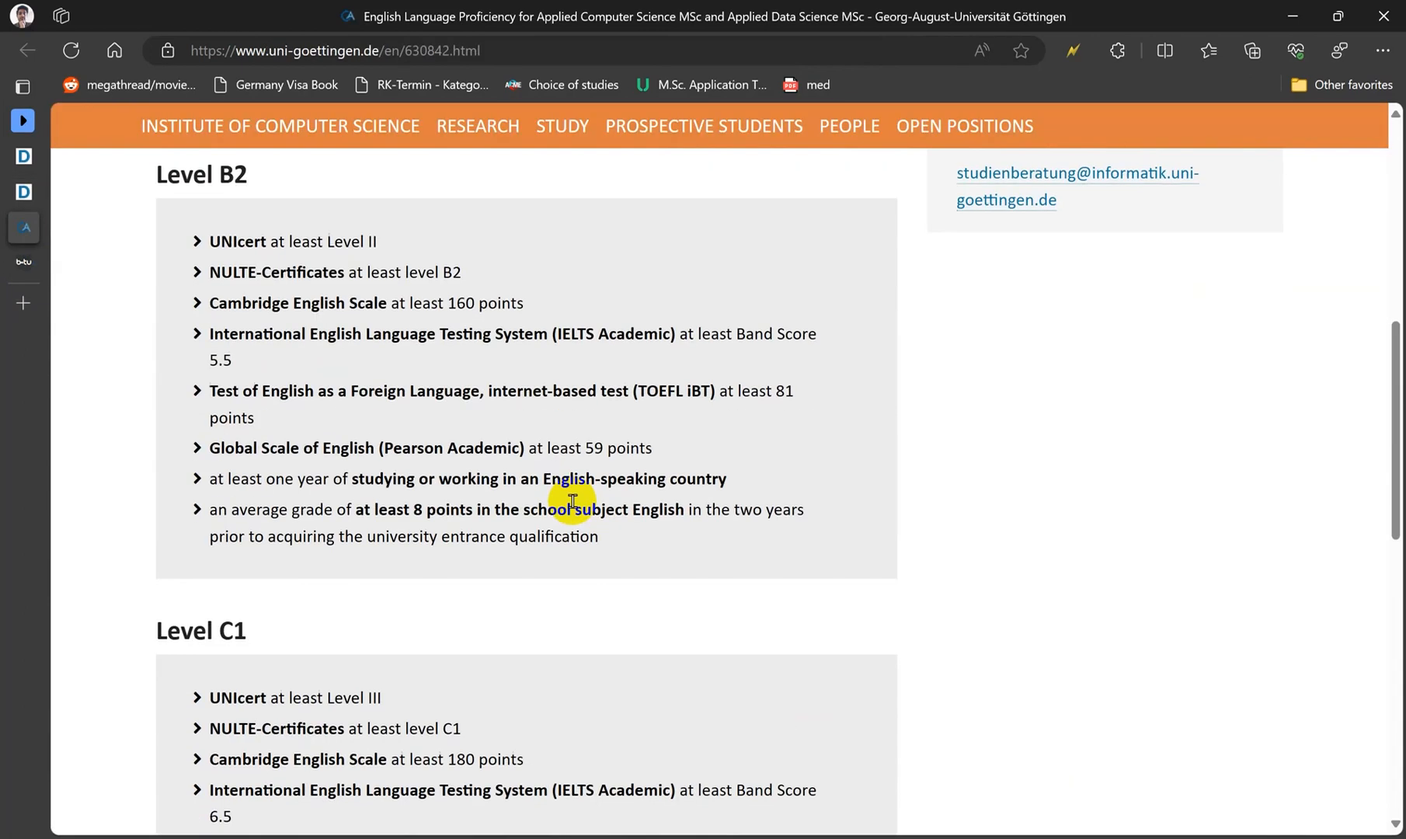
scroll("up", 3)
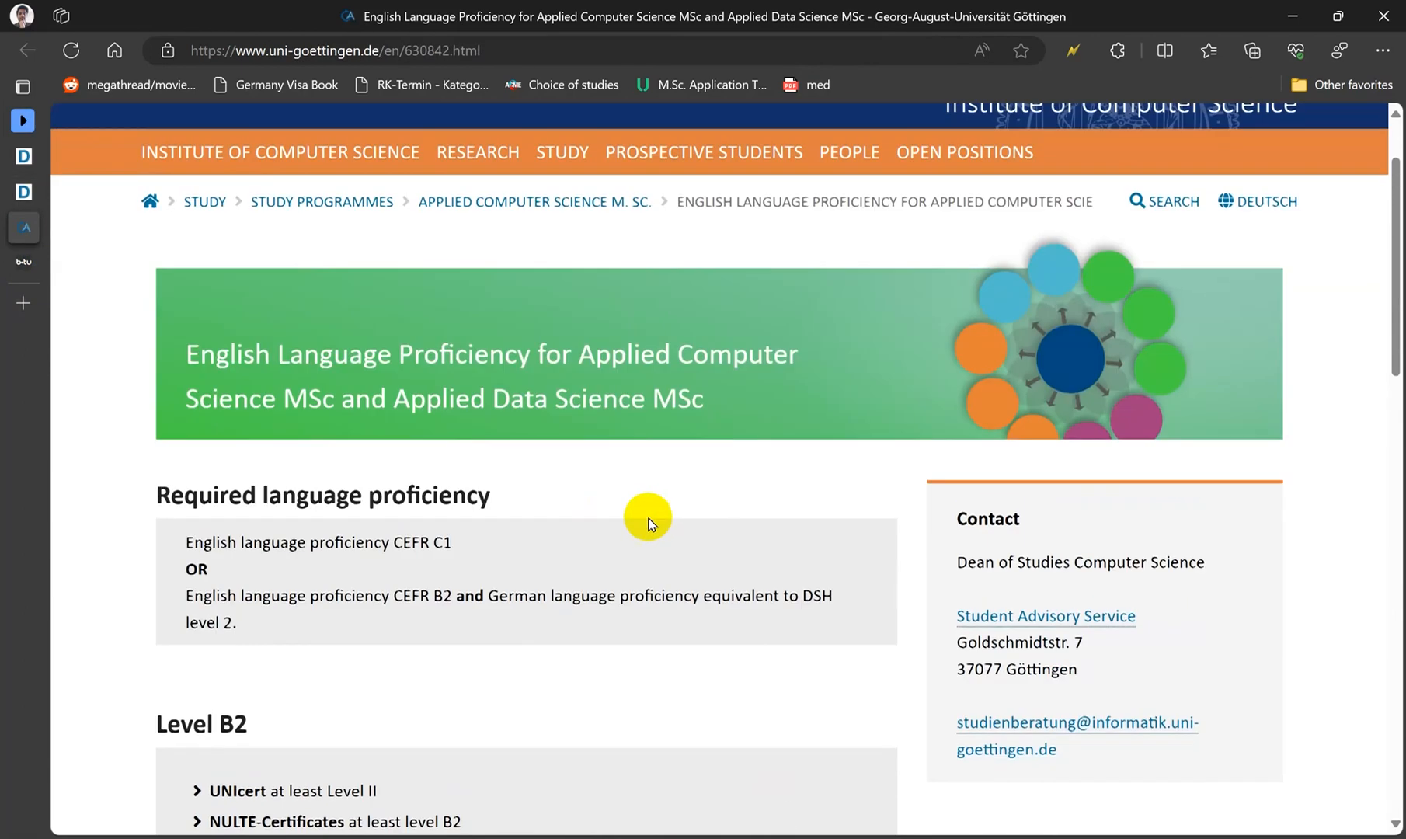
left_click(532, 200)
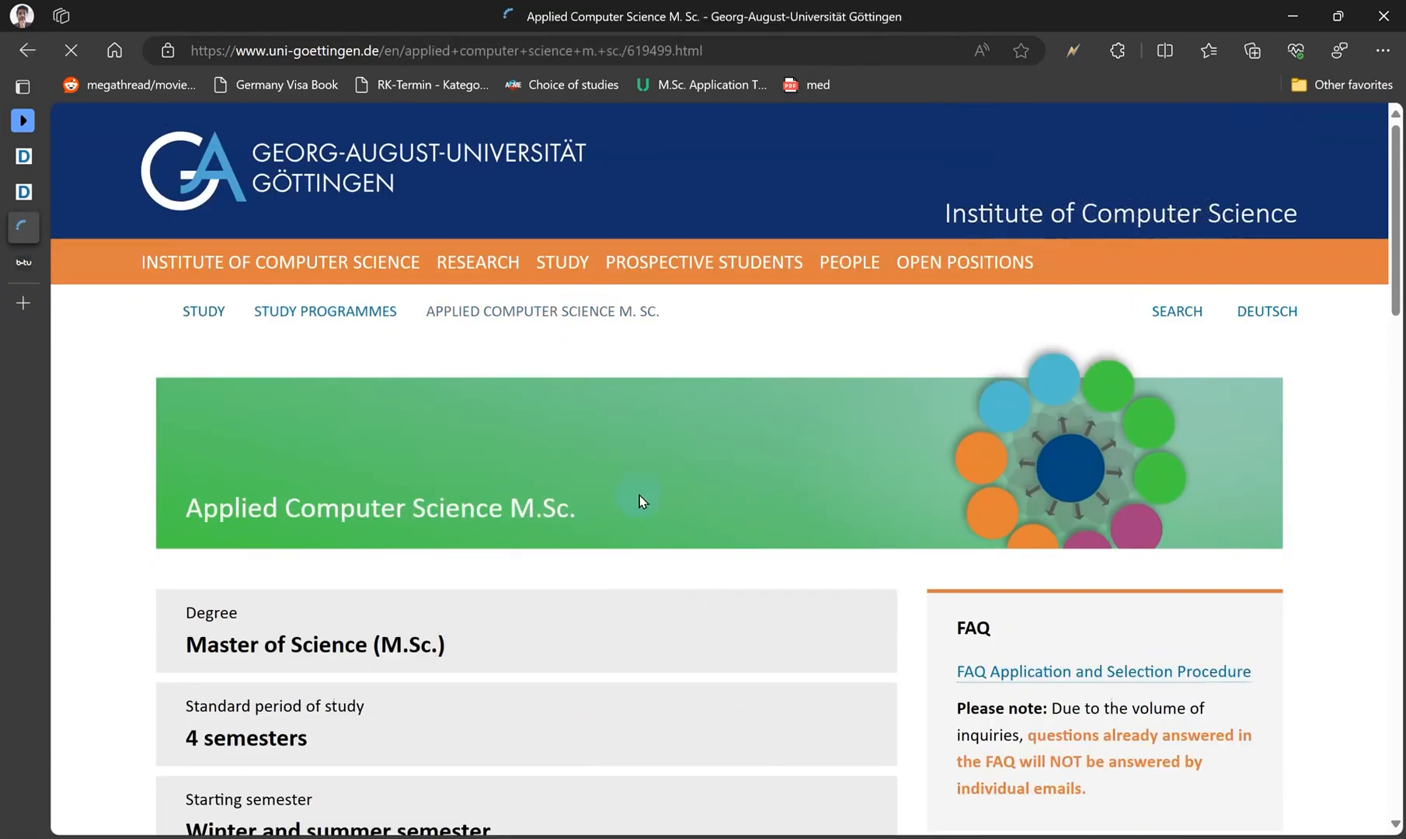
Scroll the programme page down to the Application Documents and Application Deadline sections.
scroll("down", 3)
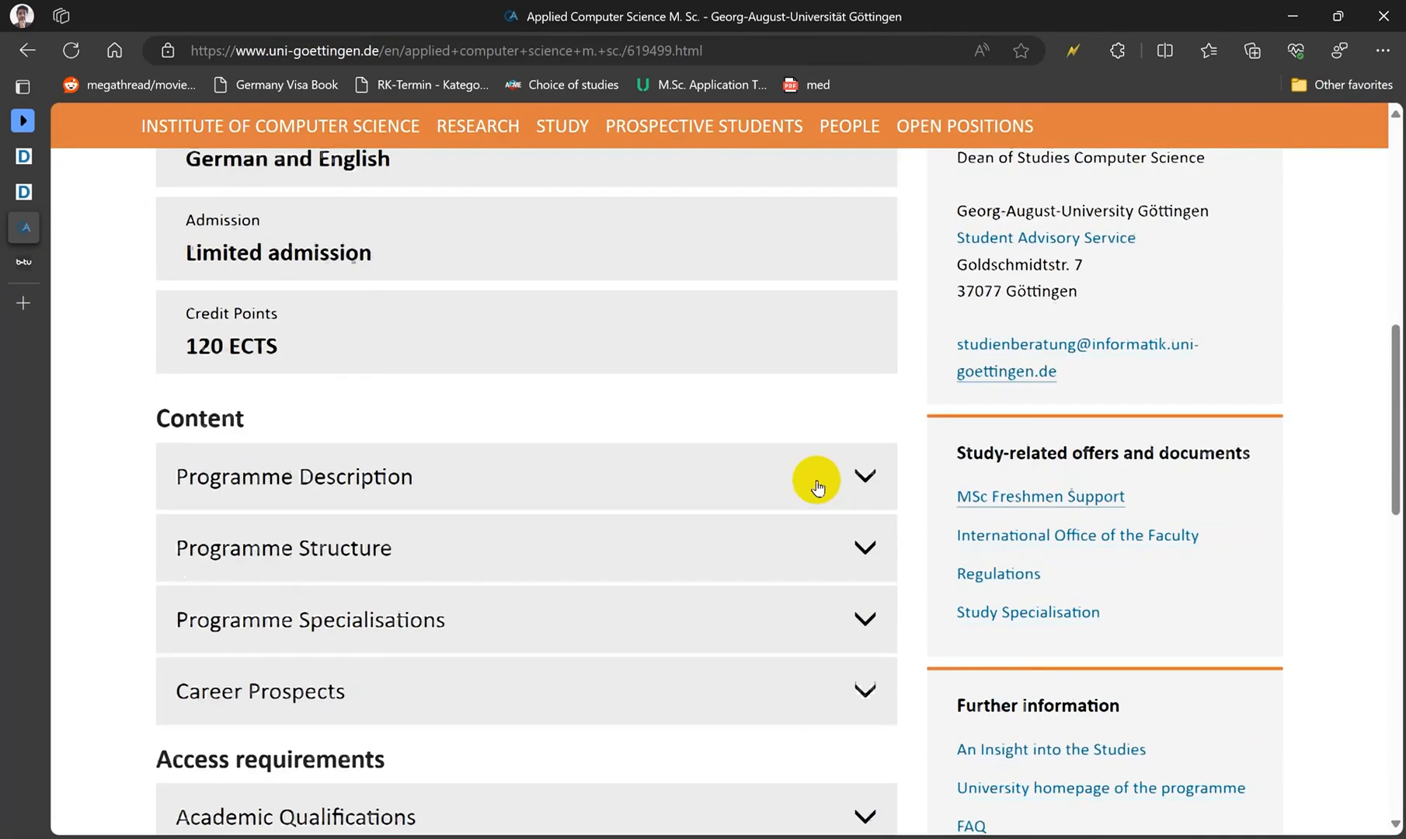
scroll("down", 3)
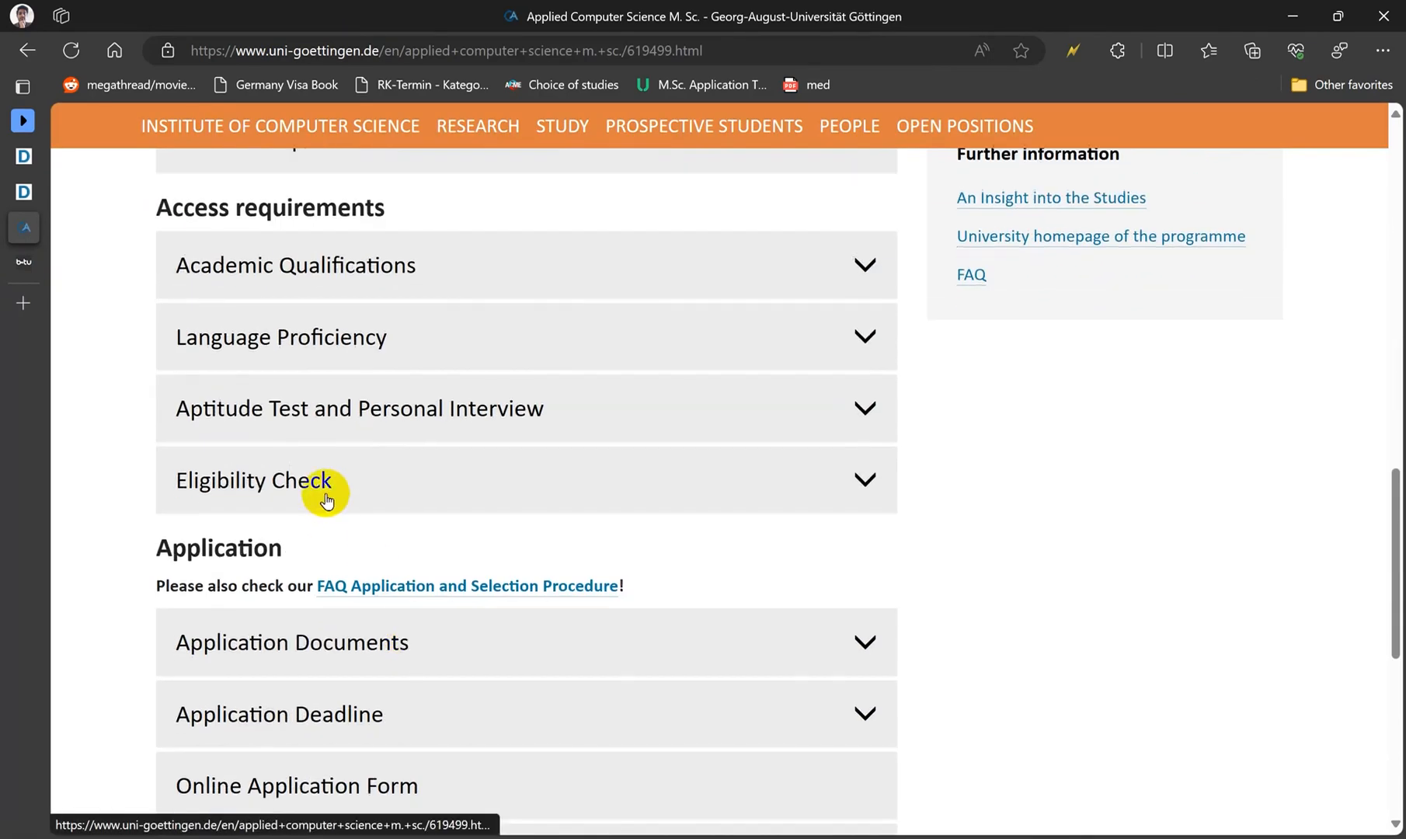
scroll("down", 3)
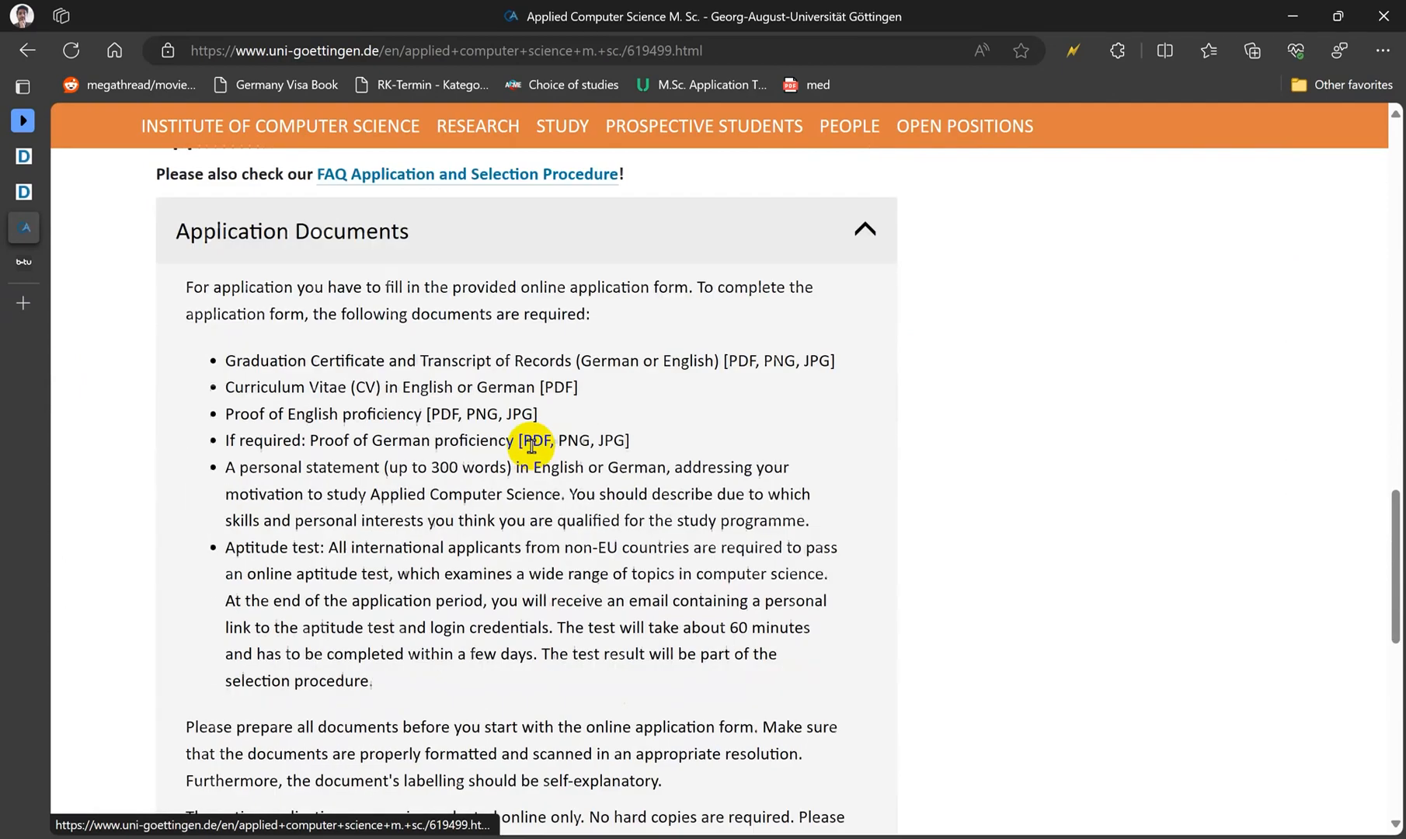
scroll("down", 3)
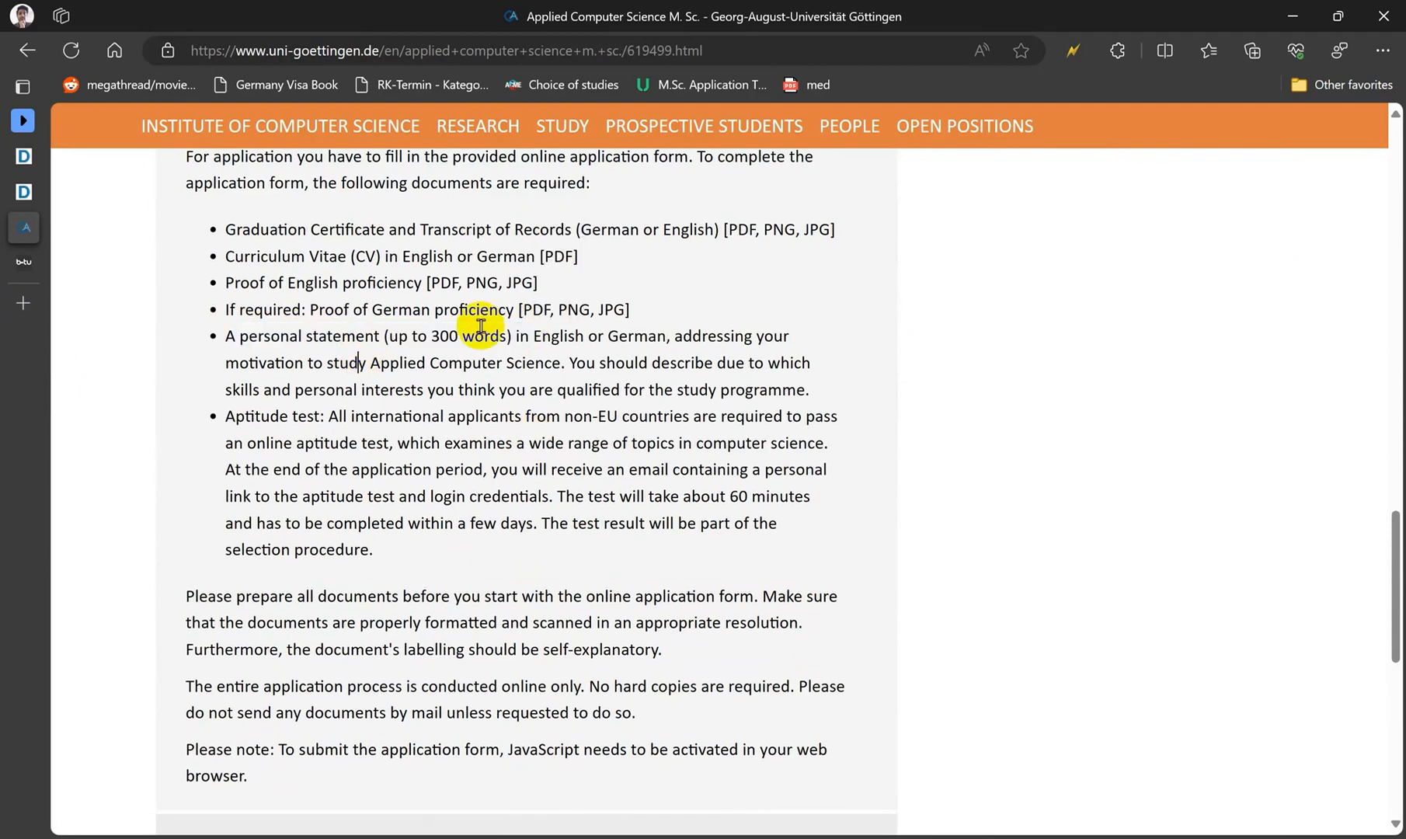
scroll("down", 3)
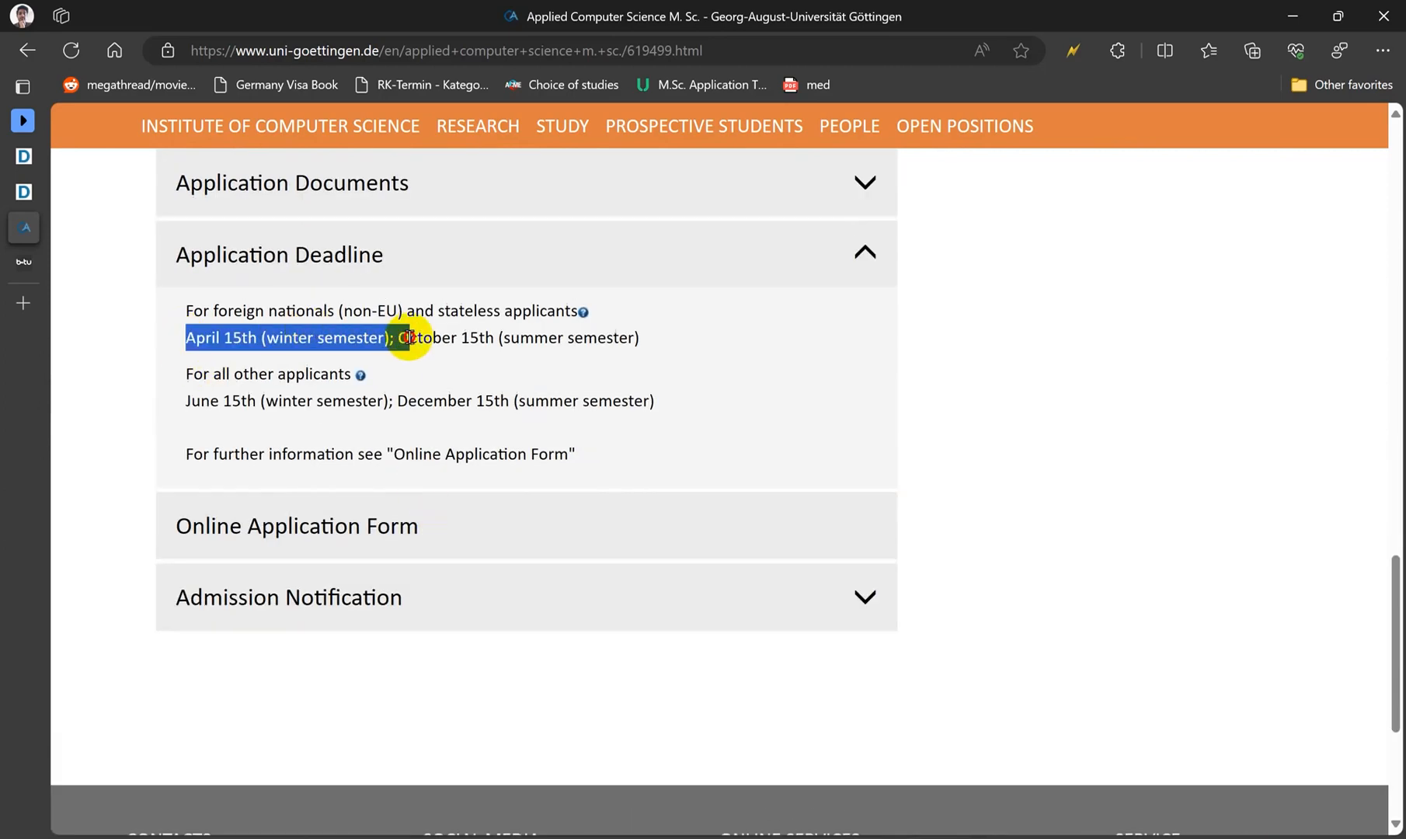
mouse_move(409, 525)
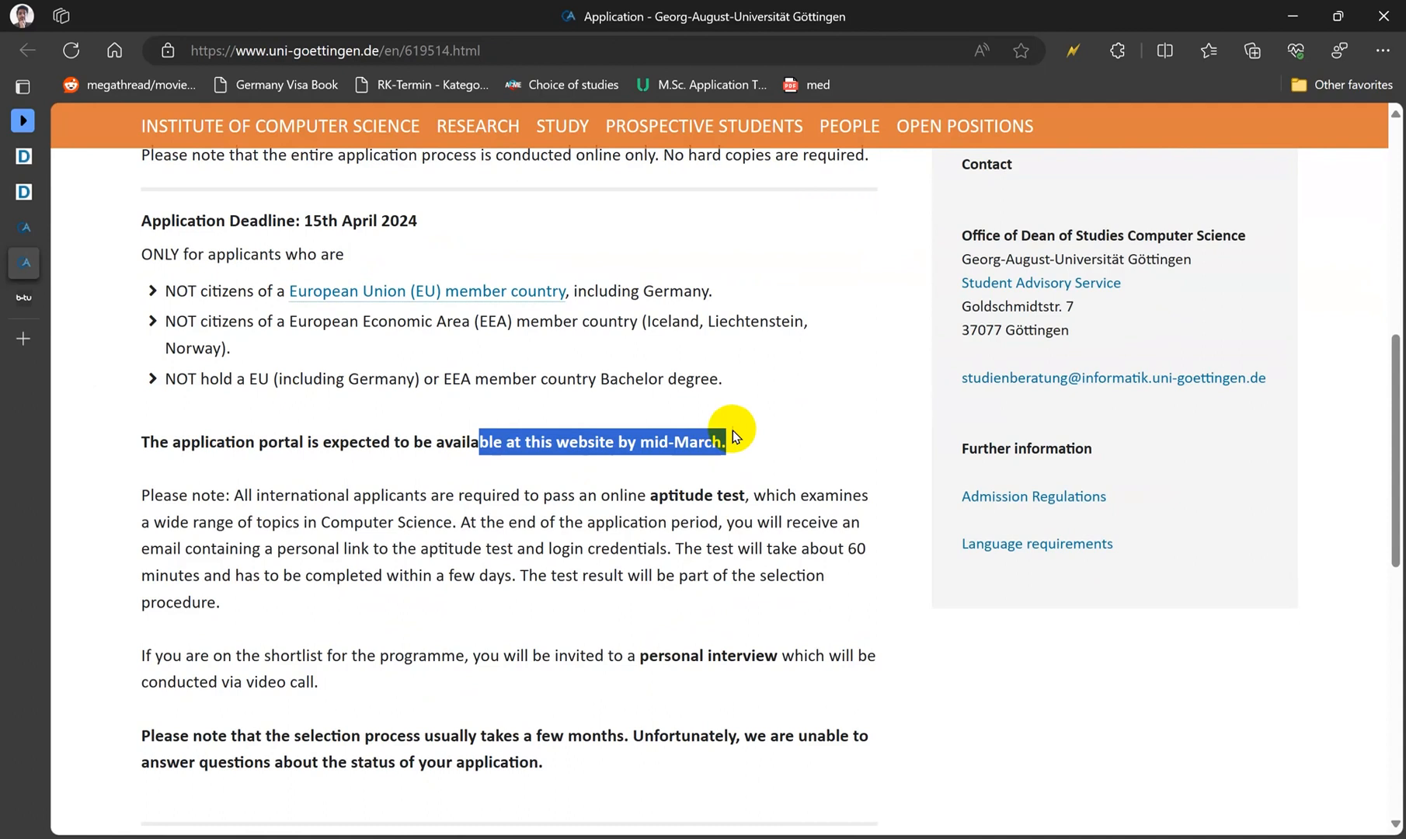
mouse_move(825, 618)
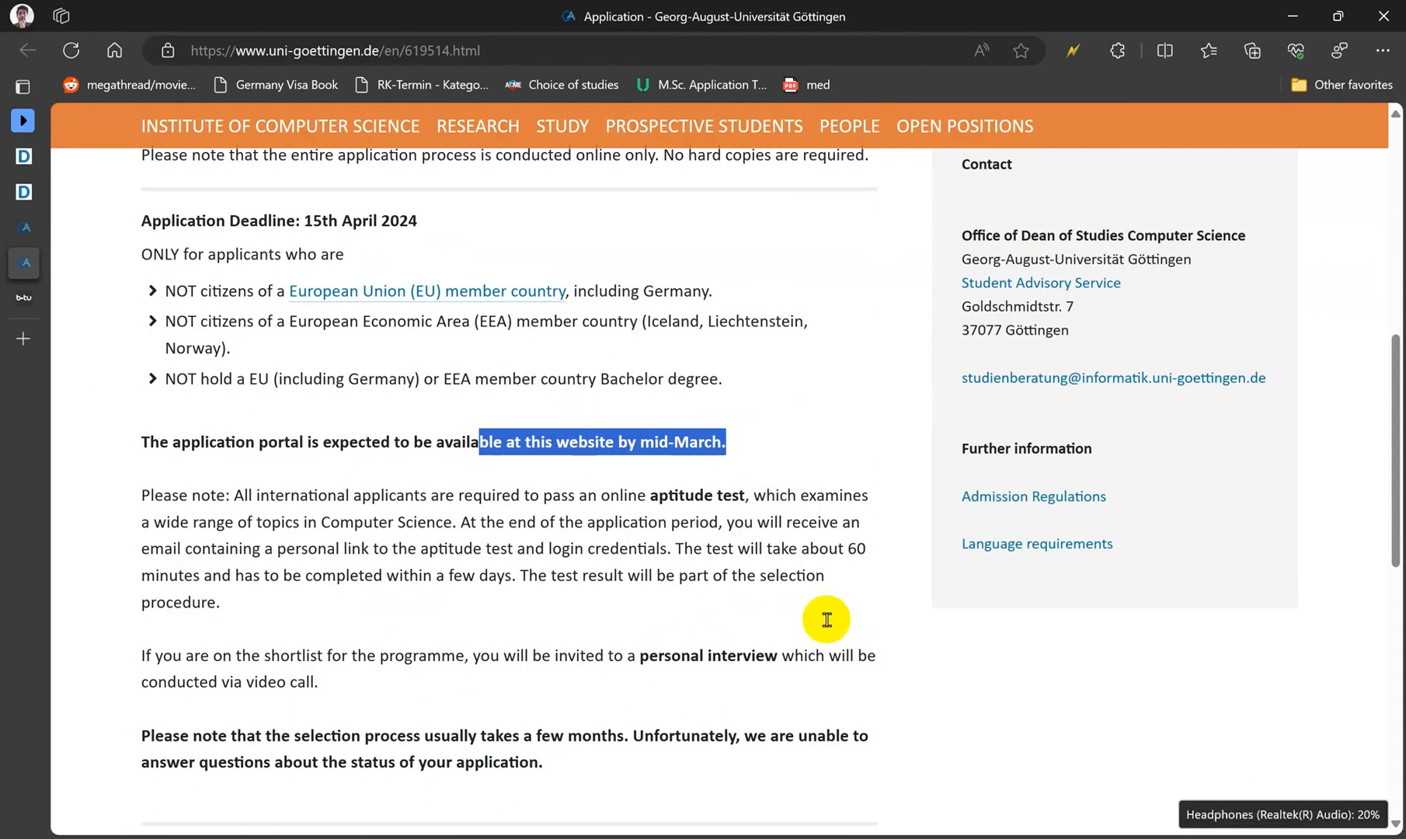
Highlight the 15th April 2024 application deadline line, then show the open tabs list.
scroll("up", 3)
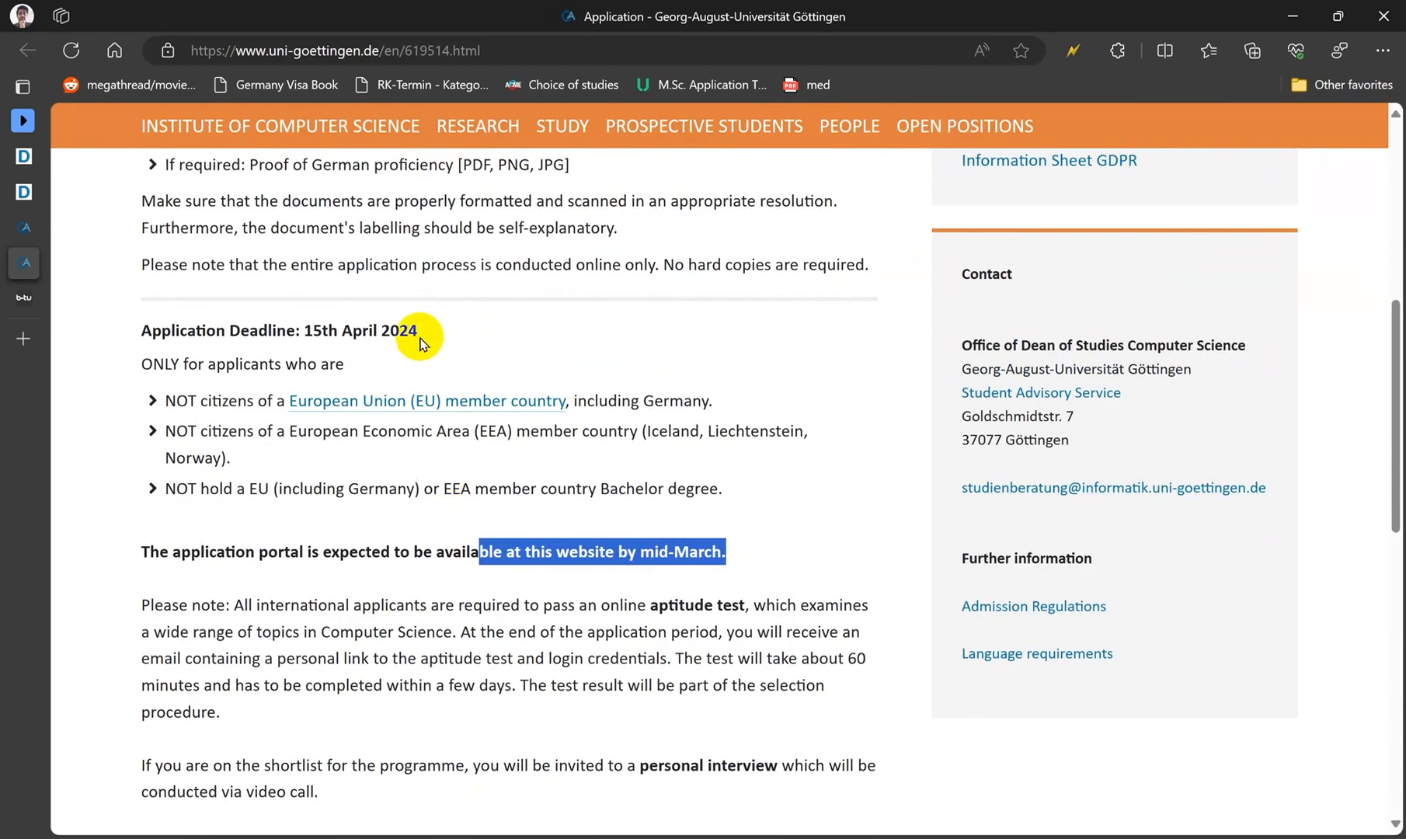
triple_click(268, 331)
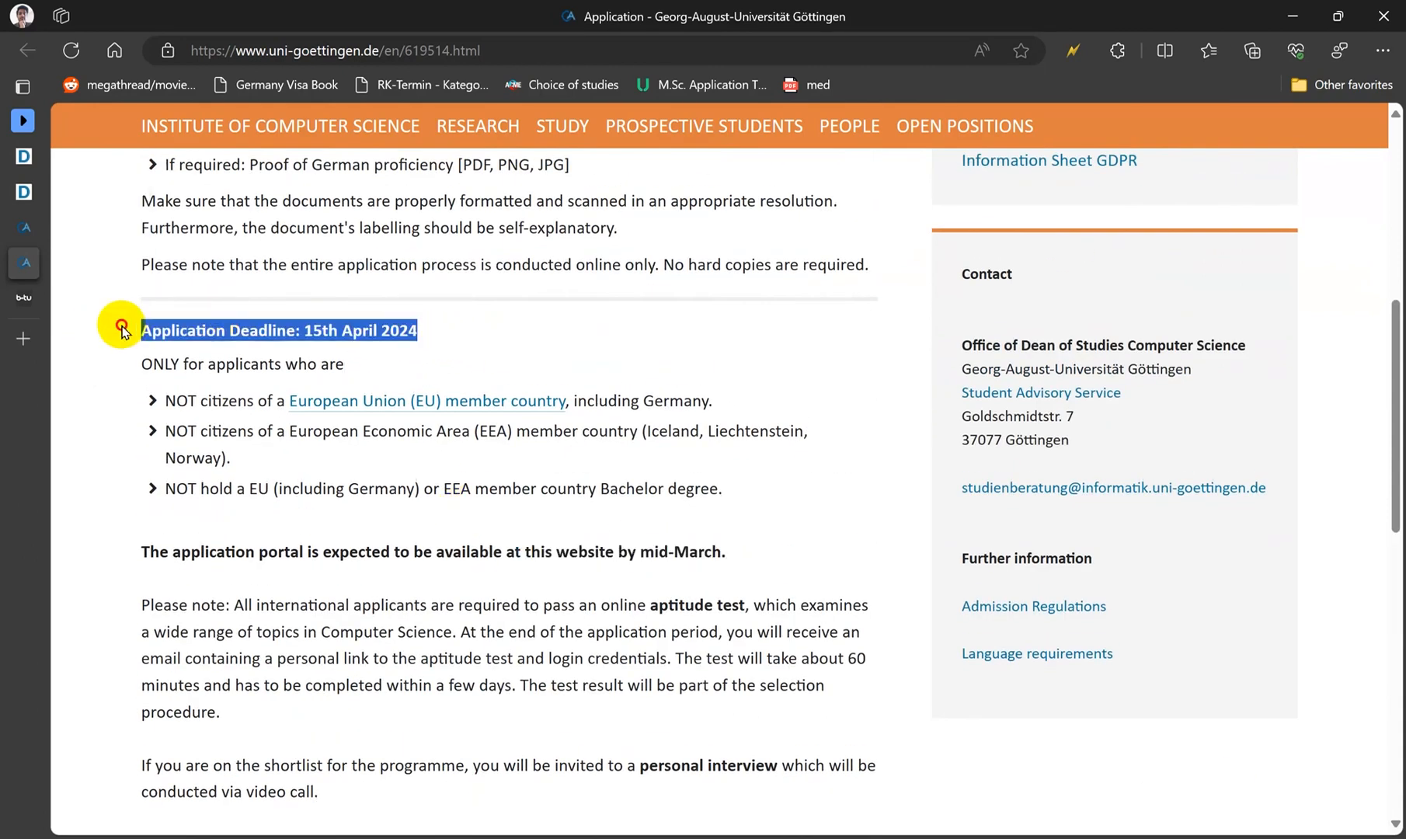
scroll("up", 3)
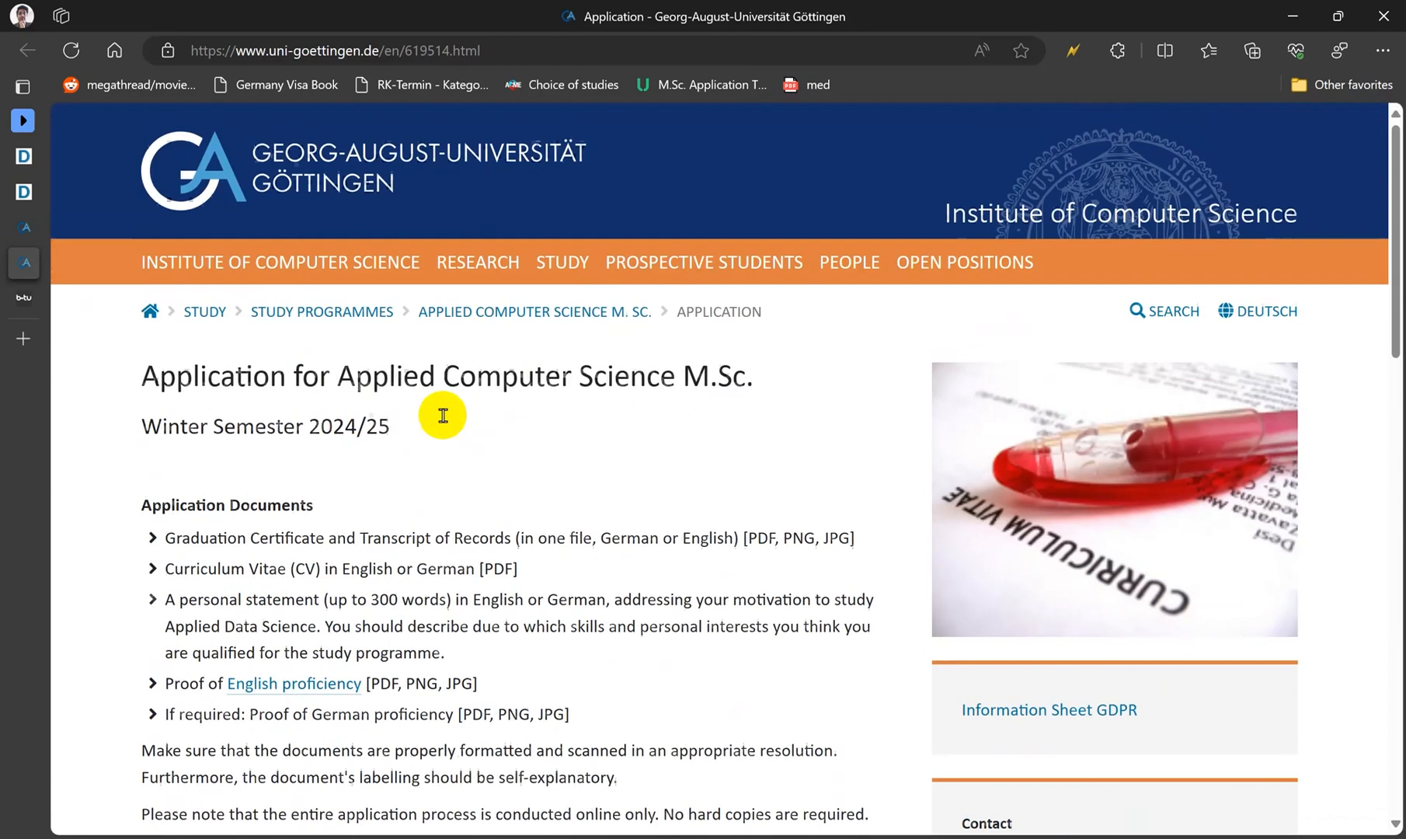
left_click(22, 87)
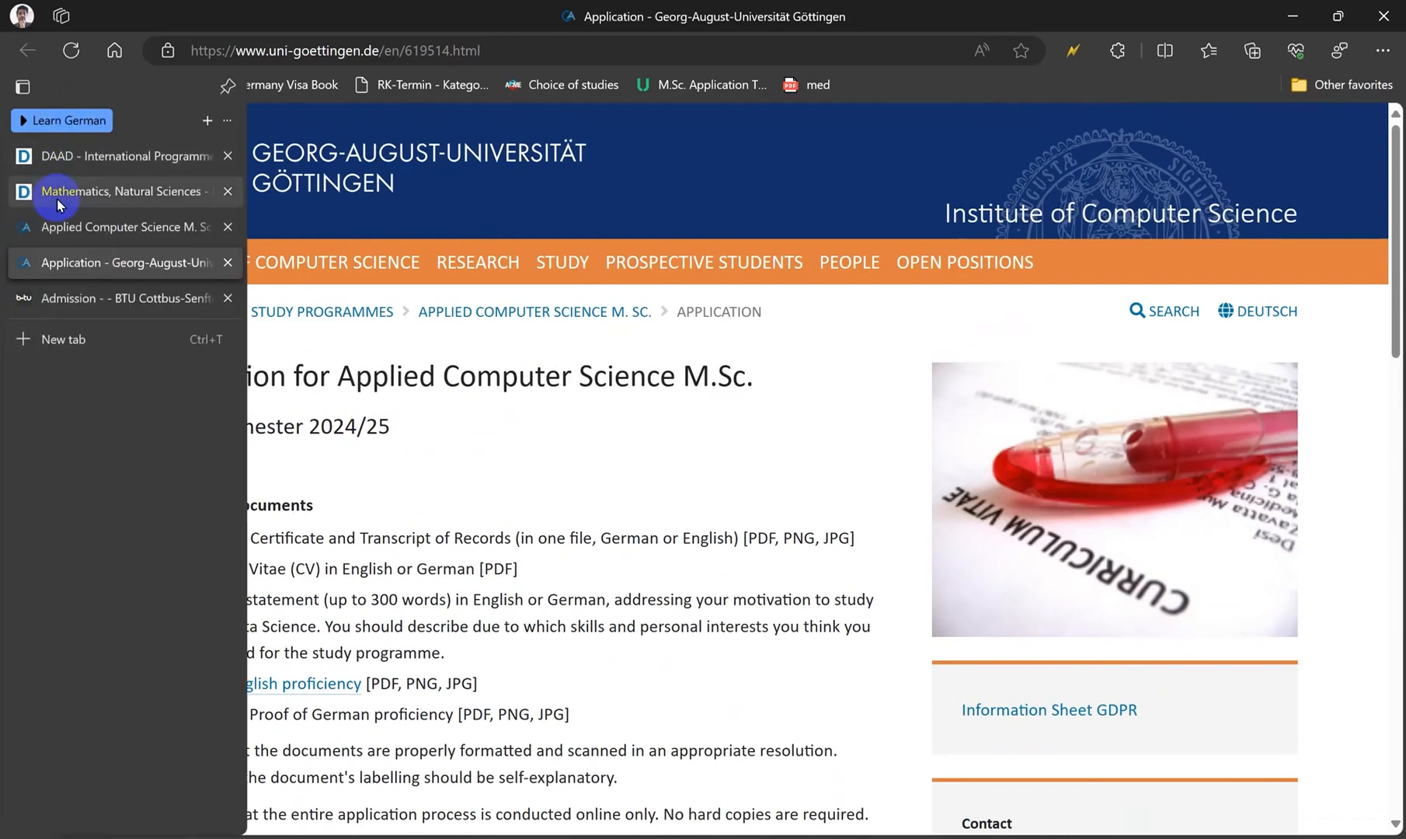
Close the BTU and Göttingen tabs and load mygermanuniversity.com from the DAAD tab.
left_click(228, 298)
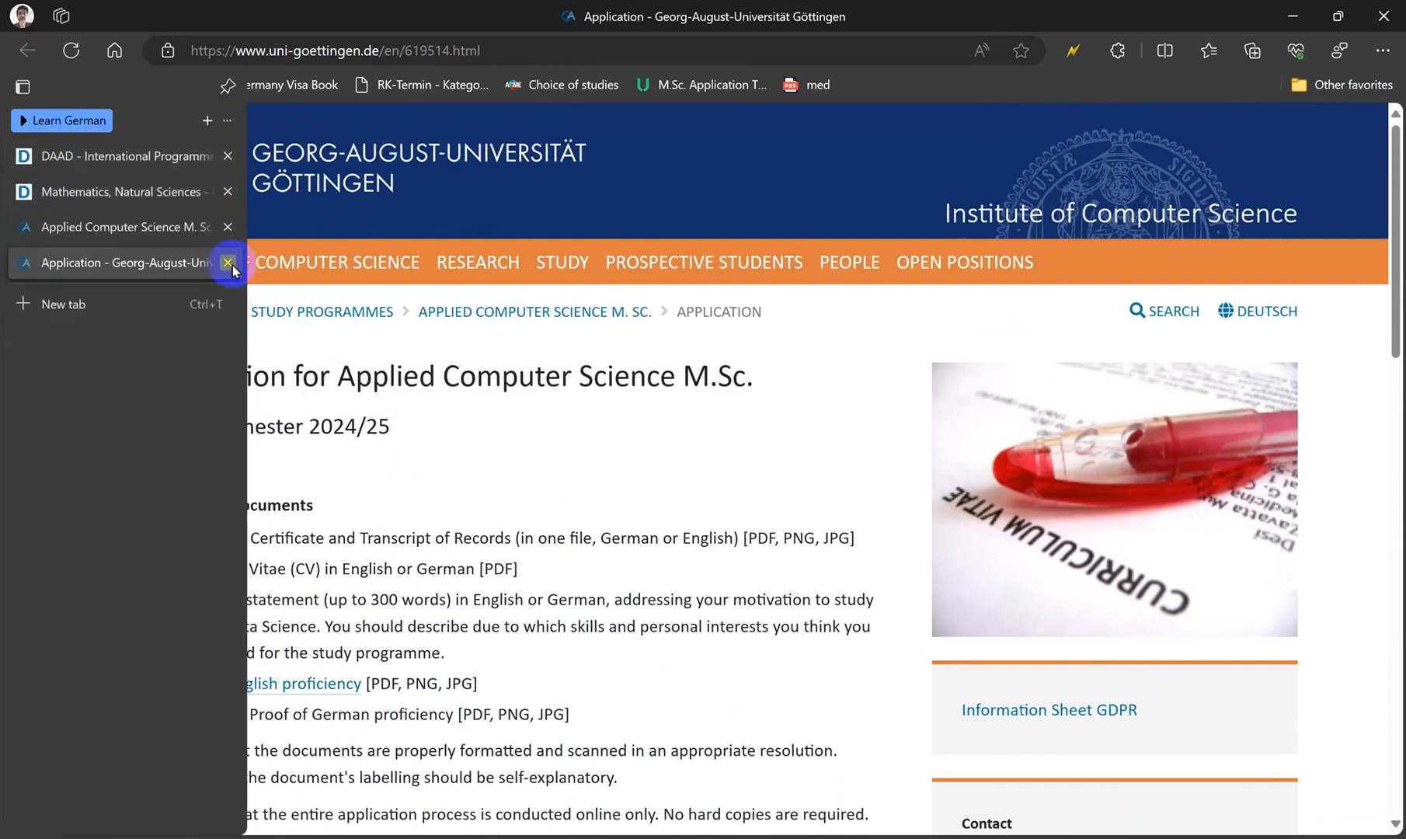
left_click(229, 264)
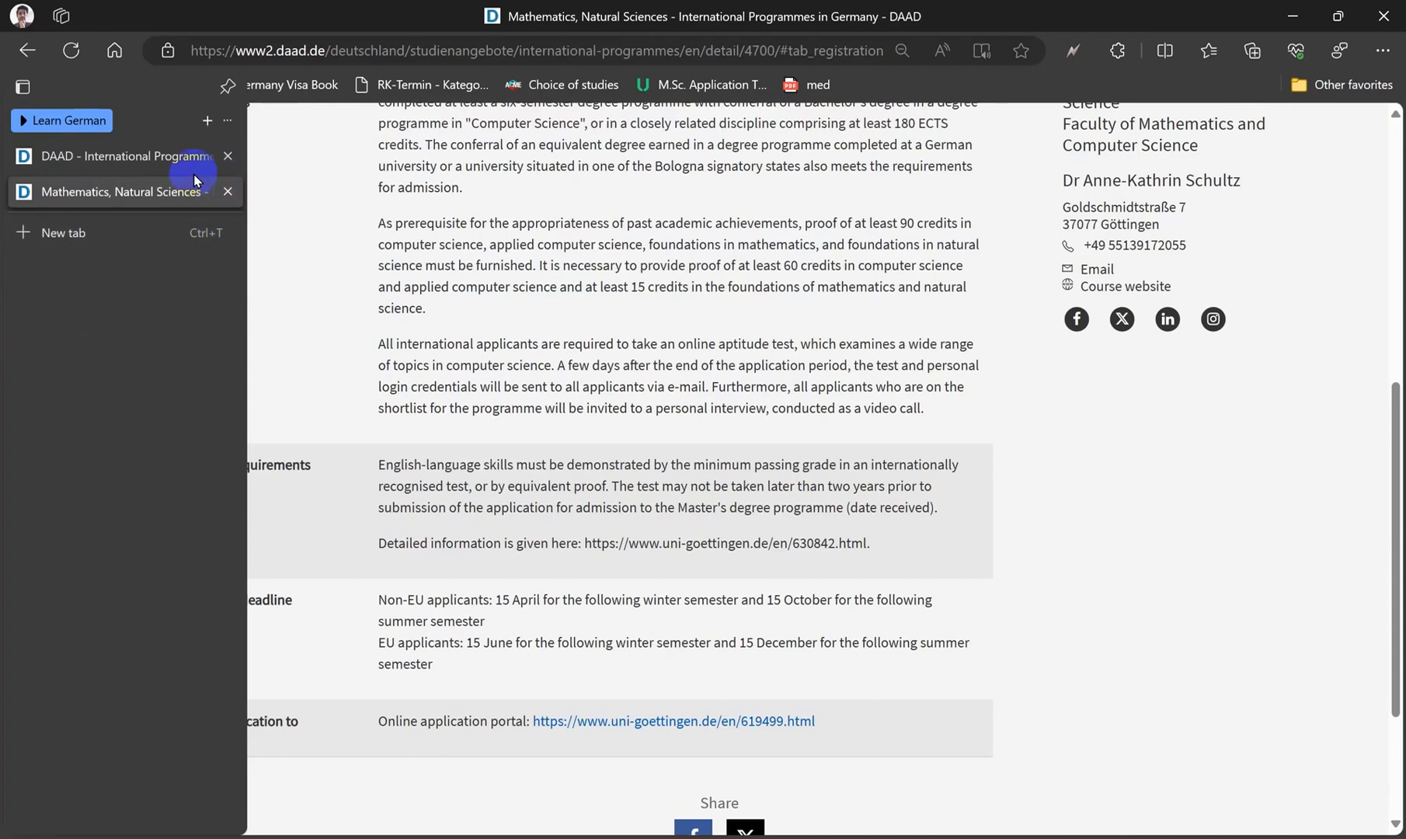
left_click(126, 156)
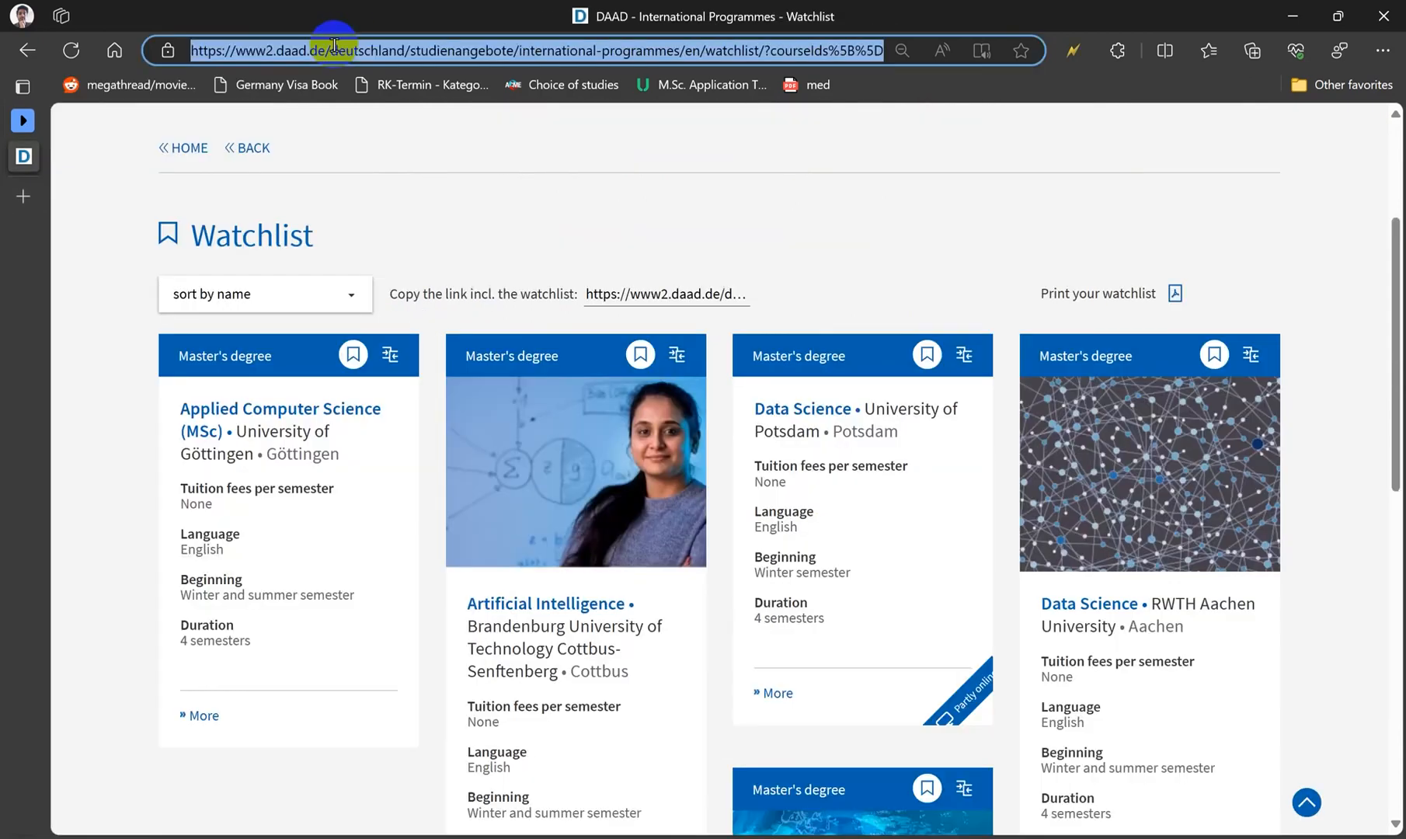
type("https://www.mygermanuniversity.com")
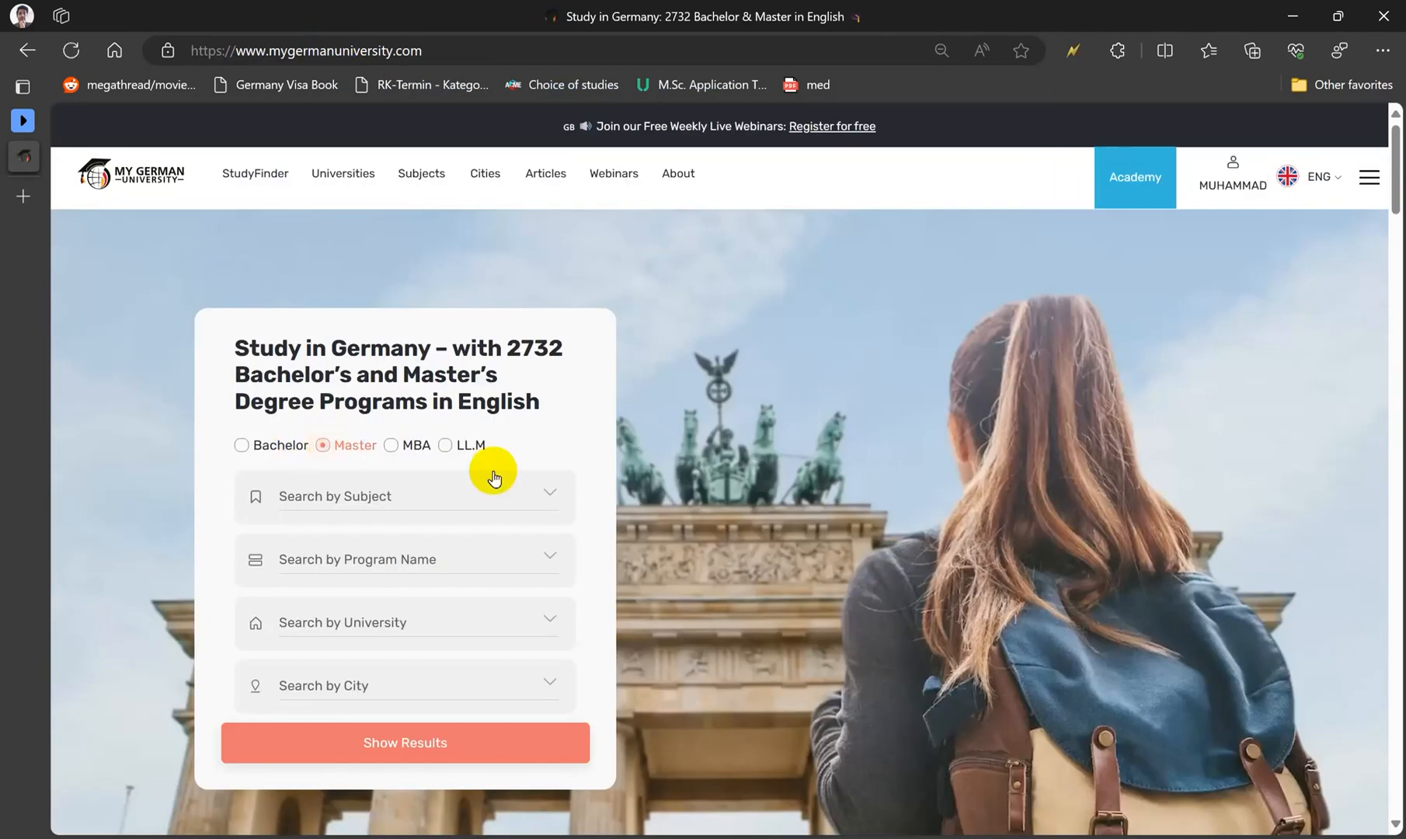
Search MyGermanUniversity for master's programmes in Computer Science & IT.
left_click(404, 622)
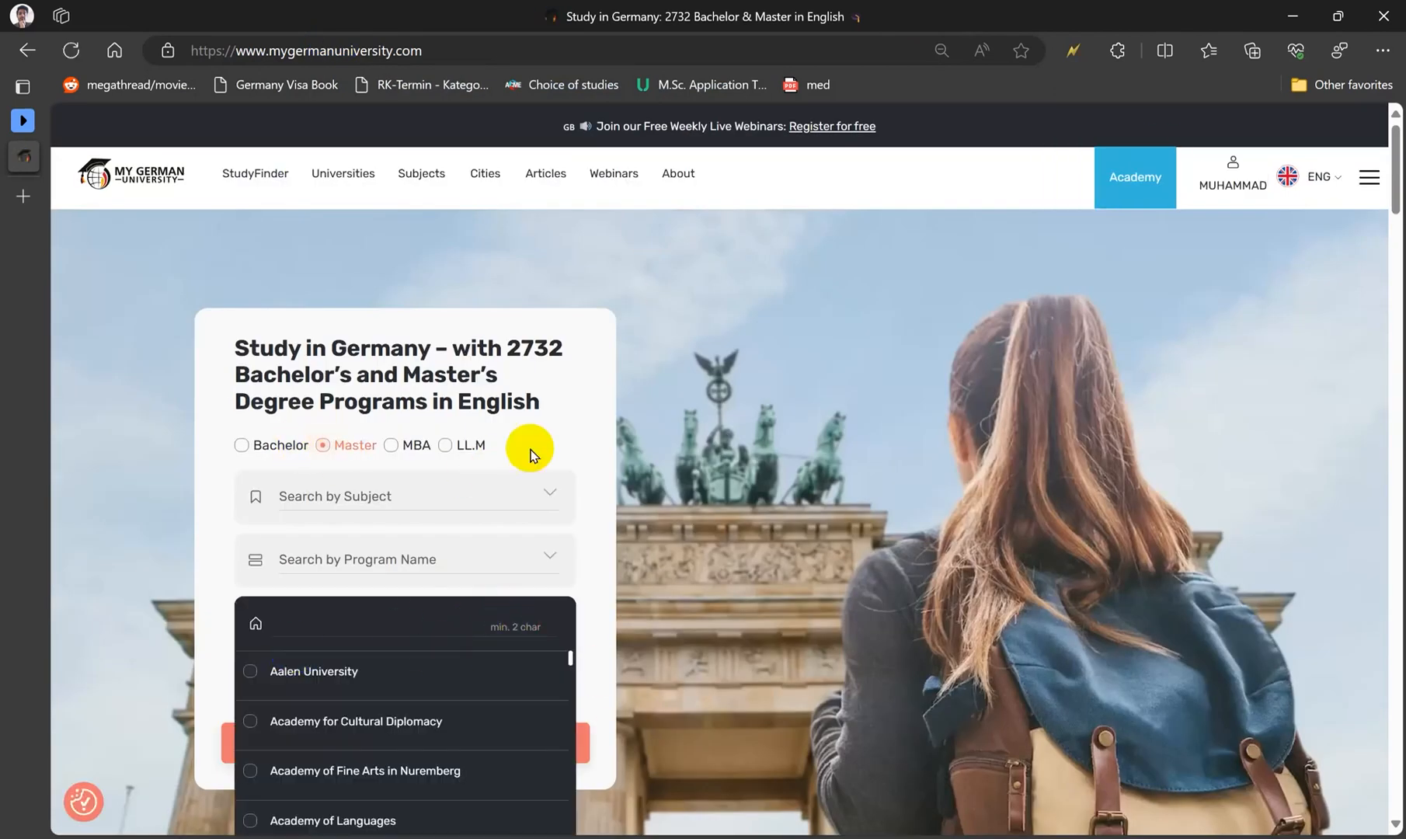
left_click(404, 559)
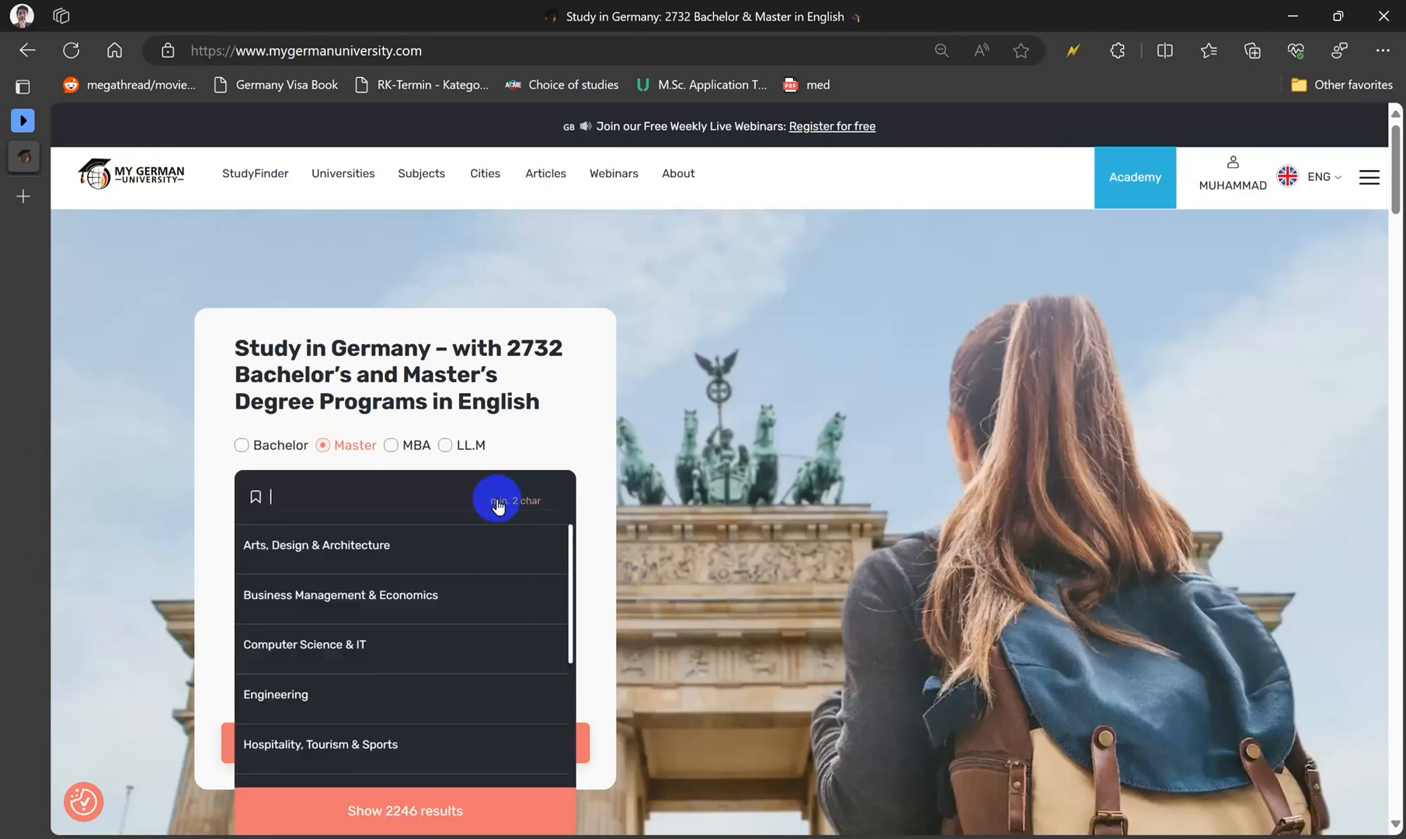
left_click(316, 545)
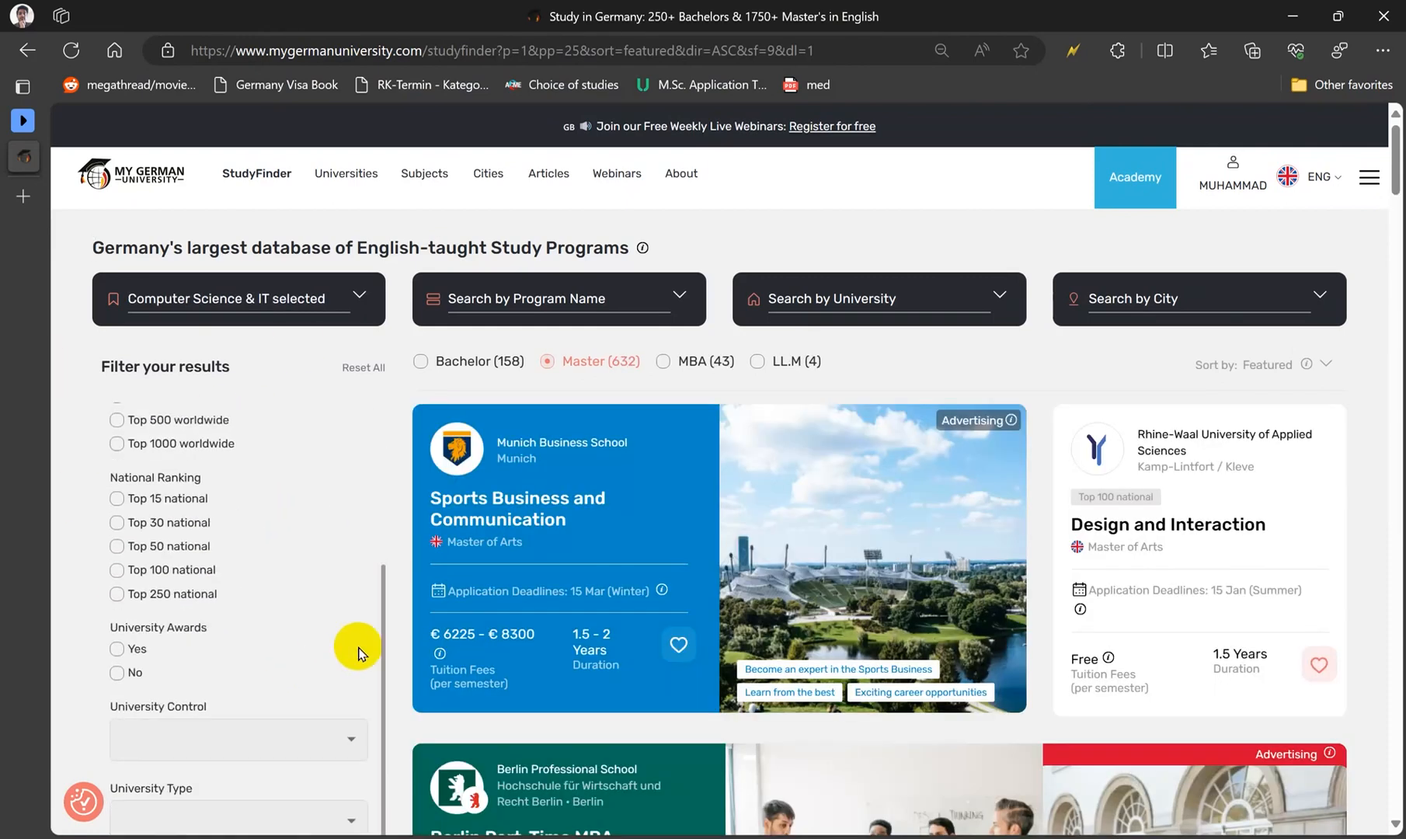
Filter results to no tuition fees and IELTS as the language certificate.
scroll("down", 3)
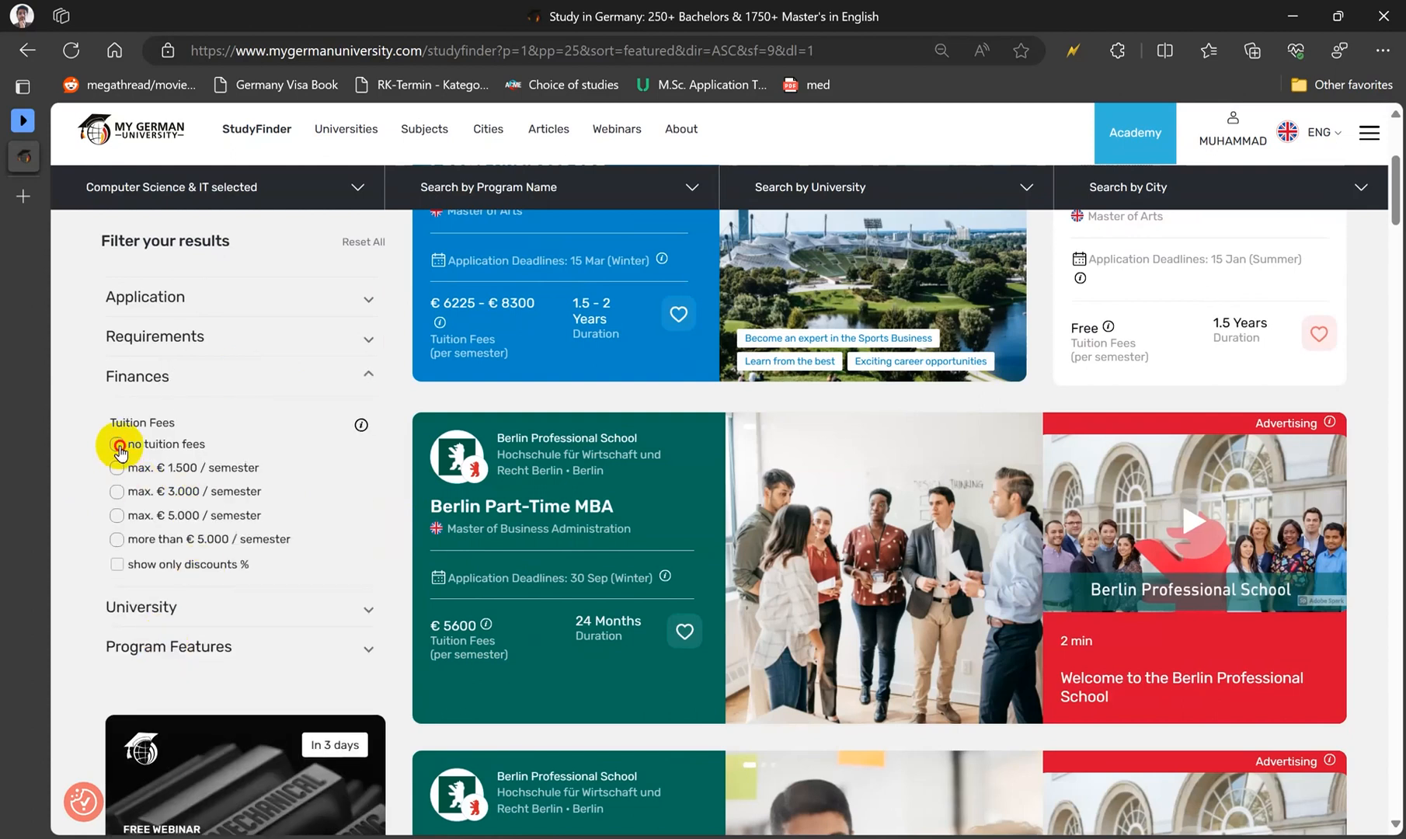
left_click(118, 446)
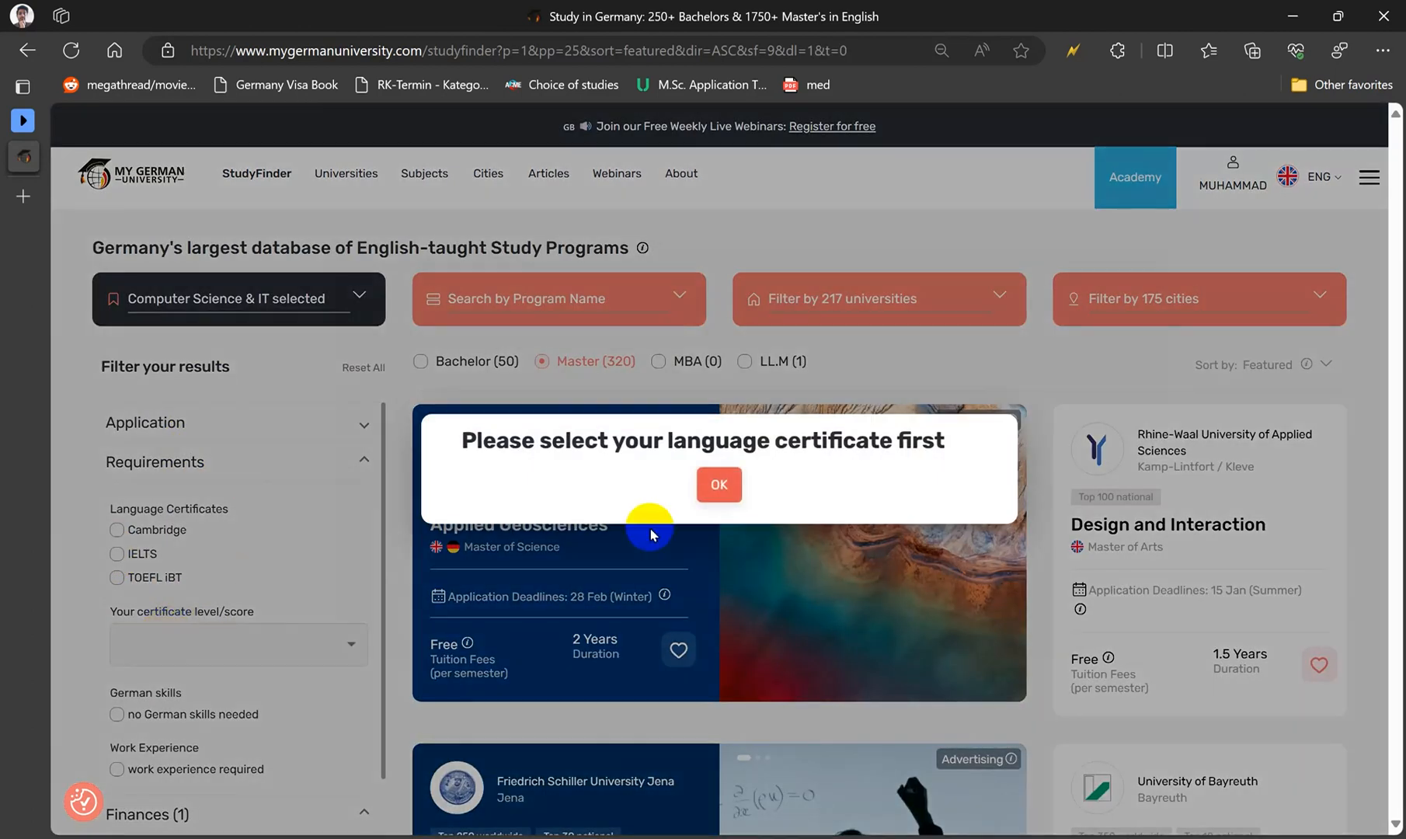
left_click(119, 553)
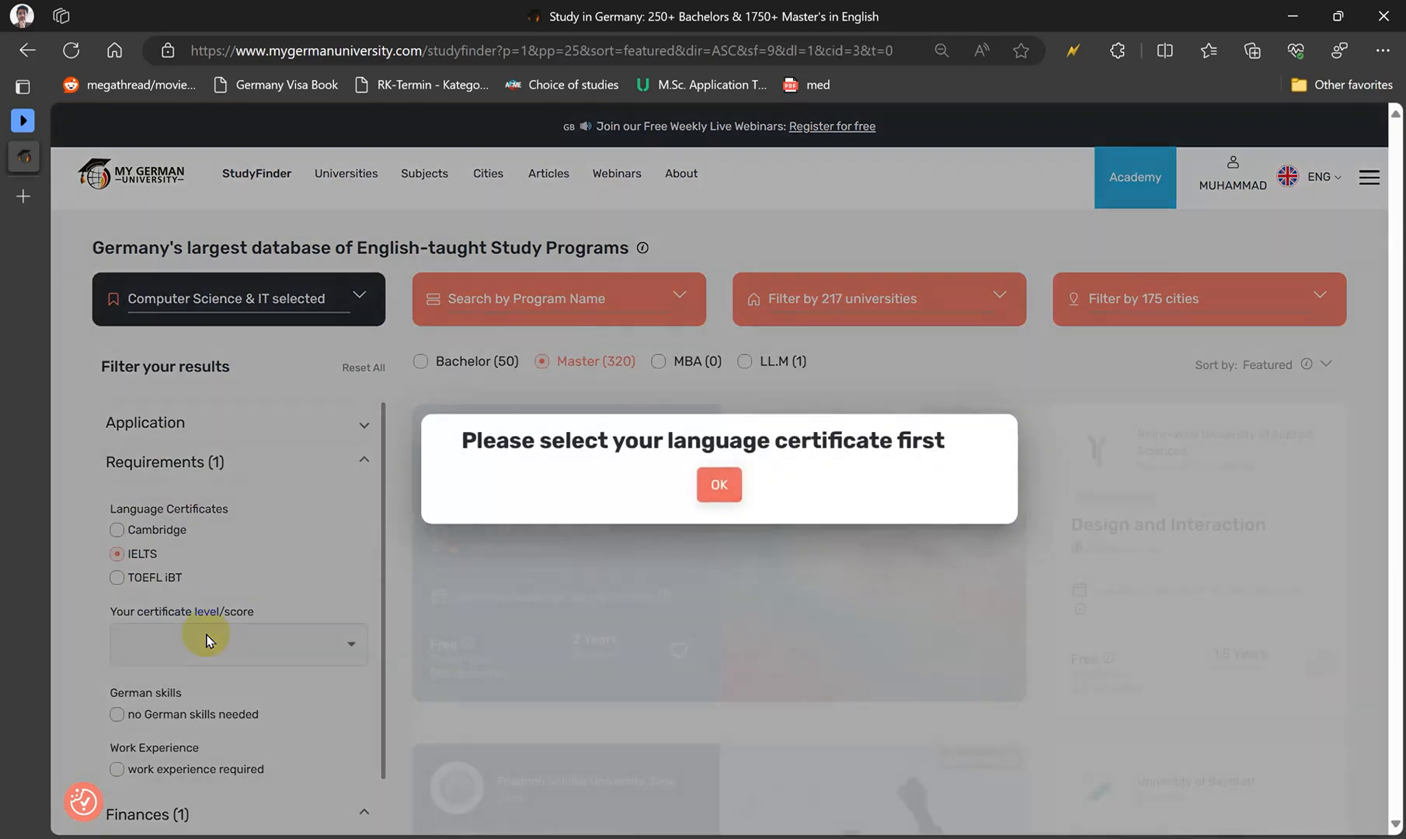
left_click(718, 485)
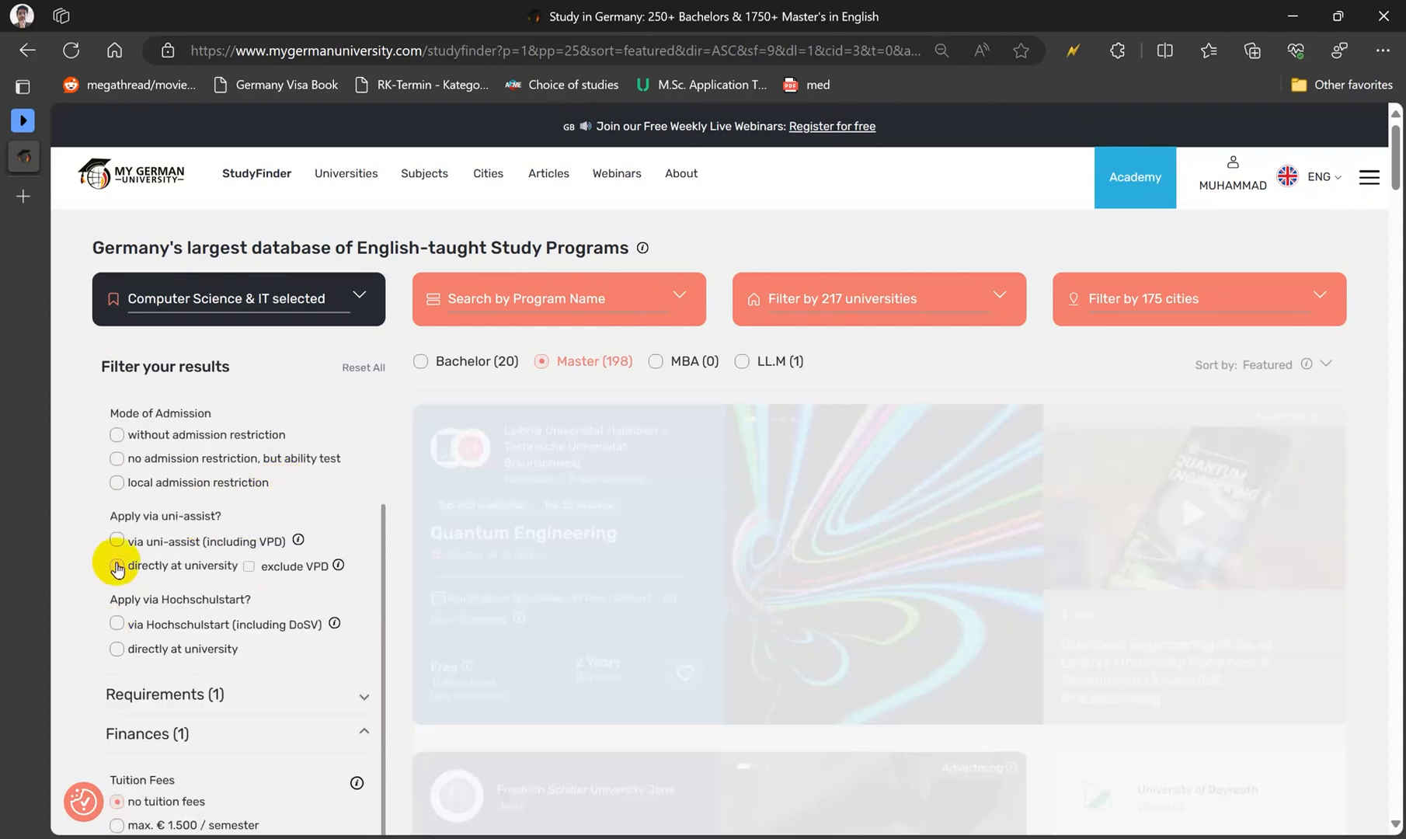
Require direct application at the university and exclude programs needing a VPD.
left_click(116, 568)
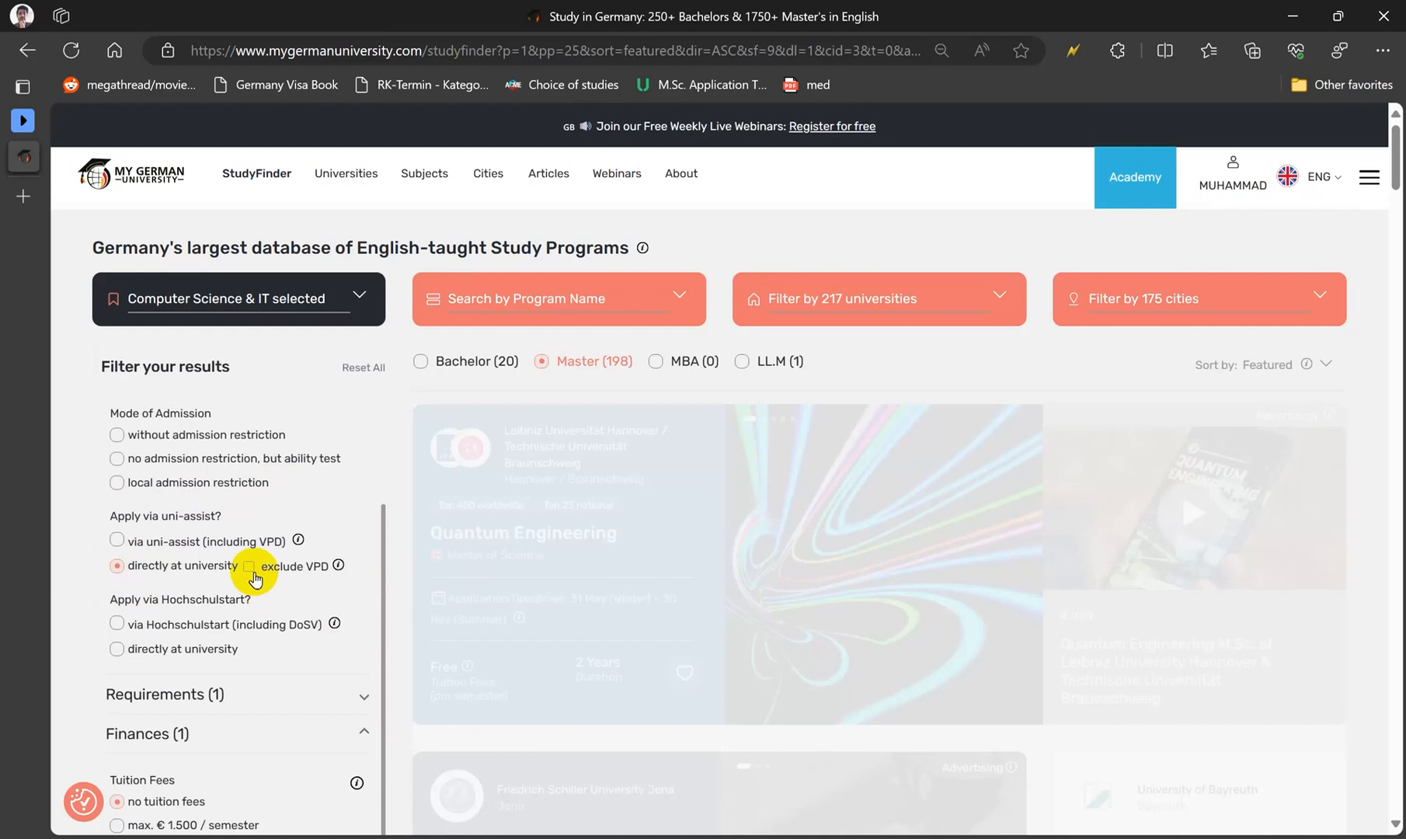
left_click(253, 565)
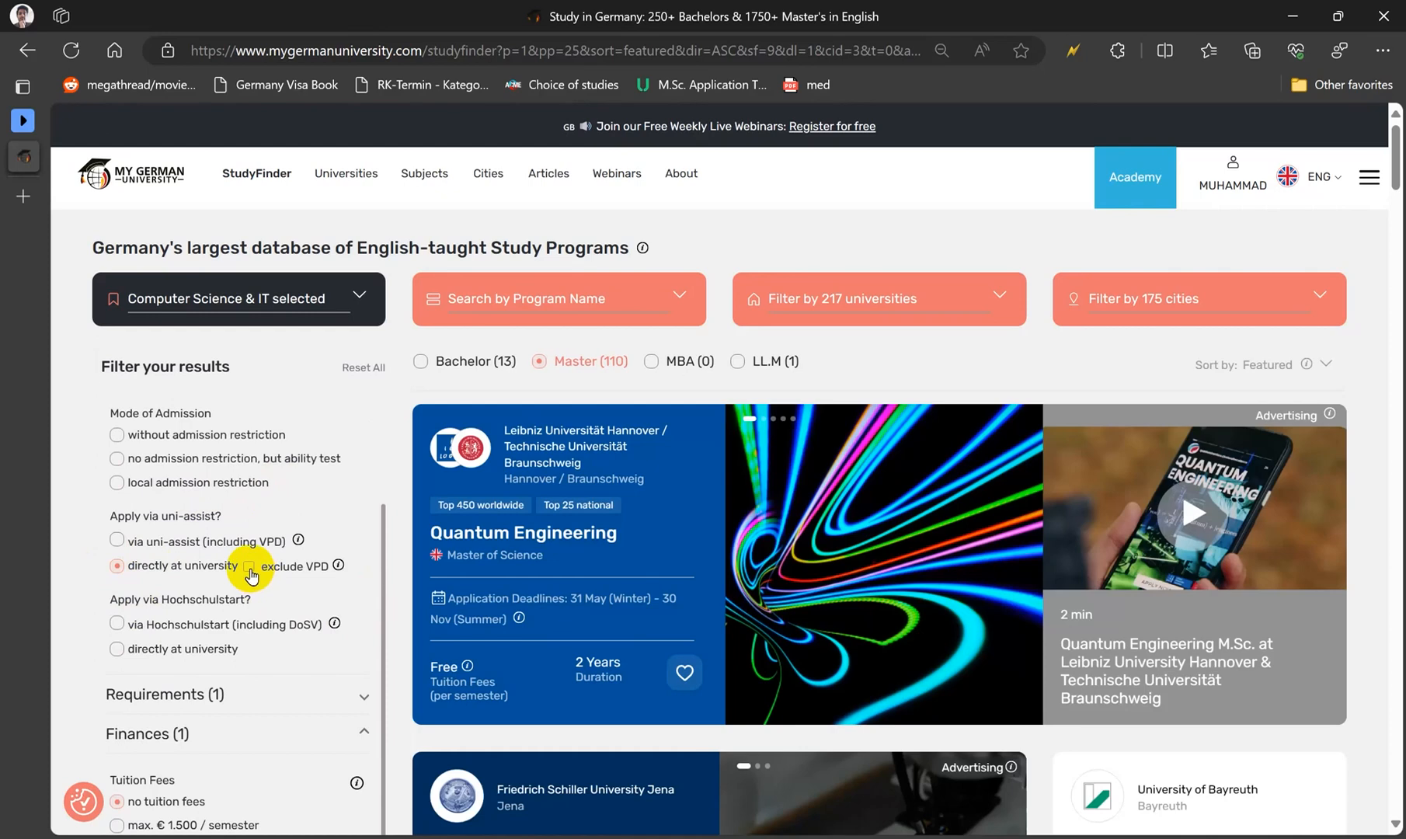
left_click(250, 566)
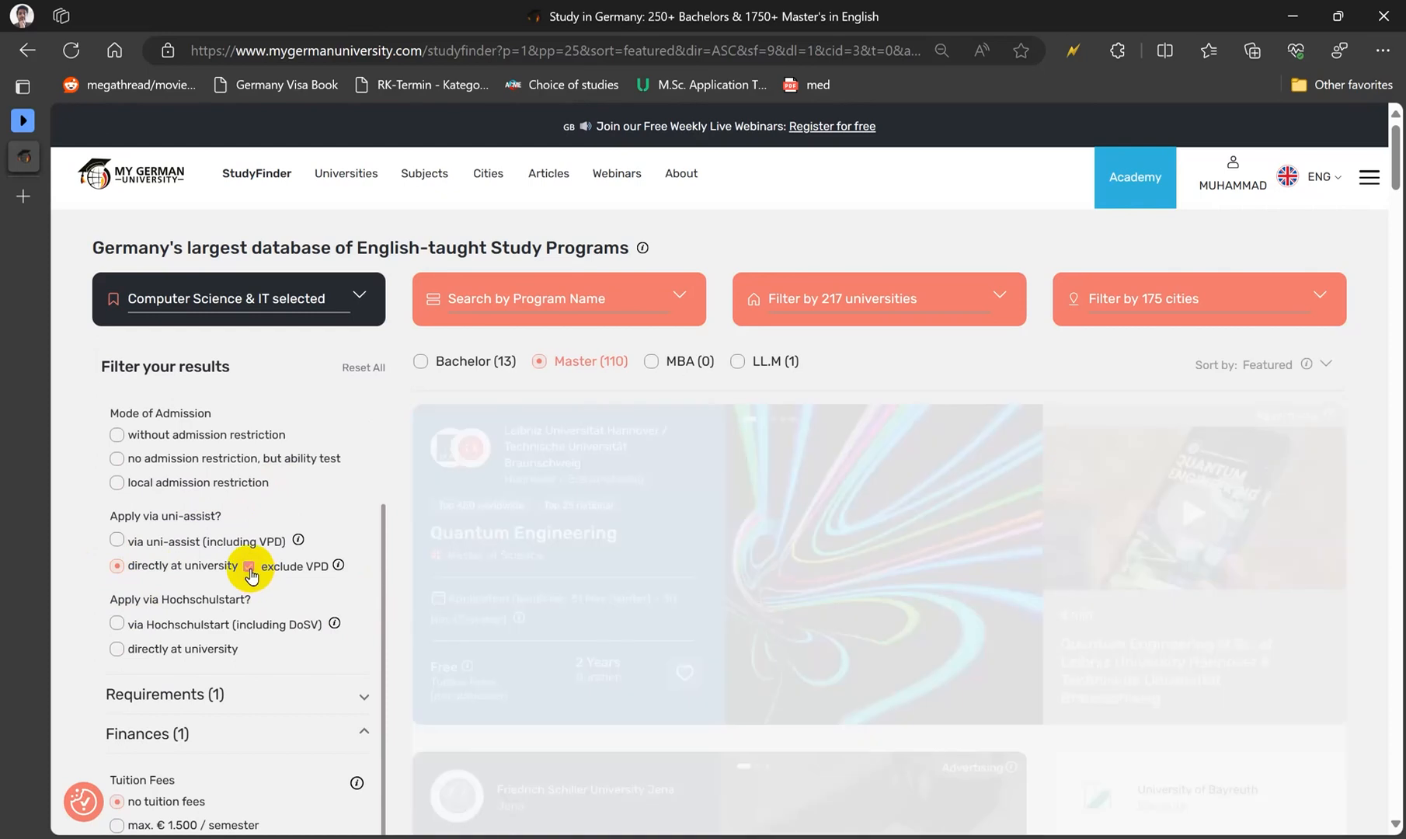
left_click(243, 566)
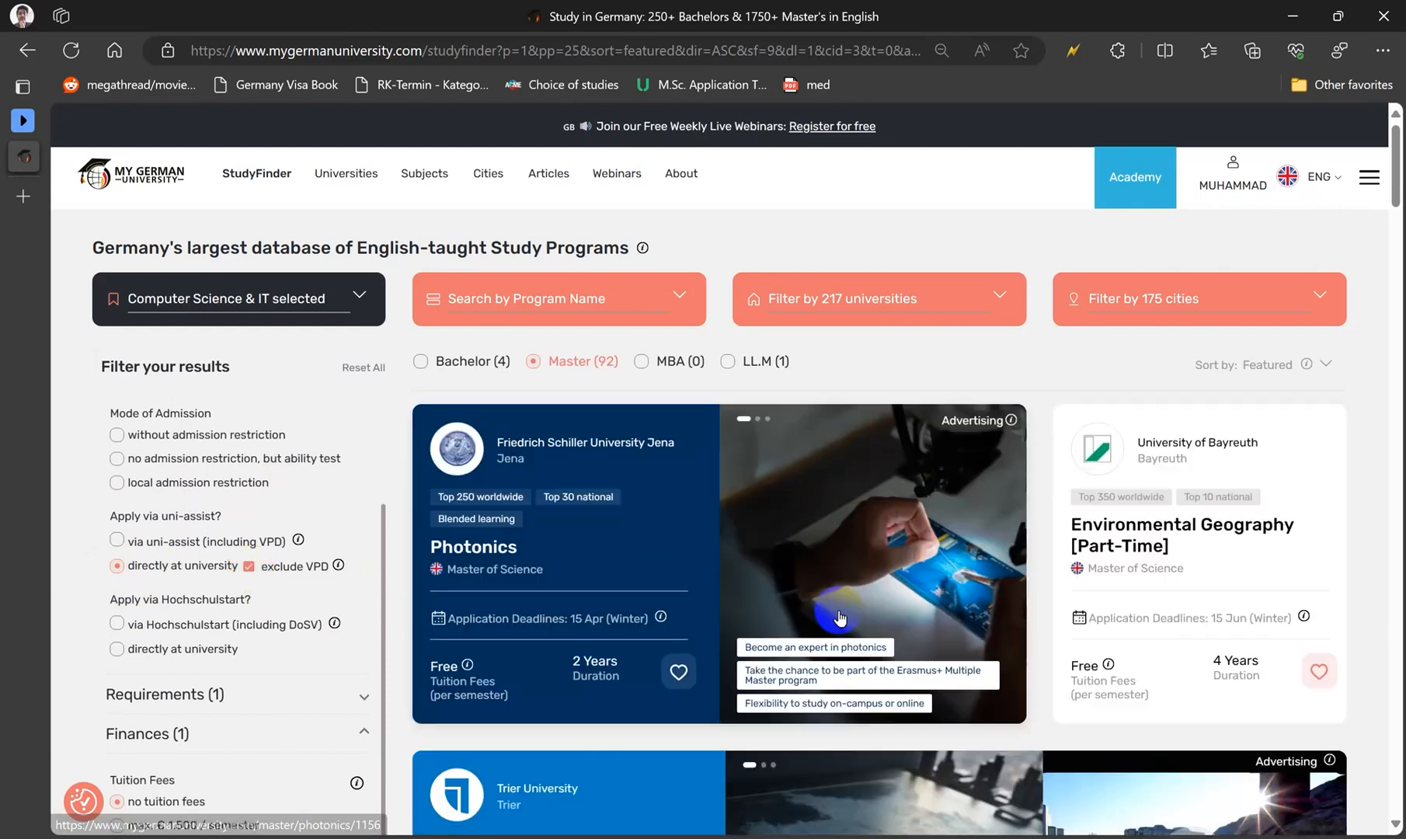
mouse_move(617, 572)
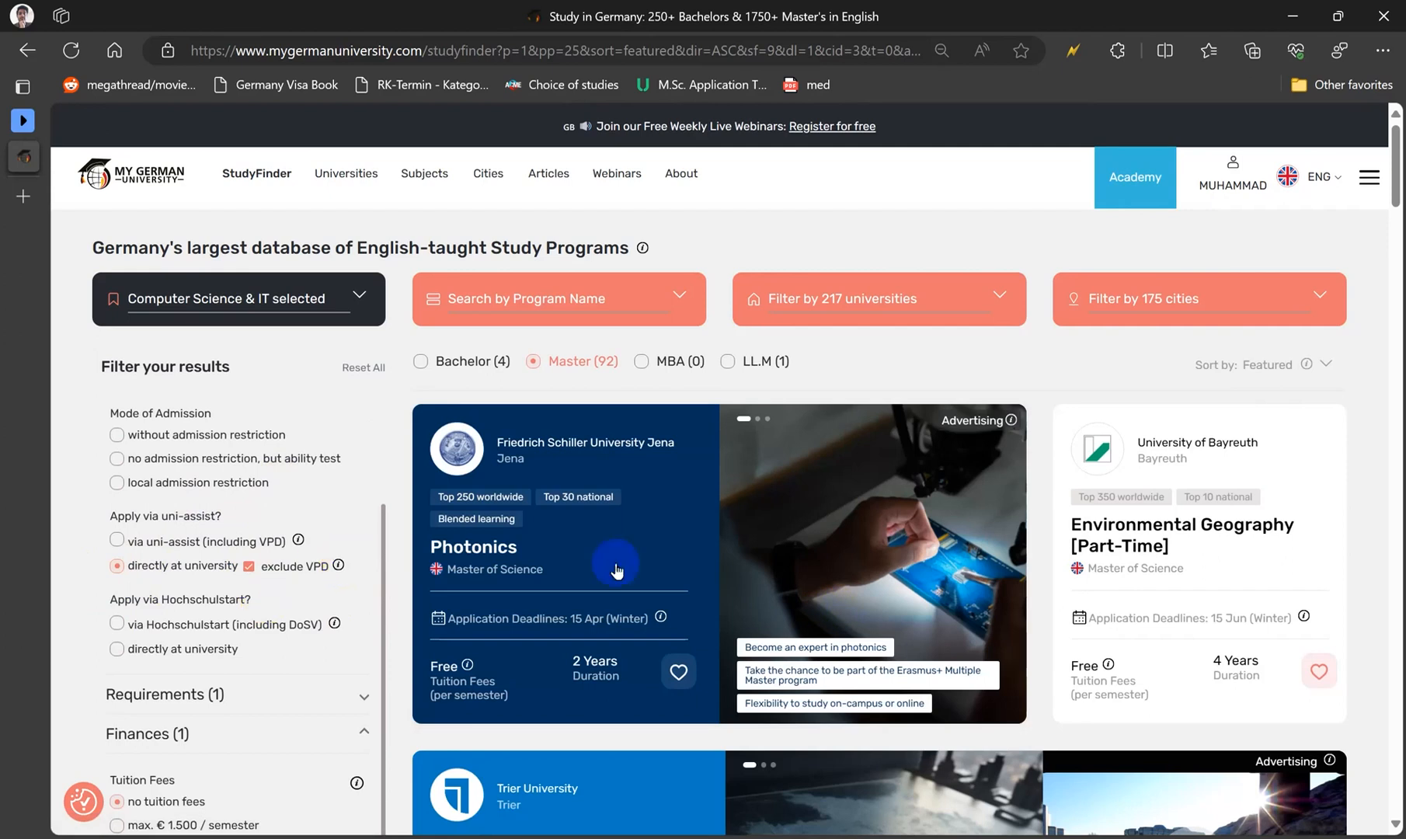
Scroll the 92 results and open Deggendorf's Artificial Intelligence and Data Science program.
scroll("down", 3)
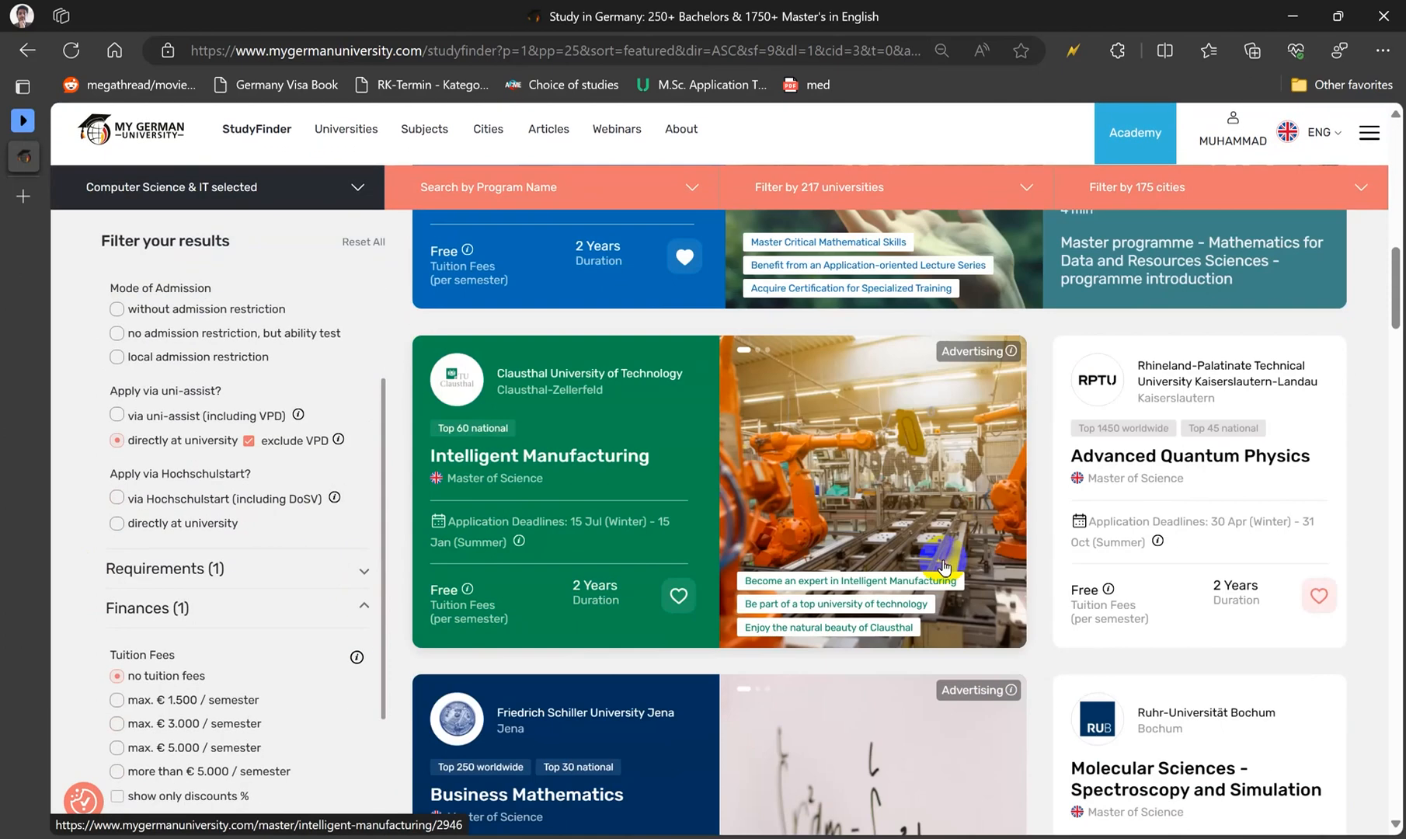
scroll("down", 3)
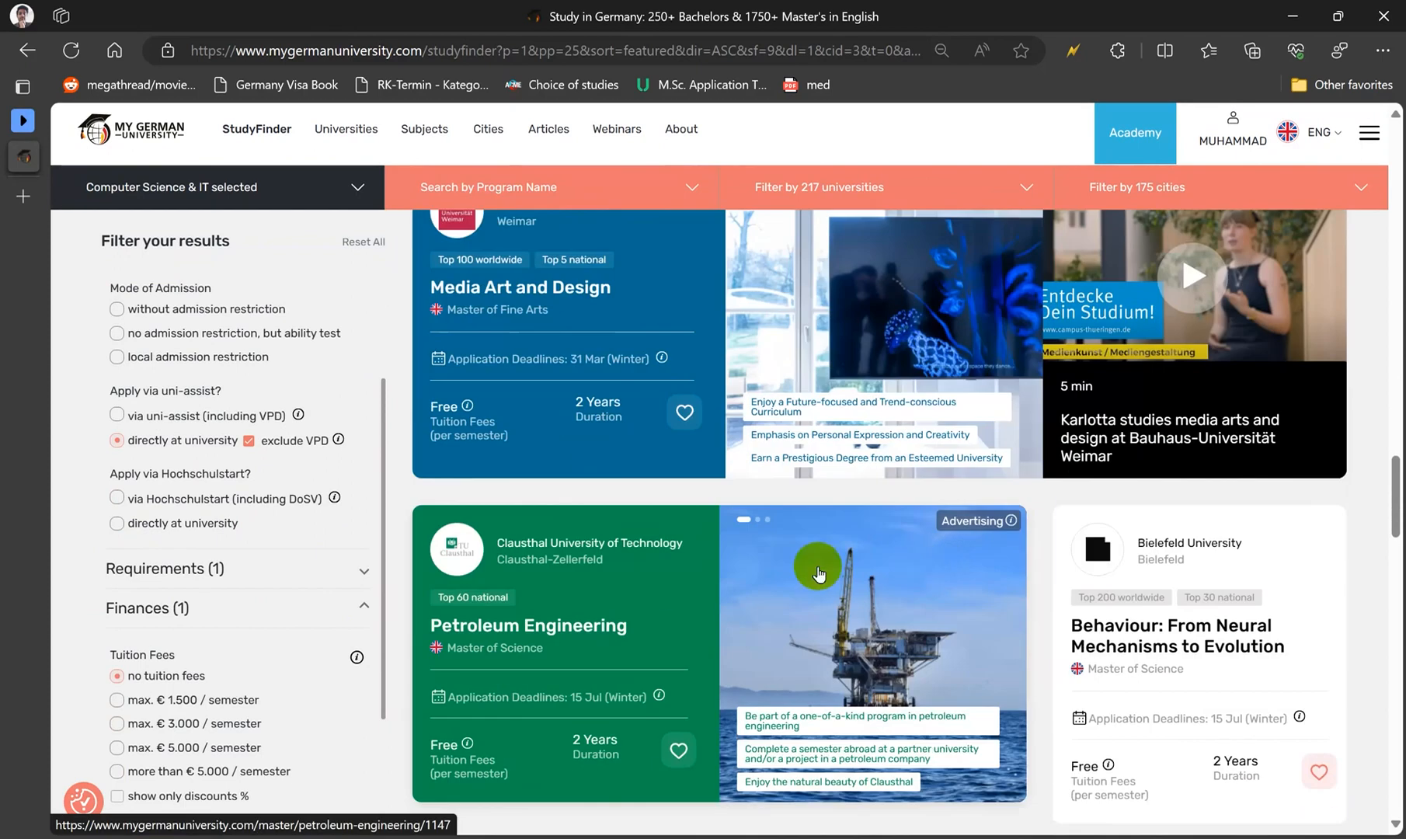
scroll("down", 3)
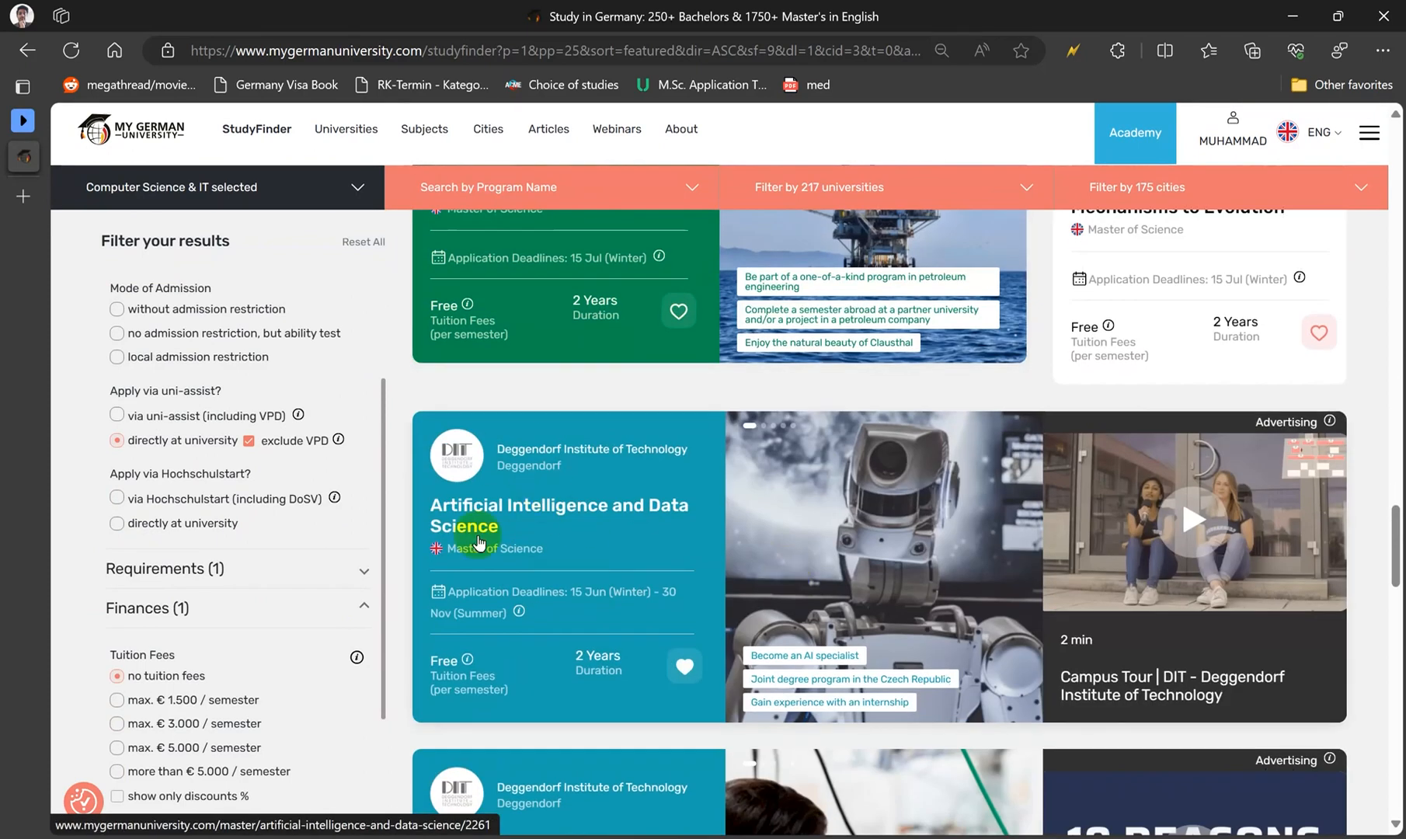
left_click(556, 516)
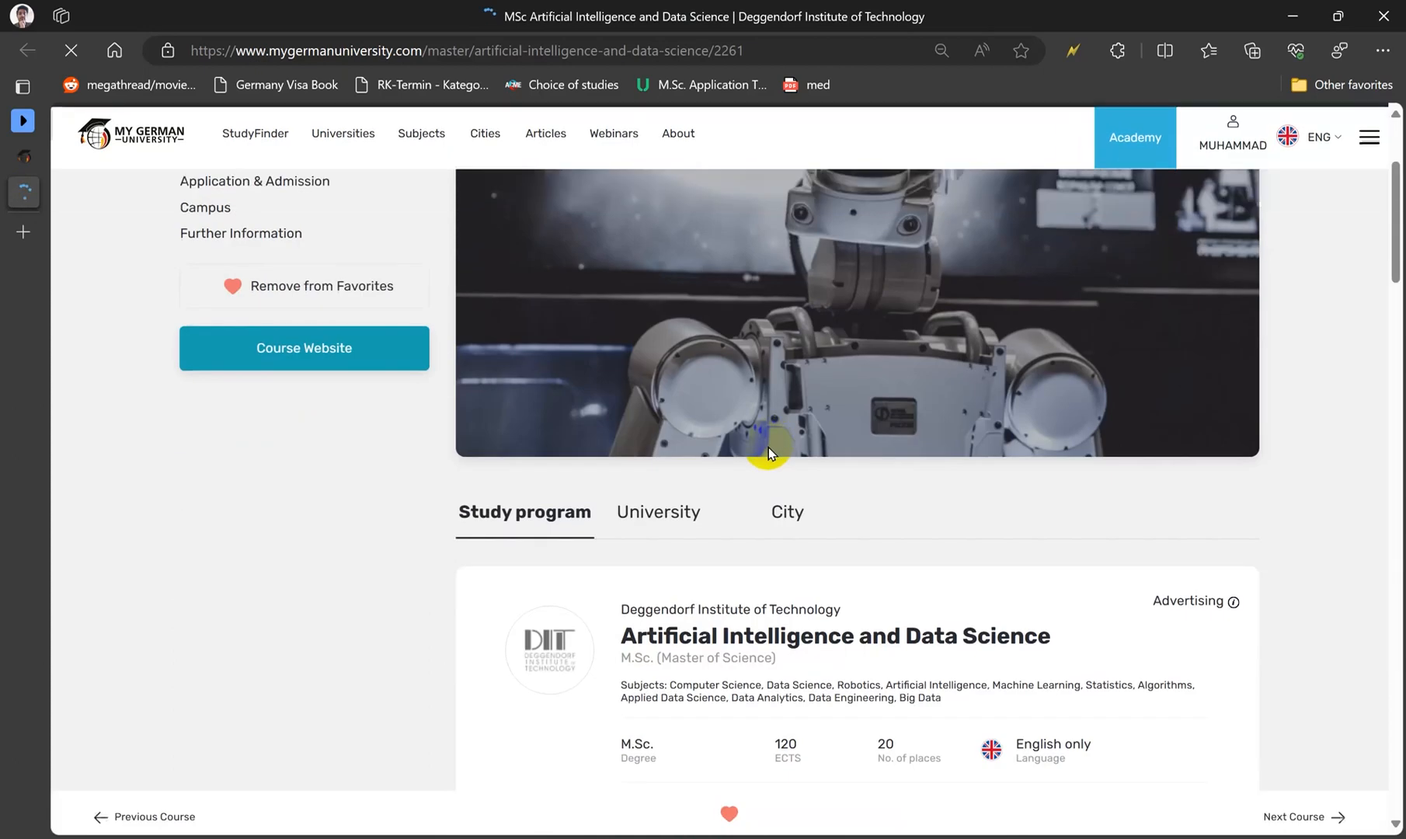
Add the AI and Data Science program to favorites and jump to its Requirements section.
scroll("down", 3)
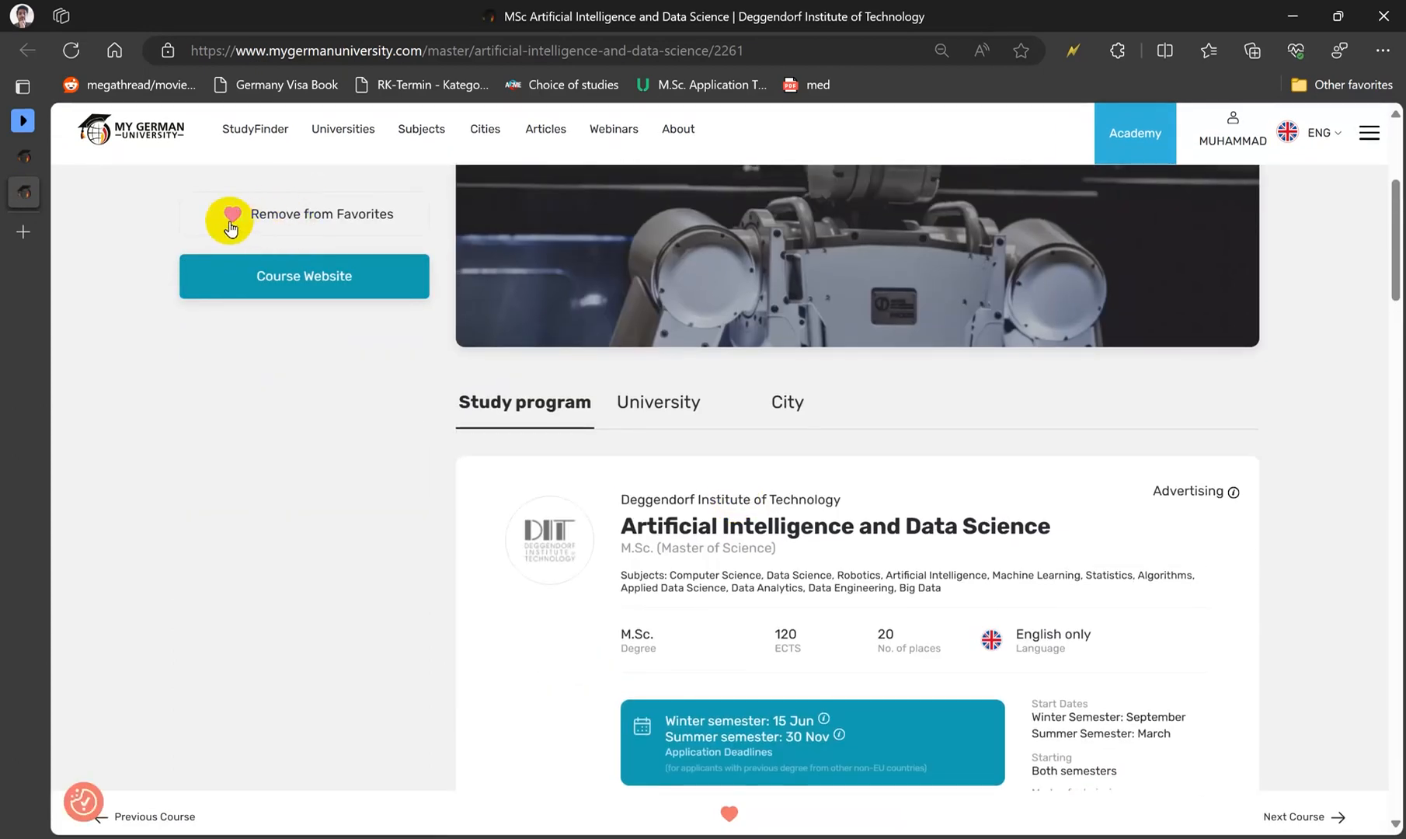
left_click(231, 217)
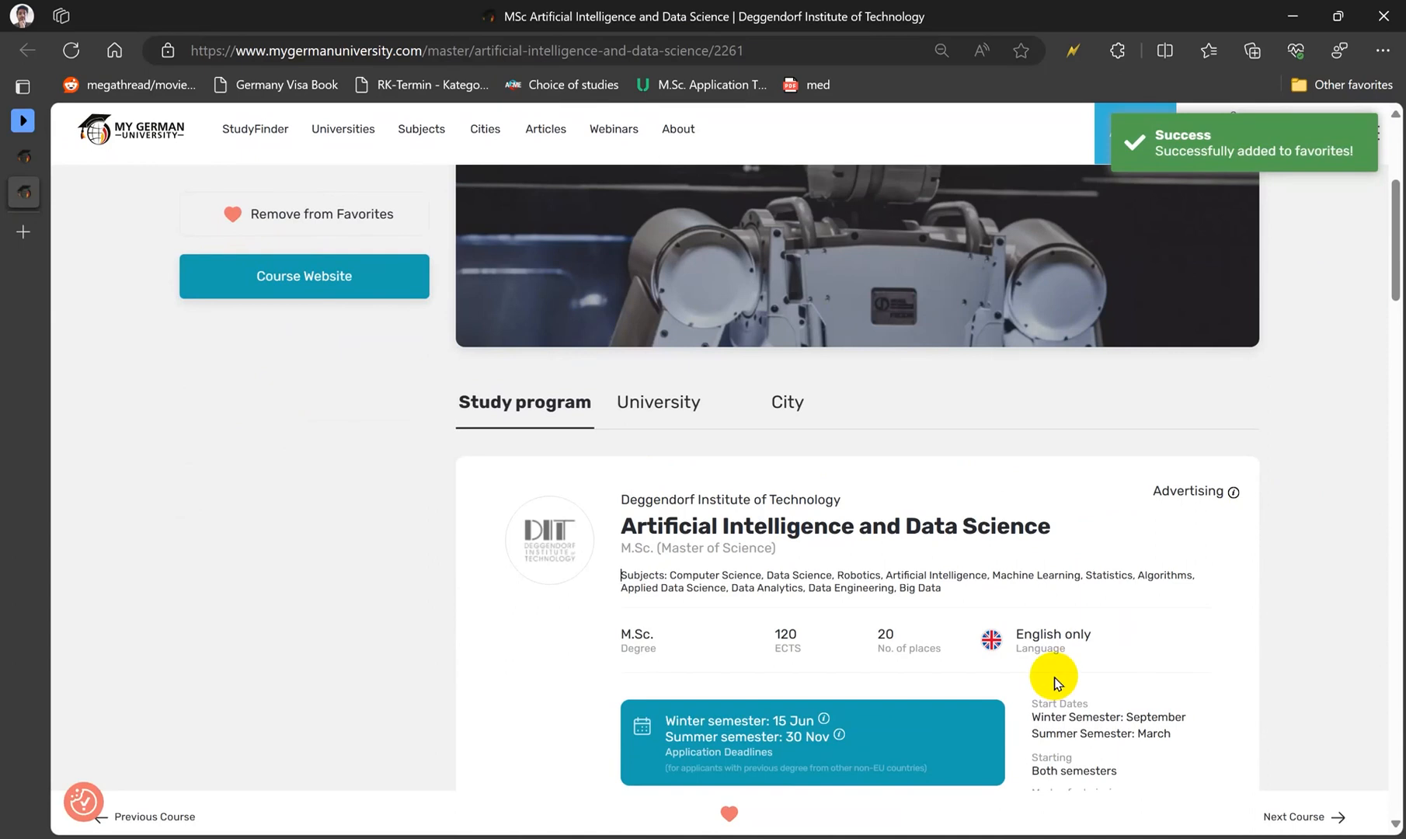
scroll("up", 3)
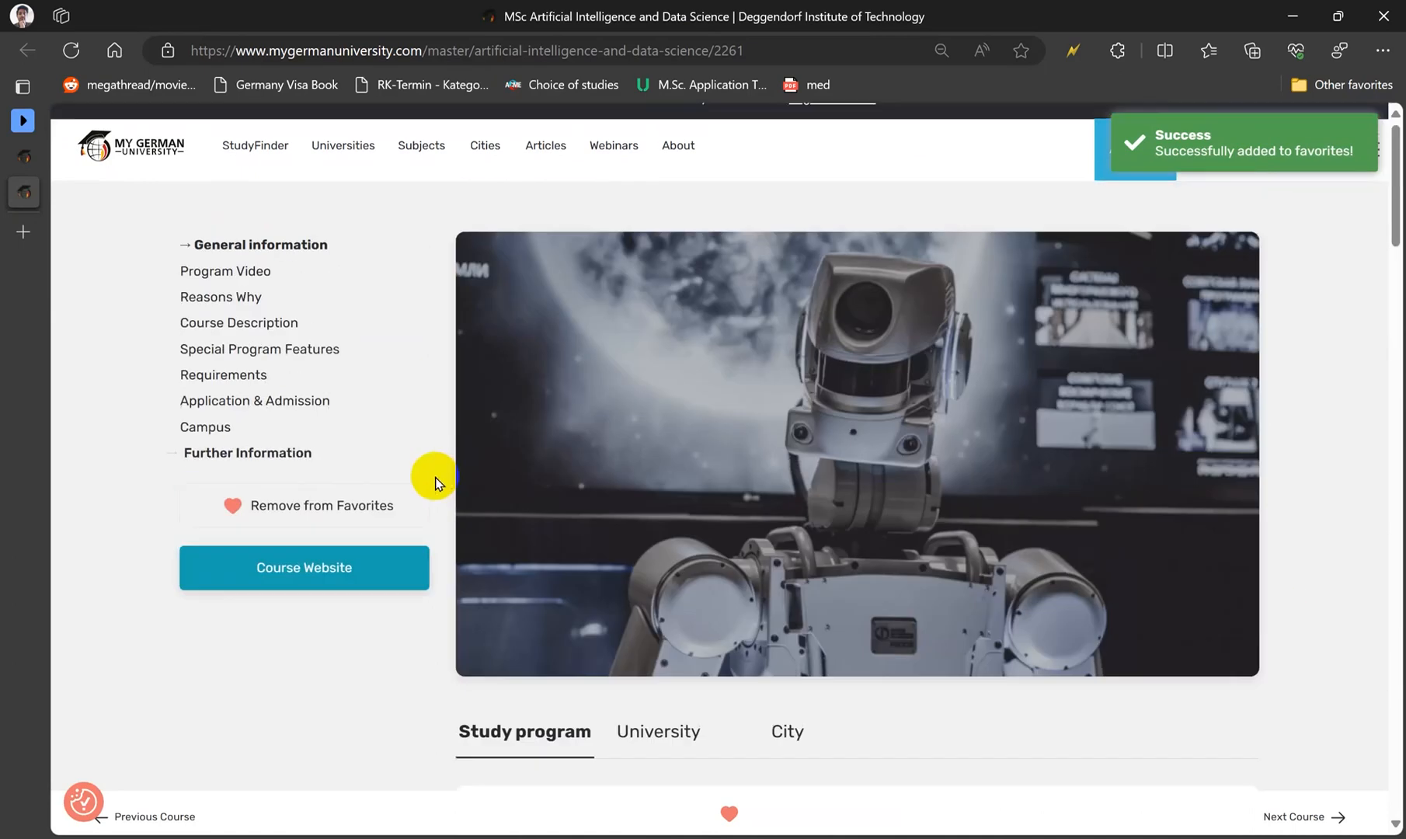
left_click(224, 375)
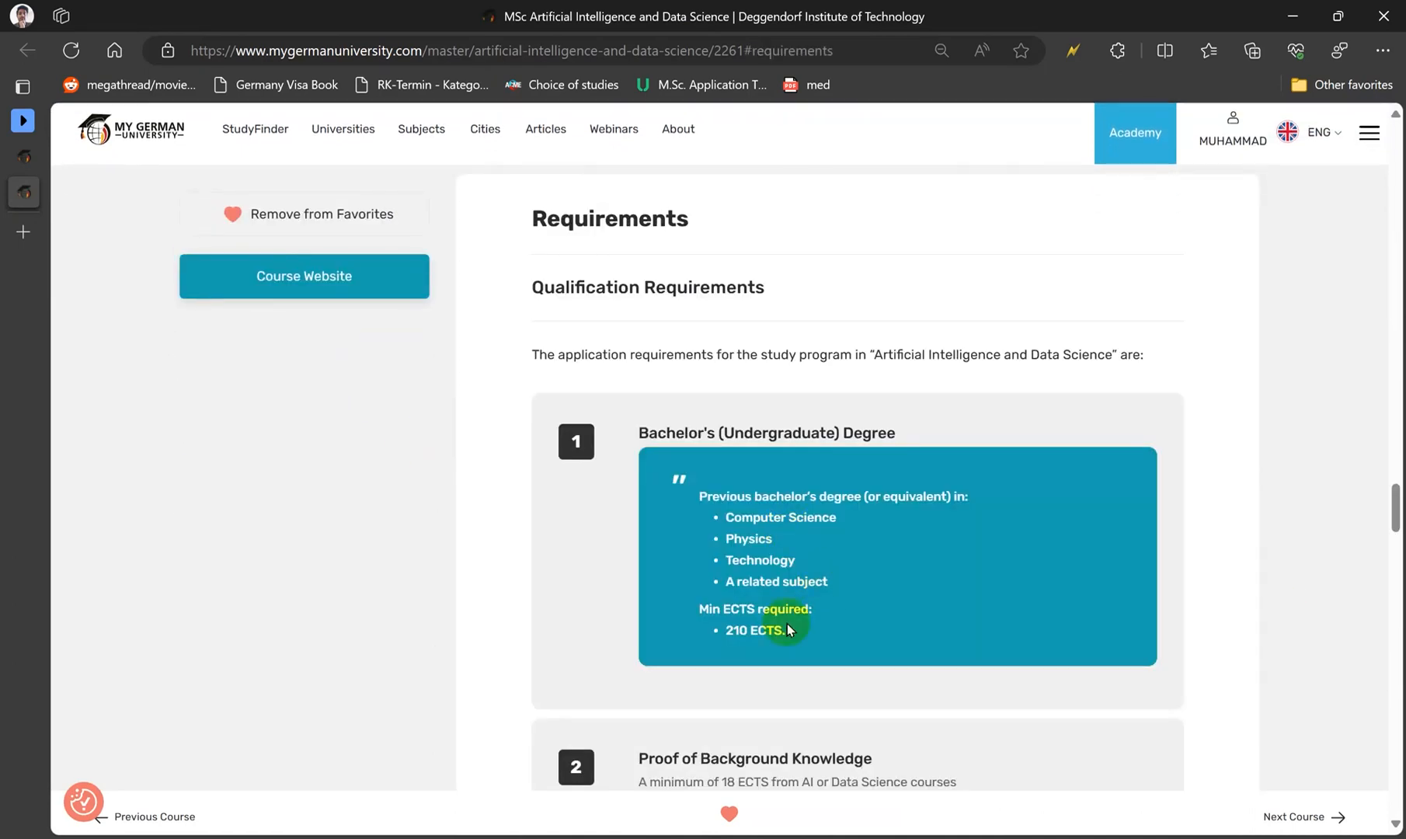
Review the requirements and go to the program's own course website at DIT.
scroll("down", 3)
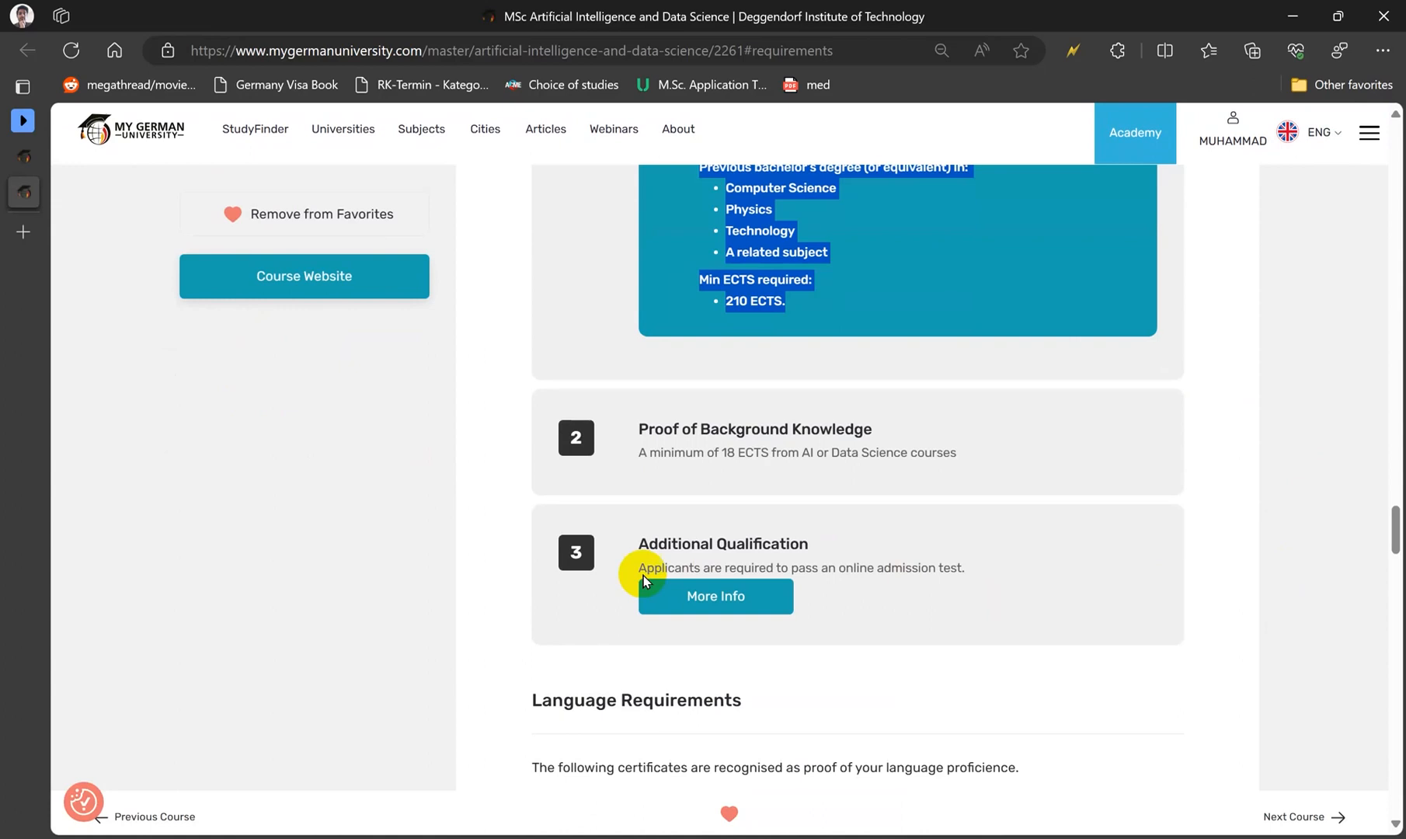
scroll("up", 3)
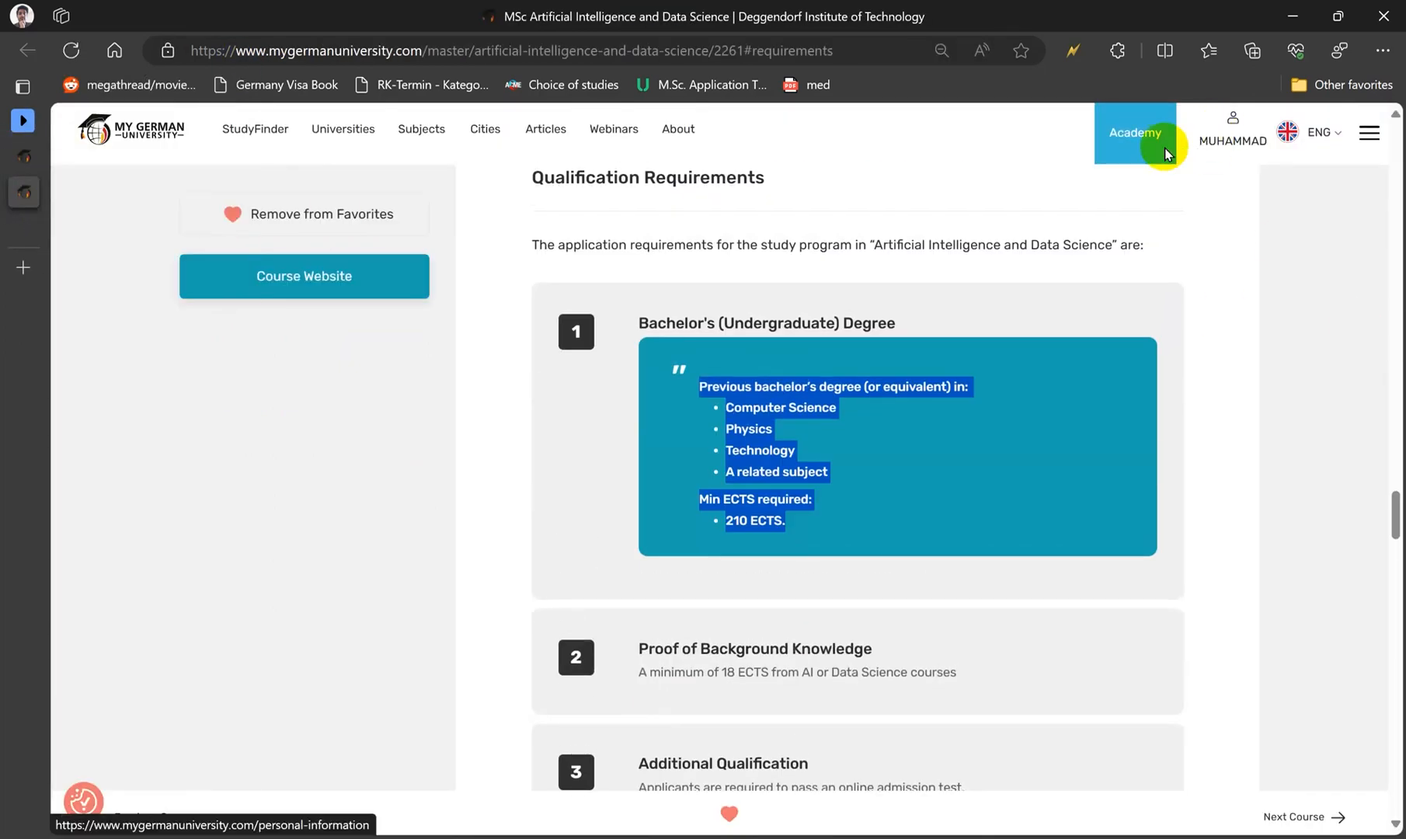
left_click(303, 277)
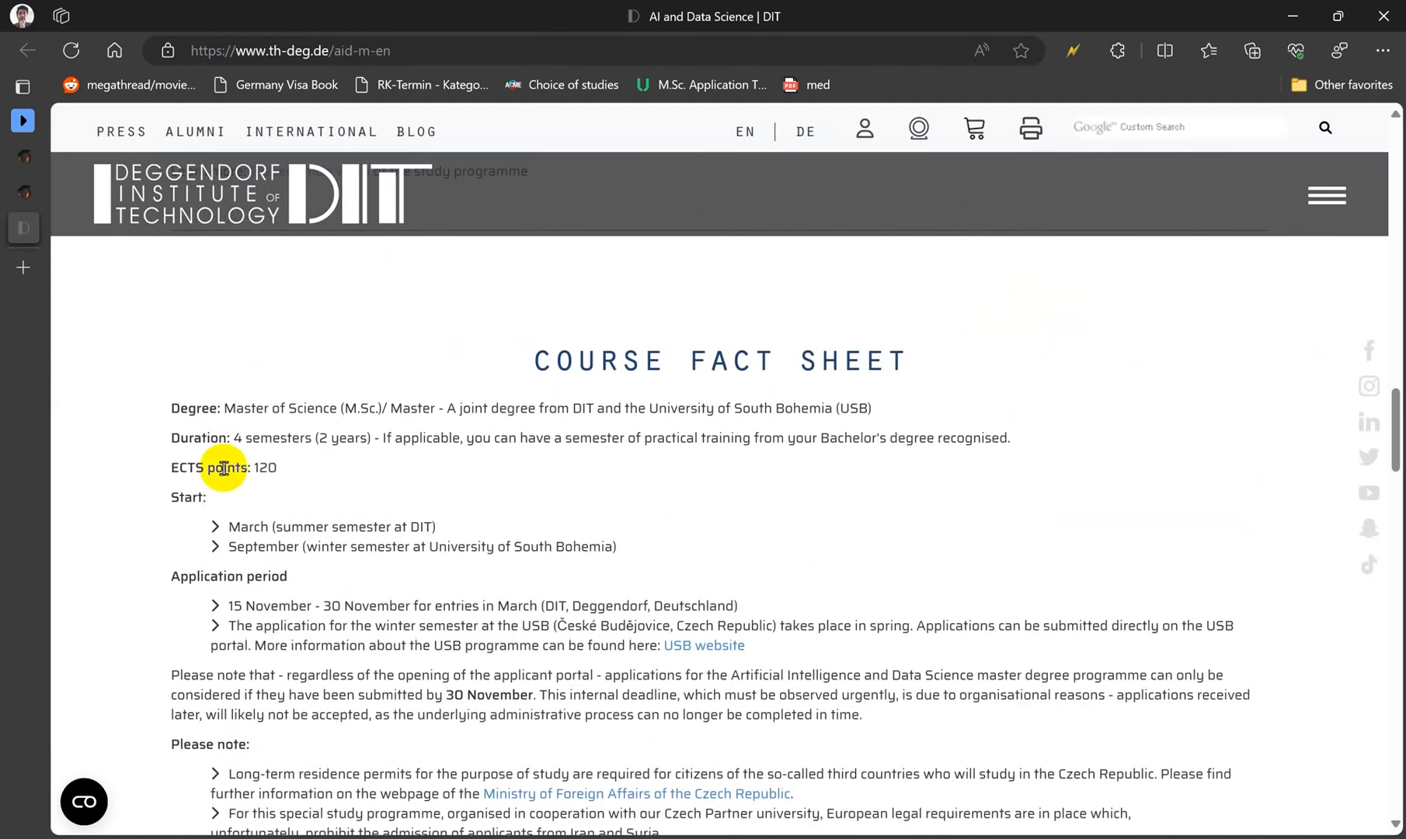
Highlight the 15 November – 30 November application period on DIT's fact sheet.
scroll("down", 3)
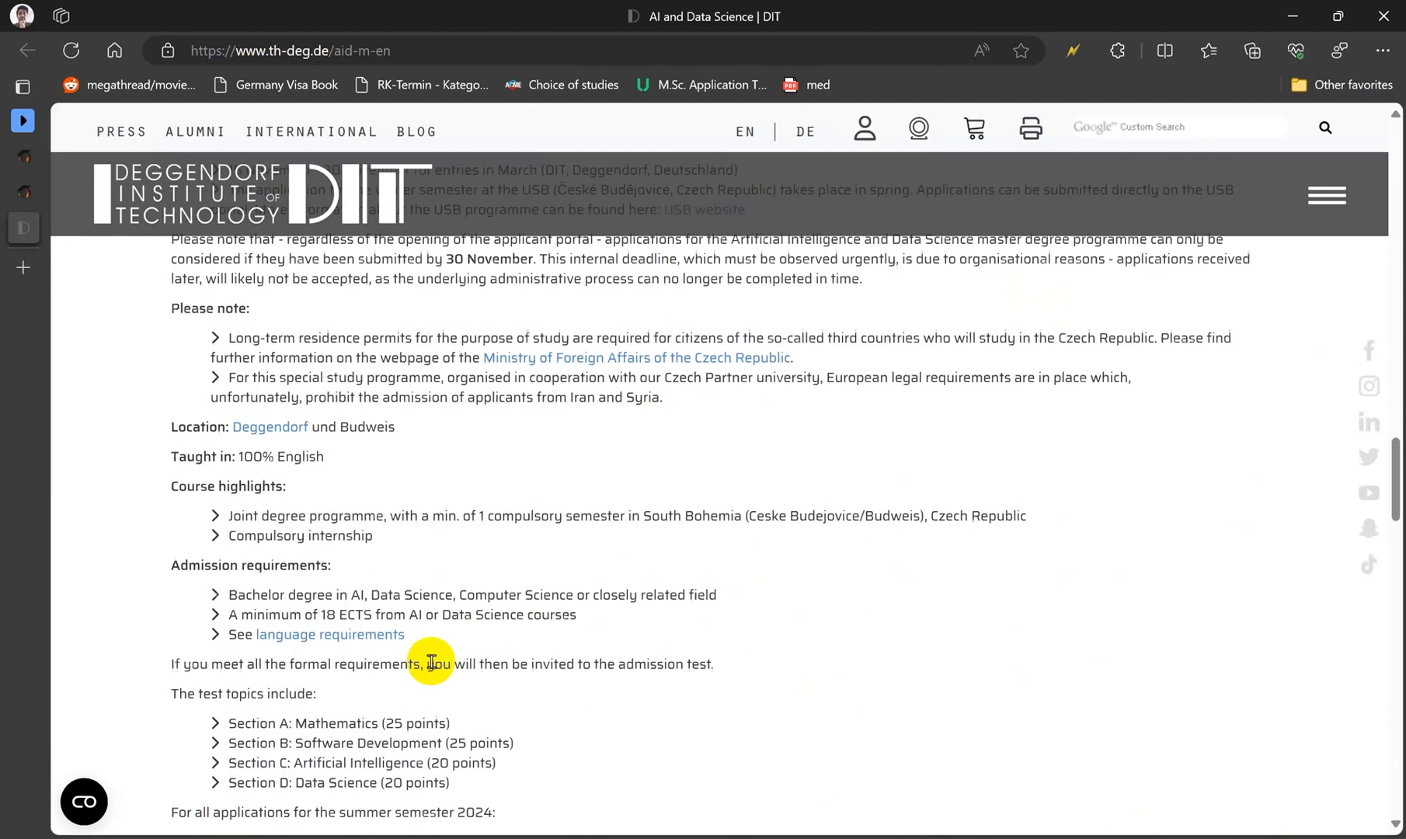
scroll("down", 3)
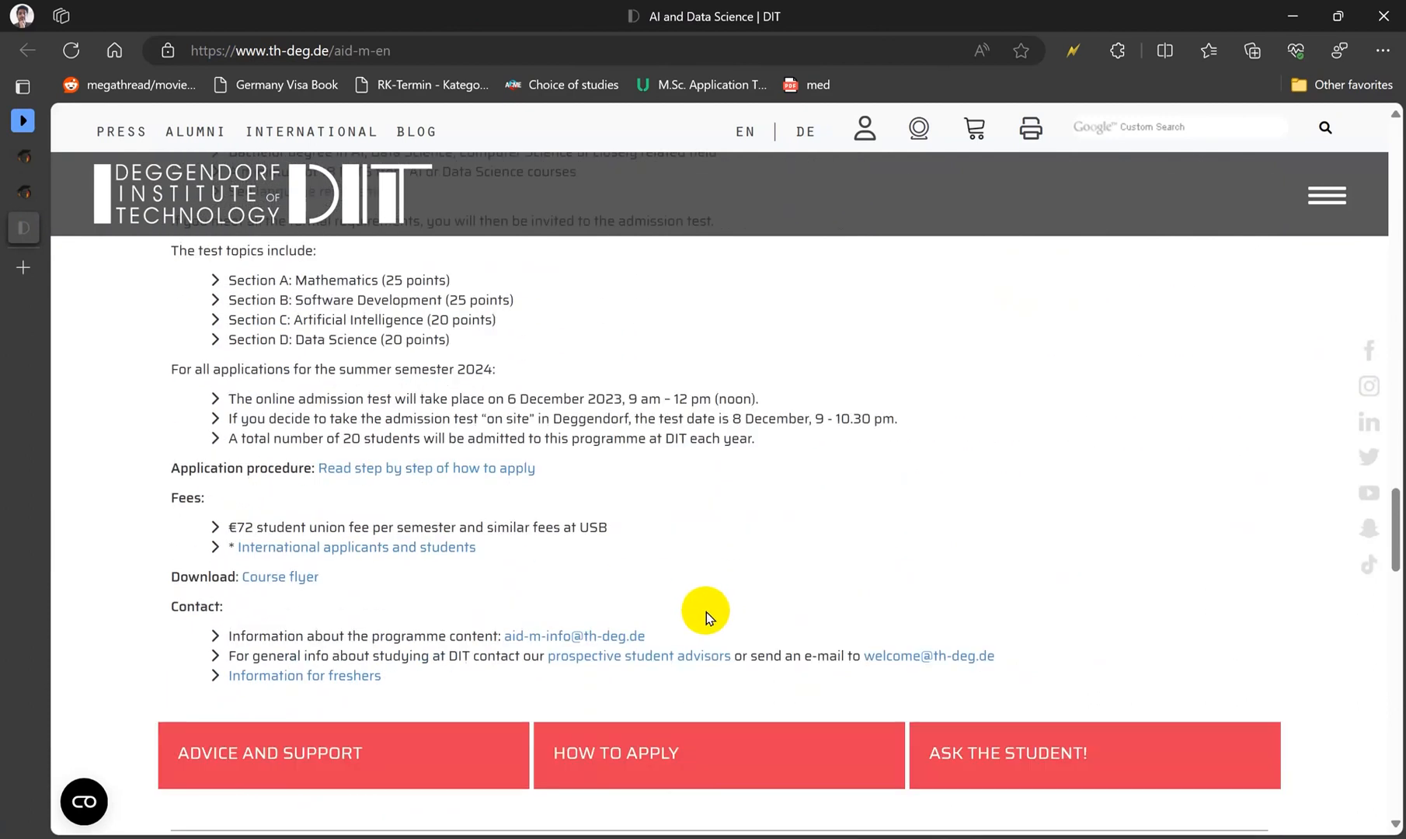
scroll("up", 3)
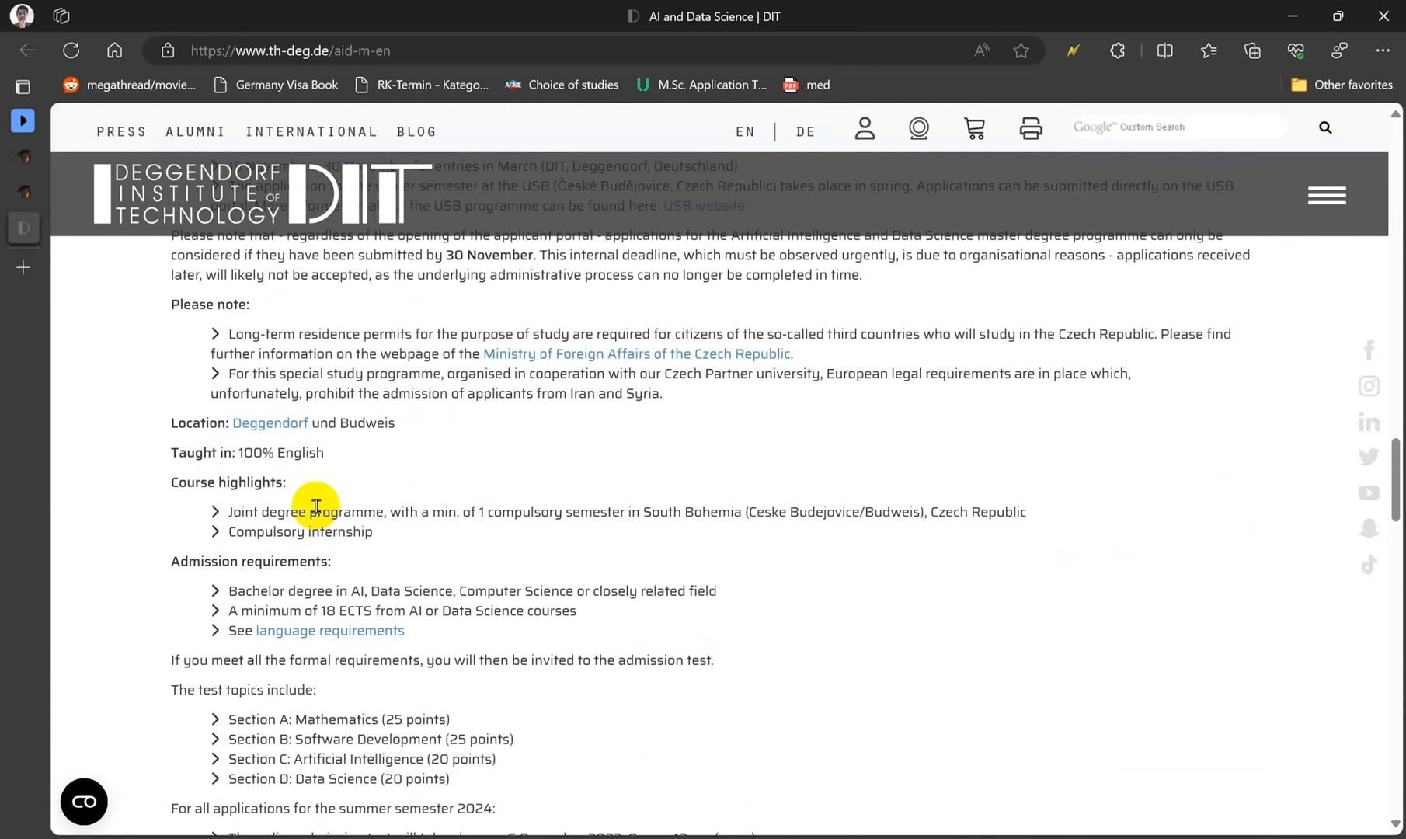
scroll("up", 3)
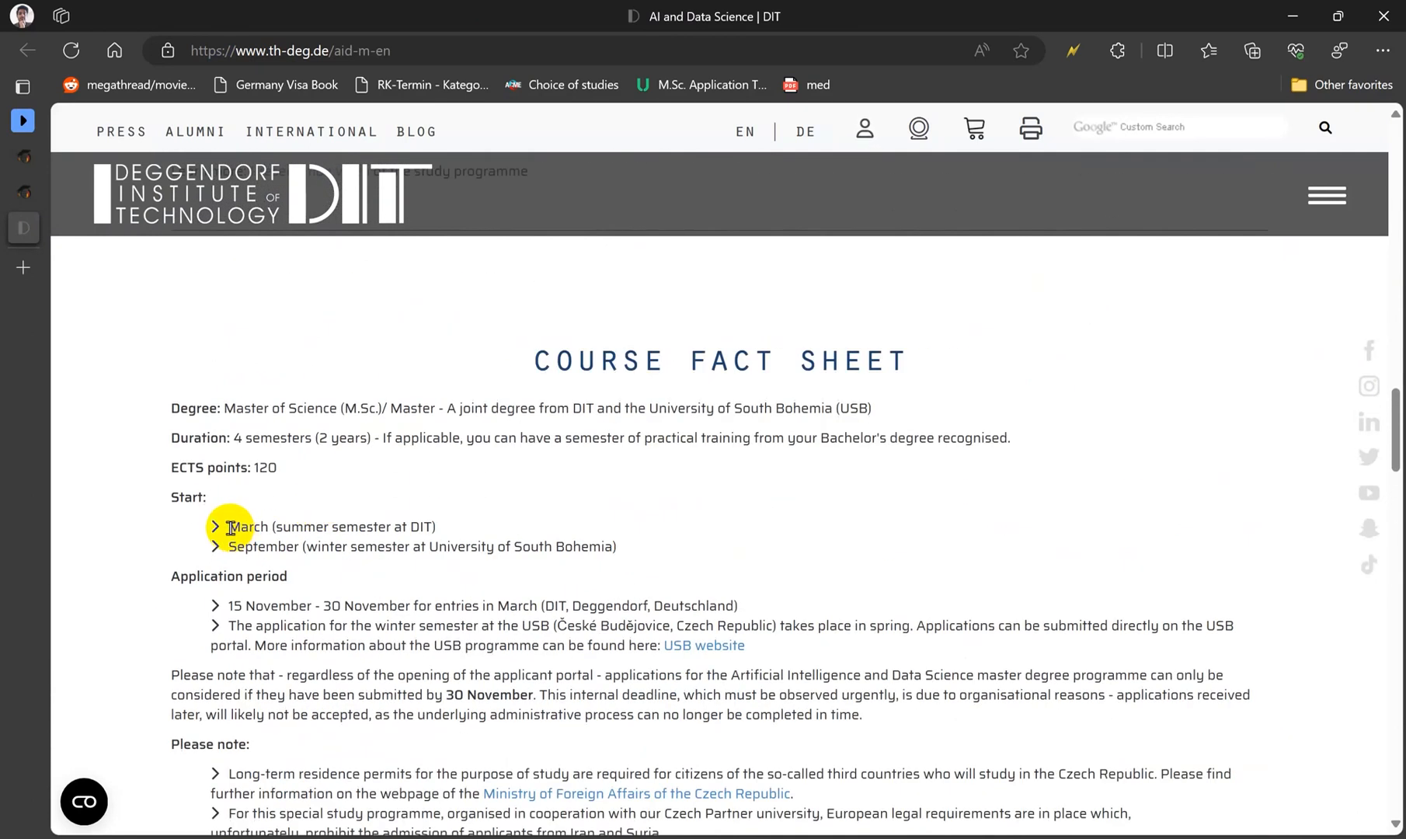
double_click(331, 526)
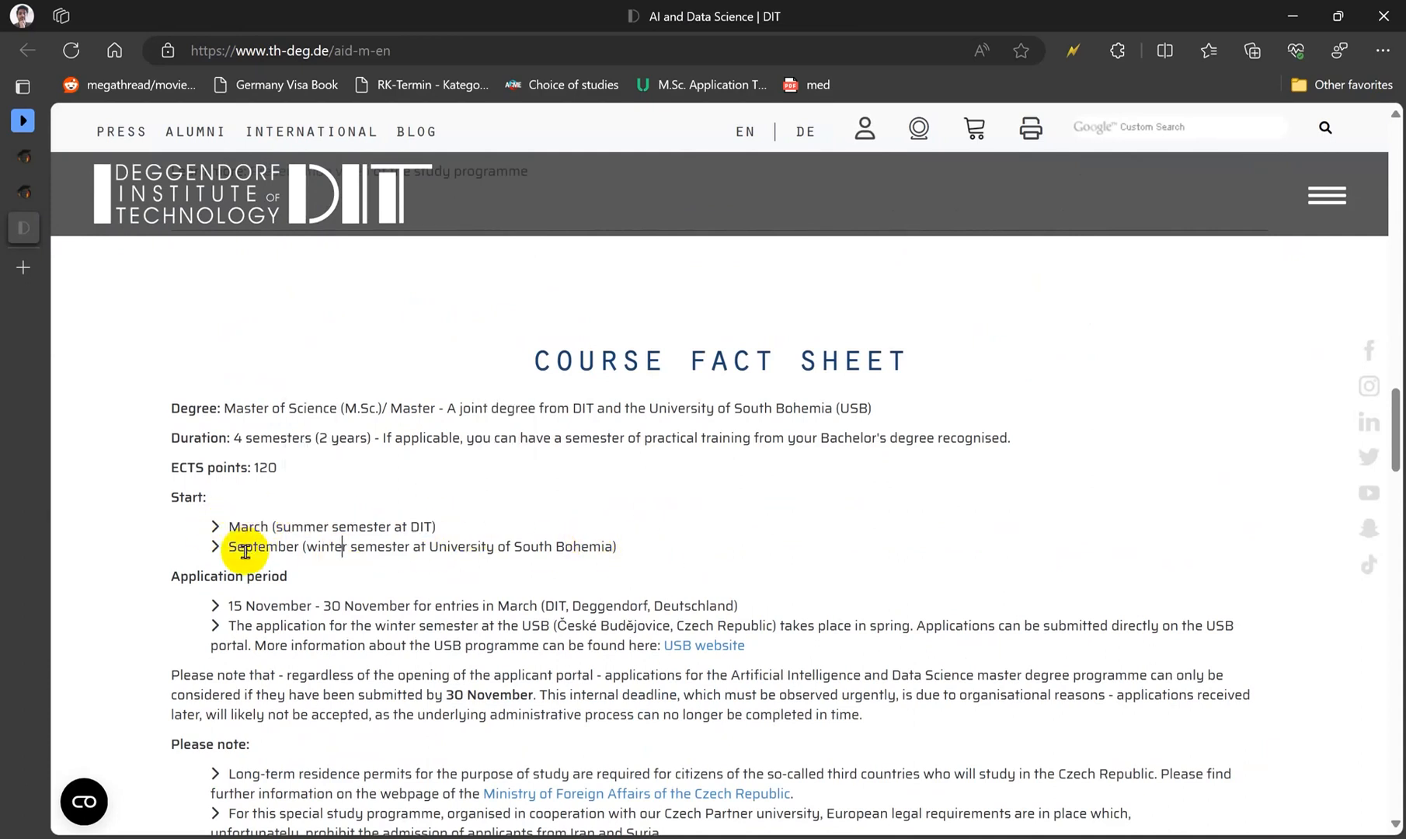
double_click(273, 606)
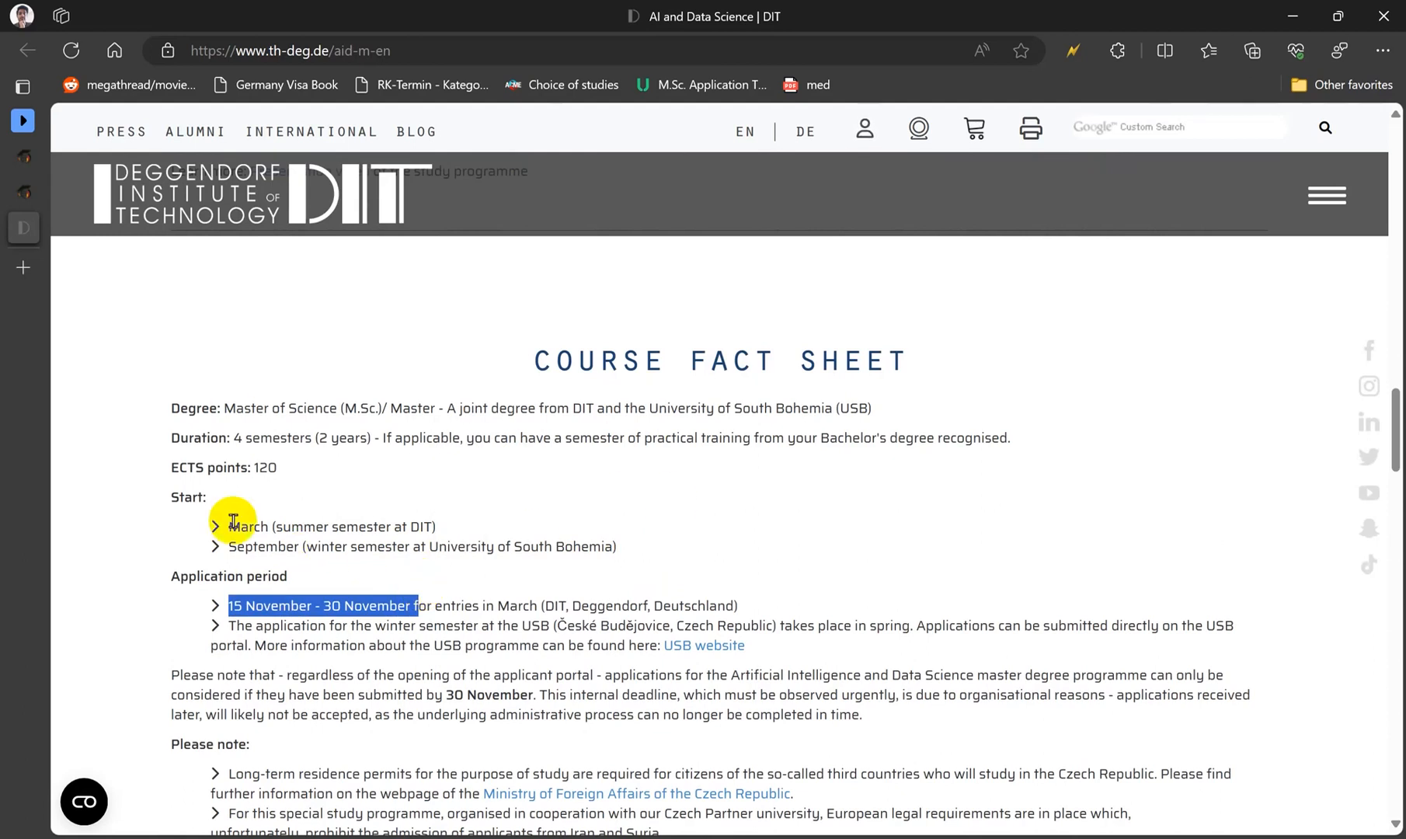
Scroll down through the admission test, fees and contact sections.
scroll("down", 3)
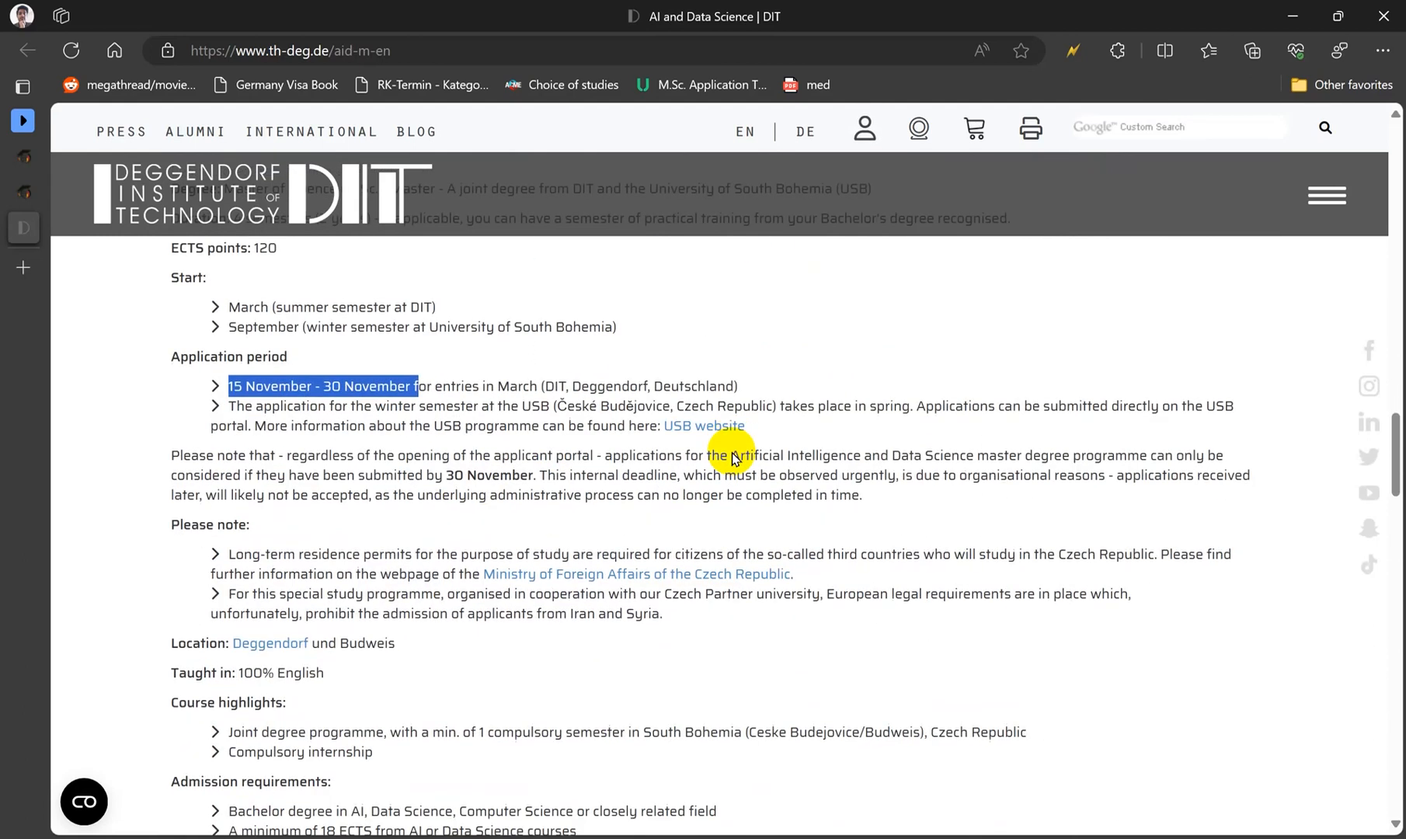
scroll("down", 3)
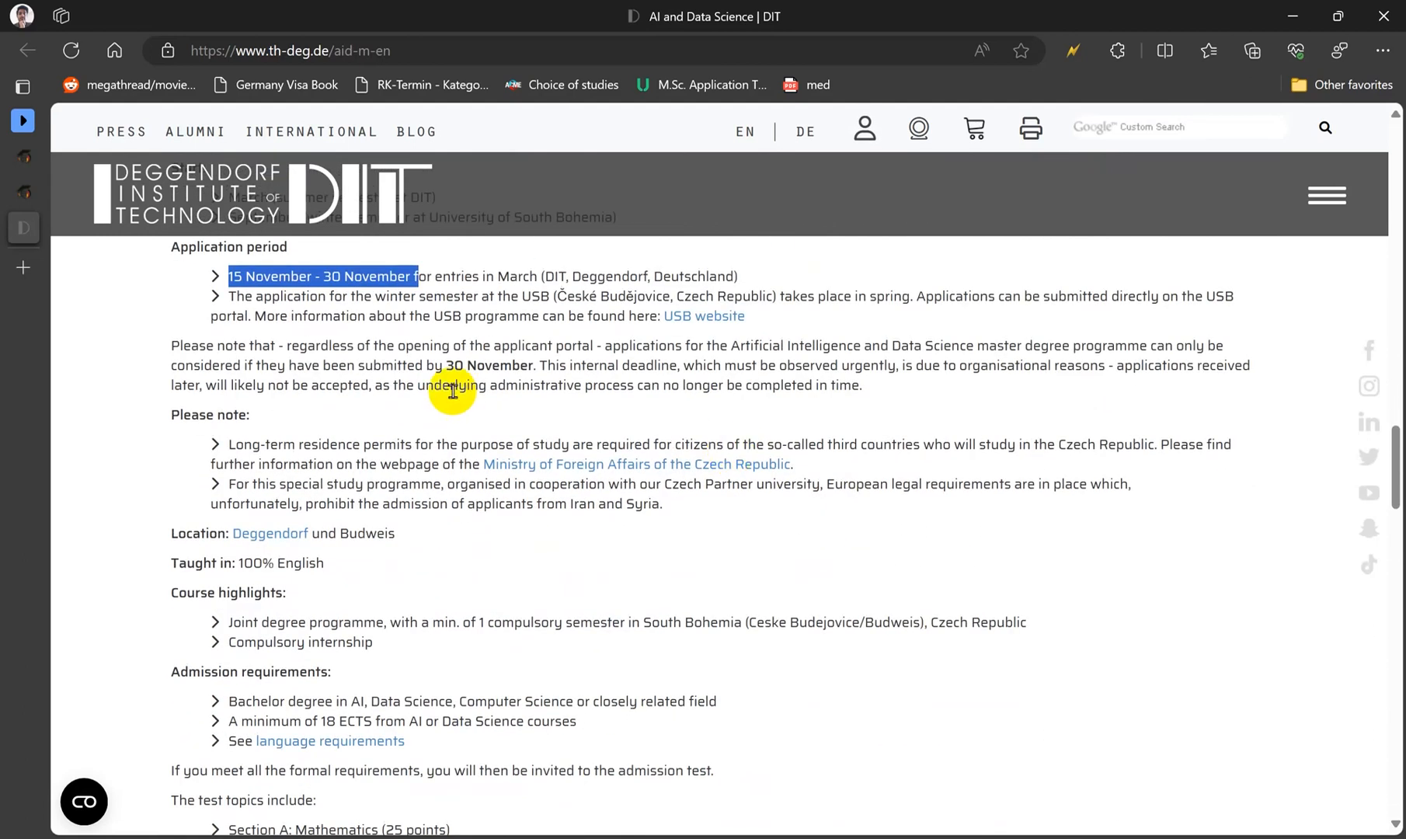
mouse_move(583, 441)
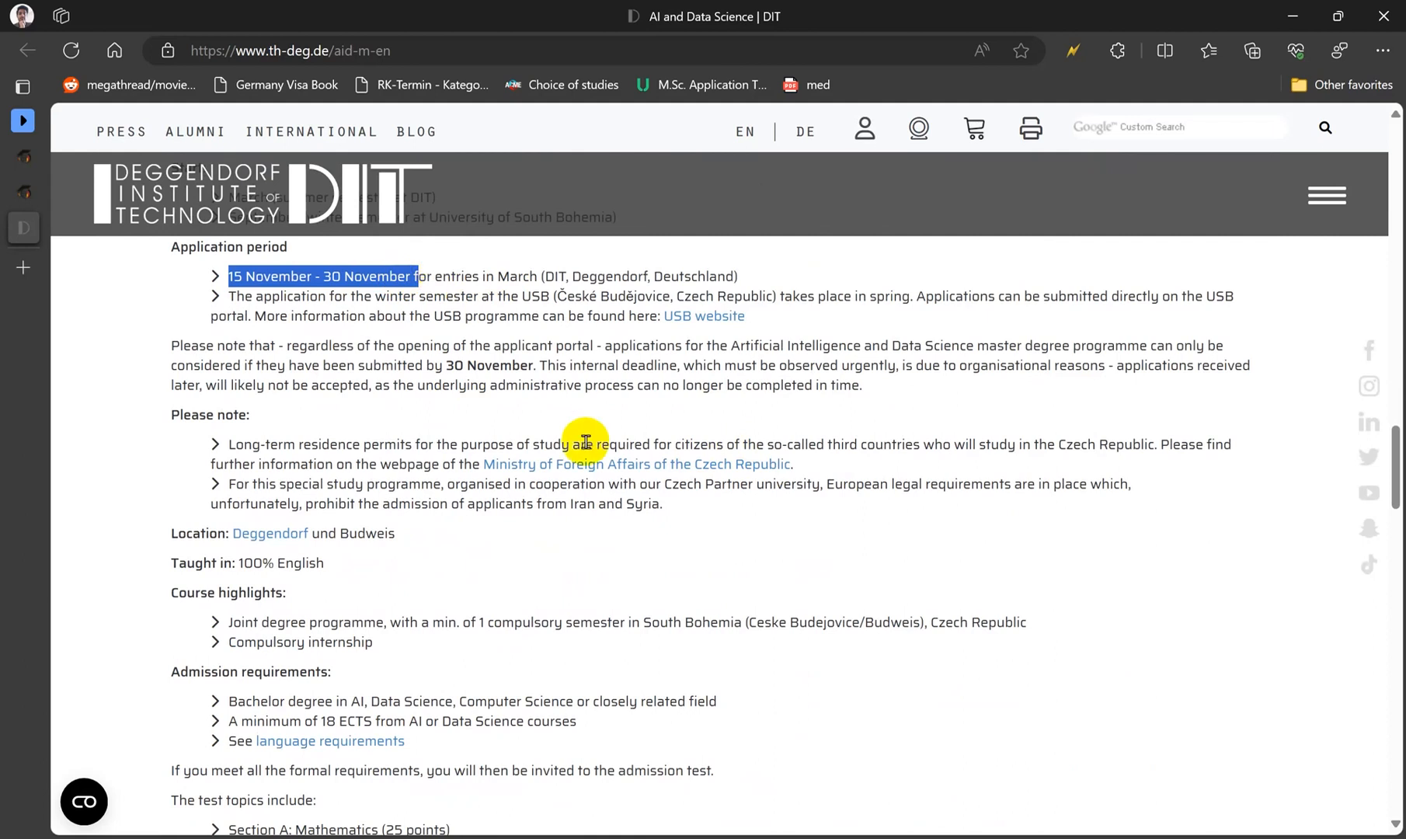
scroll("down", 3)
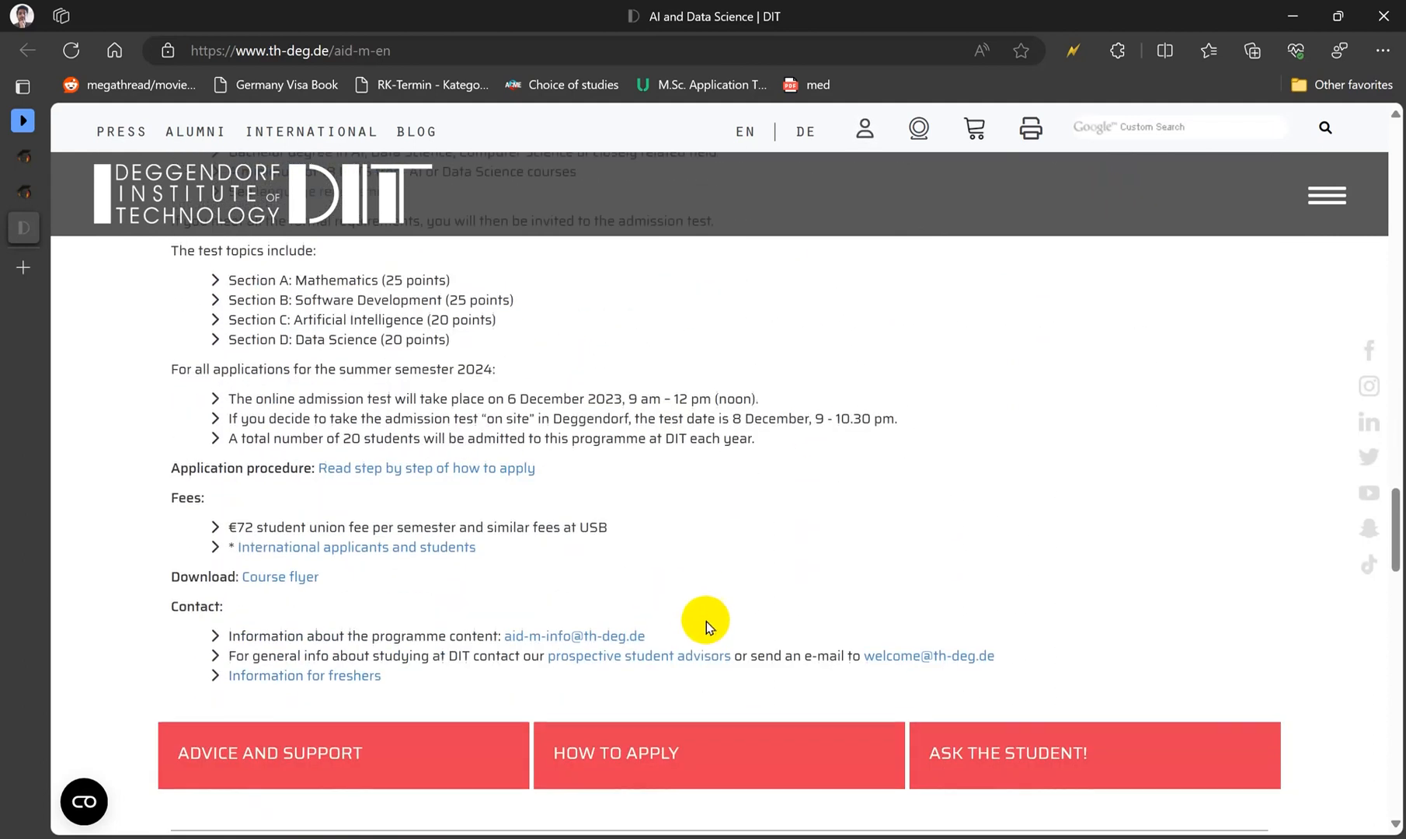
Go to DIT's step-by-step application guide and find the Master programmes table row for AI and Data Science.
left_click(425, 468)
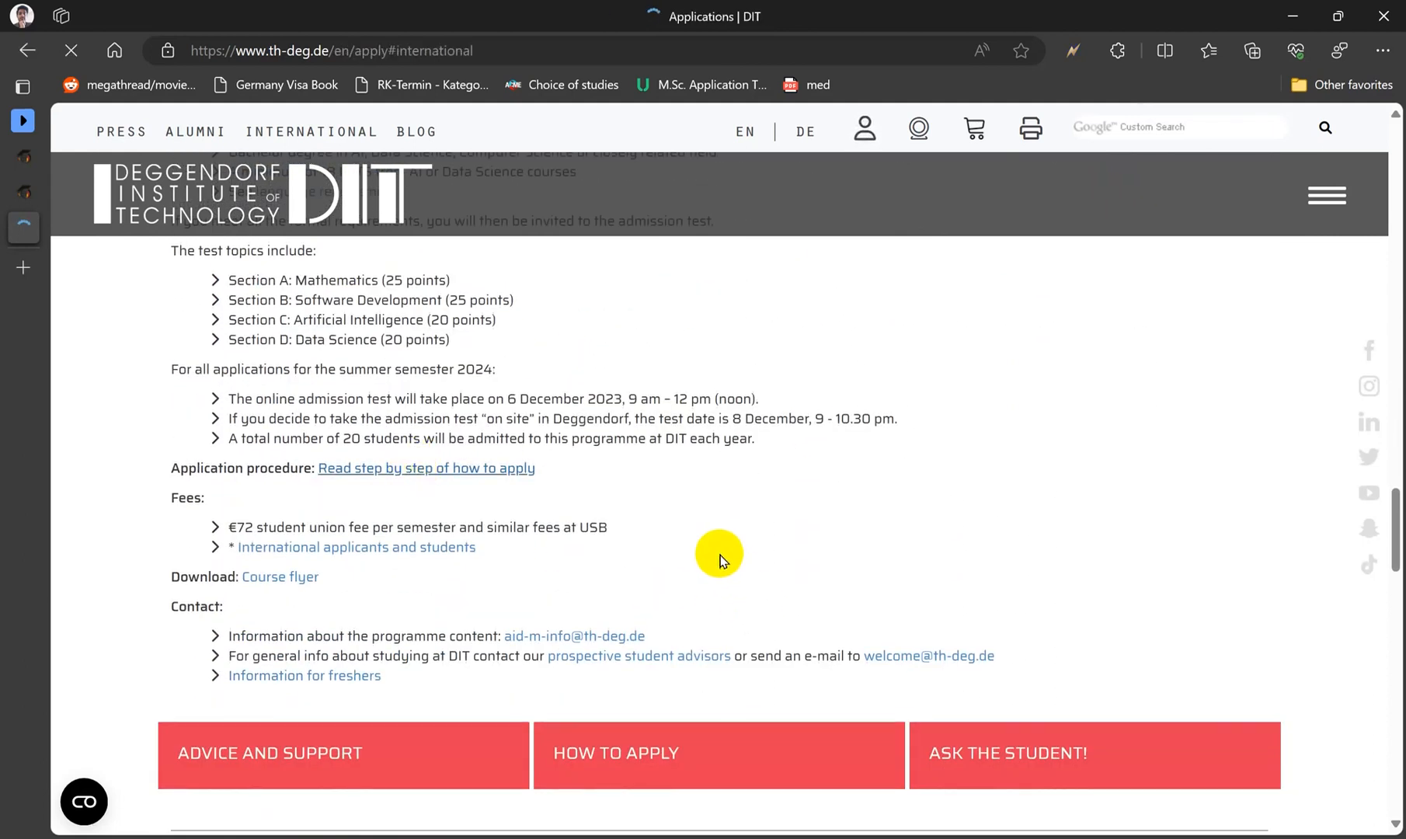
scroll("up", 3)
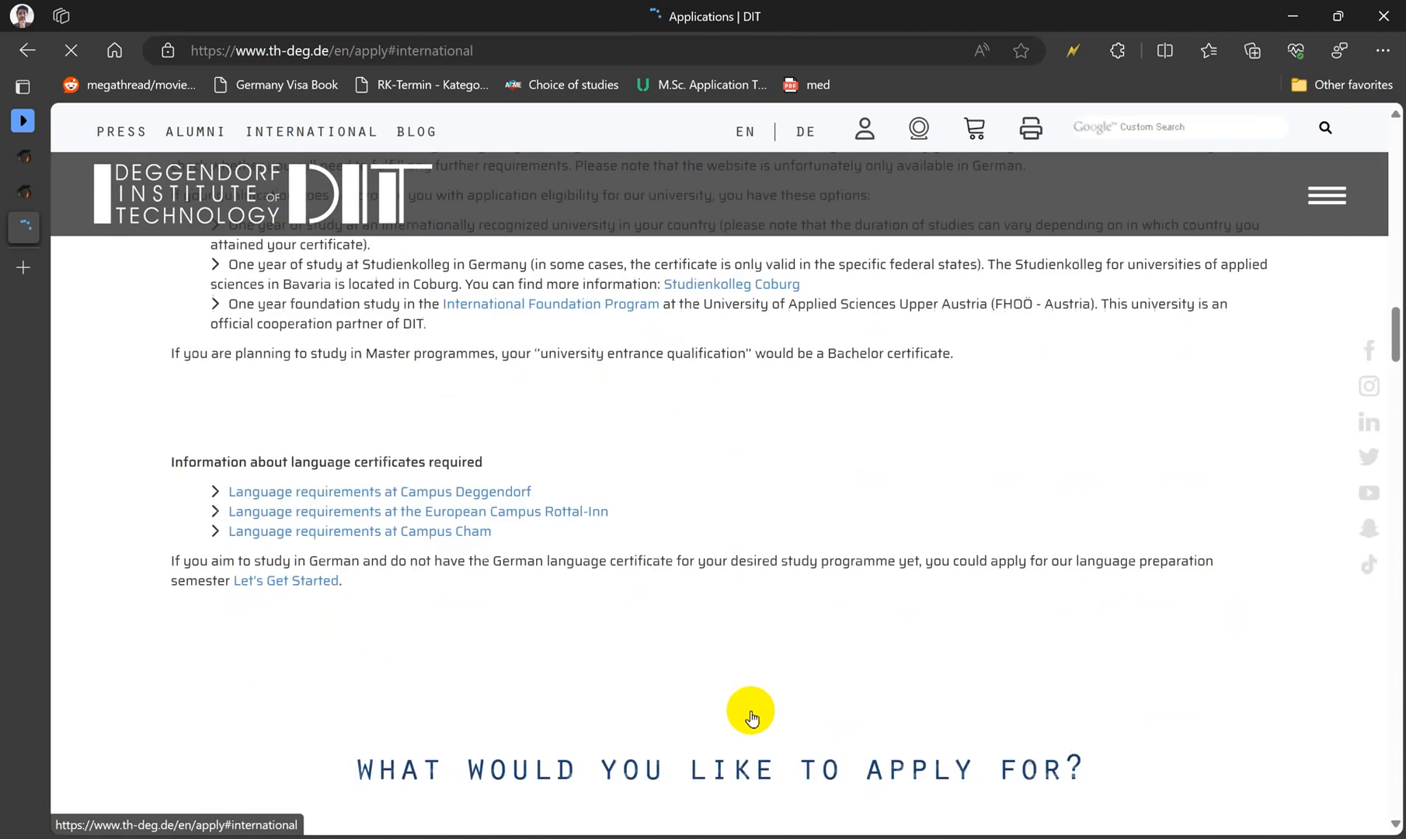
scroll("up", 3)
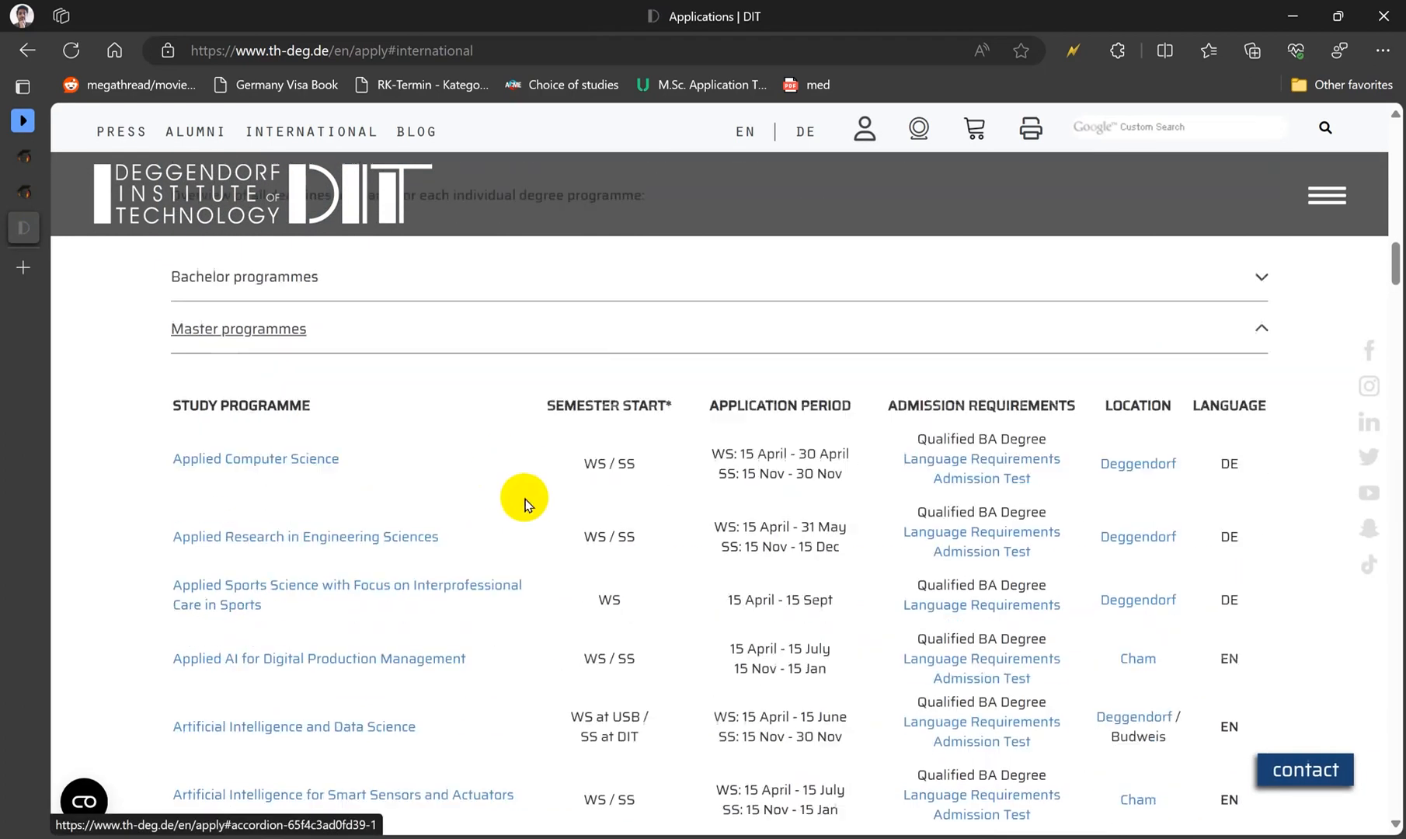
scroll("down", 3)
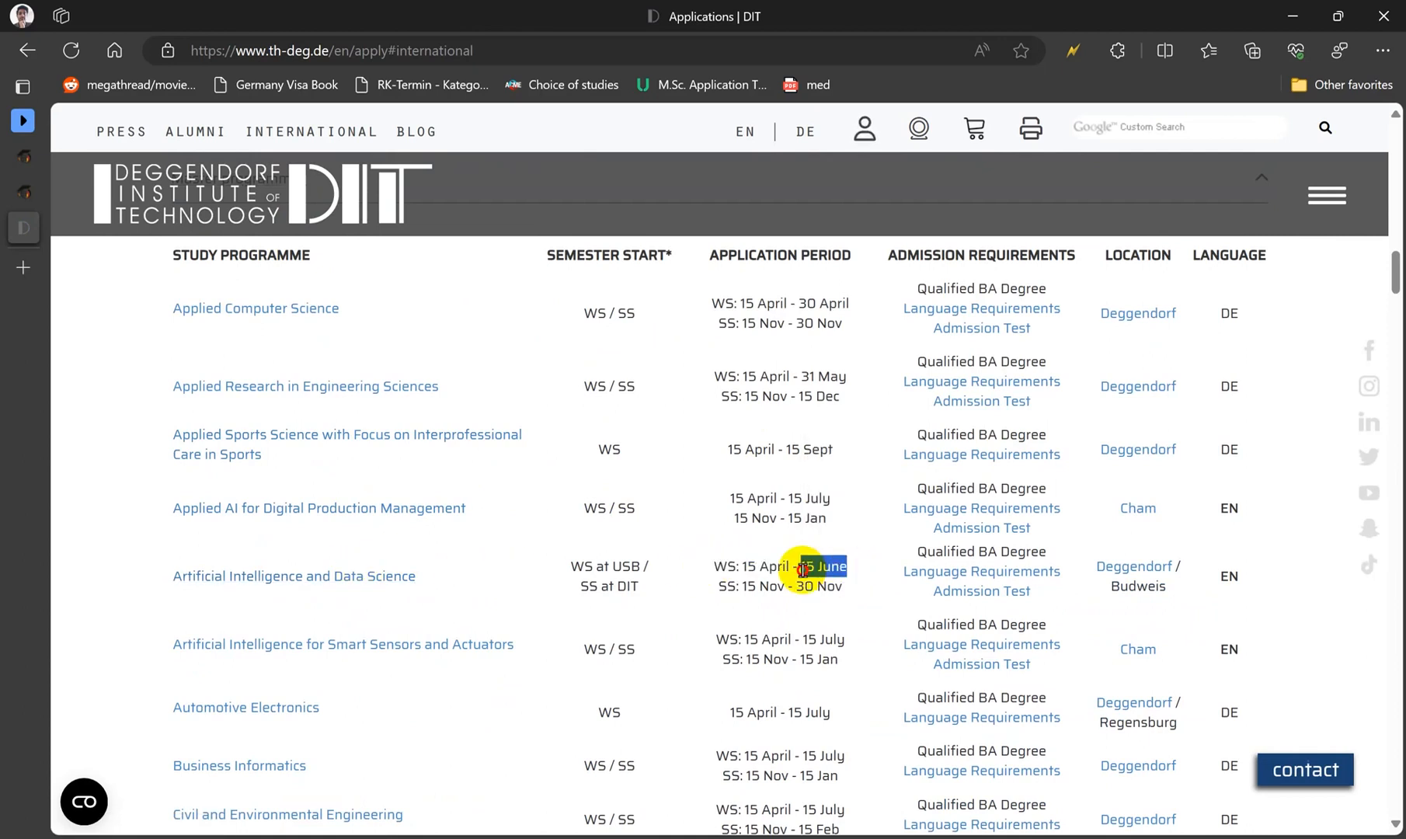
mouse_move(949, 582)
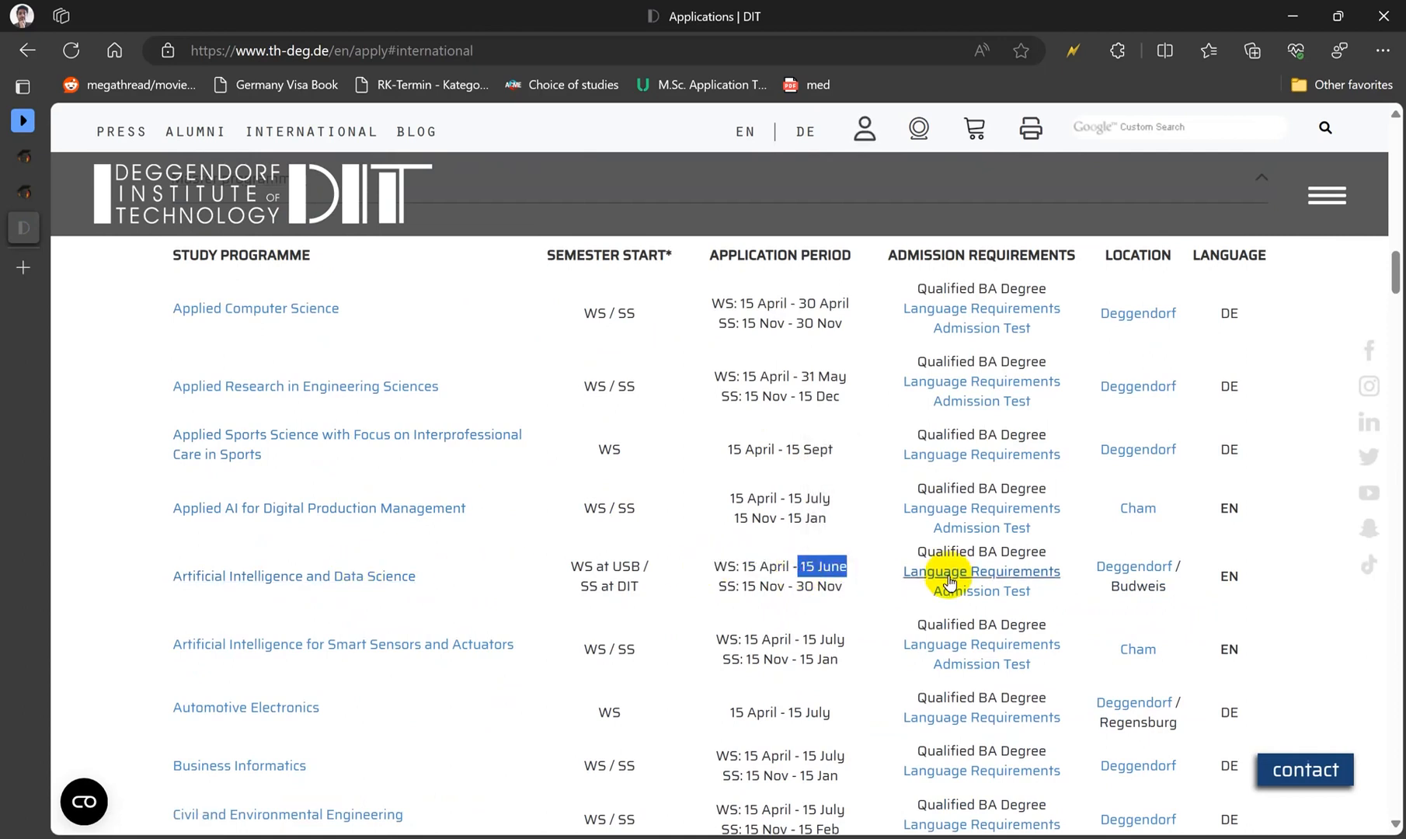
mouse_move(980, 590)
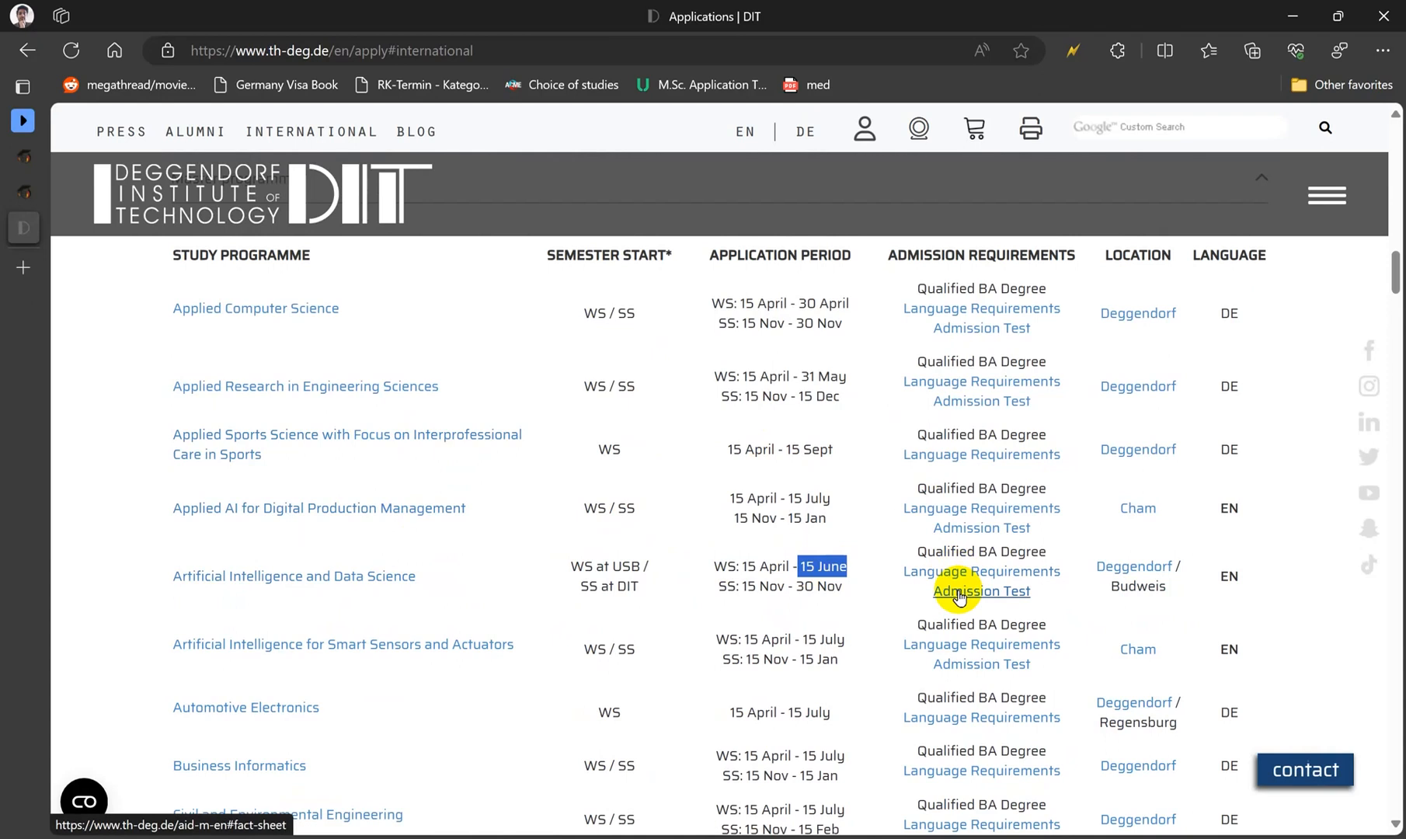
Follow the AI and Data Science Admission Test link and scroll to the admission requirements.
left_click(980, 591)
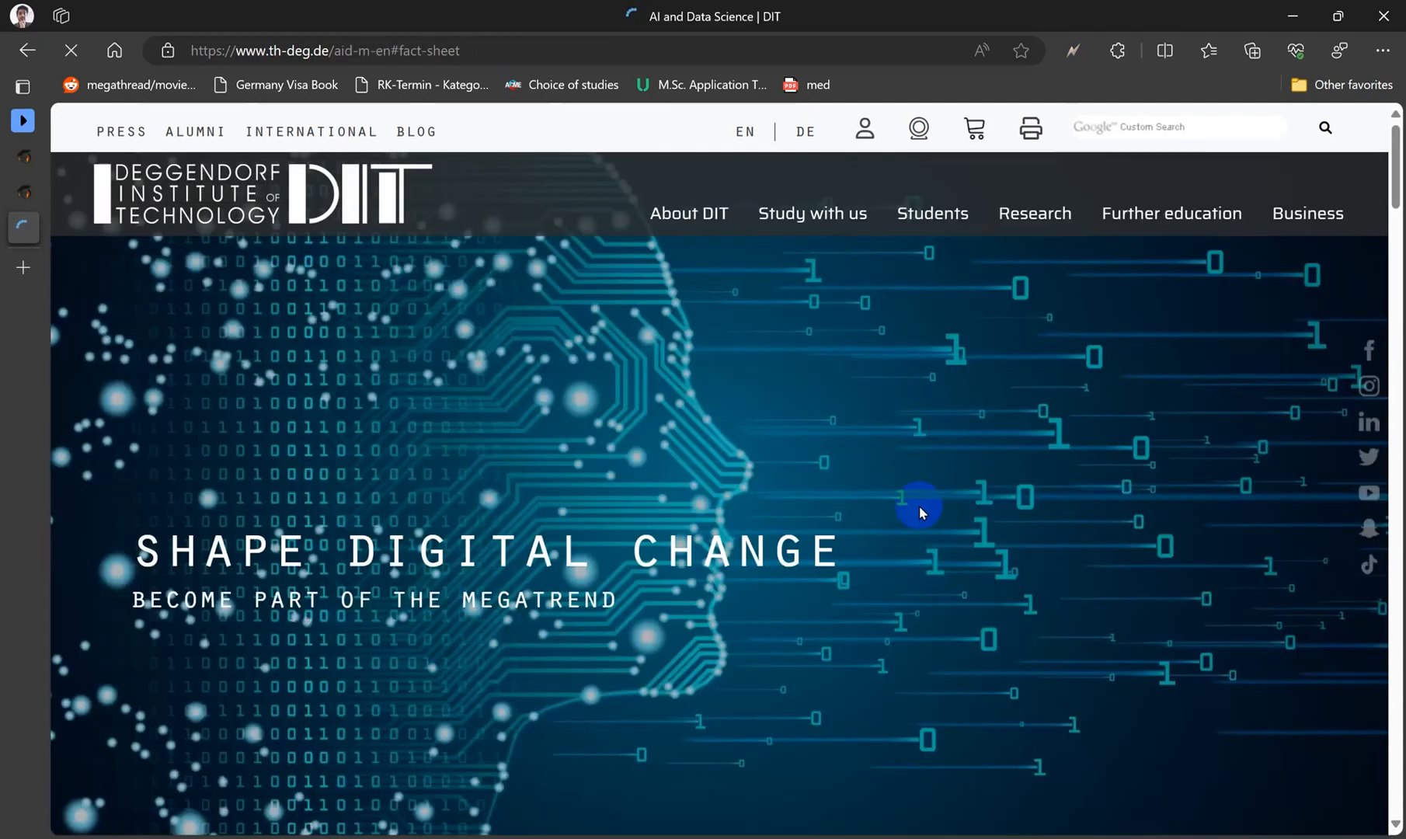
scroll("down", 3)
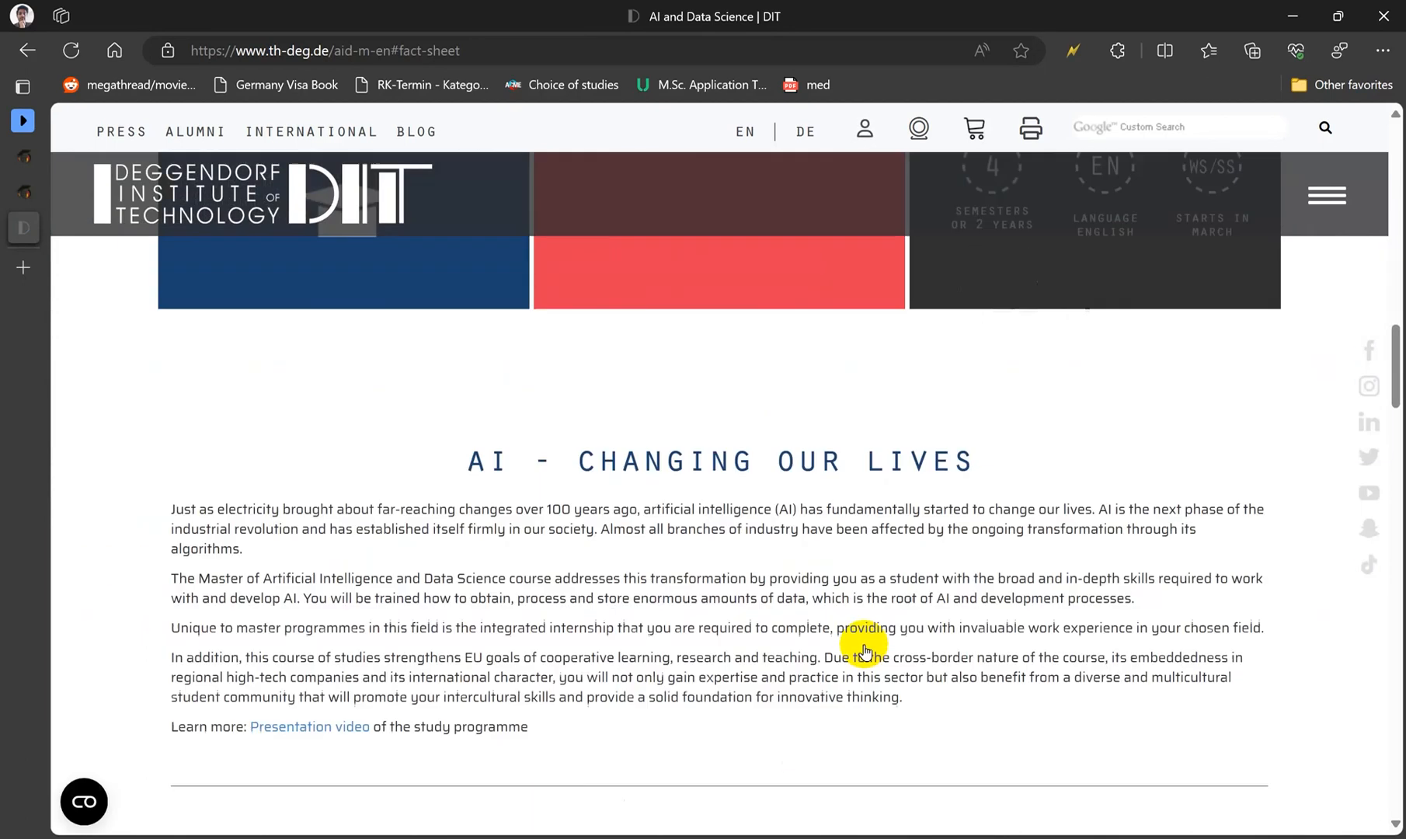
scroll("down", 3)
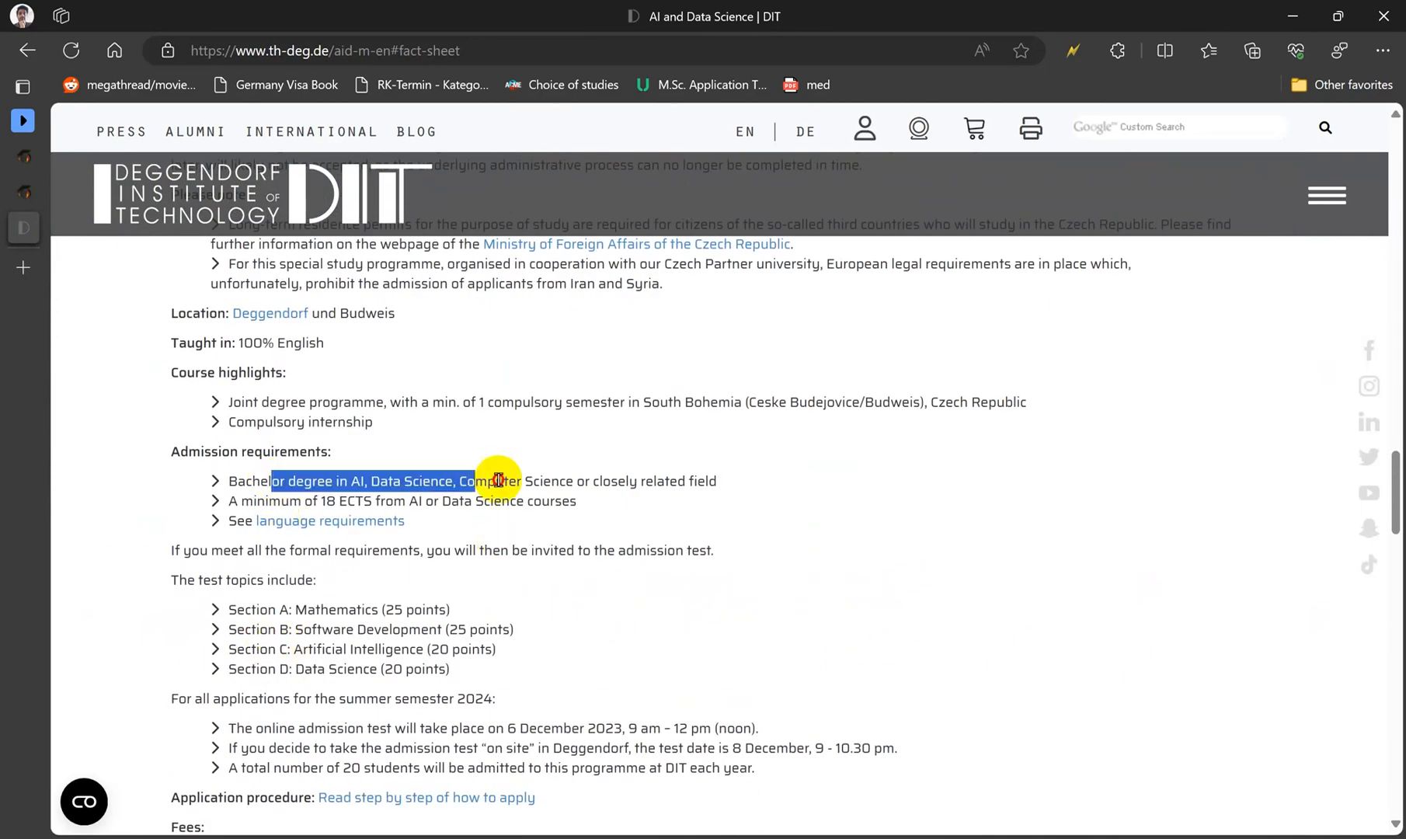
scroll("down", 3)
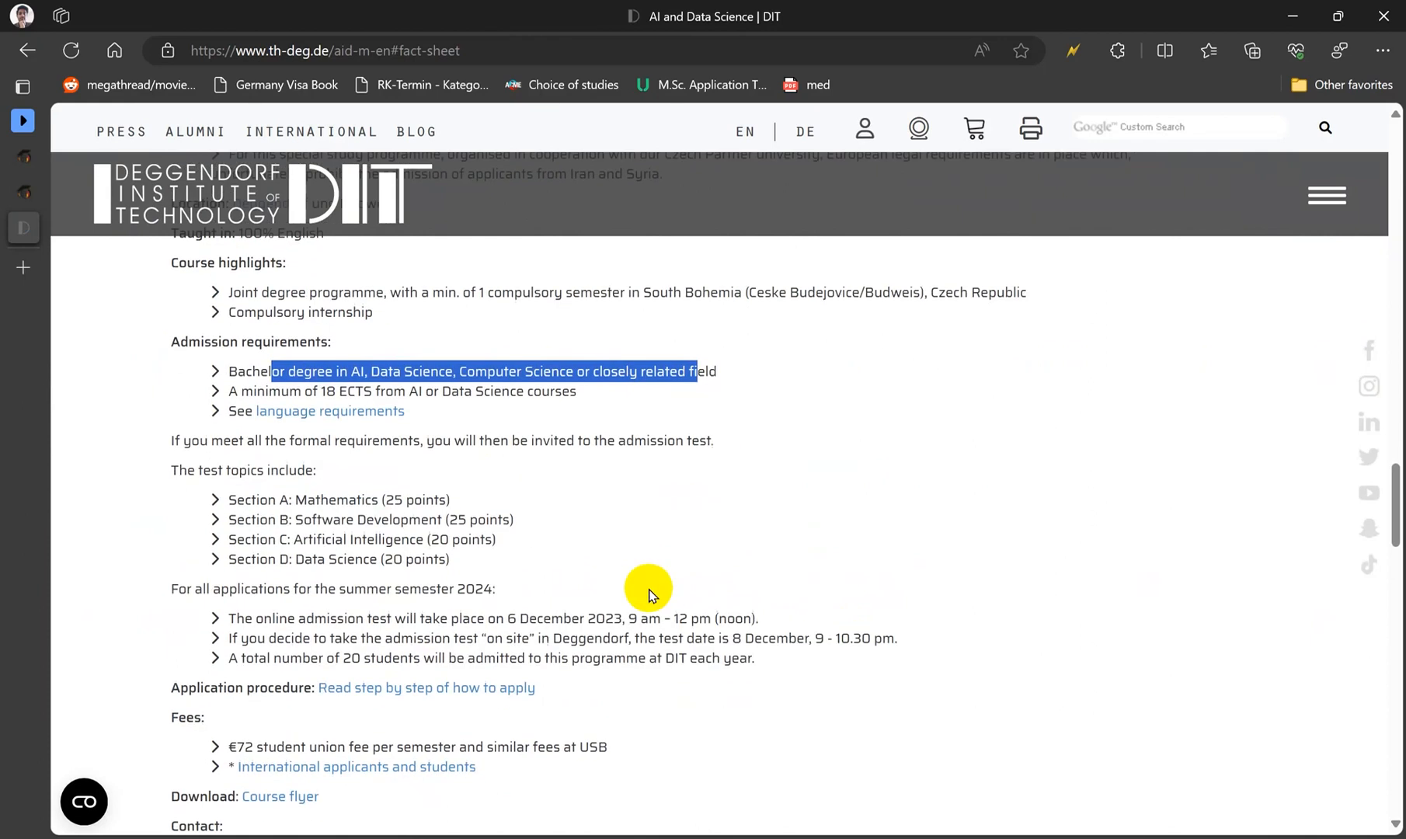
Highlight the test topics intro, the Software Development section and the four admission-test sections.
double_click(205, 469)
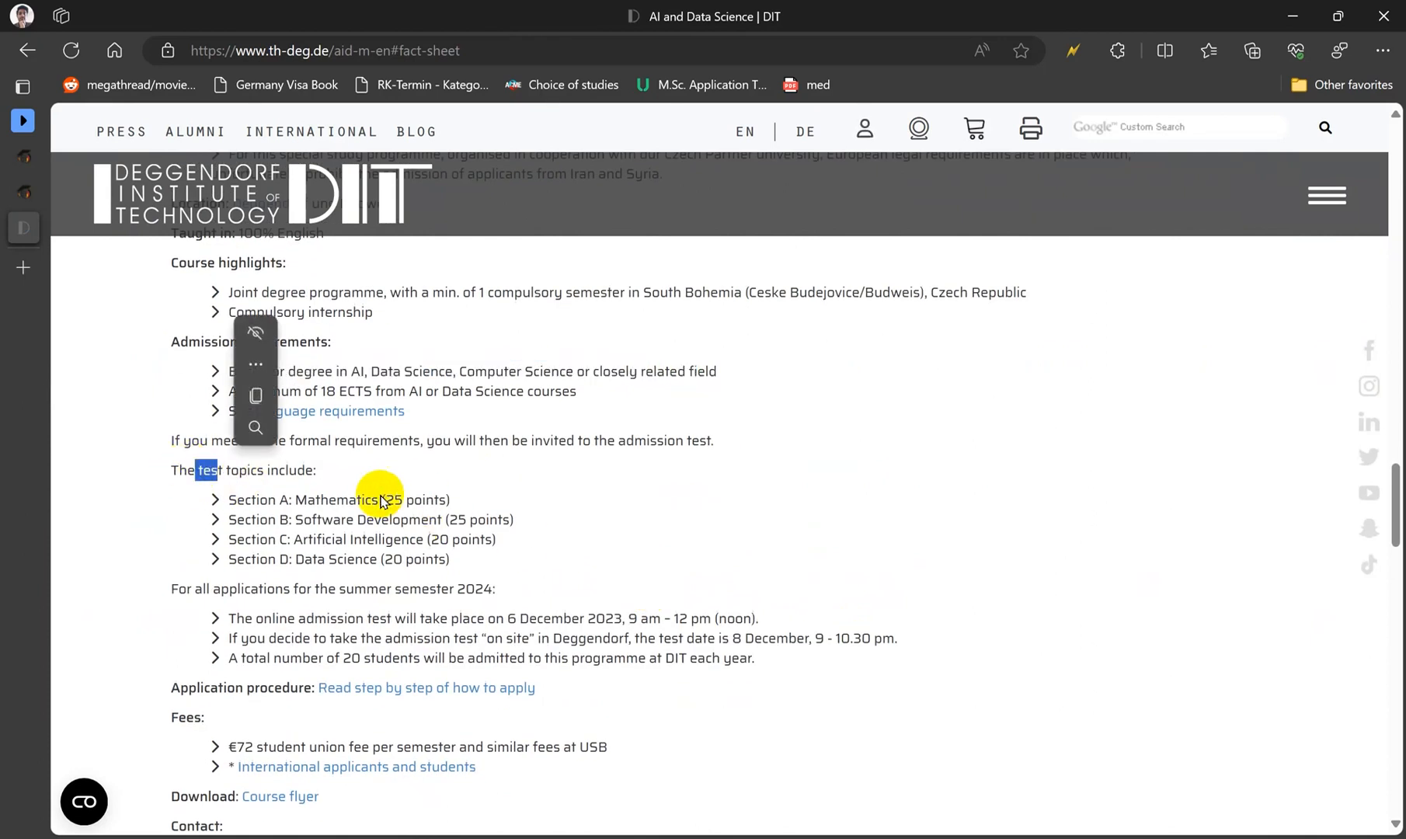
double_click(376, 520)
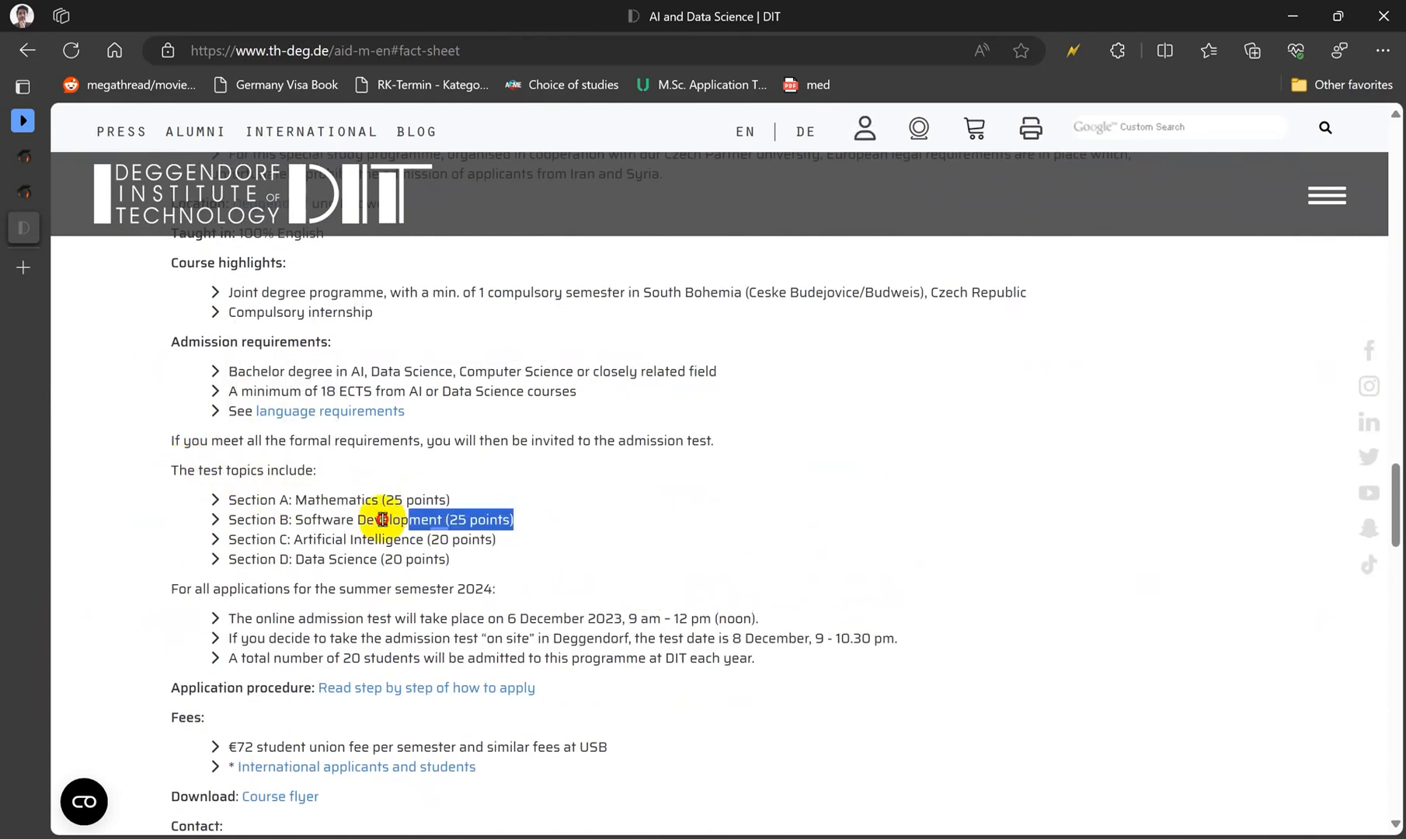
double_click(364, 539)
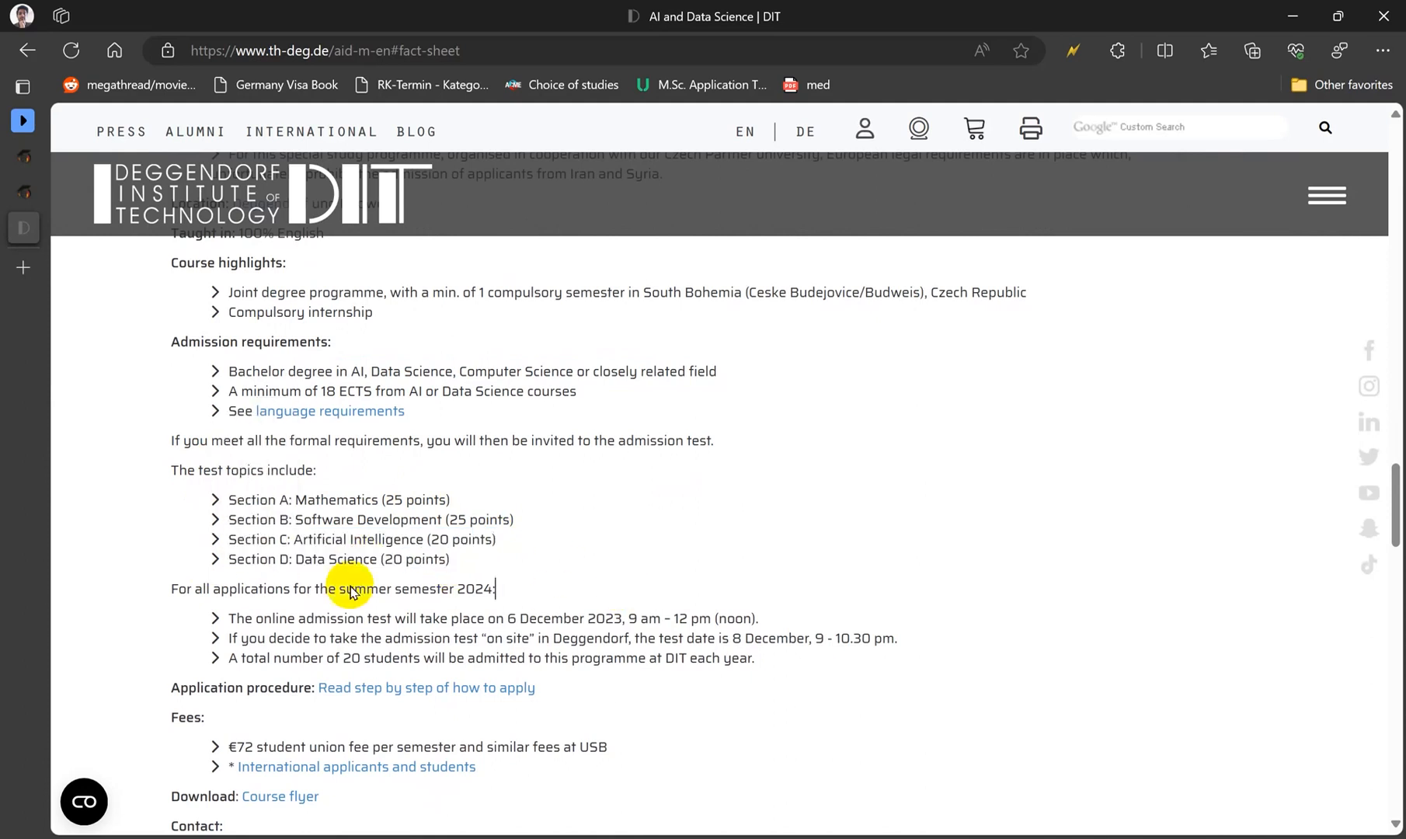
mouse_move(171, 425)
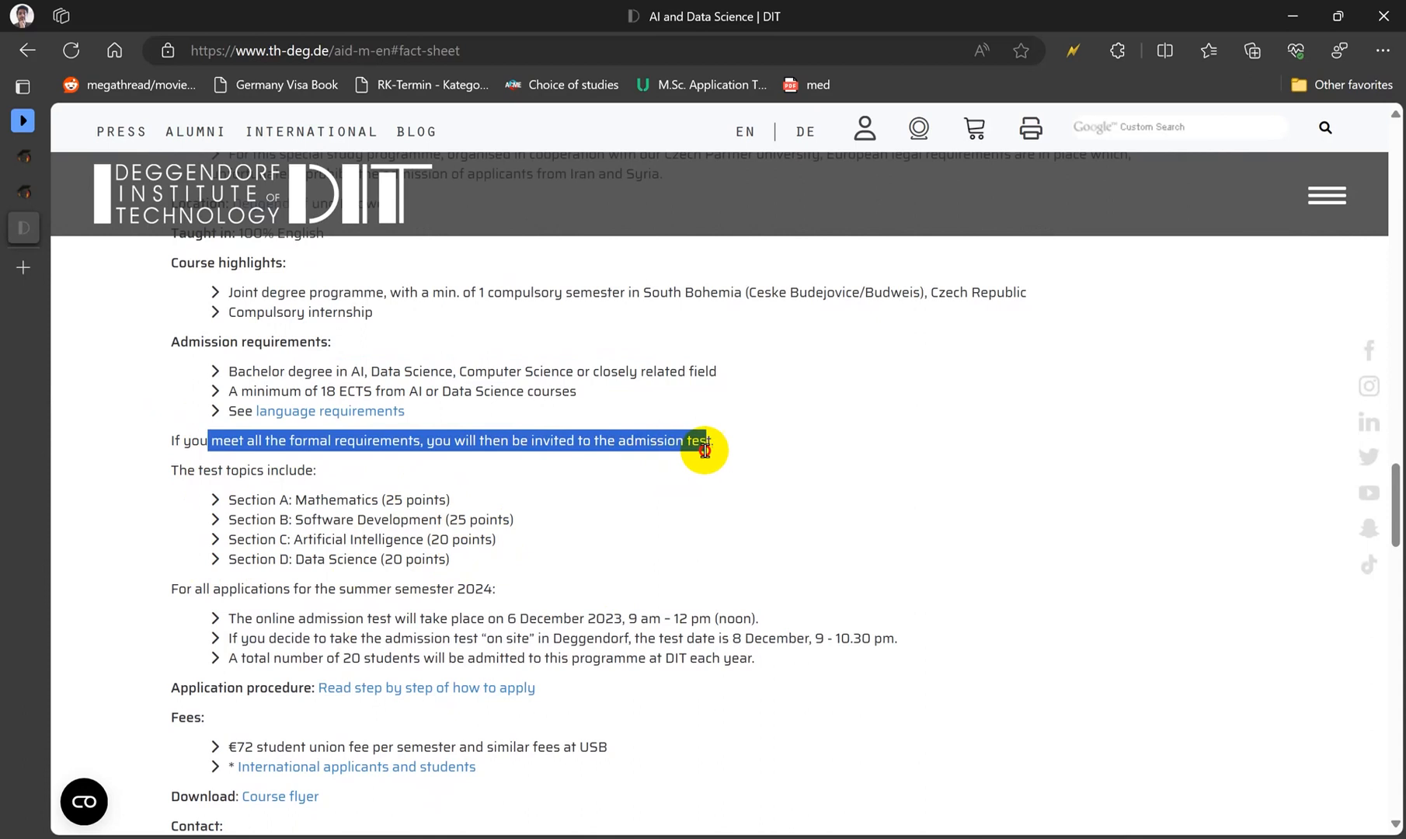
left_click(455, 563)
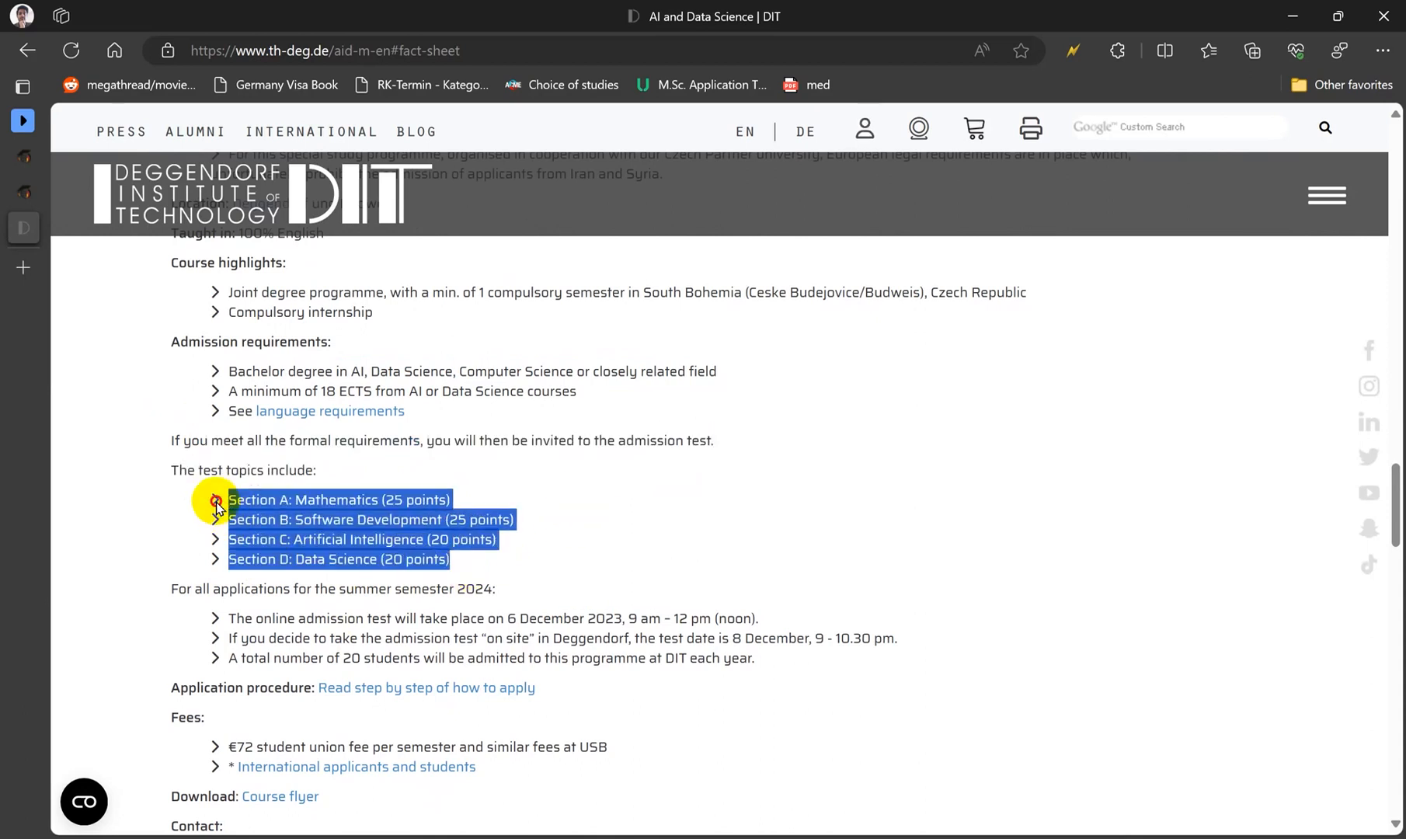
scroll("down", 3)
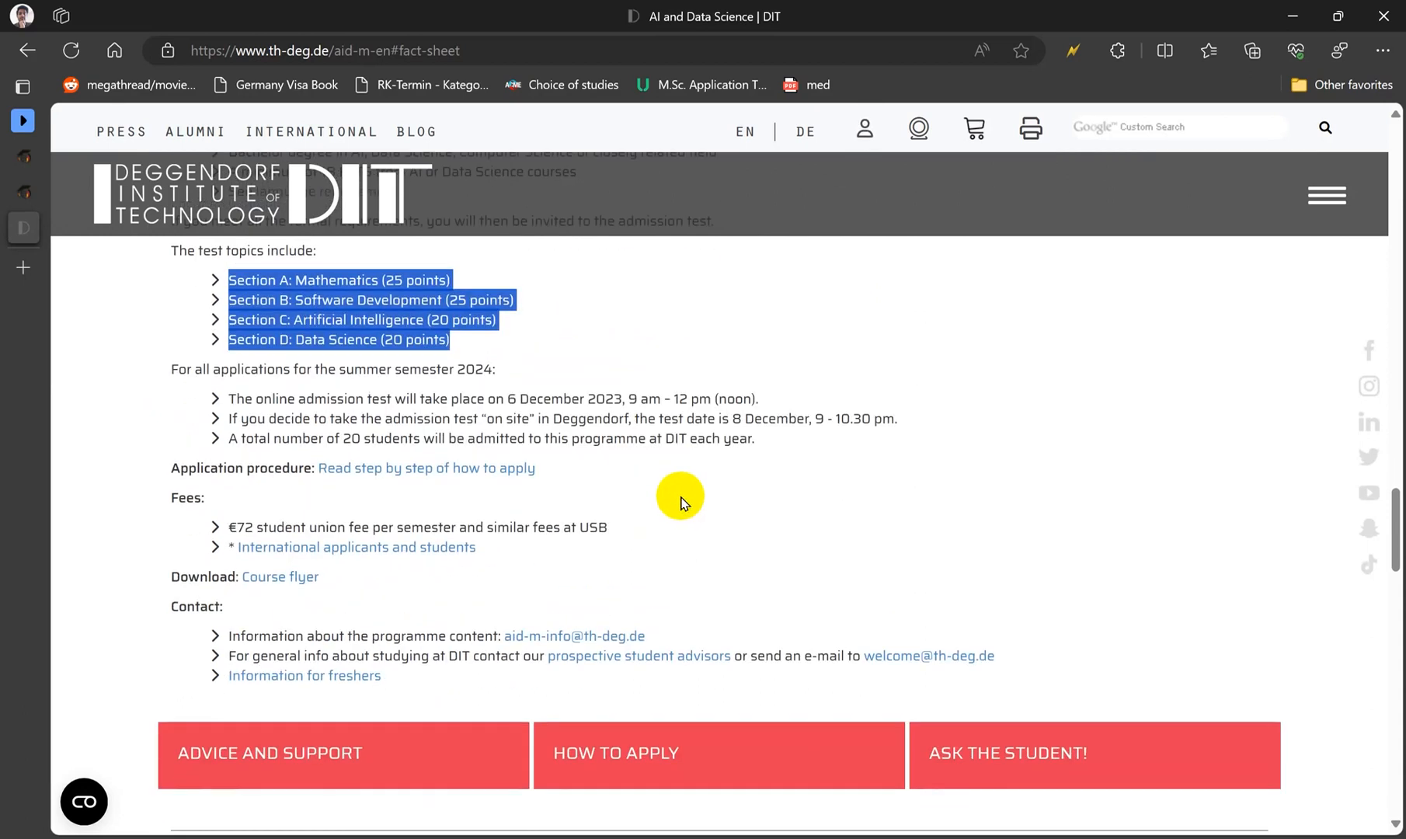
scroll("up", 3)
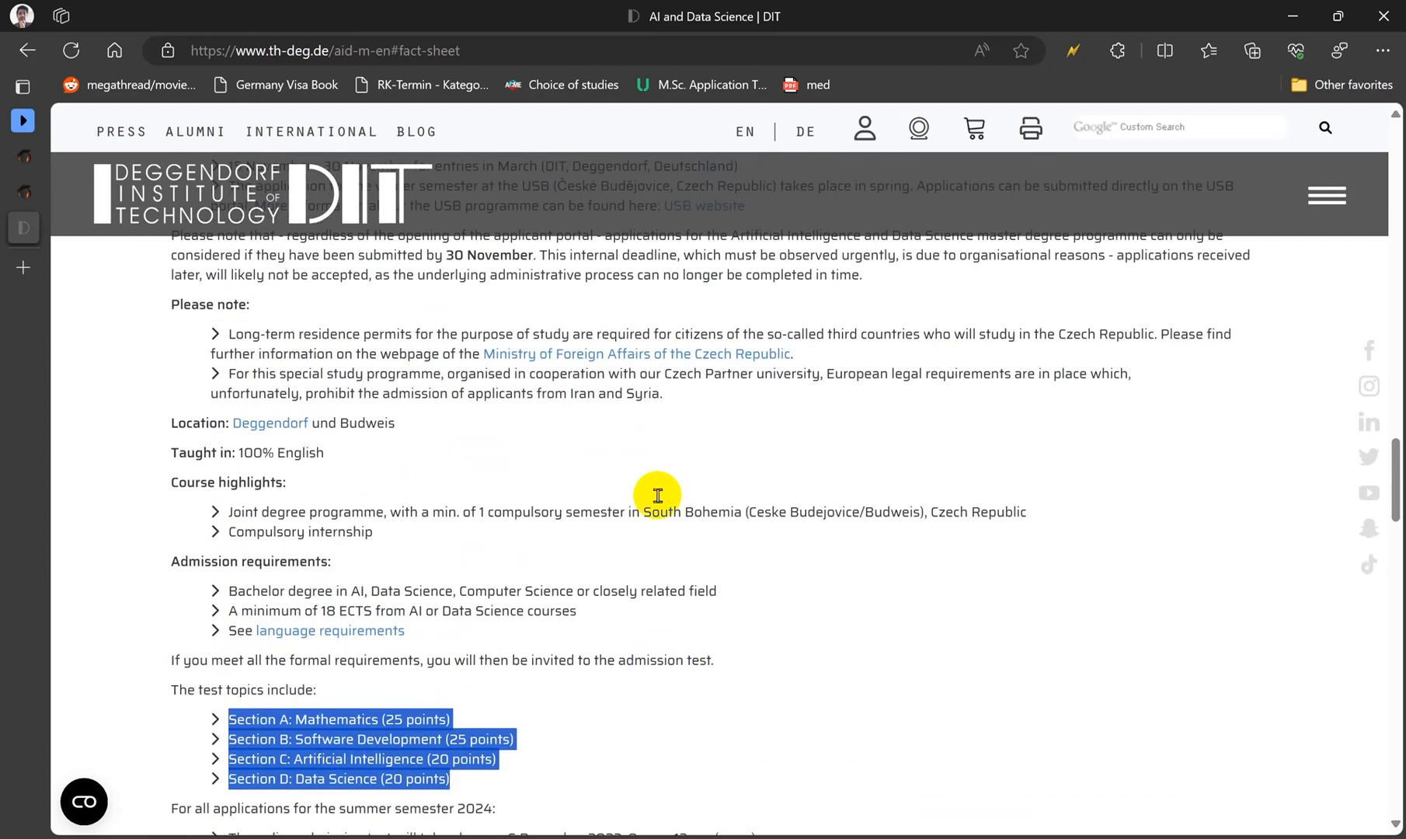
scroll("up", 3)
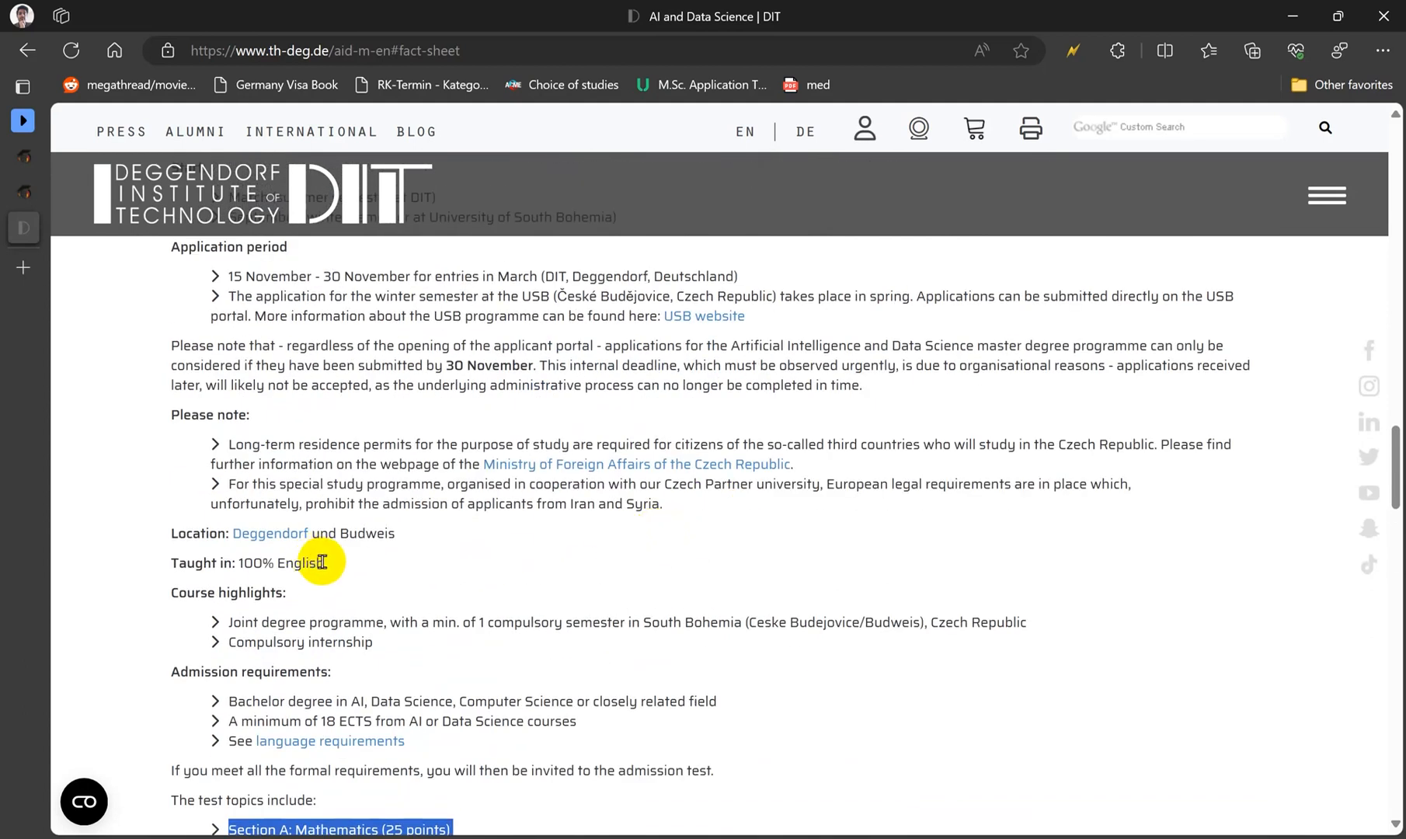
scroll("down", 3)
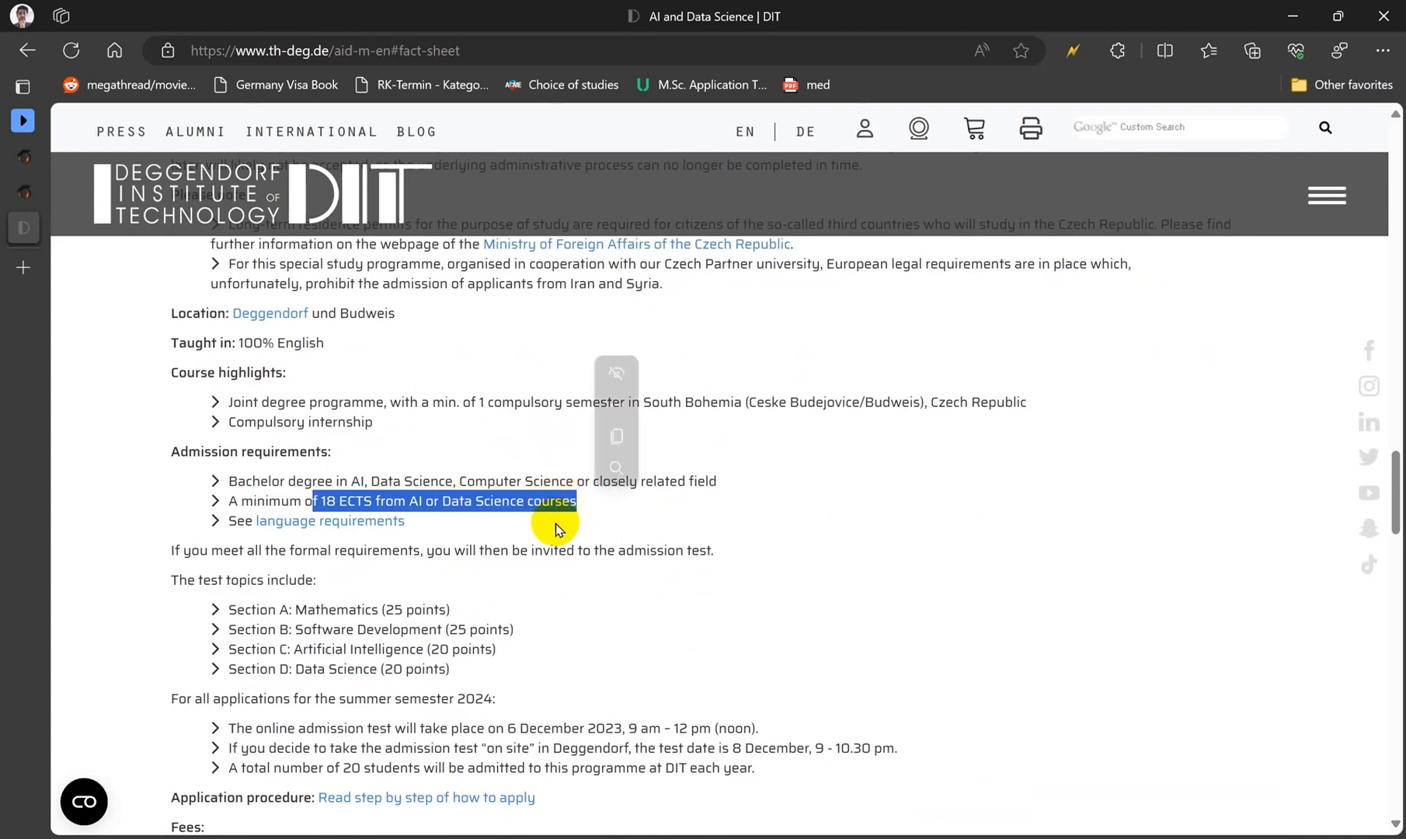
scroll("up", 3)
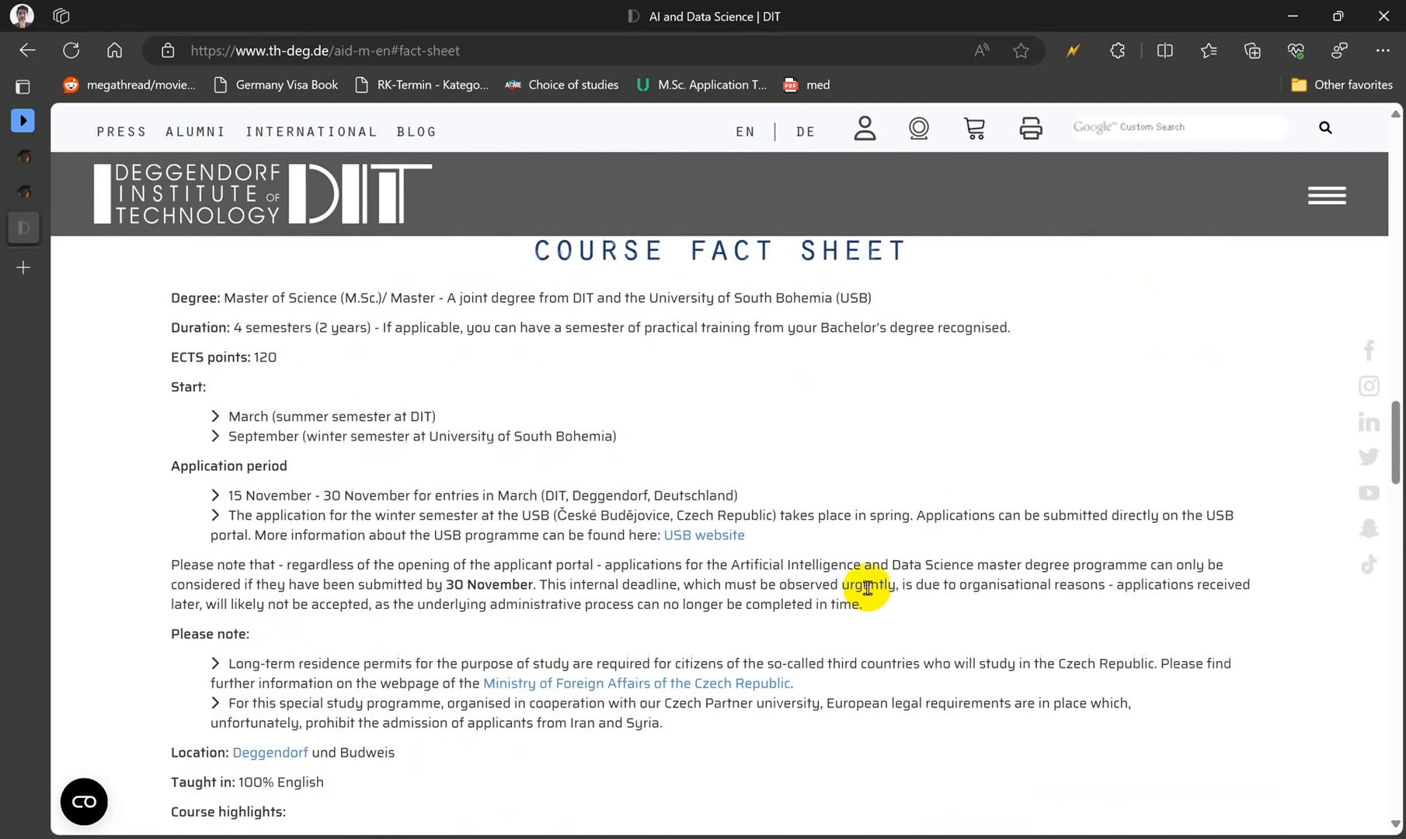
scroll("up", 3)
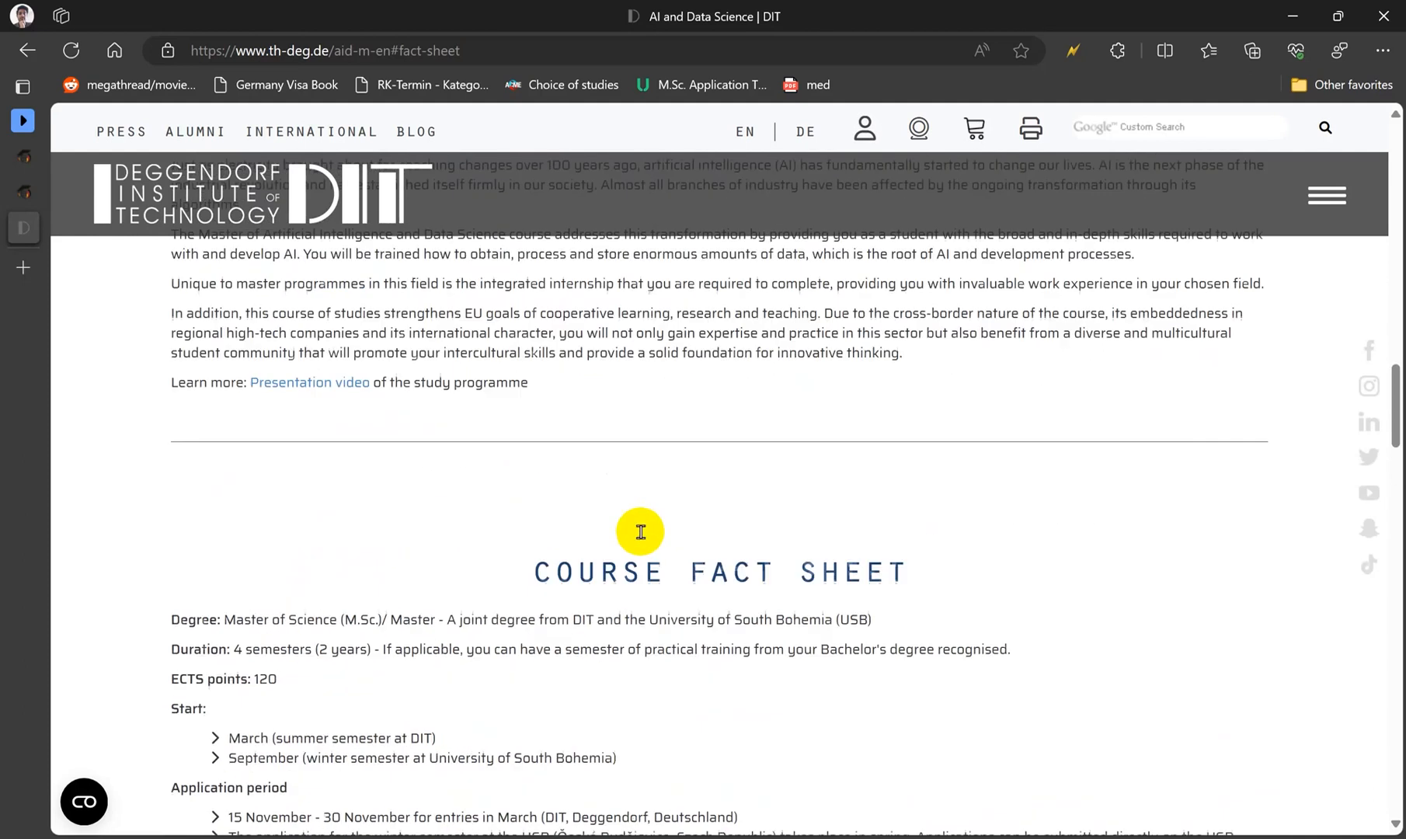
scroll("down", 3)
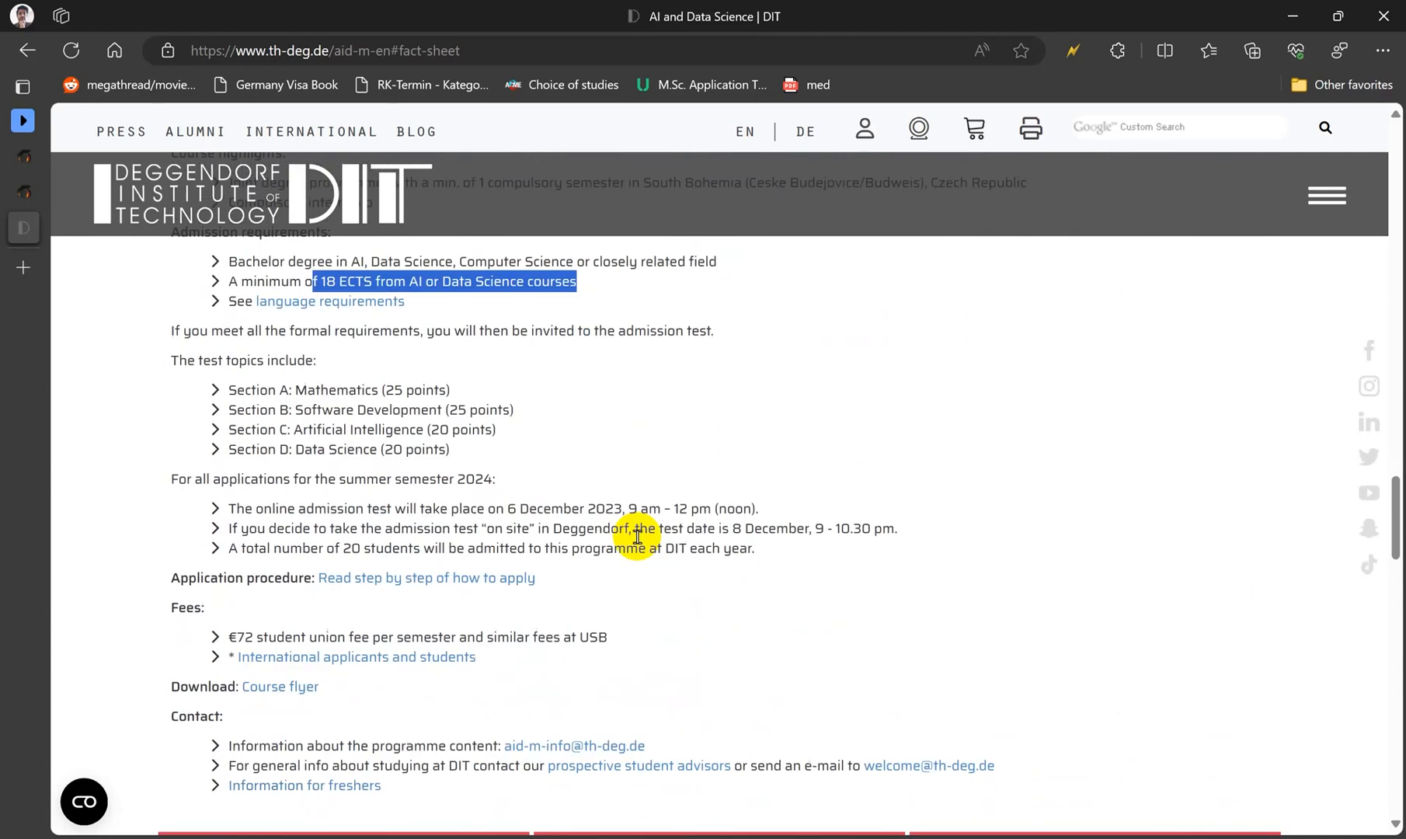
scroll("up", 3)
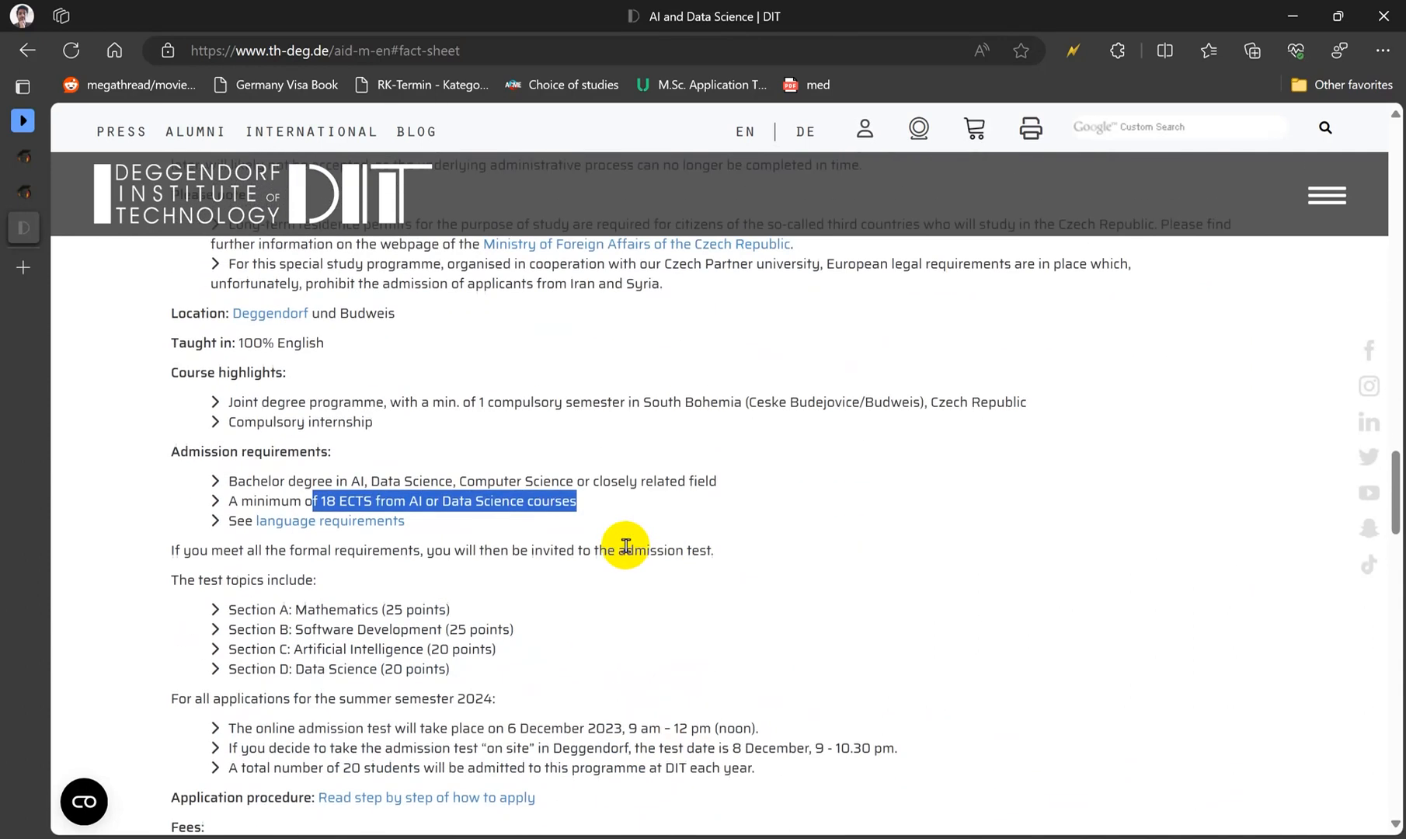
scroll("up", 3)
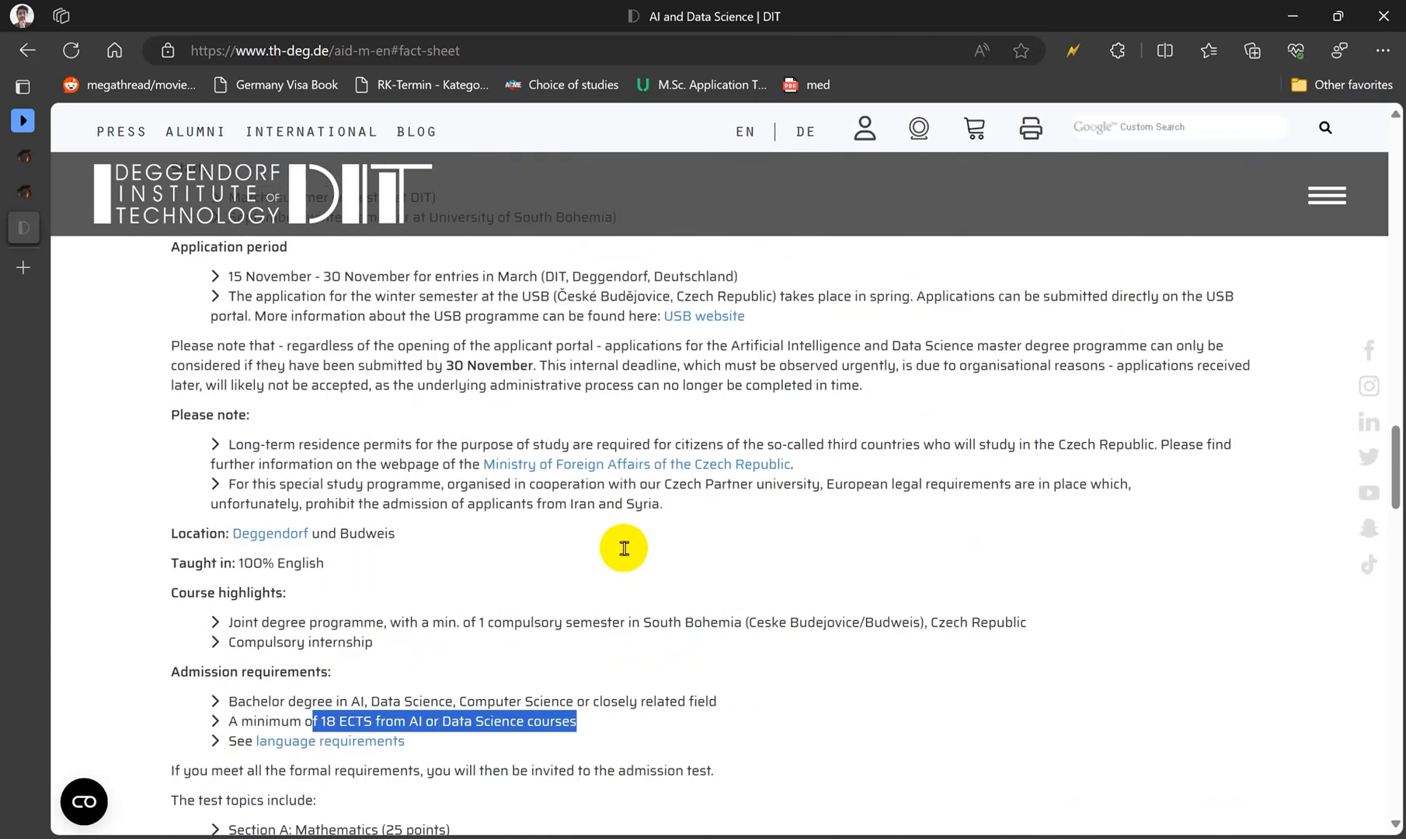
scroll("up", 3)
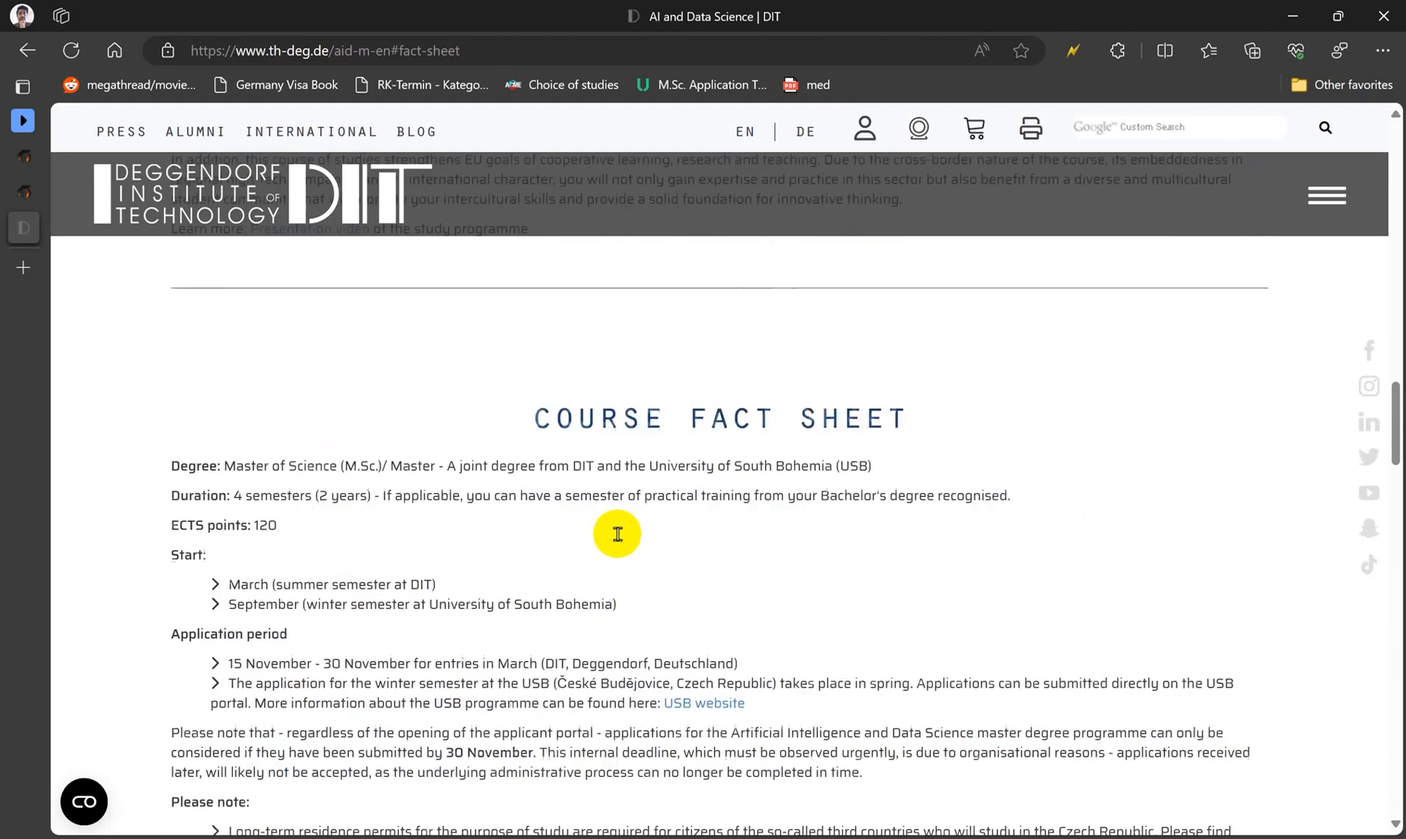
scroll("up", 3)
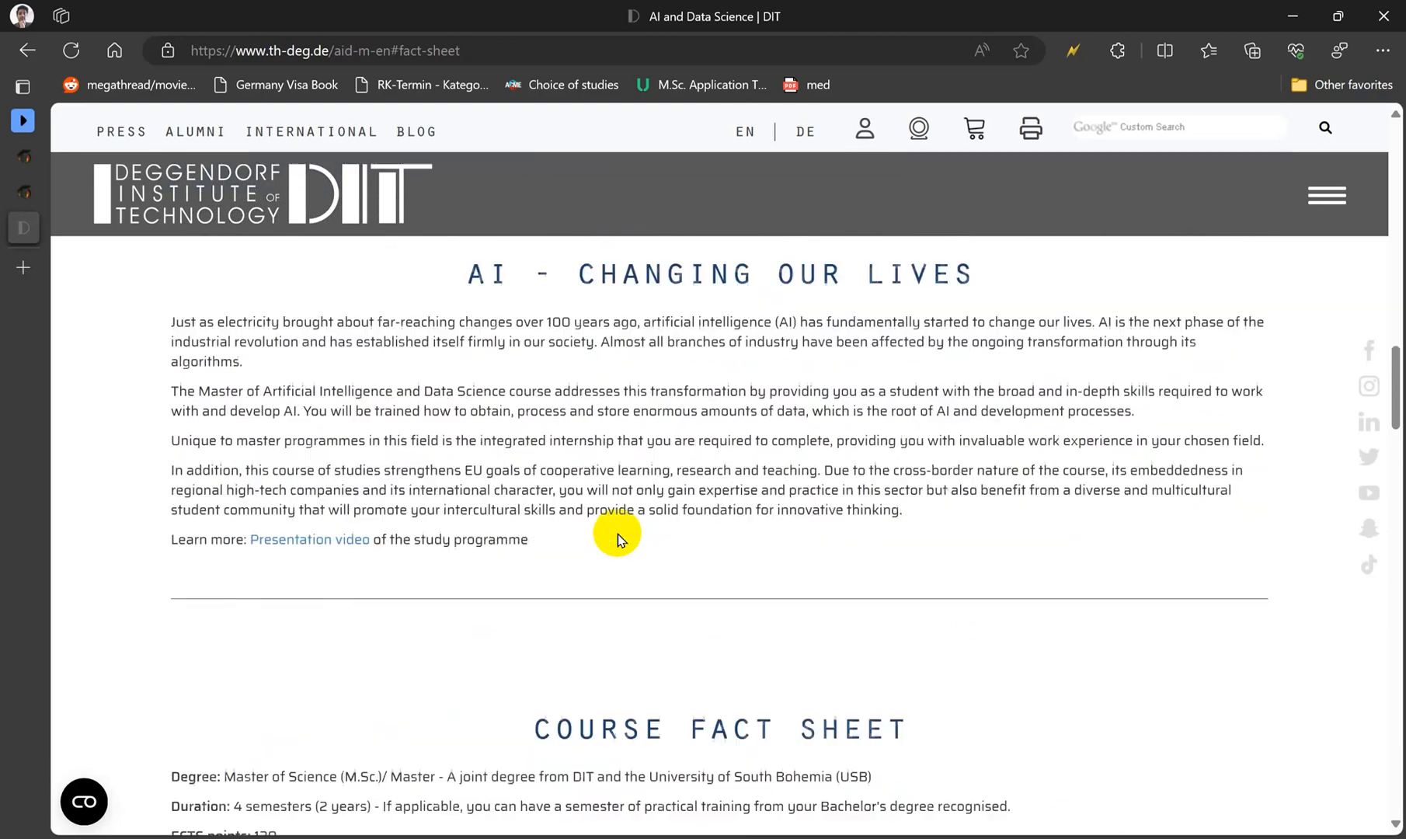
scroll("down", 3)
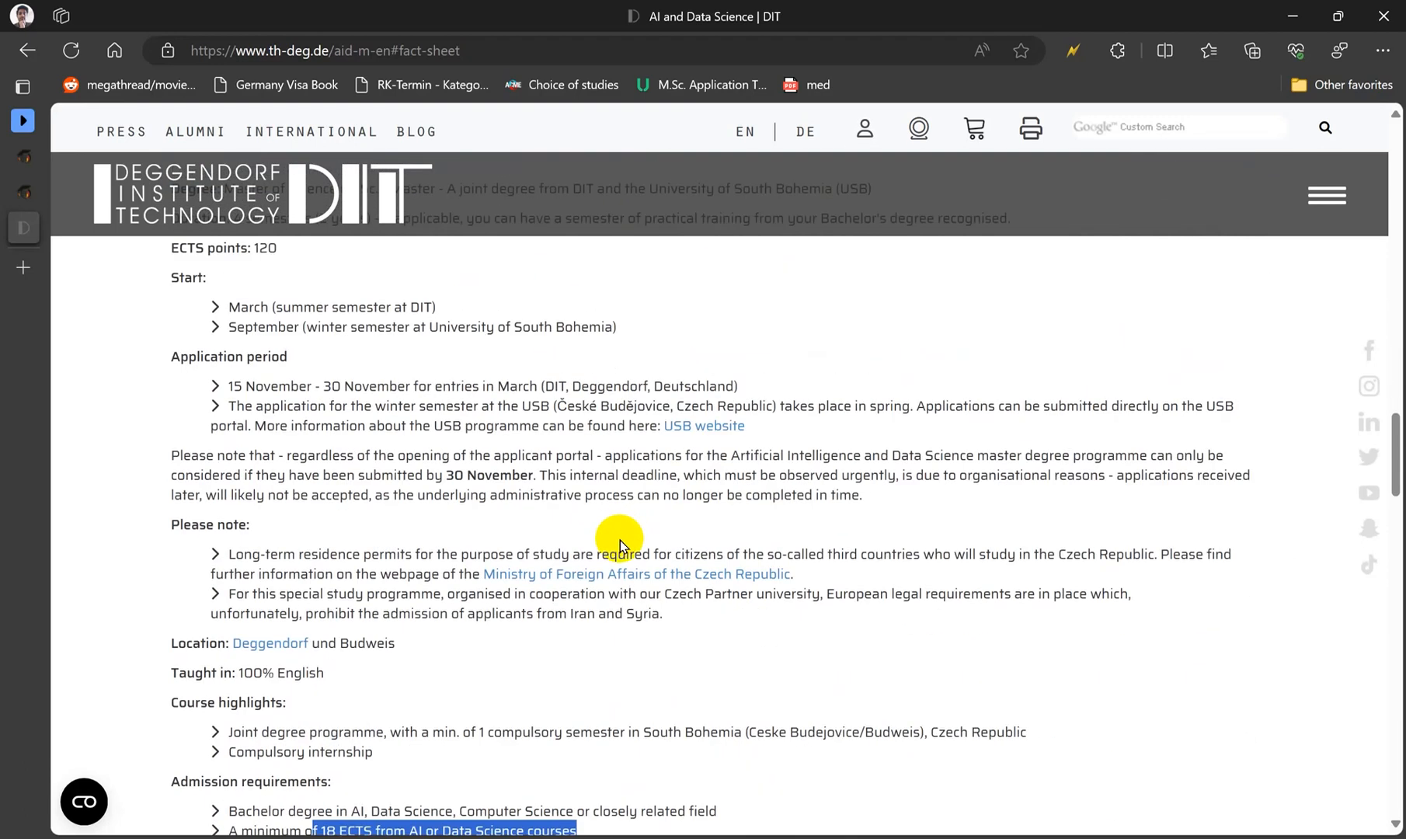
scroll("down", 3)
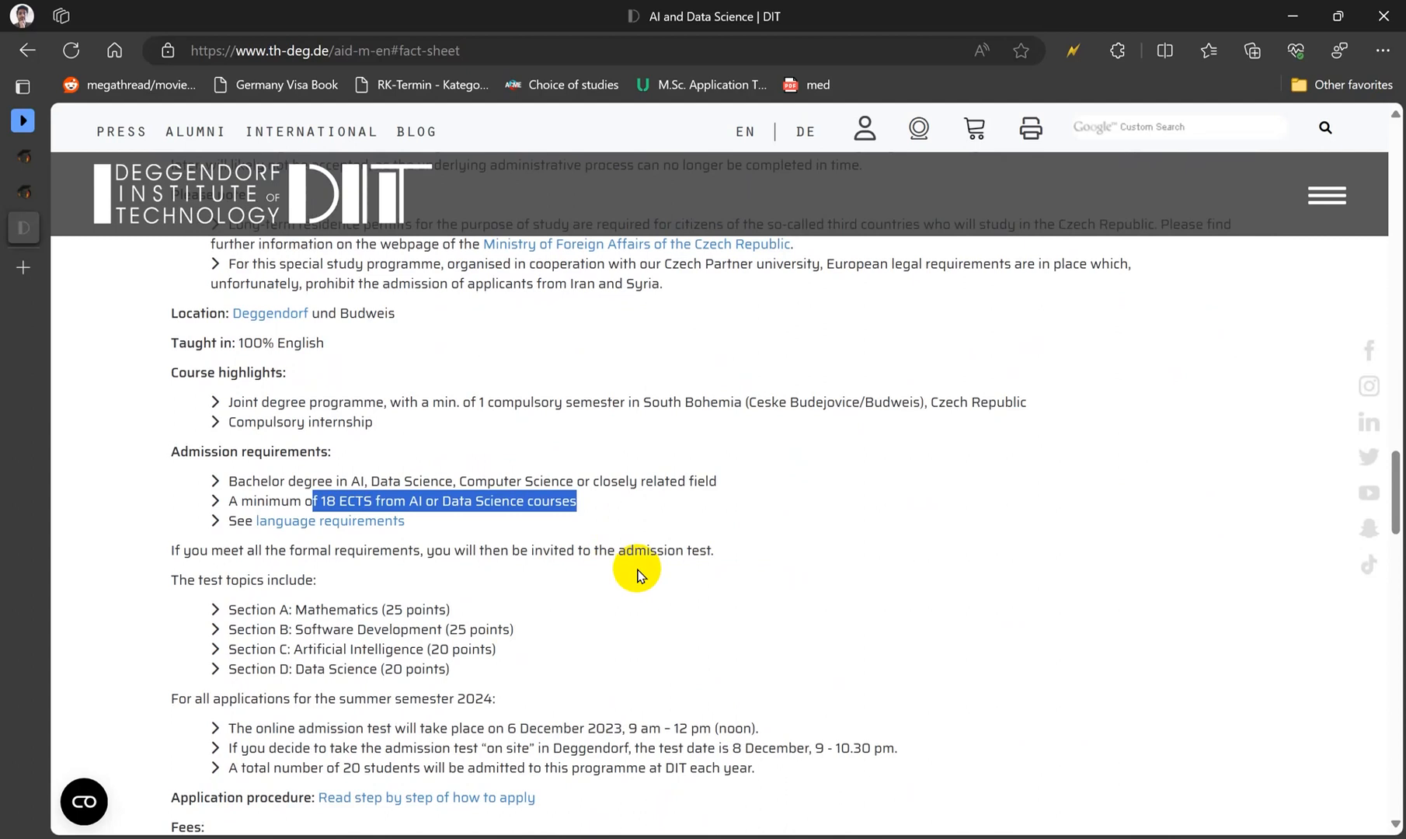